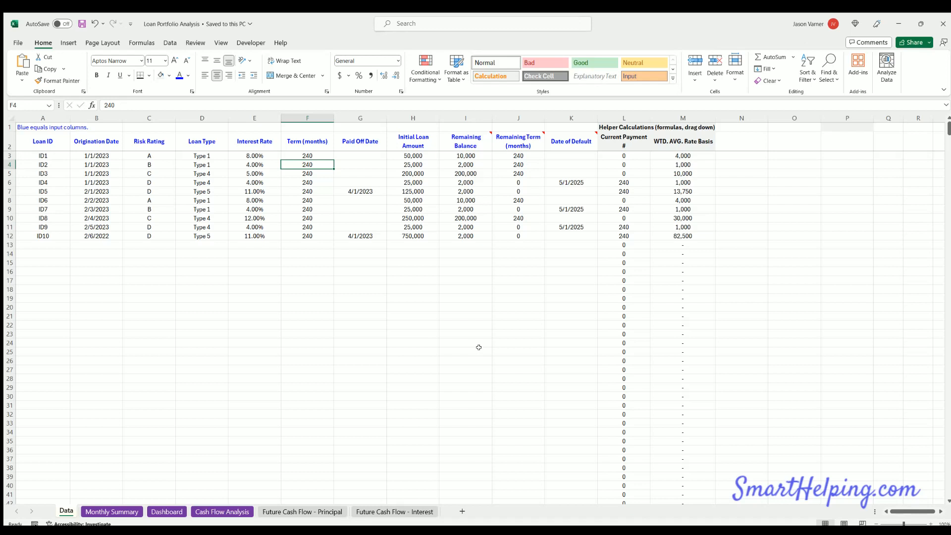
{"action": "mouse_move", "coordinate": [324, 364]}
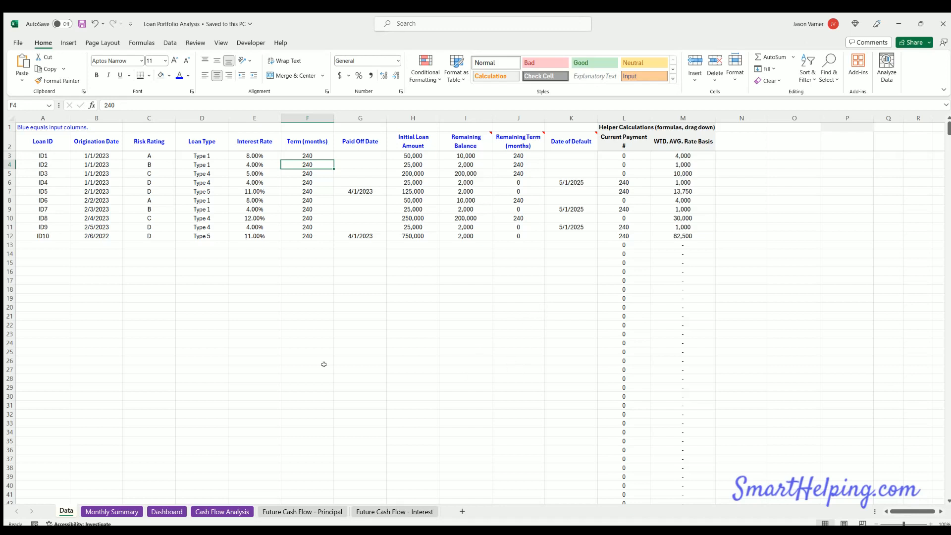
{"action": "mouse_move", "coordinate": [312, 356]}
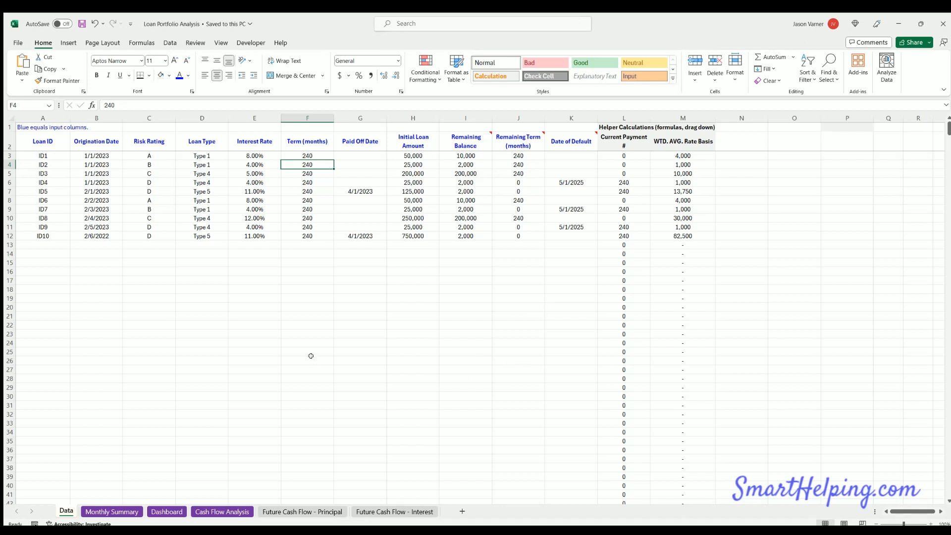
{"action": "mouse_move", "coordinate": [312, 353]}
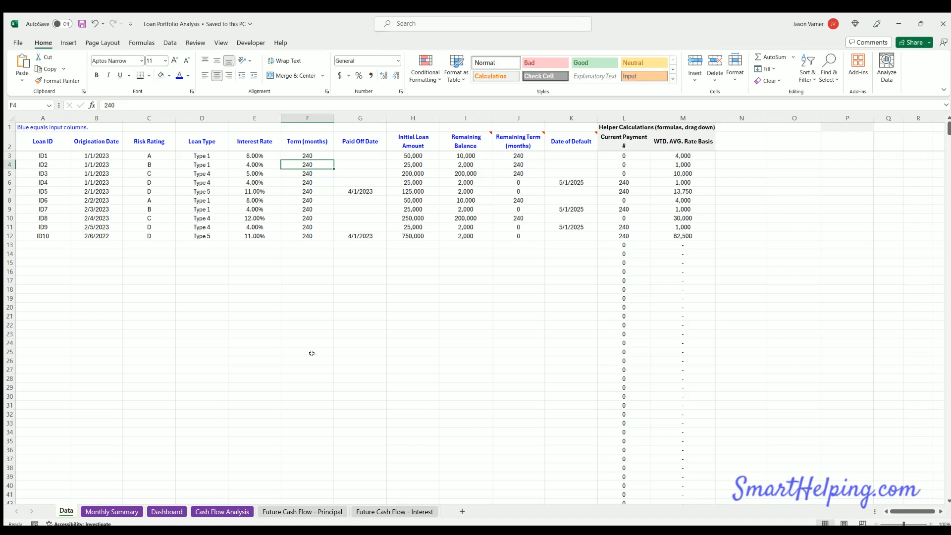
{"action": "mouse_move", "coordinate": [321, 353]}
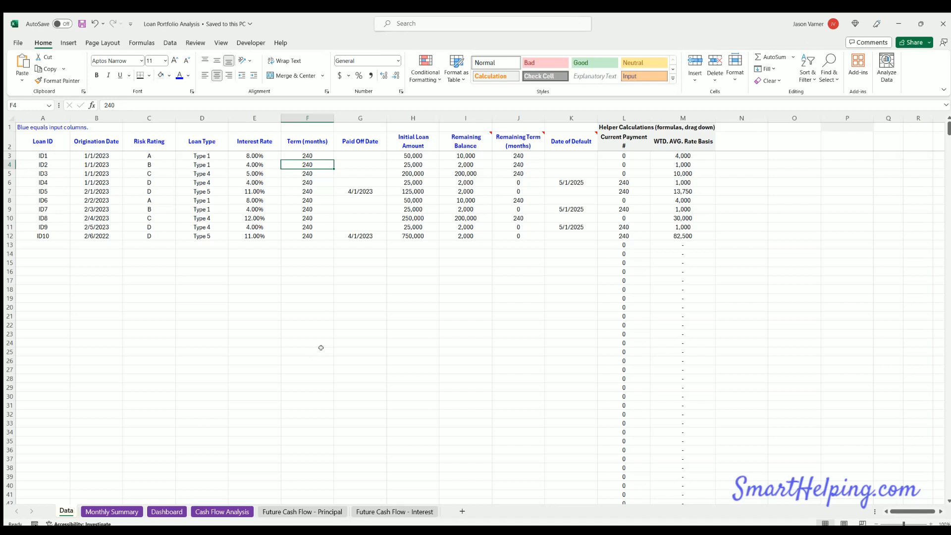
{"action": "mouse_move", "coordinate": [230, 381]}
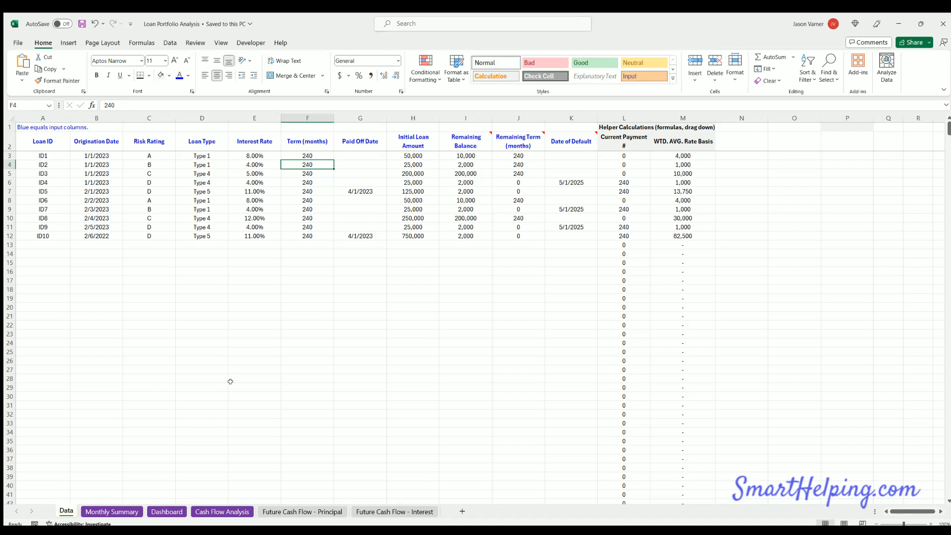
{"action": "mouse_move", "coordinate": [111, 323]}
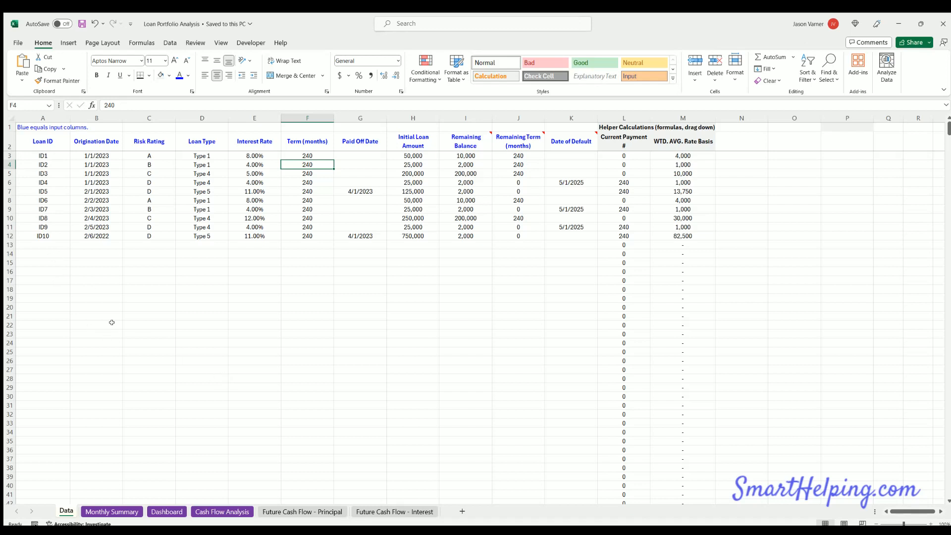
{"action": "mouse_move", "coordinate": [50, 165]}
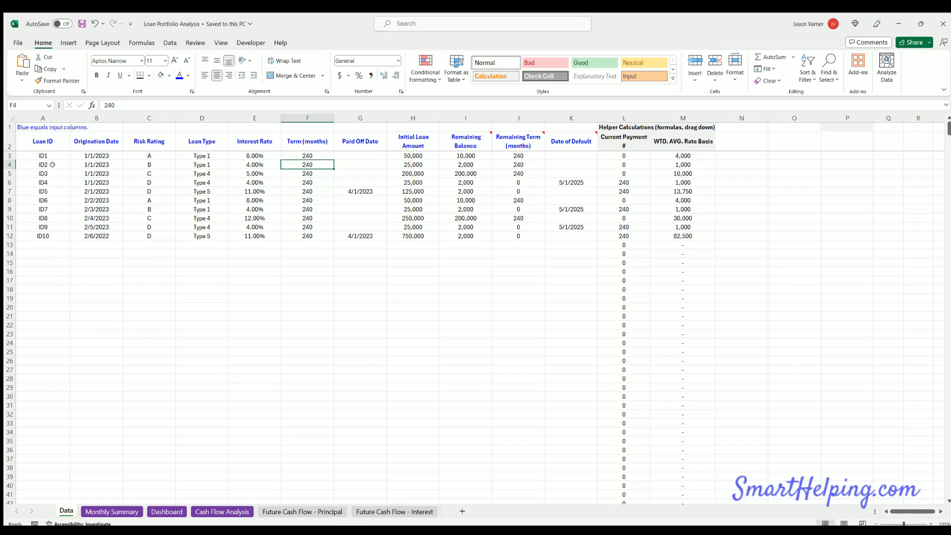
{"action": "mouse_move", "coordinate": [574, 154]}
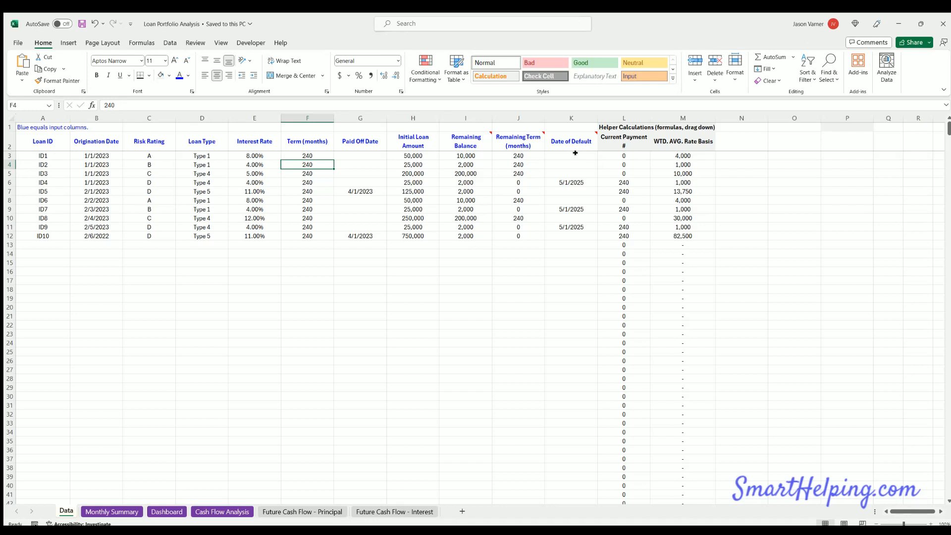
Step: Review the Monthly Summary sheet's risk-rating rows and monthly columns
{"action": "left_click_drag", "start_coordinate": [42, 155], "coordinate": [570, 262]}
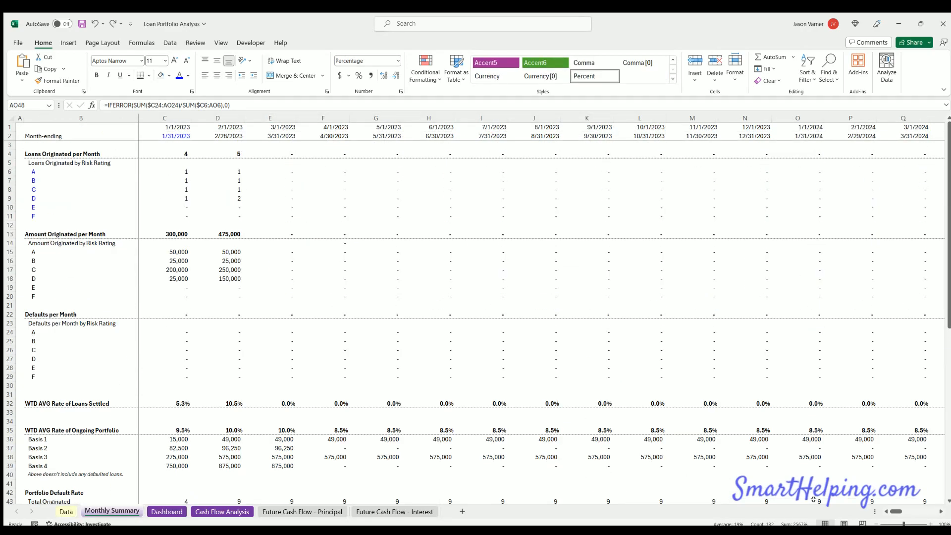
{"action": "scroll", "scroll_direction": "right", "scroll_amount": 3}
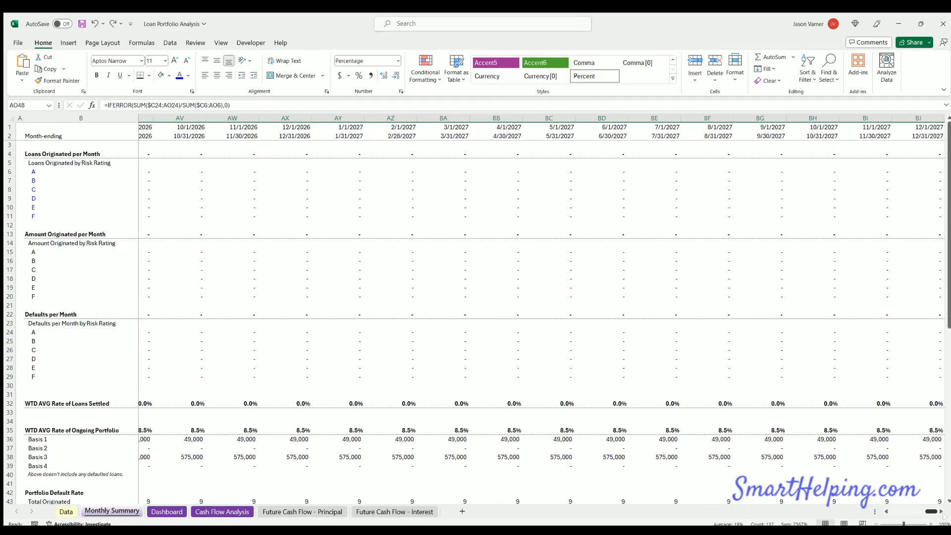
{"action": "scroll", "scroll_direction": "left", "scroll_amount": 3}
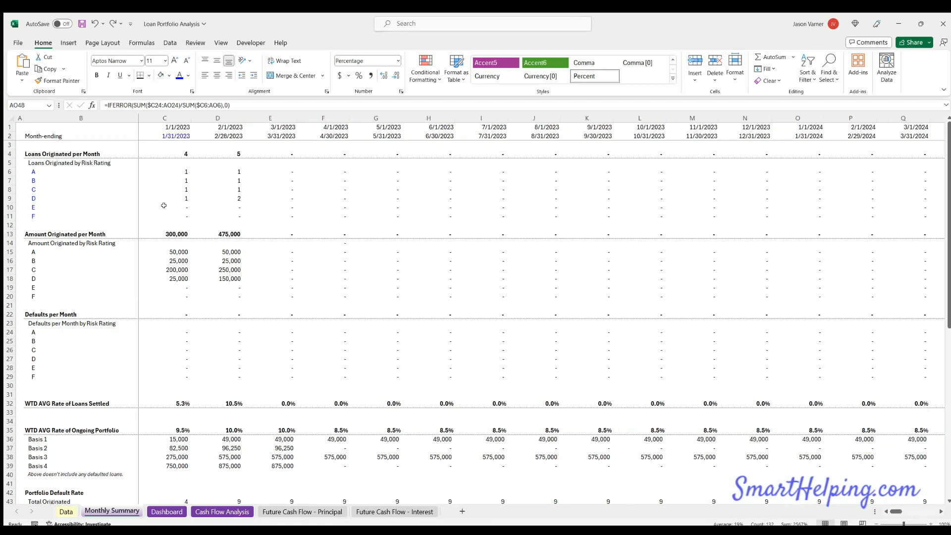
{"action": "scroll", "scroll_direction": "down", "scroll_amount": 3}
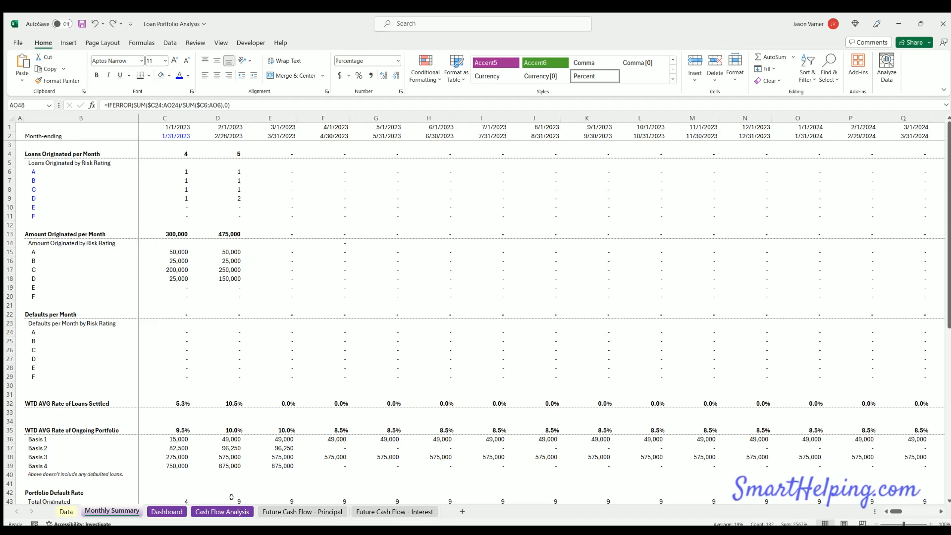
Step: Show the Dashboard sheet and browse its portfolio status and monthly settlement charts
{"action": "left_click", "coordinate": [167, 512]}
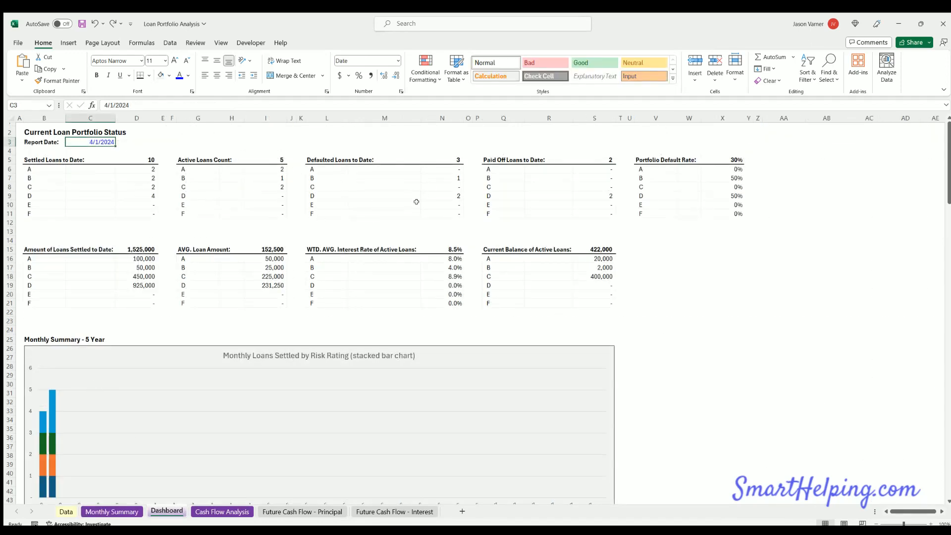
{"action": "mouse_move", "coordinate": [535, 305]}
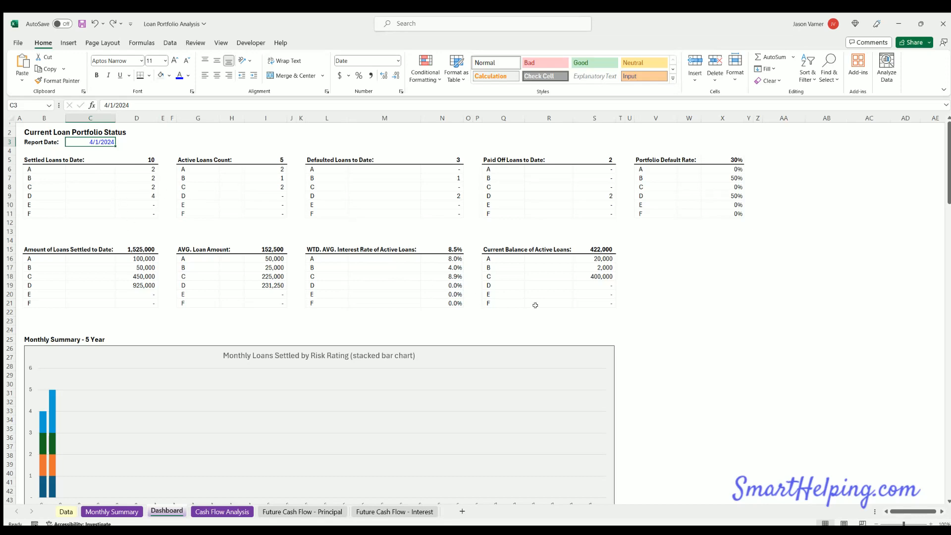
{"action": "scroll", "scroll_direction": "down", "scroll_amount": 3}
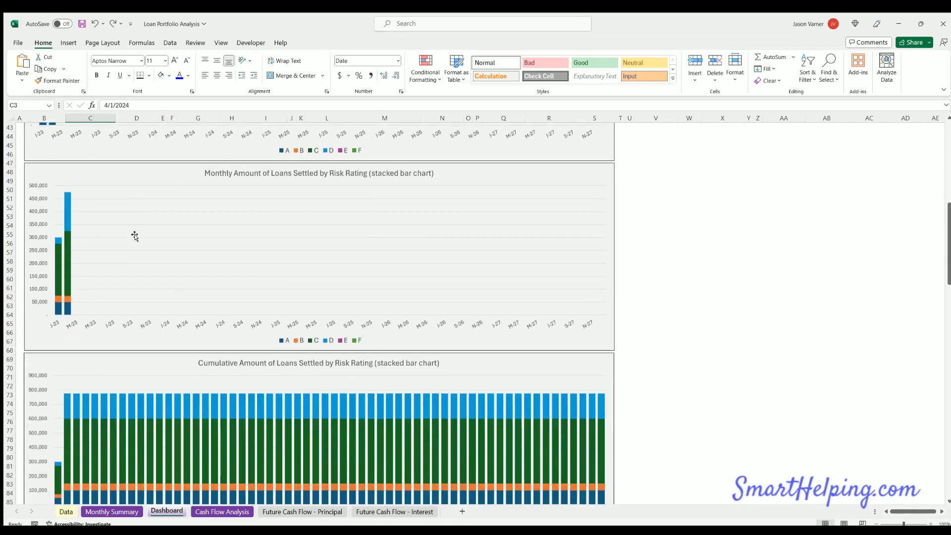
{"action": "scroll", "scroll_direction": "down", "scroll_amount": 3}
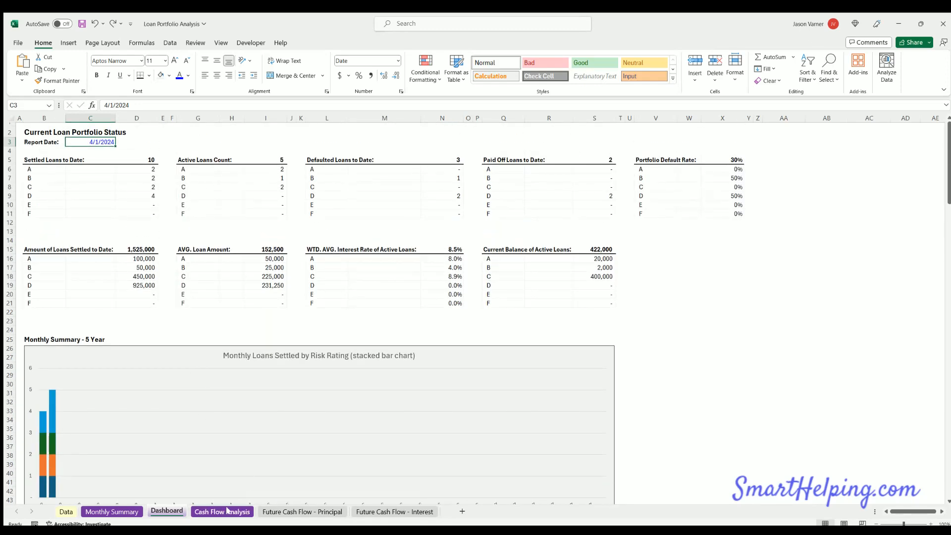
Step: View the Cash Flow Analysis, Future Cash Flow - Principal and Interest sheets in turn
{"action": "left_click", "coordinate": [222, 511]}
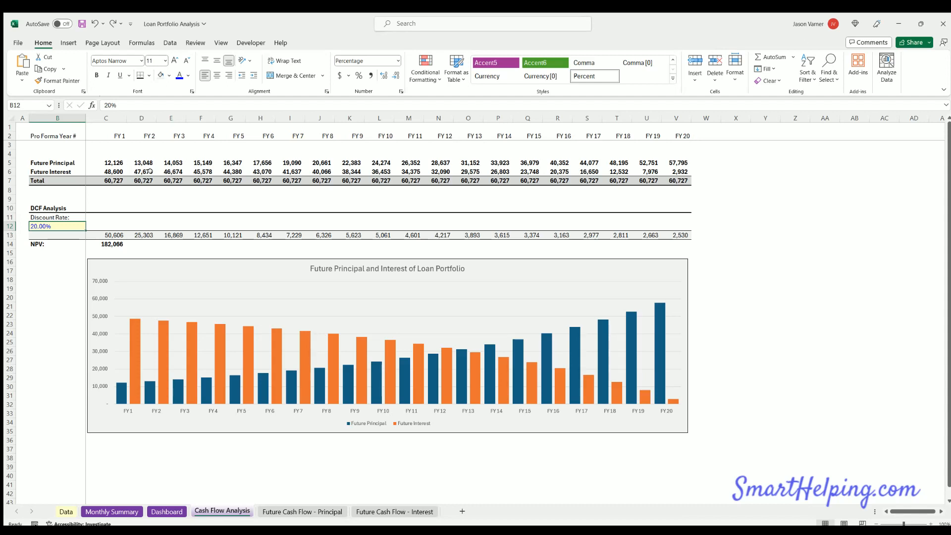
{"action": "mouse_move", "coordinate": [93, 215]}
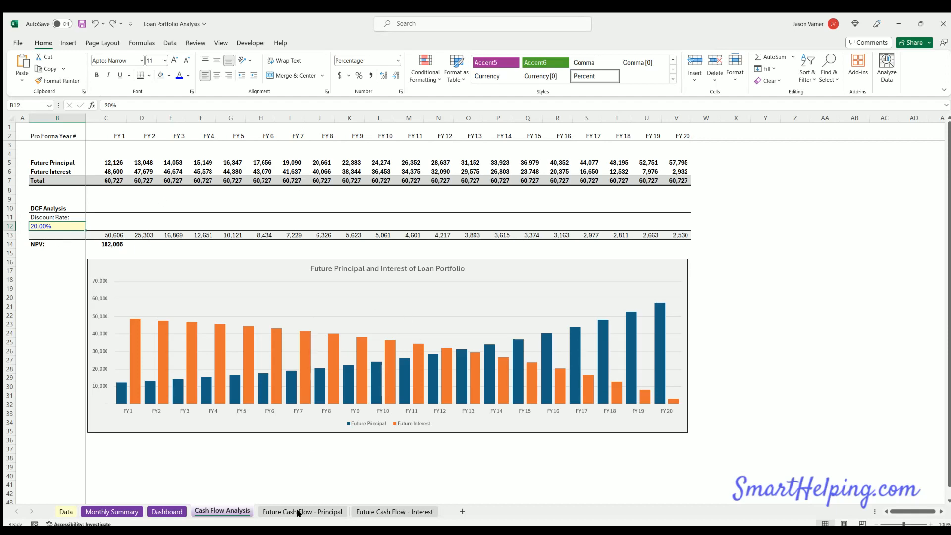
{"action": "left_click", "coordinate": [302, 511]}
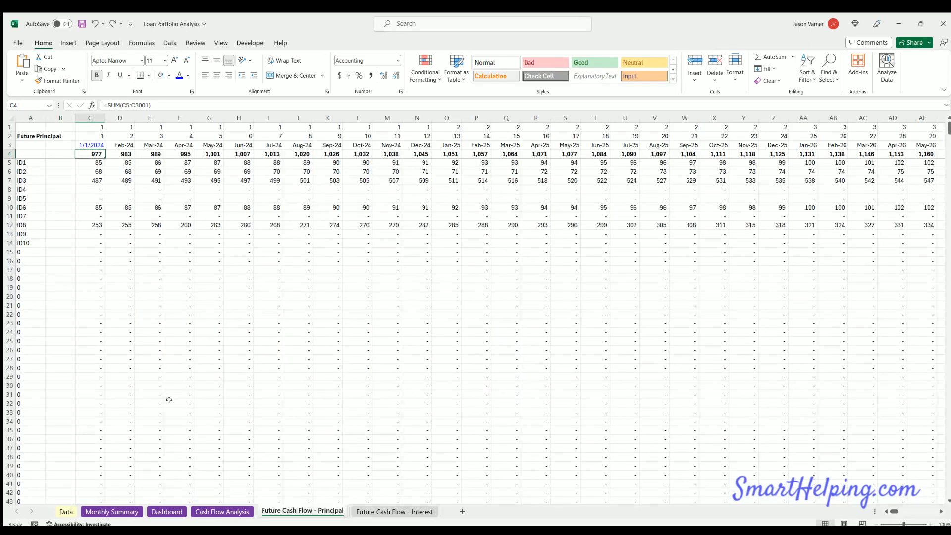
{"action": "mouse_move", "coordinate": [152, 204]}
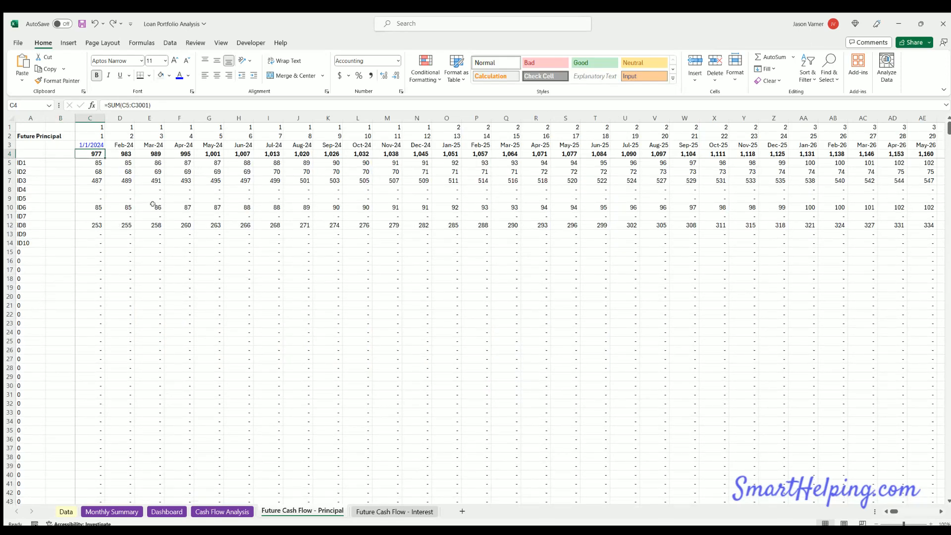
{"action": "left_click", "coordinate": [394, 511]}
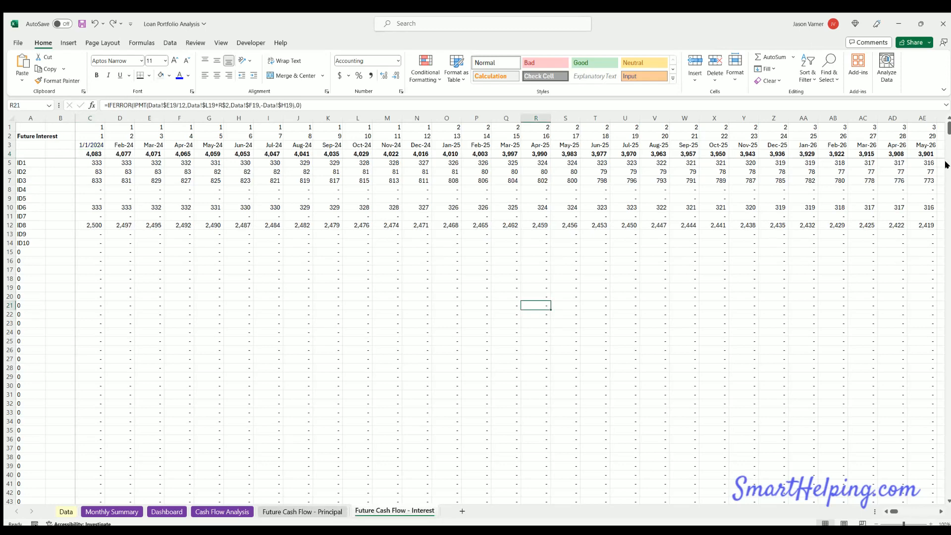
Step: Browse the interest schedule, then return to the Future Cash Flow - Principal sheet
{"action": "scroll", "scroll_direction": "down", "scroll_amount": 3}
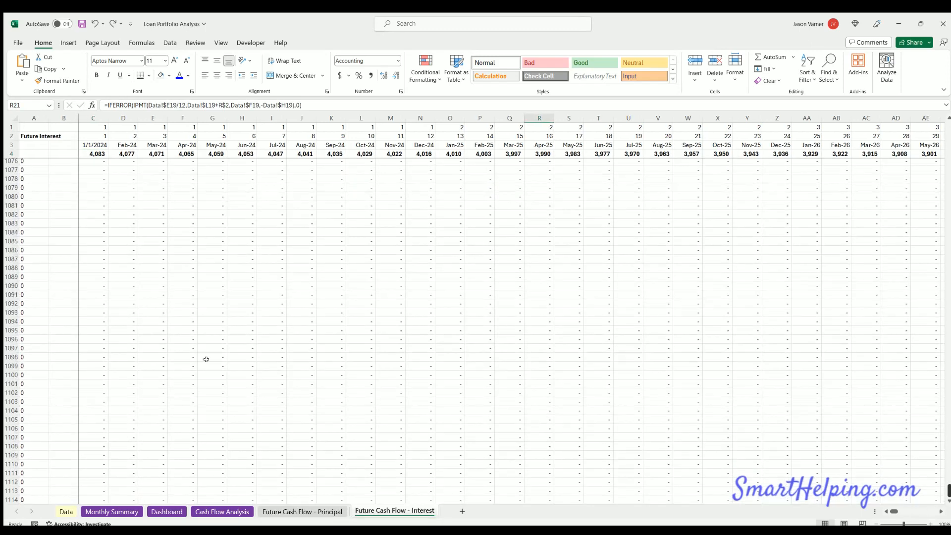
{"action": "scroll", "scroll_direction": "down", "scroll_amount": 3}
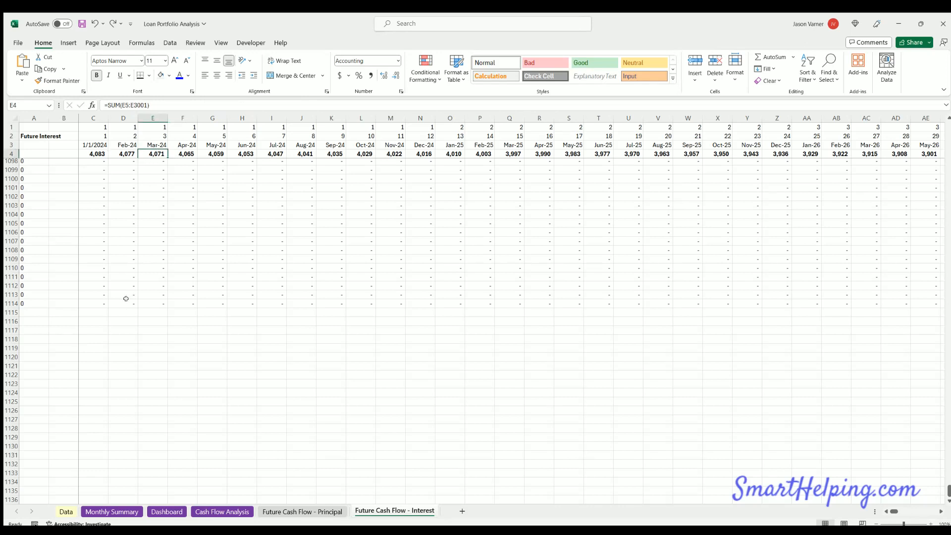
{"action": "mouse_move", "coordinate": [945, 486]}
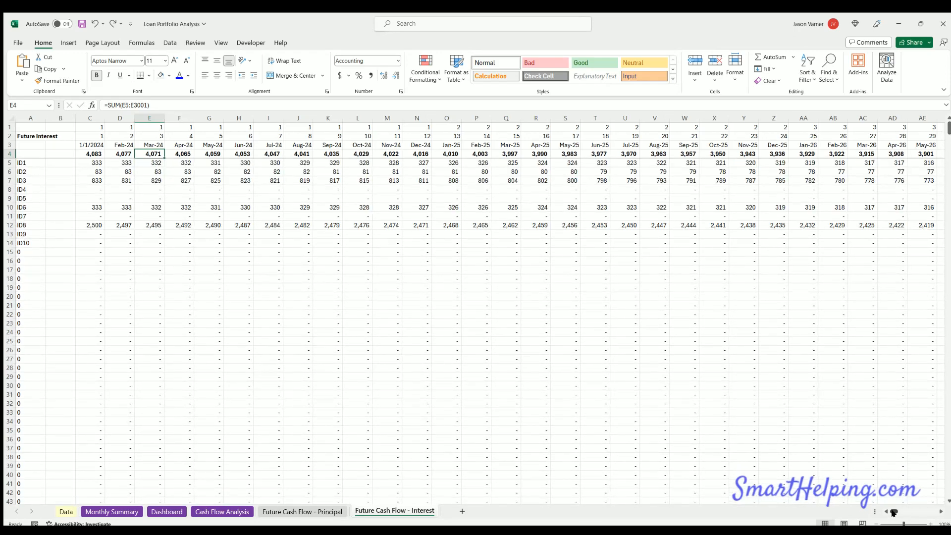
{"action": "left_click", "coordinate": [301, 511]}
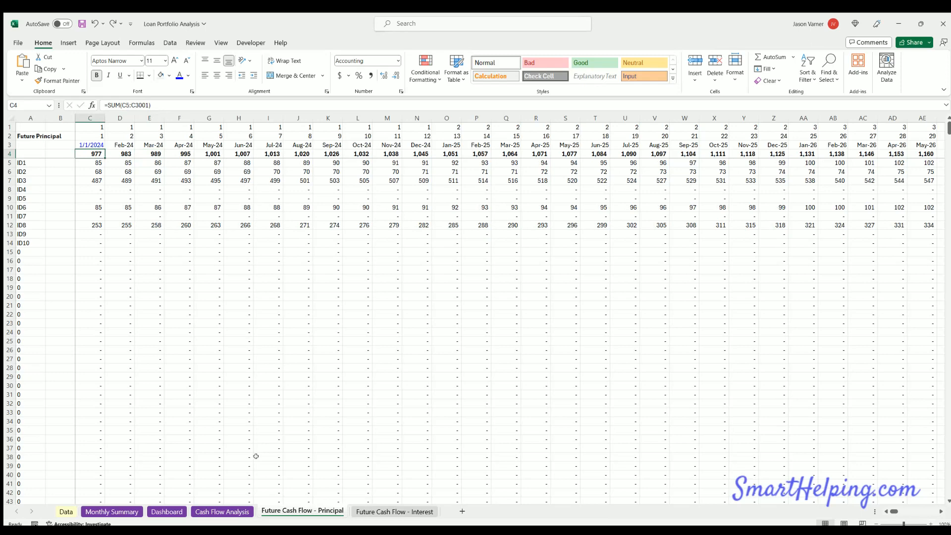
{"action": "left_click", "coordinate": [222, 512]}
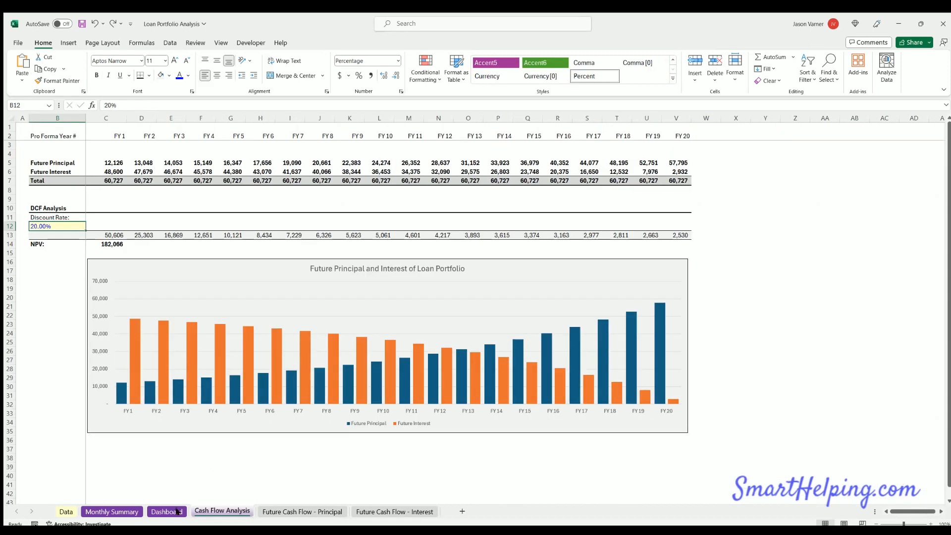
{"action": "left_click", "coordinate": [65, 511]}
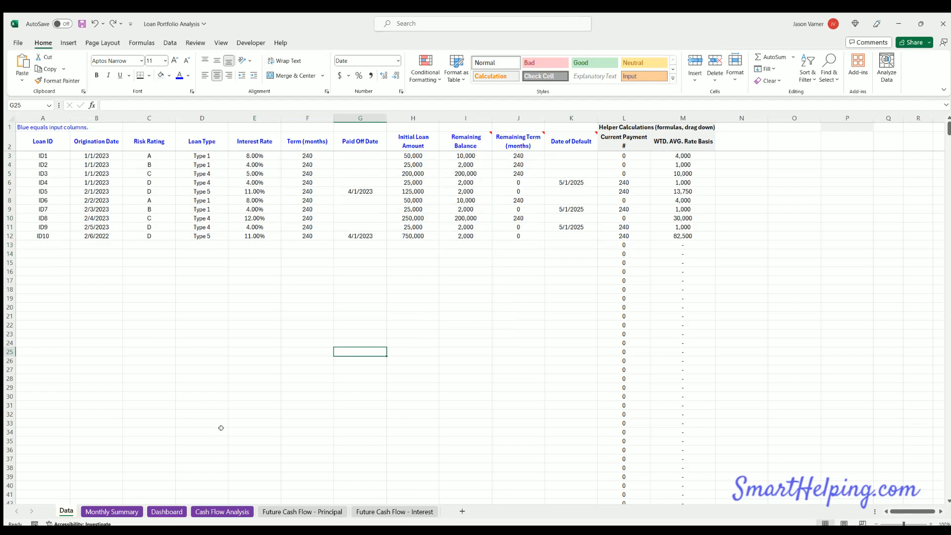
{"action": "mouse_move", "coordinate": [226, 428]}
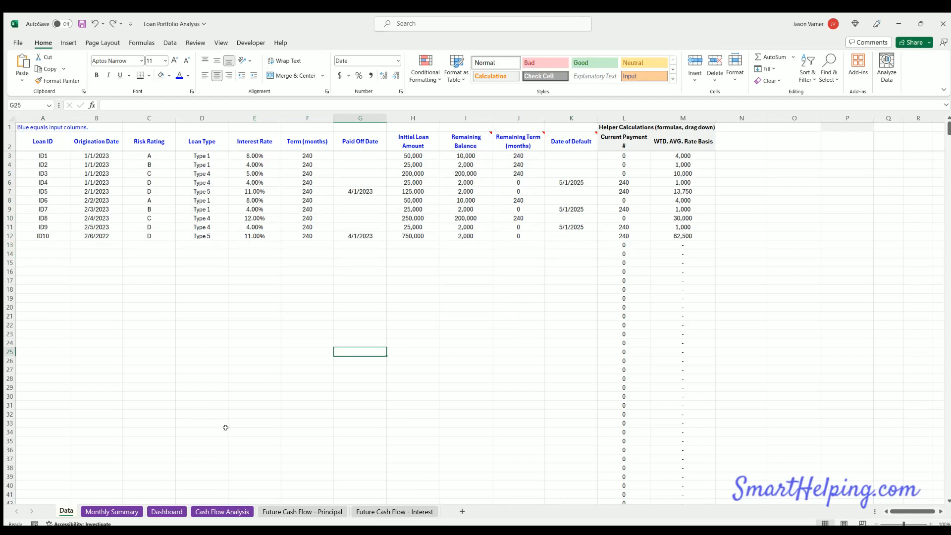
{"action": "mouse_move", "coordinate": [298, 263]}
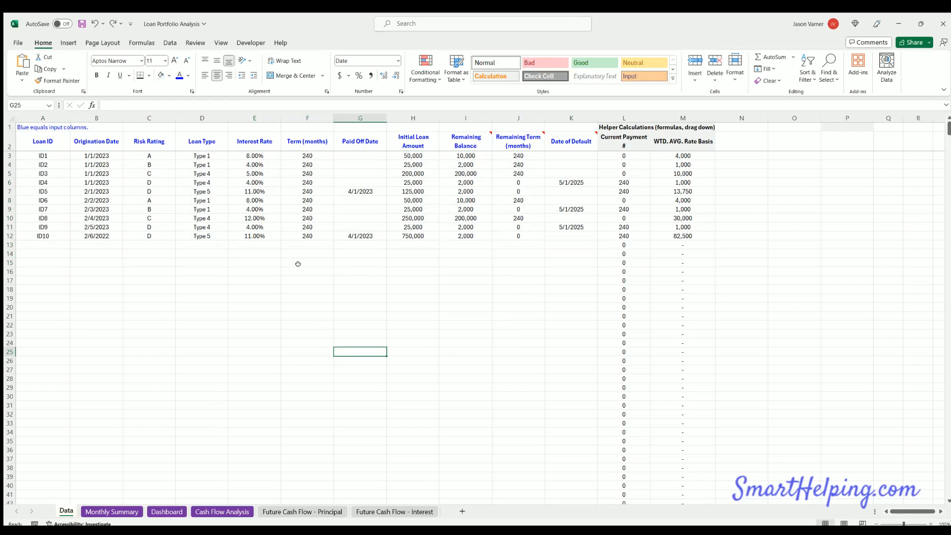
{"action": "mouse_move", "coordinate": [571, 141]}
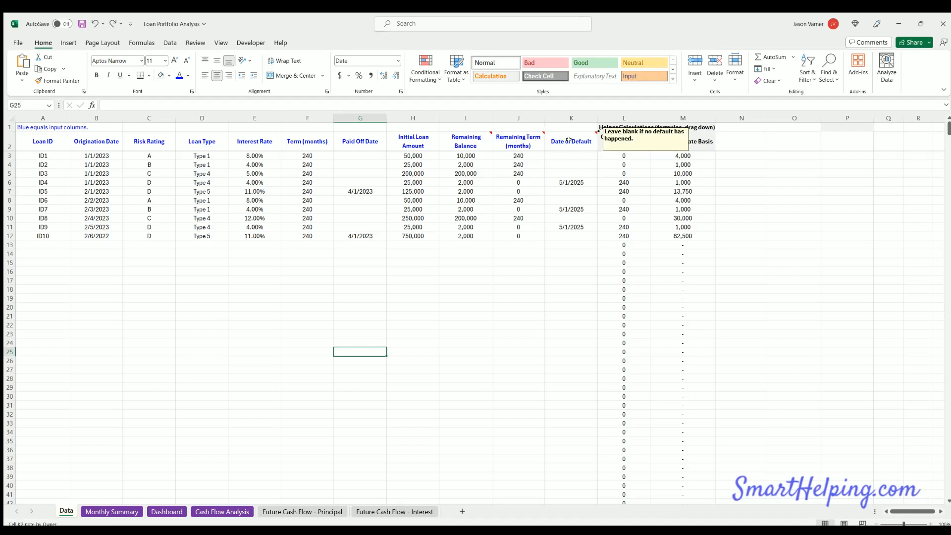
{"action": "mouse_move", "coordinate": [79, 199]}
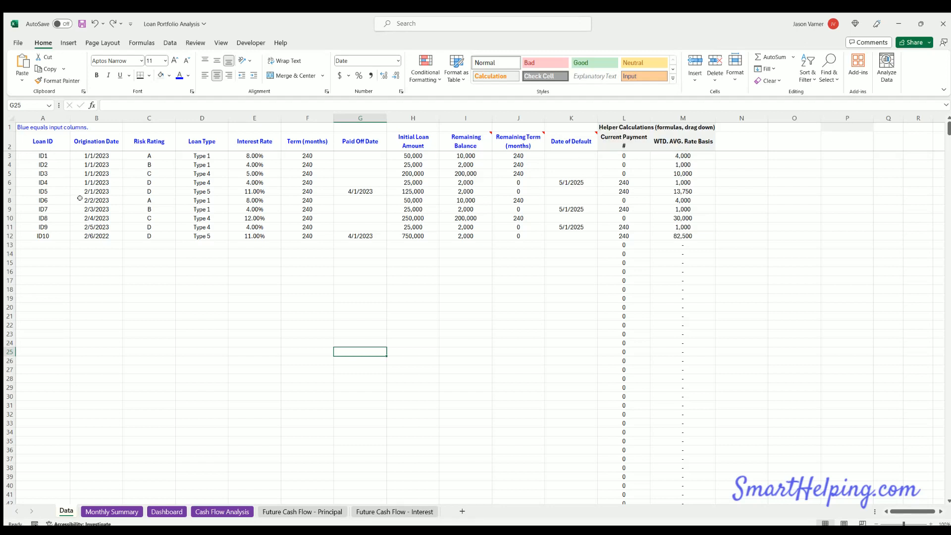
{"action": "left_click", "coordinate": [41, 142]}
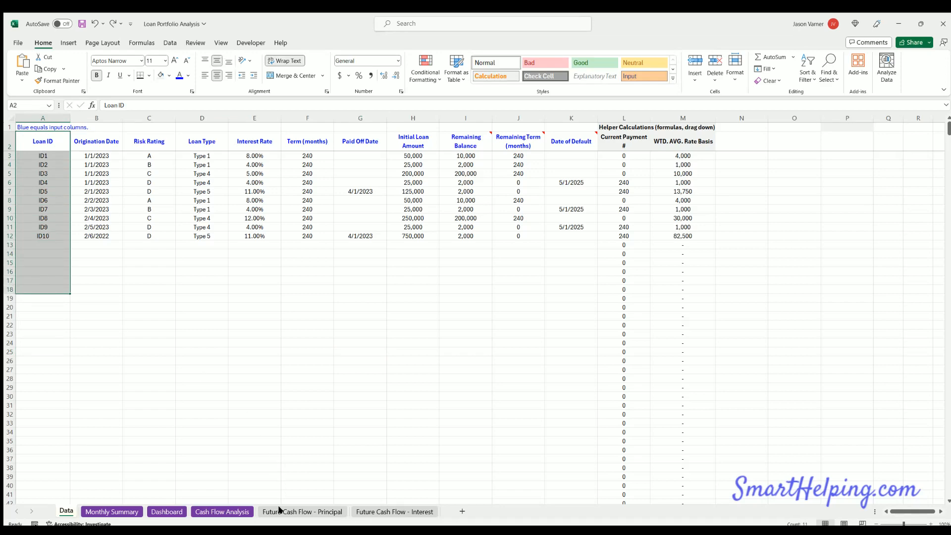
{"action": "left_click", "coordinate": [301, 511]}
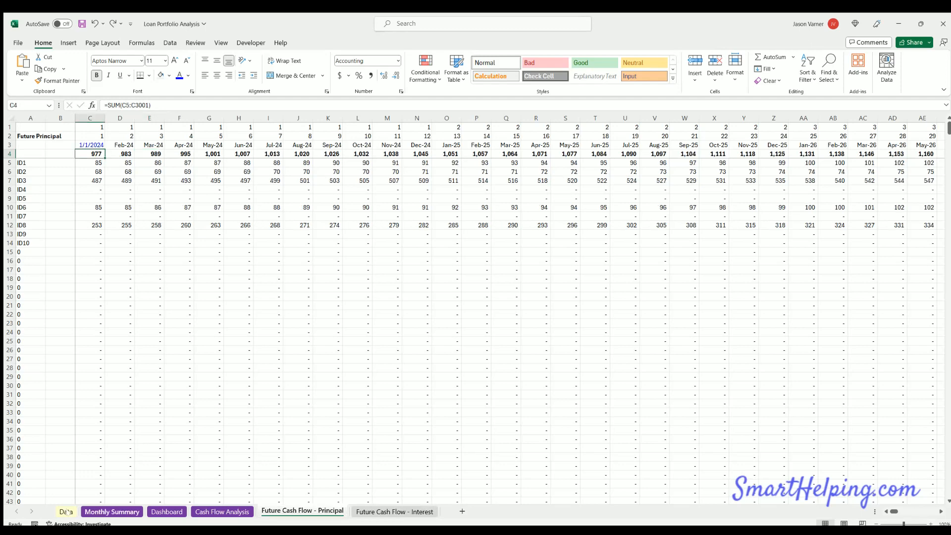
{"action": "left_click", "coordinate": [66, 512]}
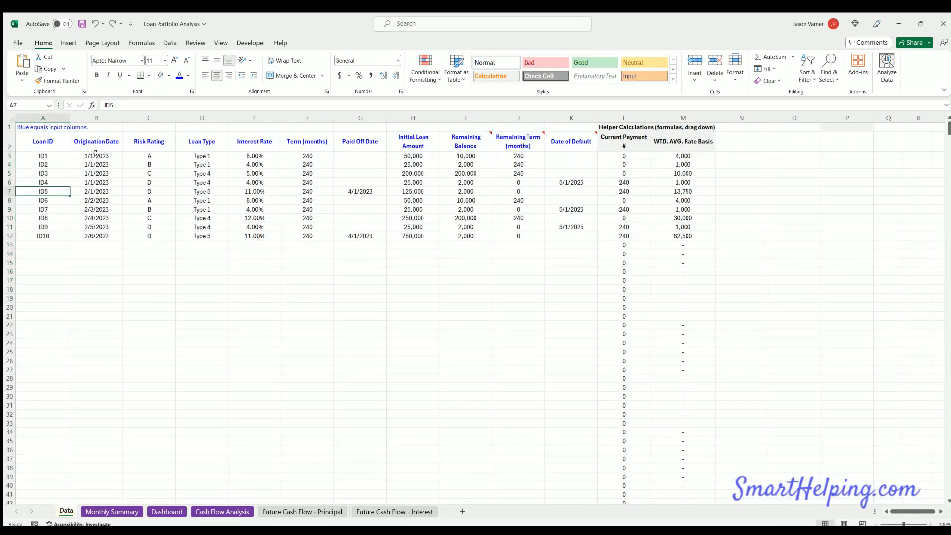
{"action": "left_click_drag", "start_coordinate": [96, 156], "coordinate": [96, 236]}
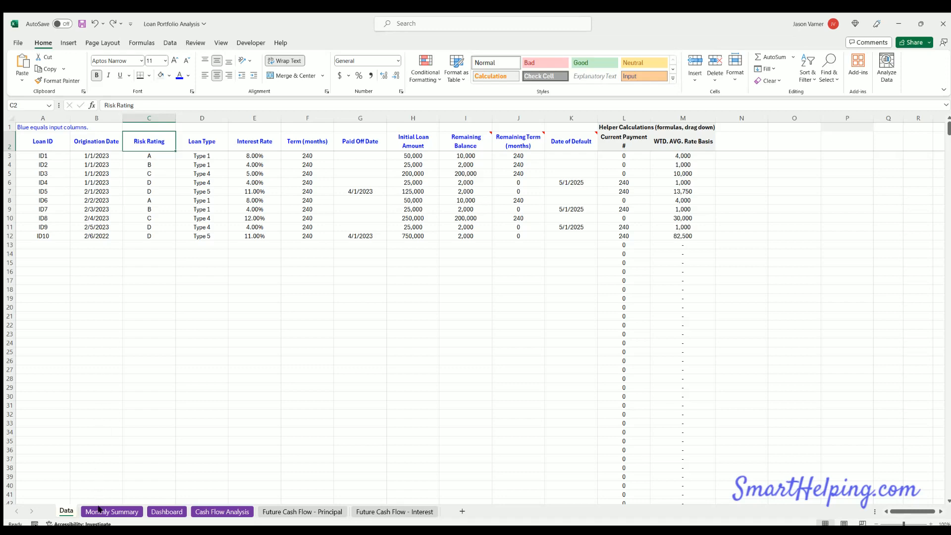
Step: On Monthly Summary, inspect the rating labels and rename risk rating A to AA in B6
{"action": "left_click", "coordinate": [111, 512]}
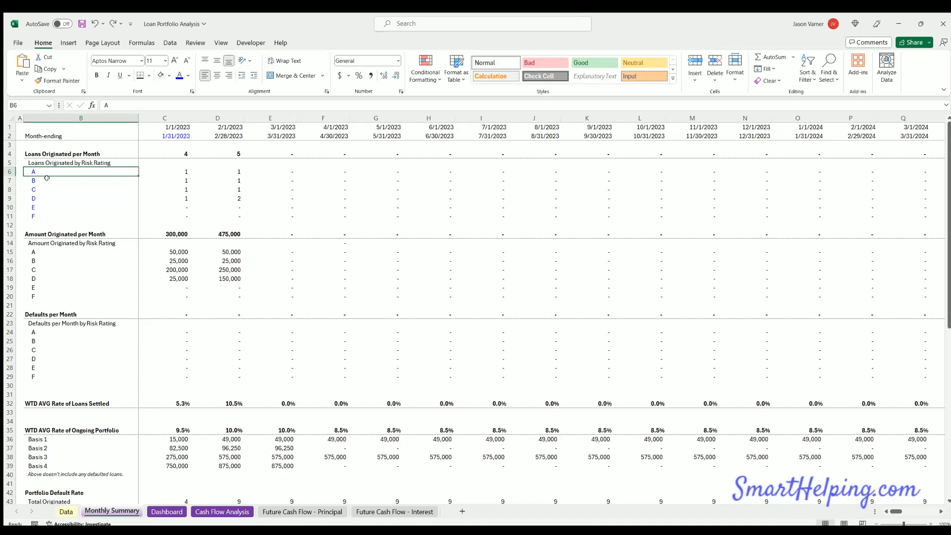
{"action": "left_click", "coordinate": [82, 207]}
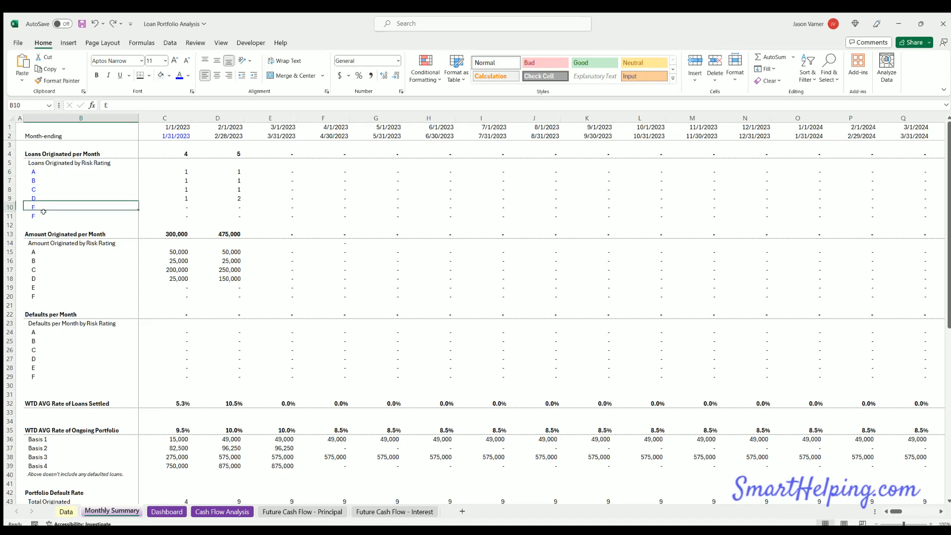
{"action": "left_click", "coordinate": [74, 180]}
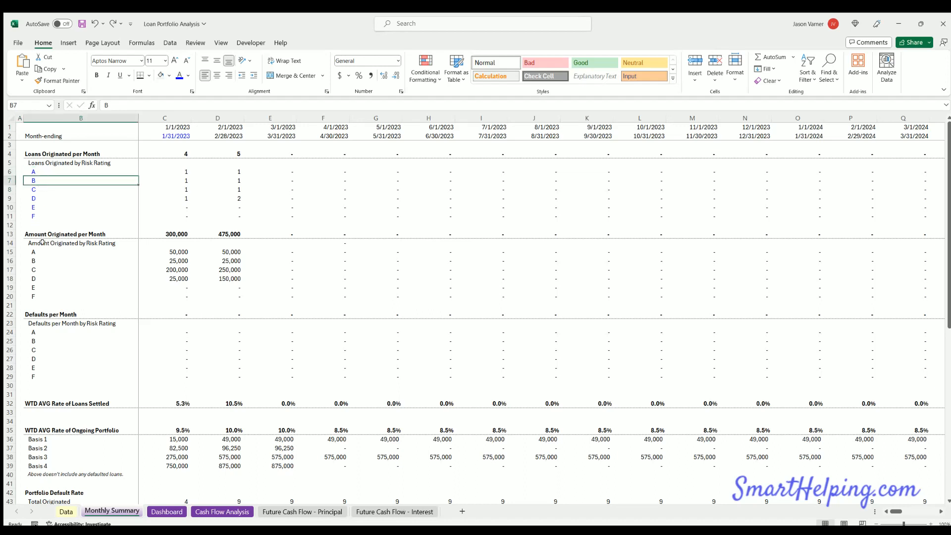
{"action": "left_click", "coordinate": [81, 260]}
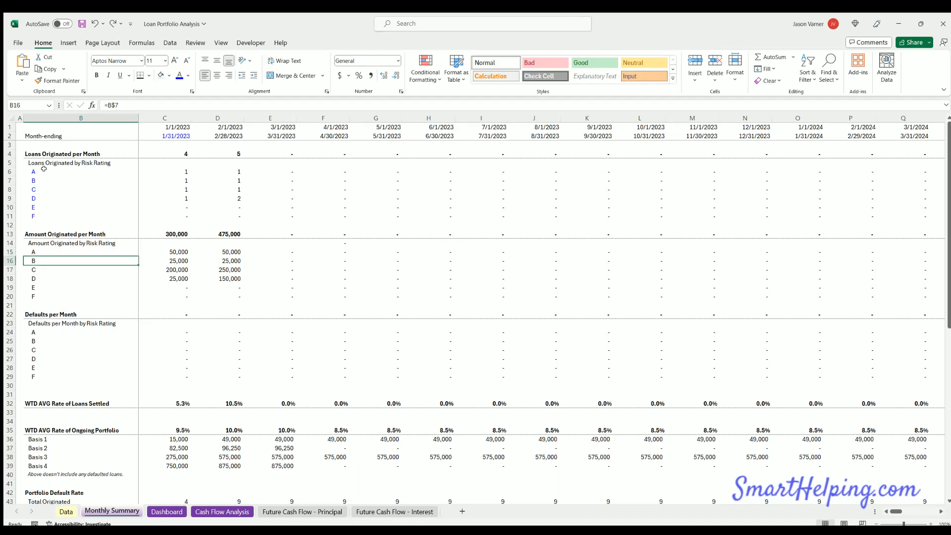
{"action": "left_click", "coordinate": [81, 199]}
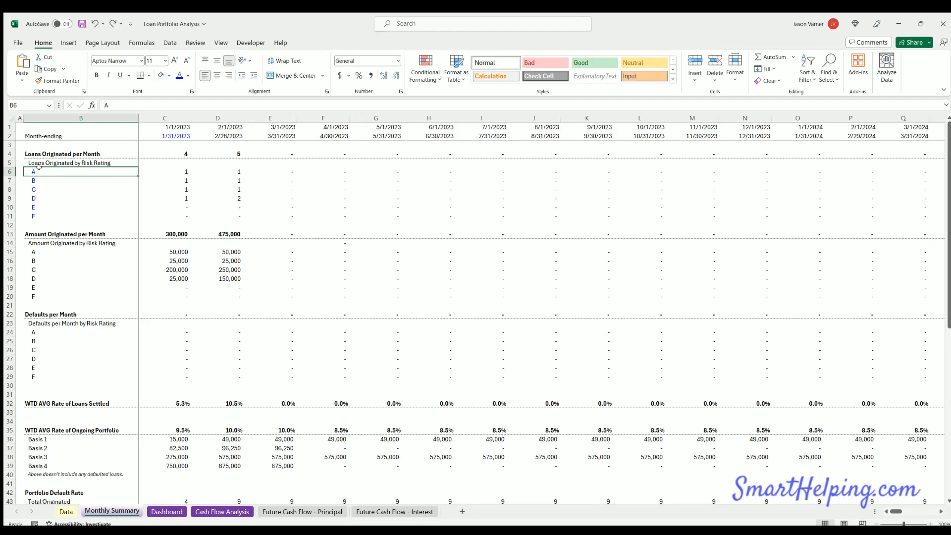
Step: Check the blank AA rows below, then return to the Data sheet
{"action": "scroll", "scroll_direction": "down", "scroll_amount": 3}
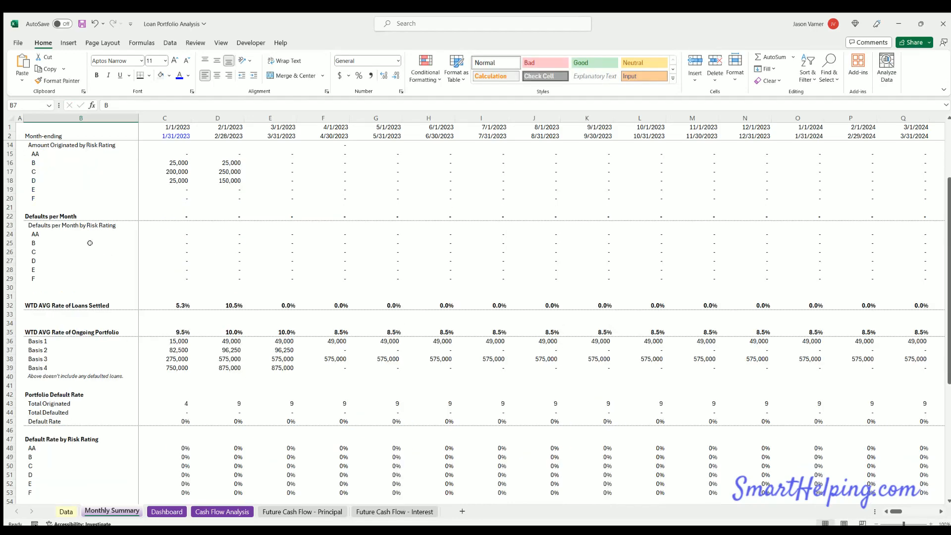
{"action": "scroll", "scroll_direction": "up", "scroll_amount": 3}
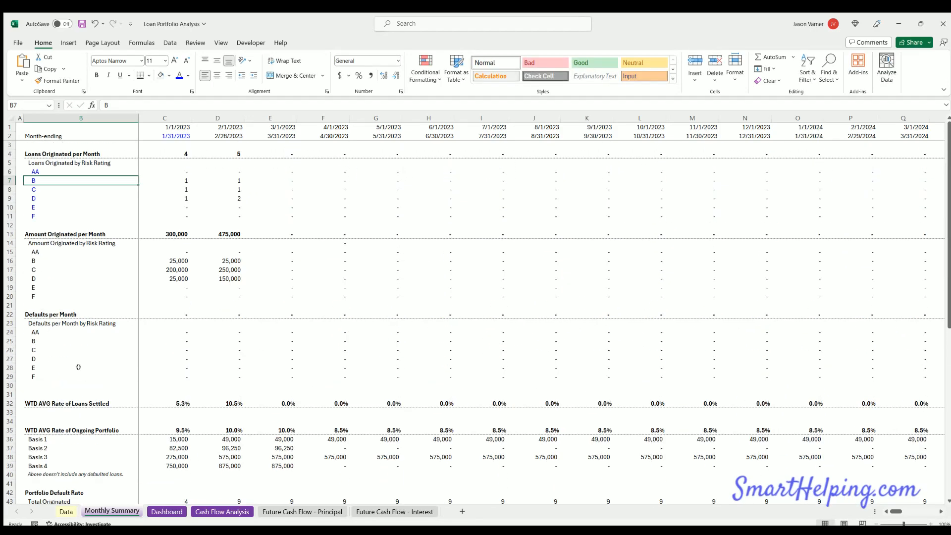
{"action": "left_click", "coordinate": [167, 511]}
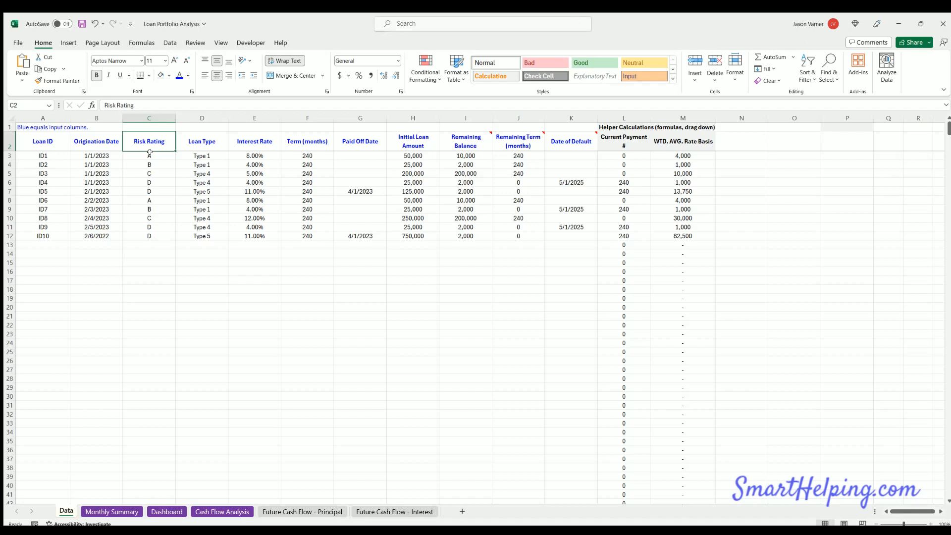
{"action": "left_click", "coordinate": [149, 173]}
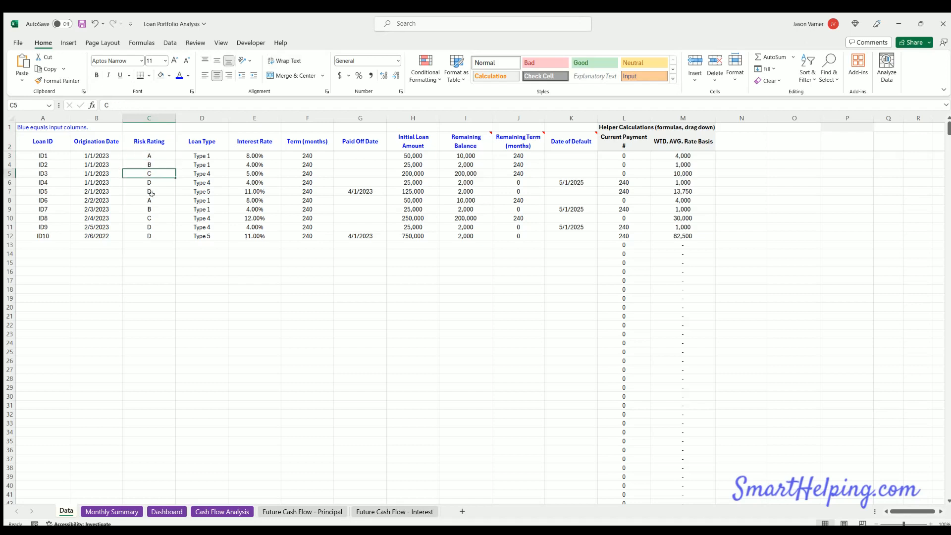
{"action": "left_click", "coordinate": [149, 192]}
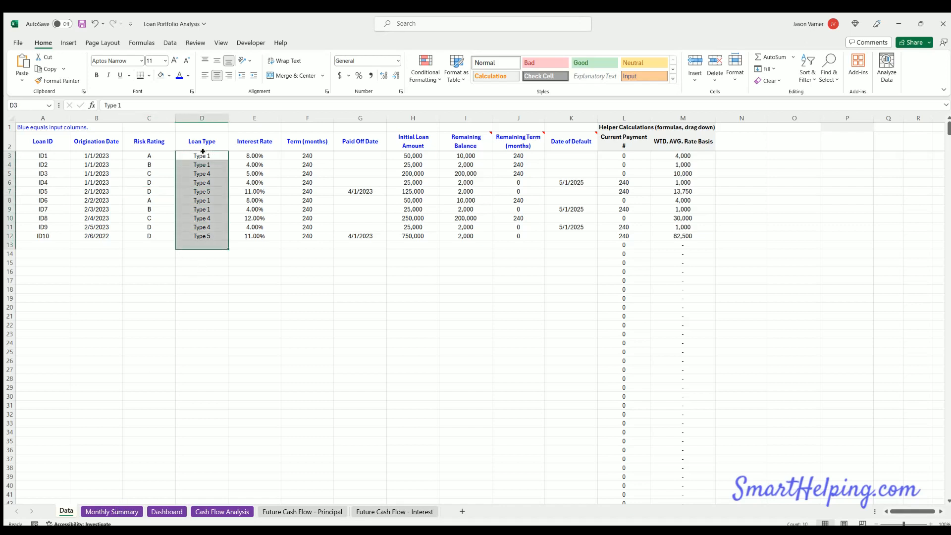
{"action": "left_click", "coordinate": [202, 156]}
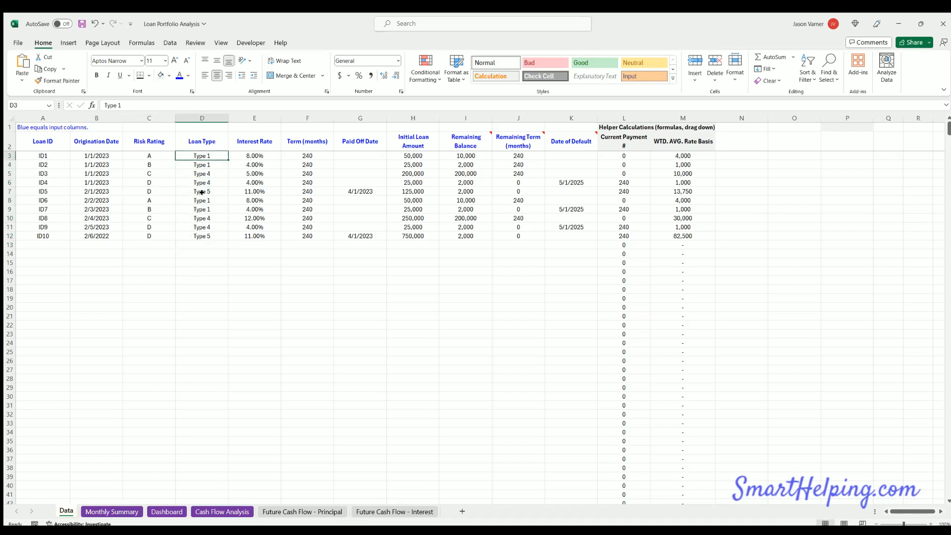
{"action": "left_click", "coordinate": [202, 227]}
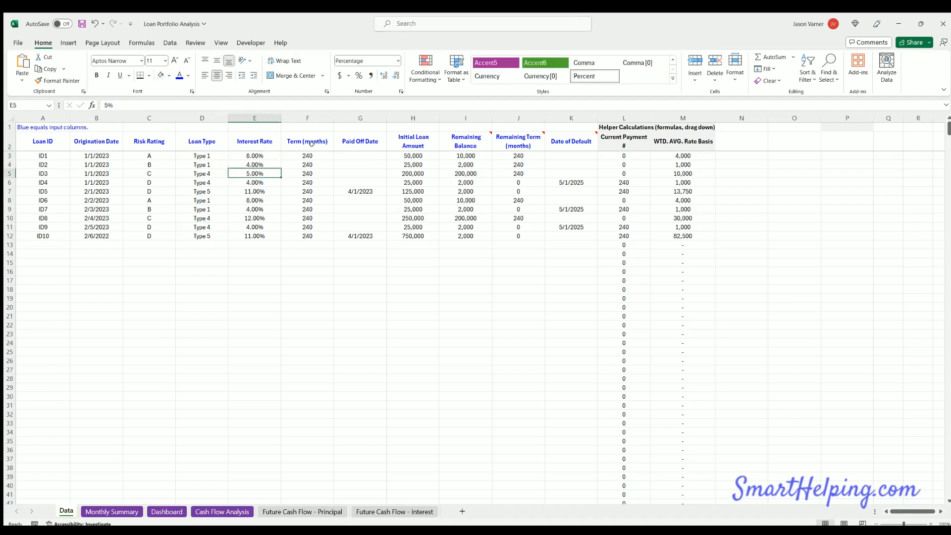
{"action": "left_click", "coordinate": [253, 156]}
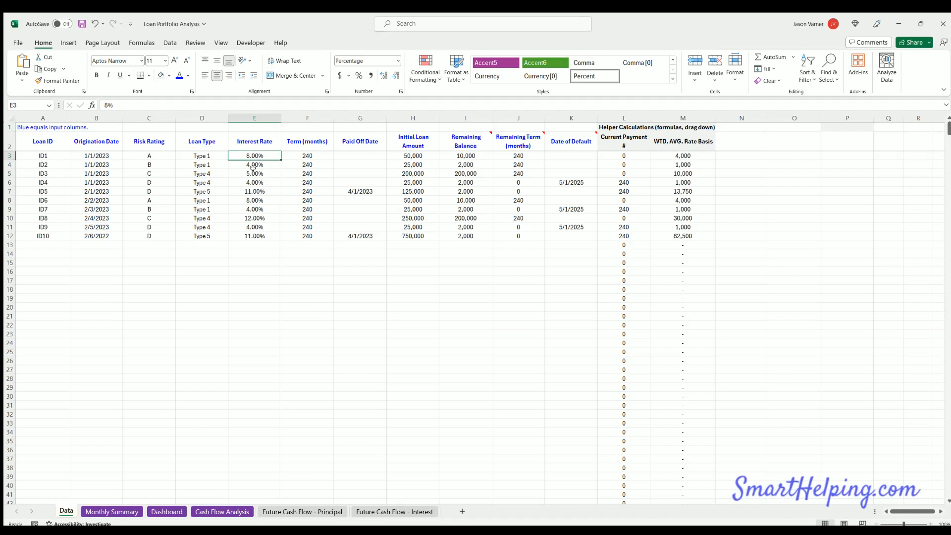
{"action": "left_click", "coordinate": [307, 156]}
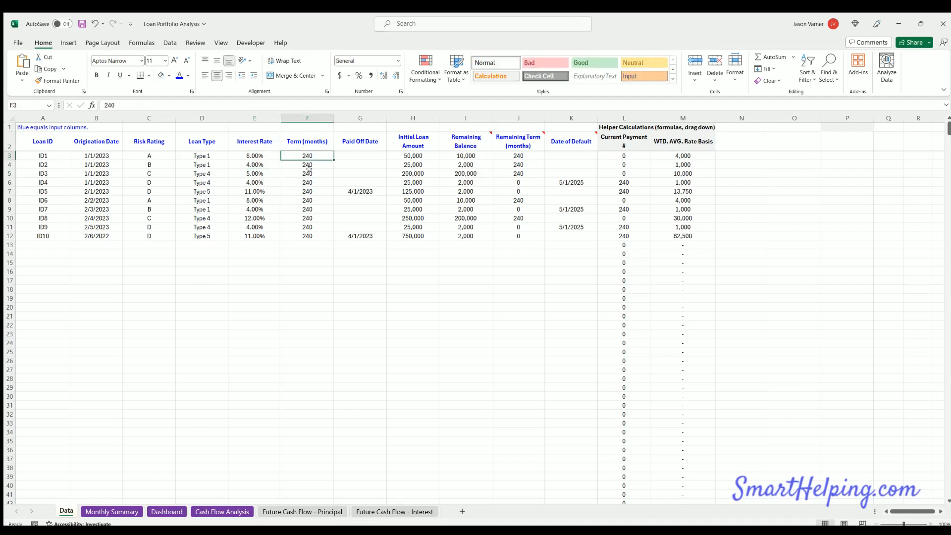
{"action": "left_click", "coordinate": [307, 173]}
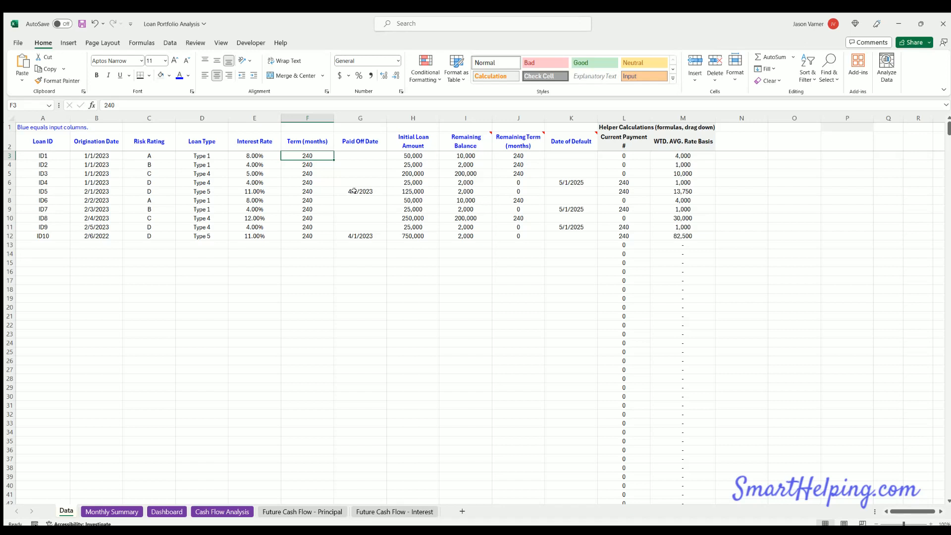
{"action": "type", "text": "120"}
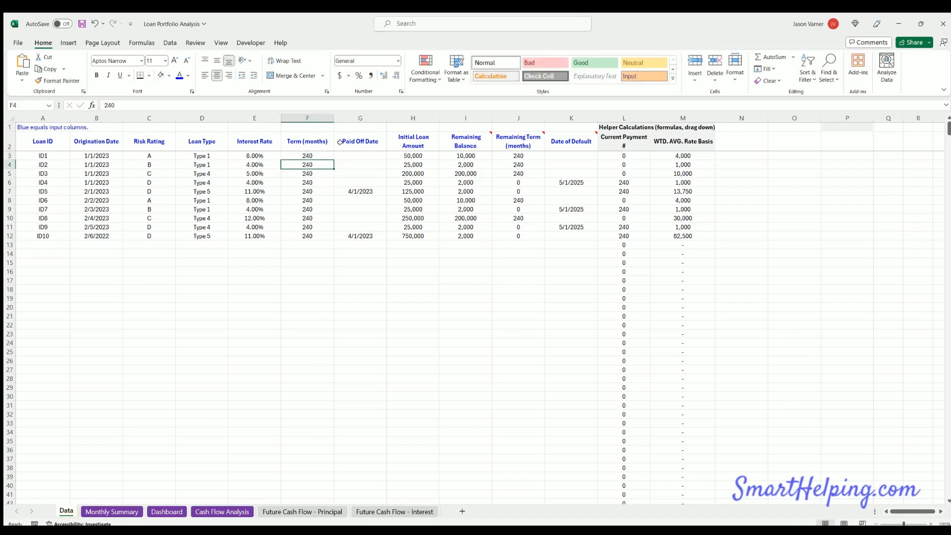
{"action": "left_click", "coordinate": [360, 191]}
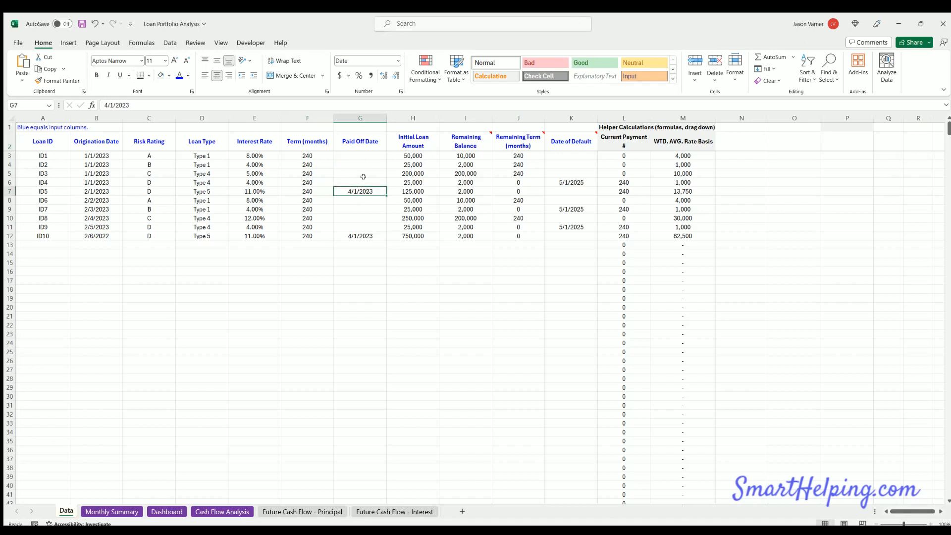
{"action": "left_click", "coordinate": [359, 236]}
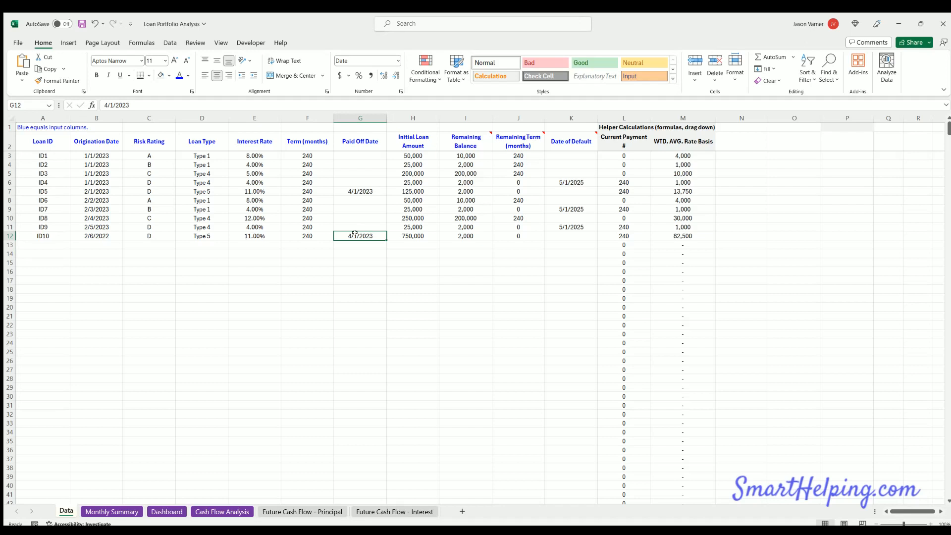
{"action": "left_click", "coordinate": [359, 191]}
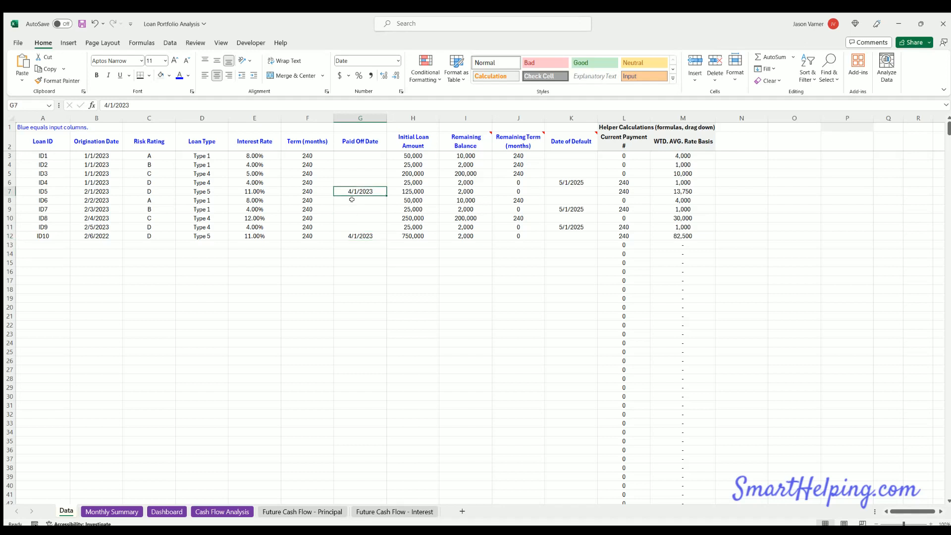
{"action": "left_click", "coordinate": [359, 200]}
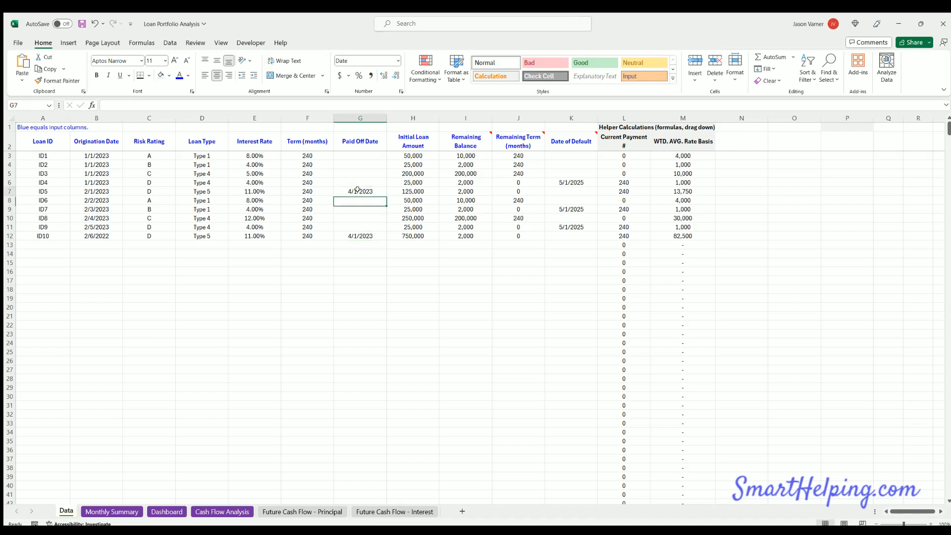
{"action": "left_click", "coordinate": [360, 191]}
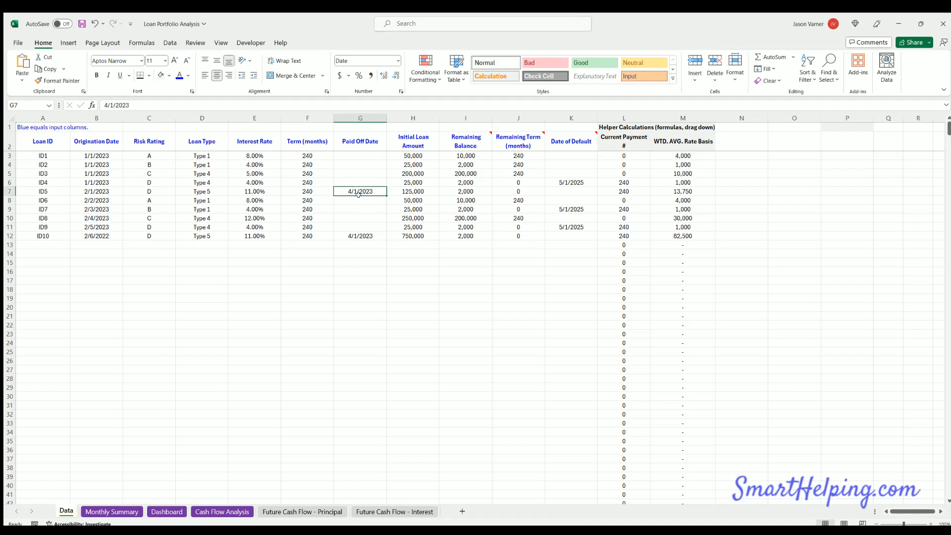
{"action": "mouse_move", "coordinate": [353, 195]}
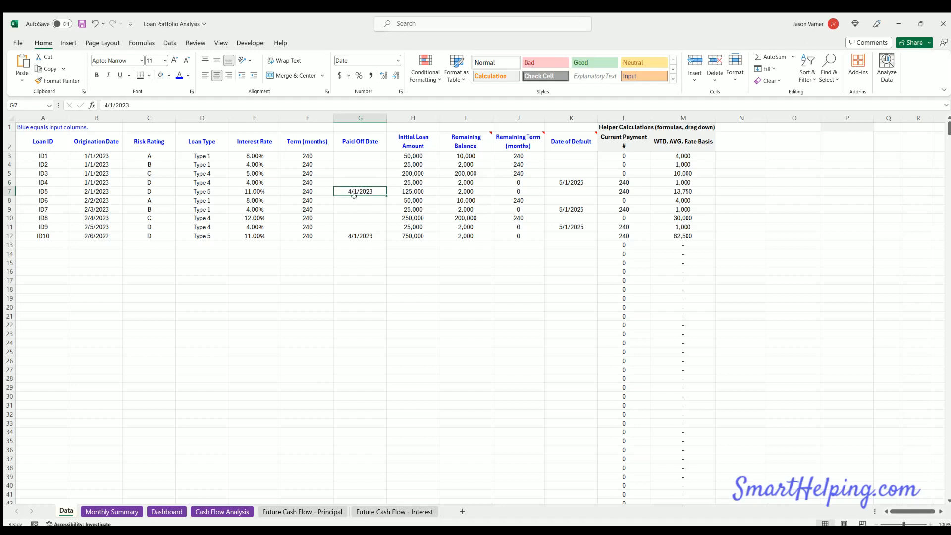
{"action": "left_click", "coordinate": [166, 511]}
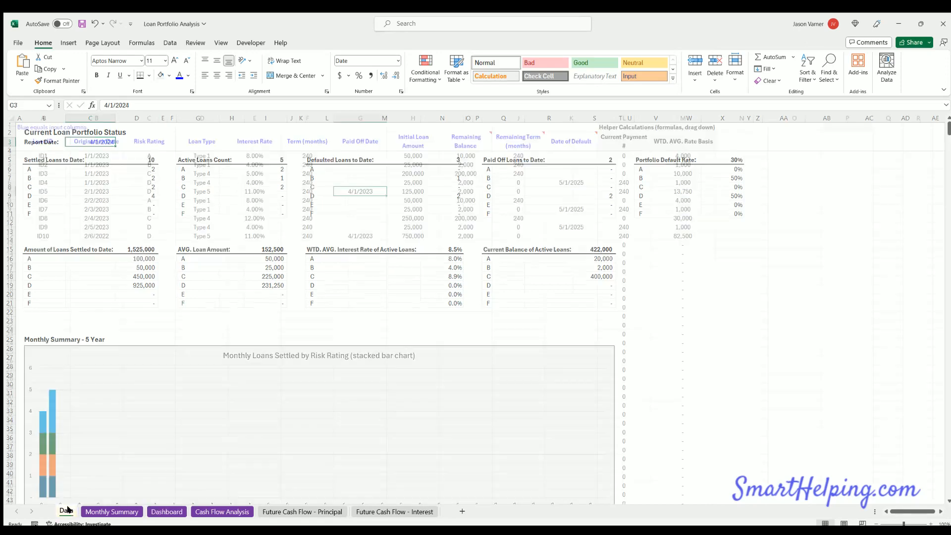
{"action": "left_click", "coordinate": [65, 511]}
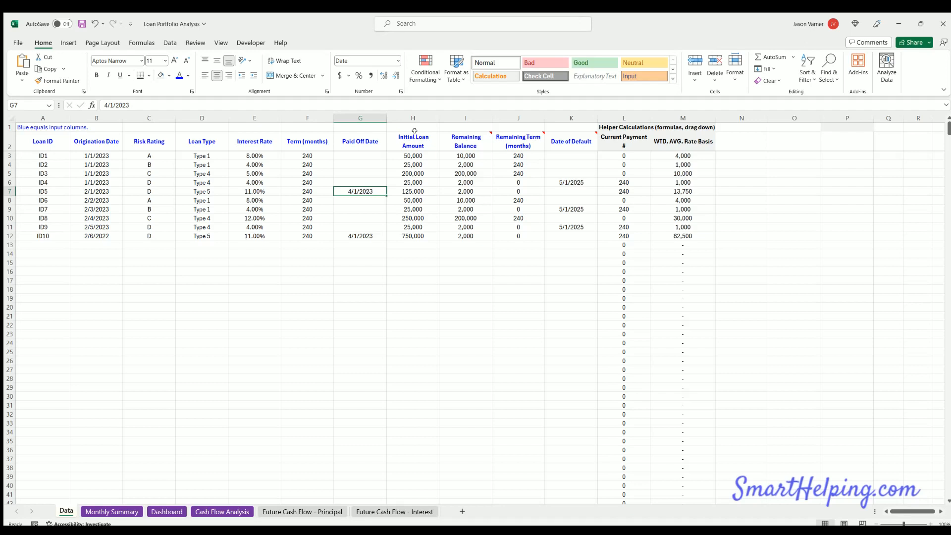
{"action": "mouse_move", "coordinate": [448, 141]}
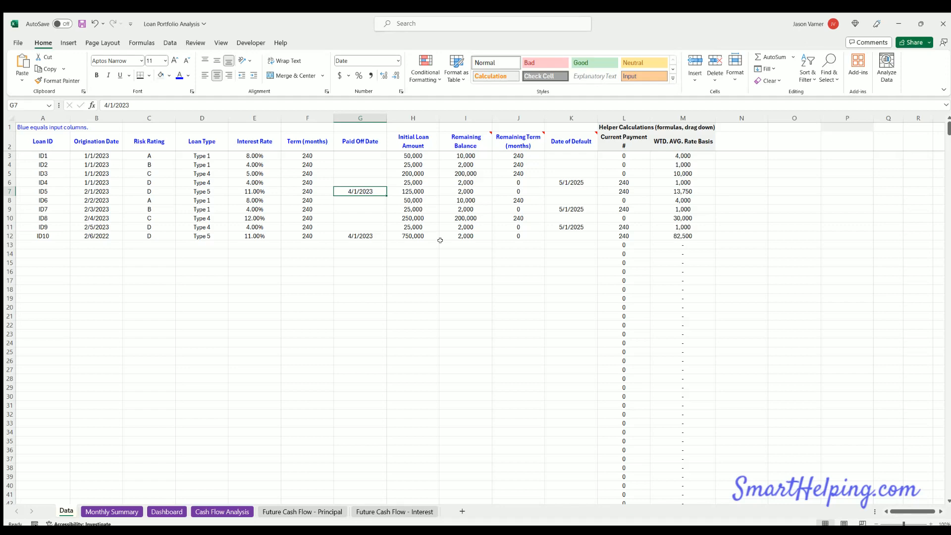
{"action": "left_click", "coordinate": [166, 511]}
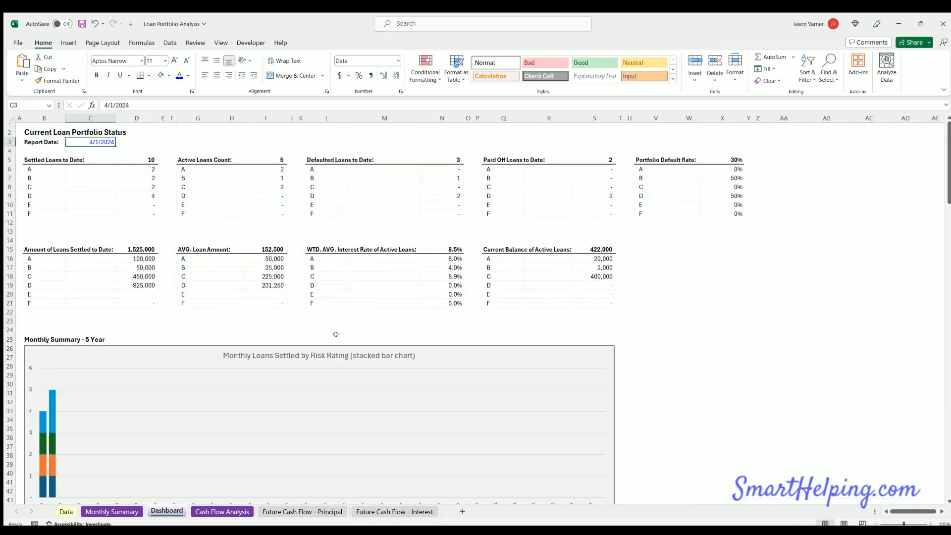
{"action": "mouse_move", "coordinate": [575, 247]}
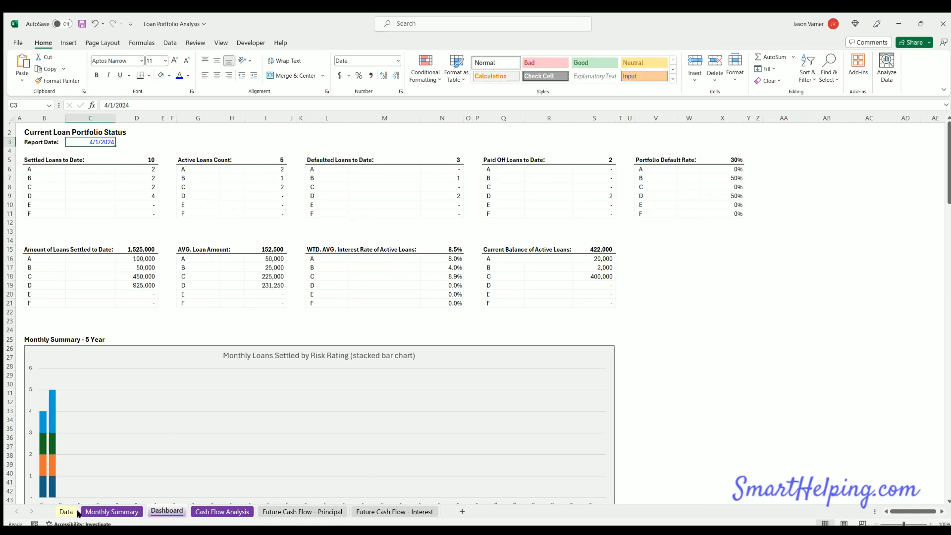
{"action": "left_click", "coordinate": [66, 511]}
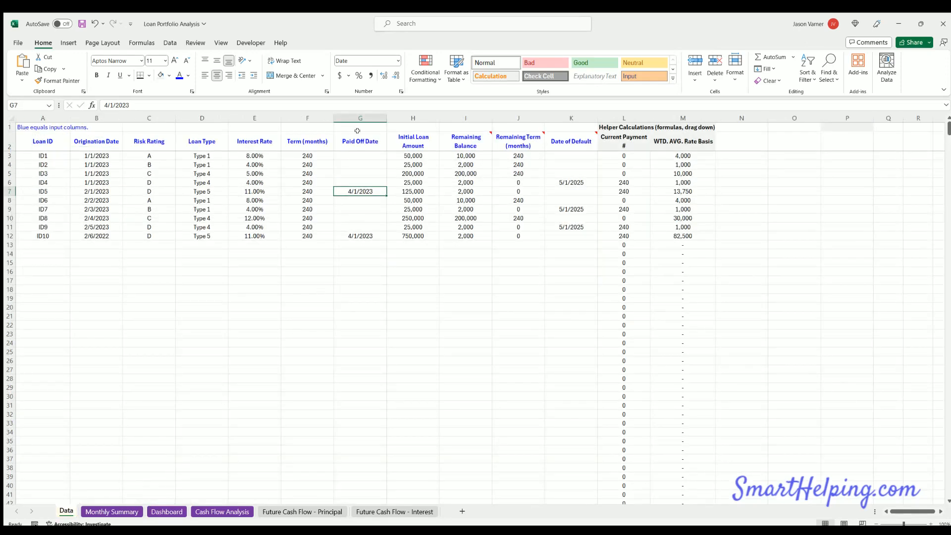
{"action": "mouse_move", "coordinate": [566, 200]}
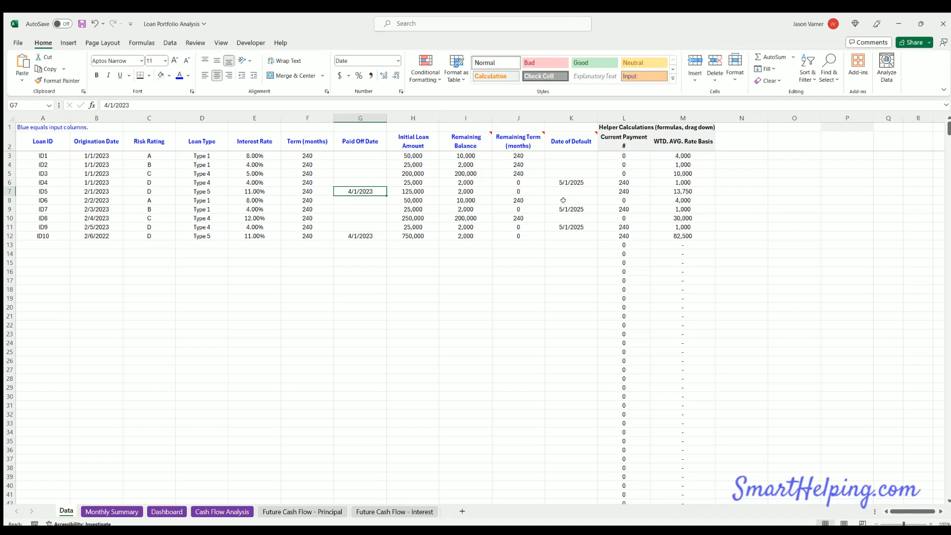
{"action": "mouse_move", "coordinate": [551, 198]}
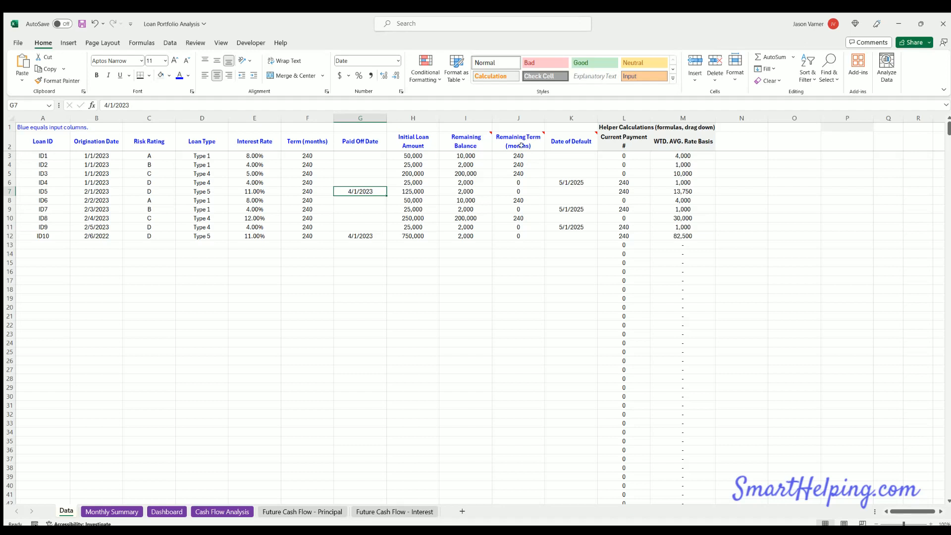
{"action": "left_click", "coordinate": [518, 165]}
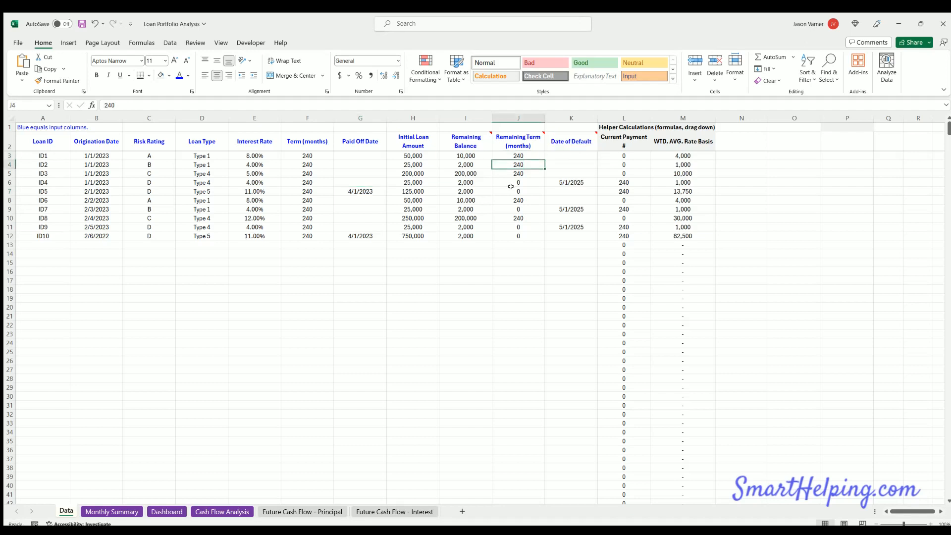
{"action": "left_click", "coordinate": [518, 191]}
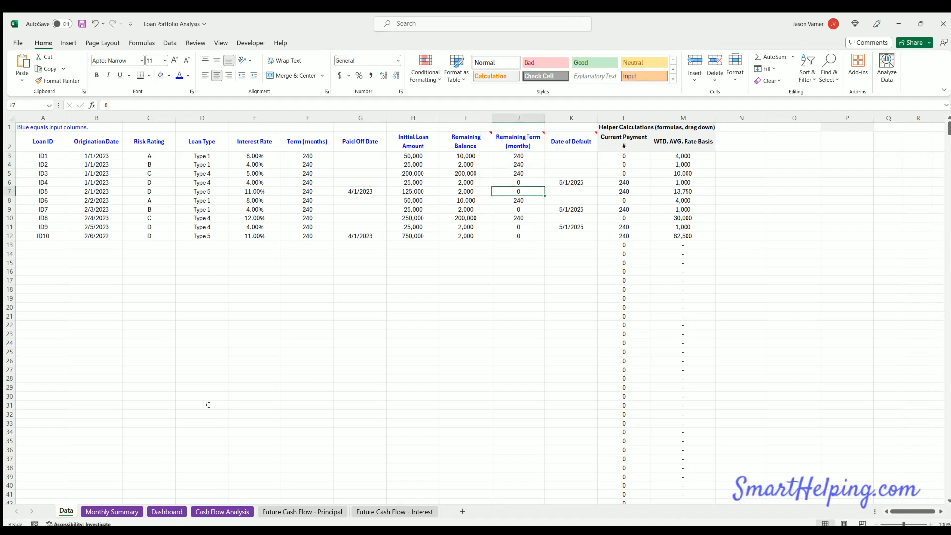
{"action": "left_click", "coordinate": [222, 511]}
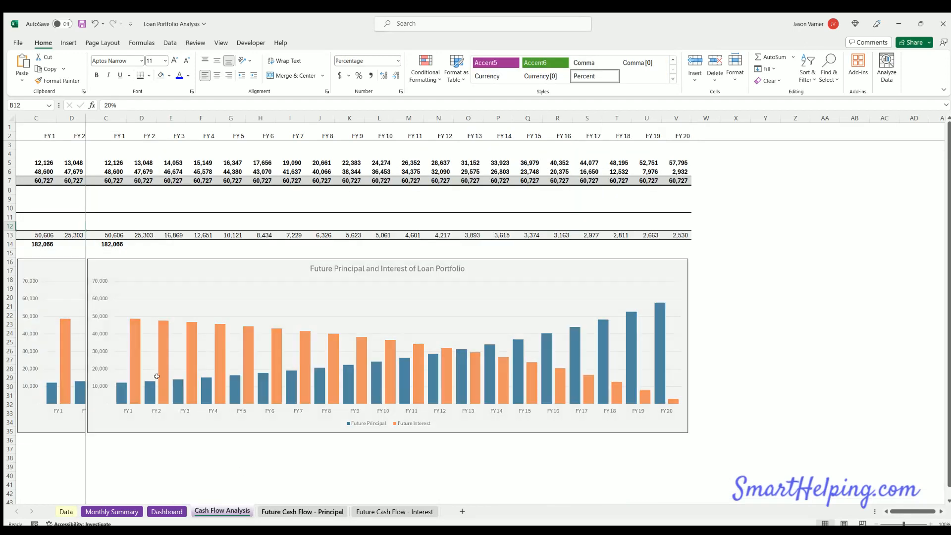
{"action": "left_click", "coordinate": [301, 511]}
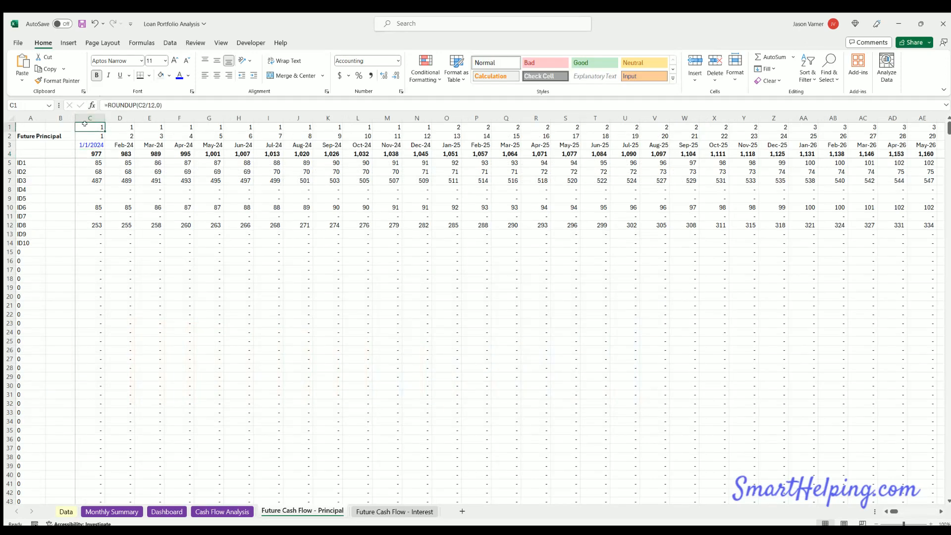
{"action": "left_click", "coordinate": [65, 511]}
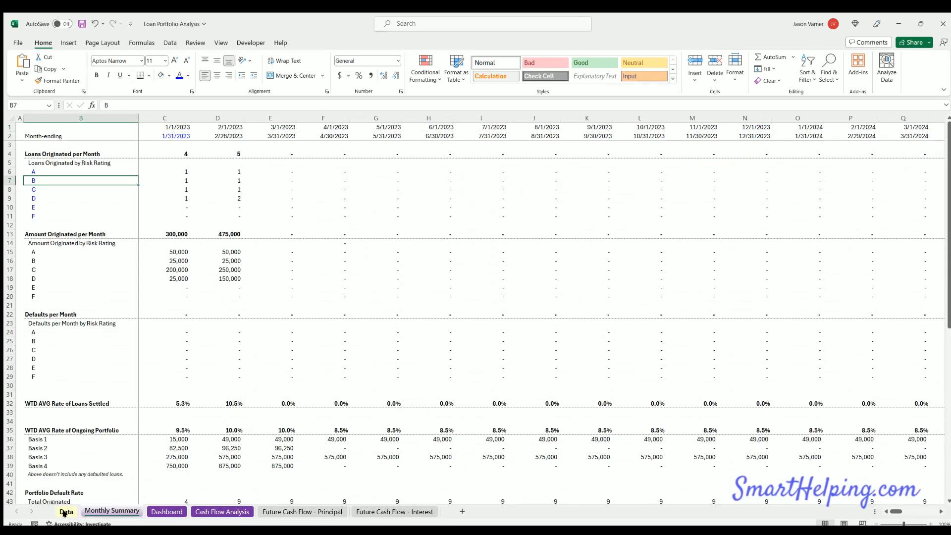
{"action": "left_click", "coordinate": [66, 511]}
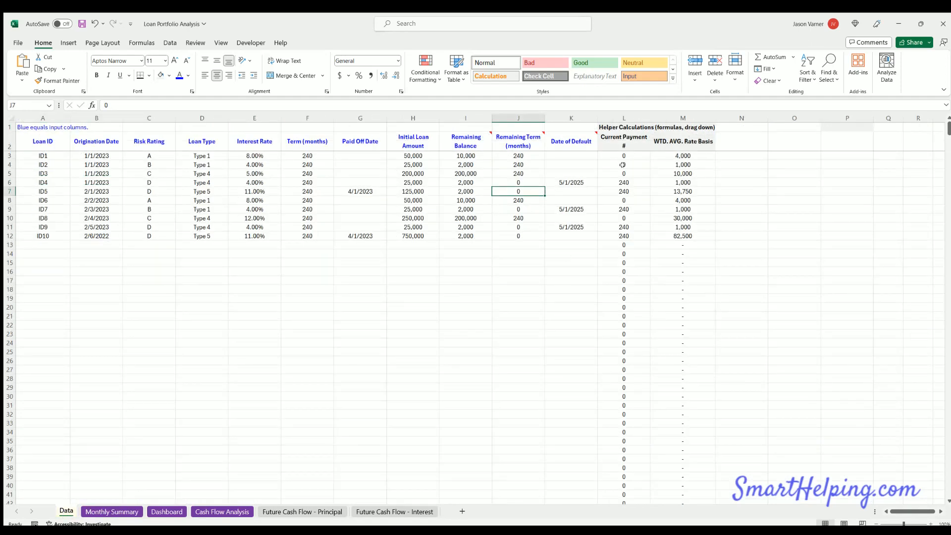
{"action": "left_click", "coordinate": [518, 156]}
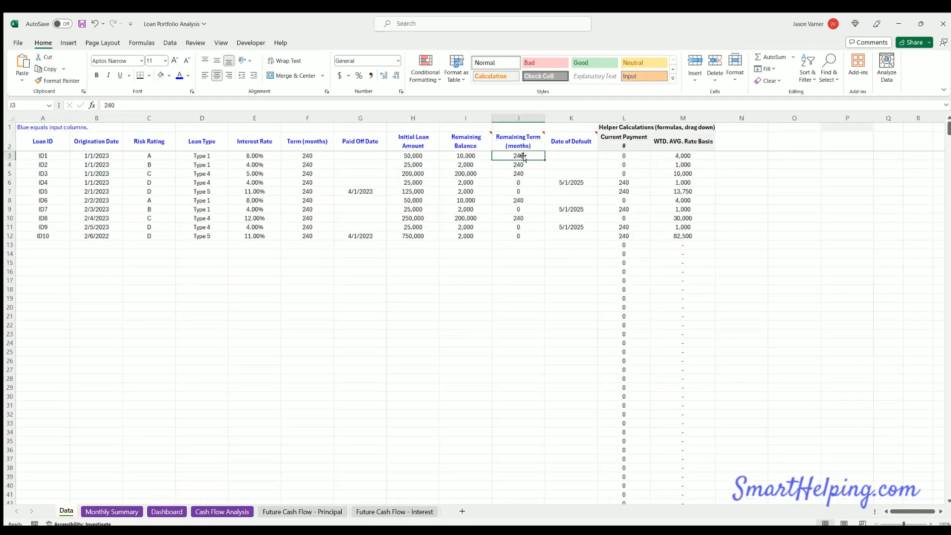
{"action": "mouse_move", "coordinate": [308, 156]}
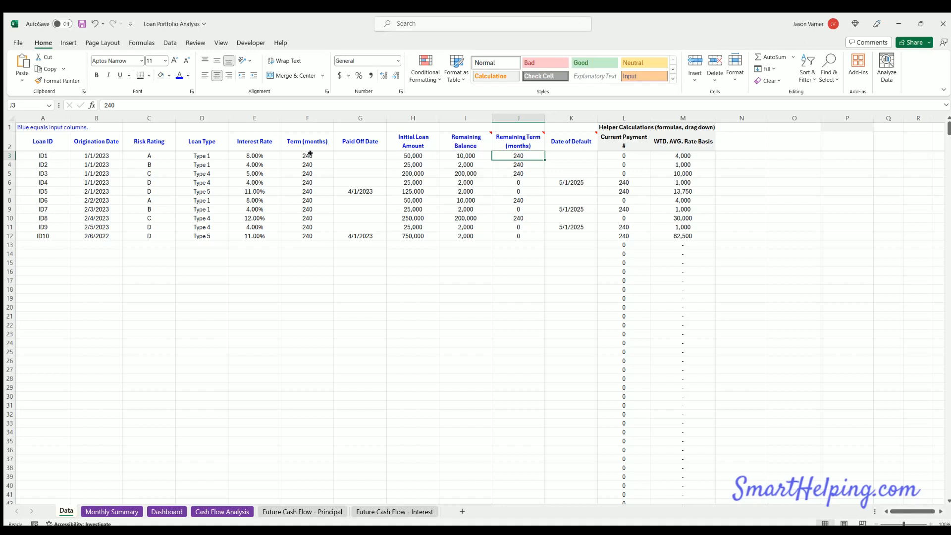
{"action": "left_click", "coordinate": [624, 156]}
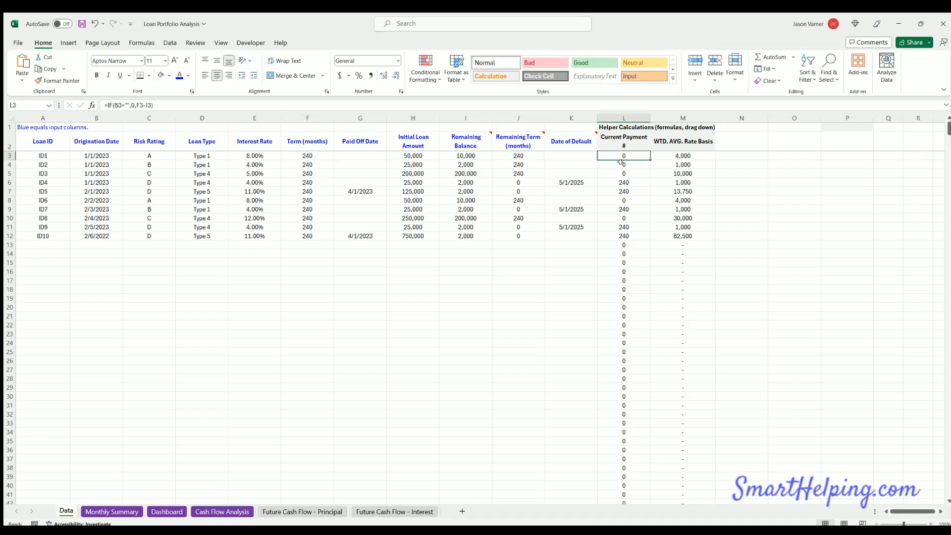
{"action": "left_click", "coordinate": [307, 156]}
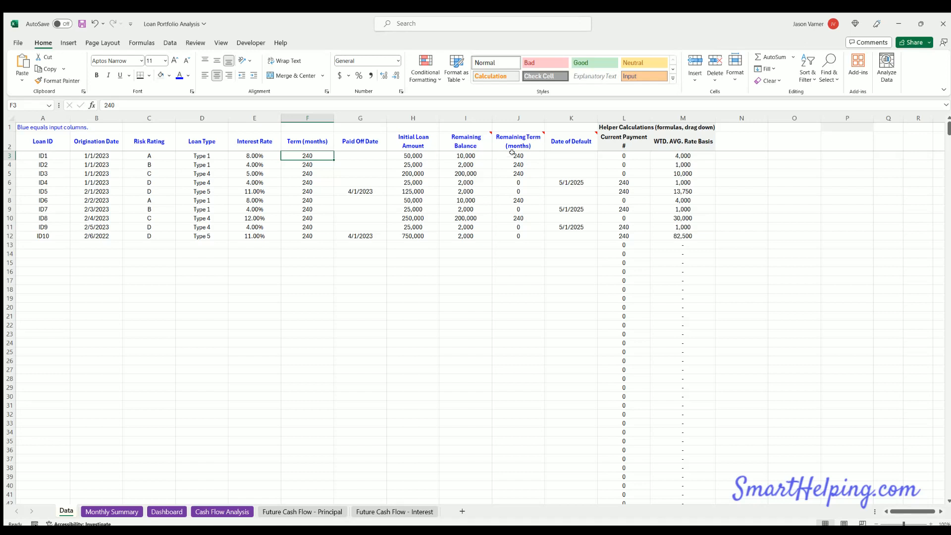
{"action": "left_click", "coordinate": [623, 156]}
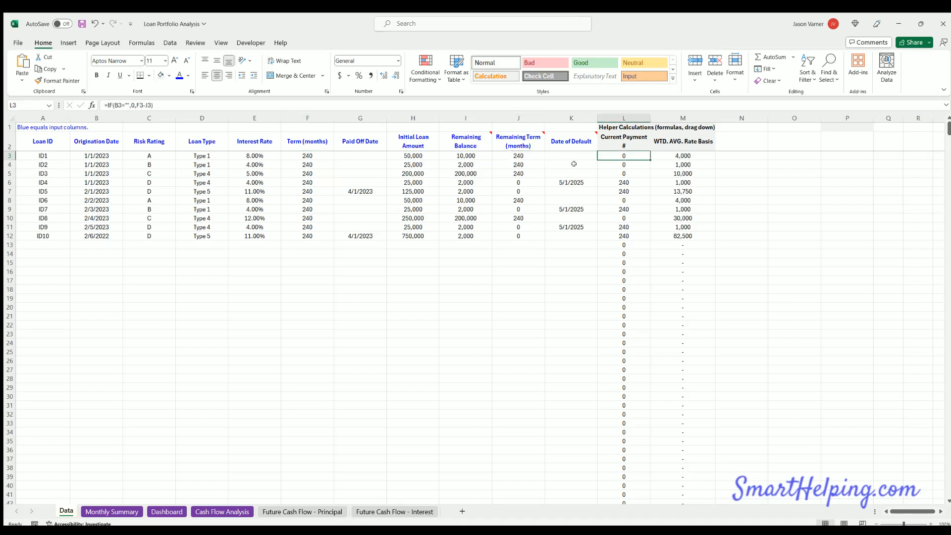
{"action": "left_click", "coordinate": [518, 156]}
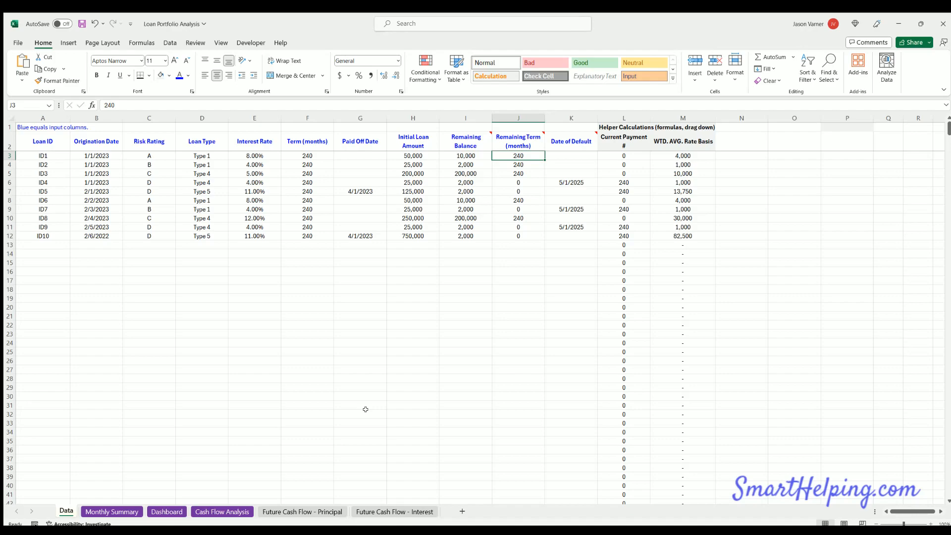
{"action": "left_click", "coordinate": [301, 511]}
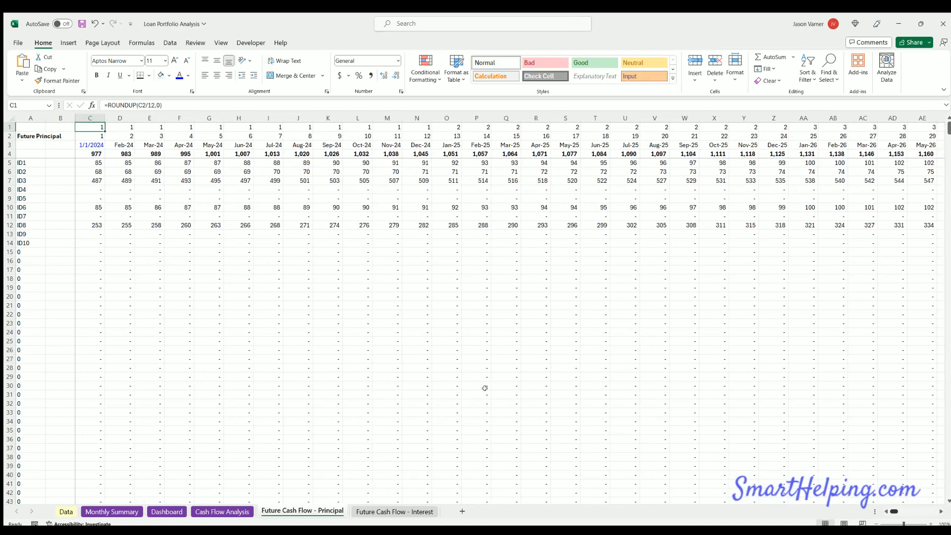
{"action": "left_click", "coordinate": [24, 163]}
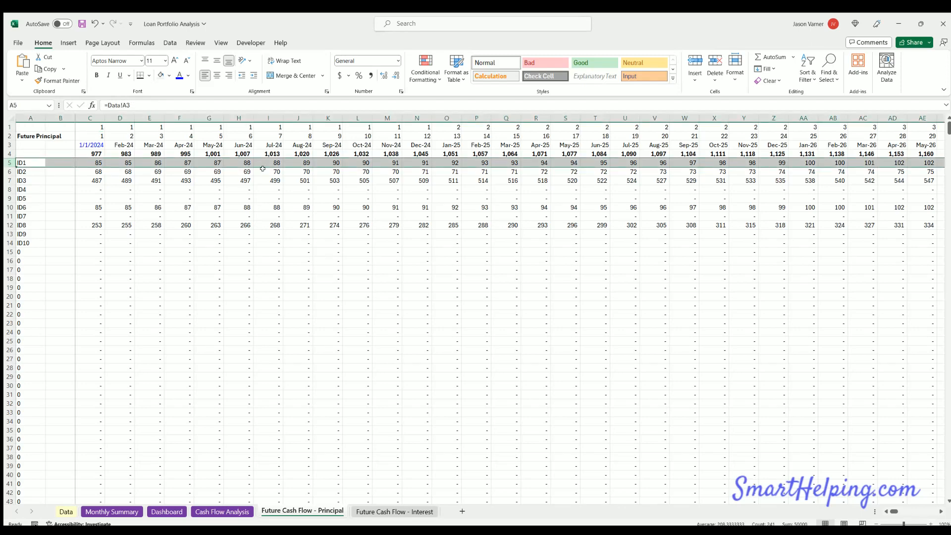
{"action": "left_click", "coordinate": [65, 511]}
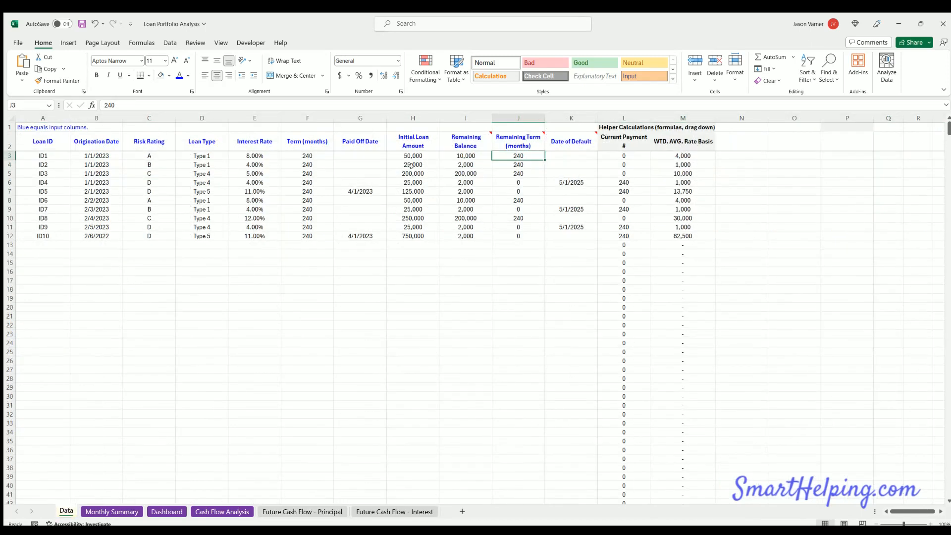
Step: Set loan ID1's initial loan amount to 80000 on the Data sheet
{"action": "left_click", "coordinate": [413, 155]}
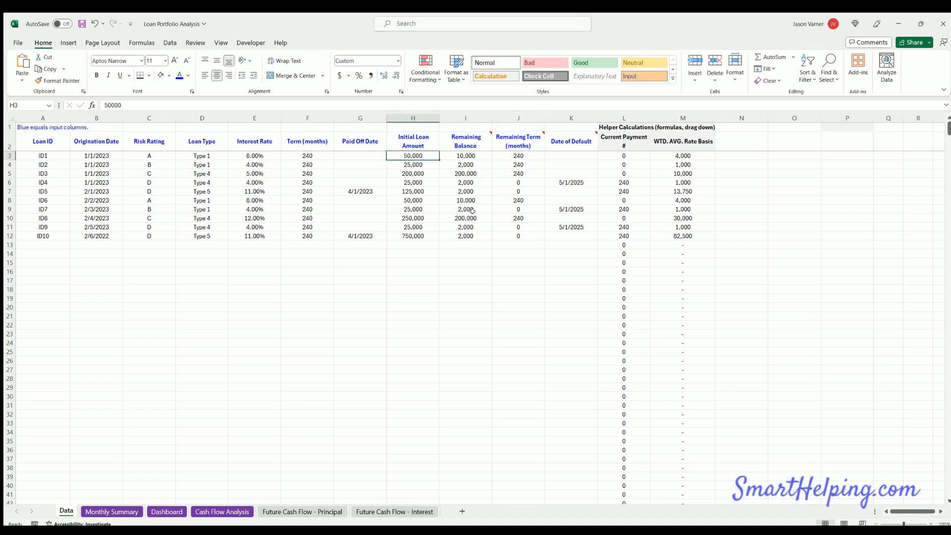
{"action": "type", "text": "80000"}
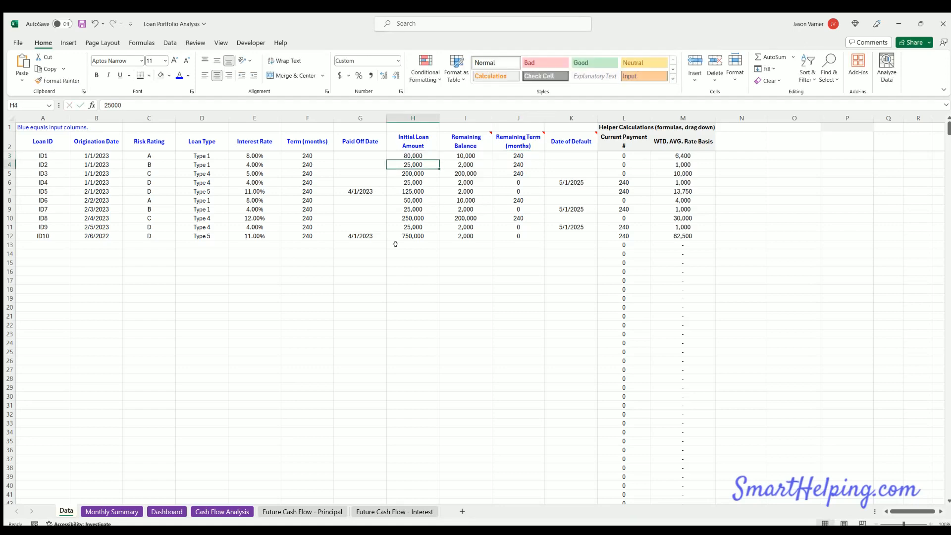
Step: Check the updated Future Cash Flow and Monthly Summary figures, ending back on Data
{"action": "left_click", "coordinate": [301, 511]}
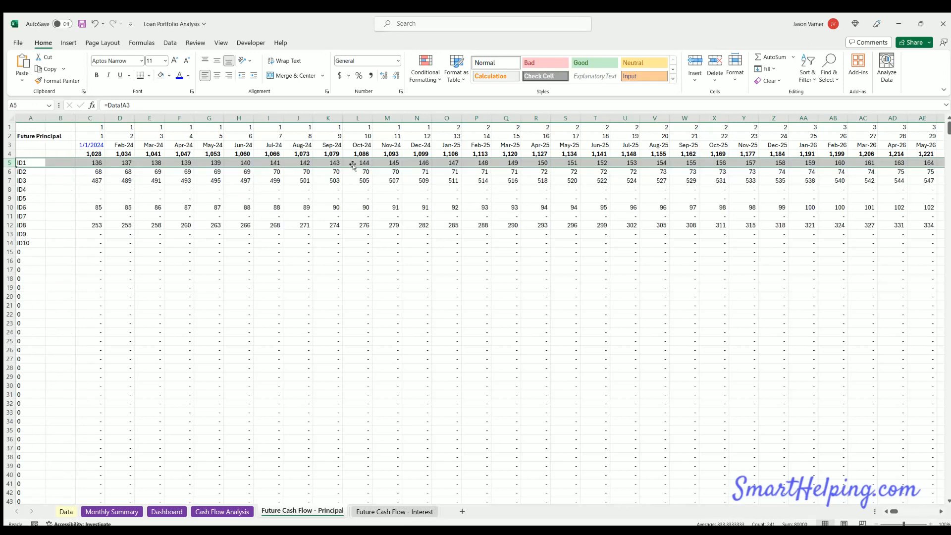
{"action": "left_click", "coordinate": [394, 512]}
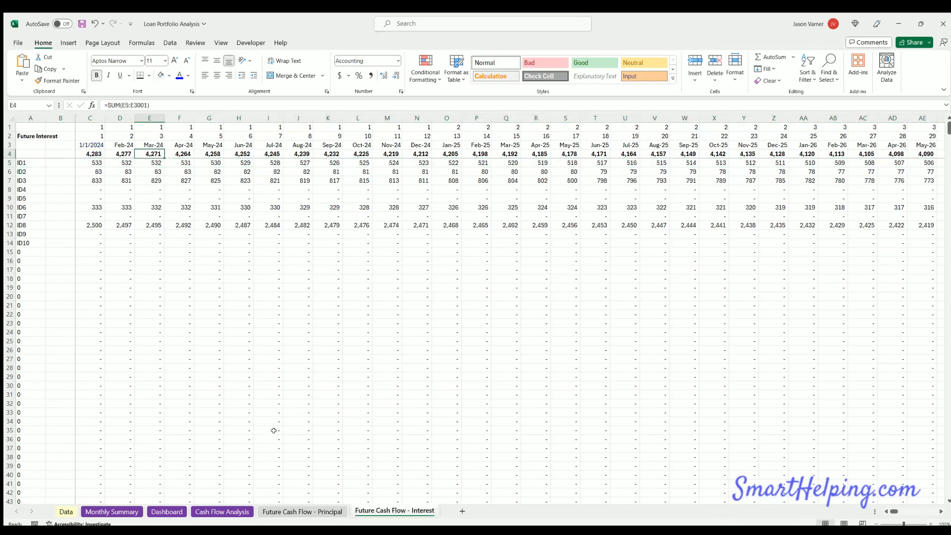
{"action": "left_click", "coordinate": [66, 511]}
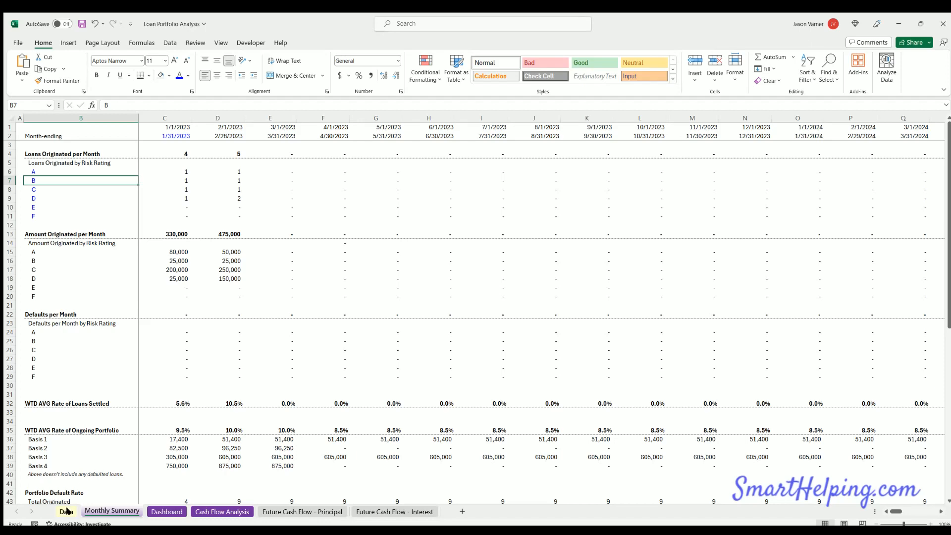
{"action": "left_click", "coordinate": [66, 511]}
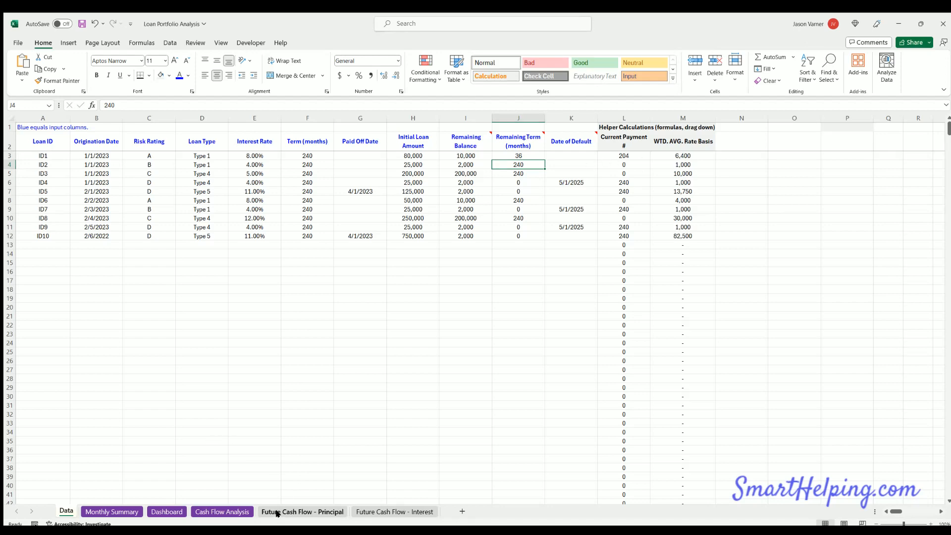
Step: Verify loan ID1's principal schedule ends in December 2026, then return to the Data sheet
{"action": "left_click", "coordinate": [301, 511]}
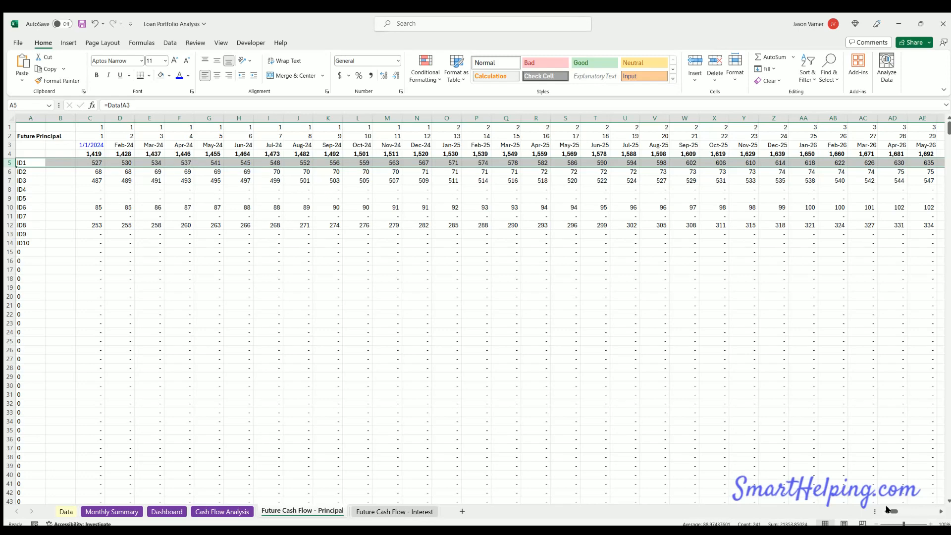
{"action": "scroll", "scroll_direction": "right", "scroll_amount": 3}
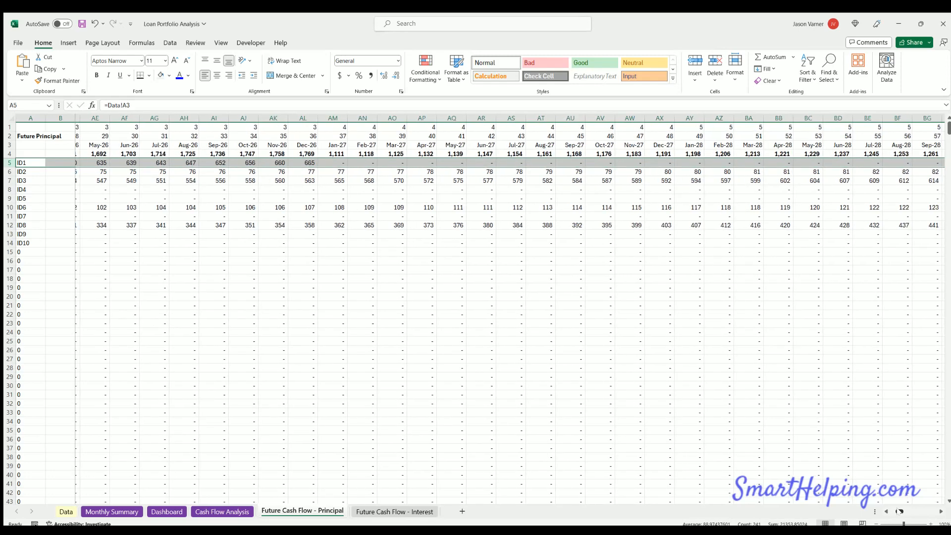
{"action": "scroll", "scroll_direction": "left", "scroll_amount": 3}
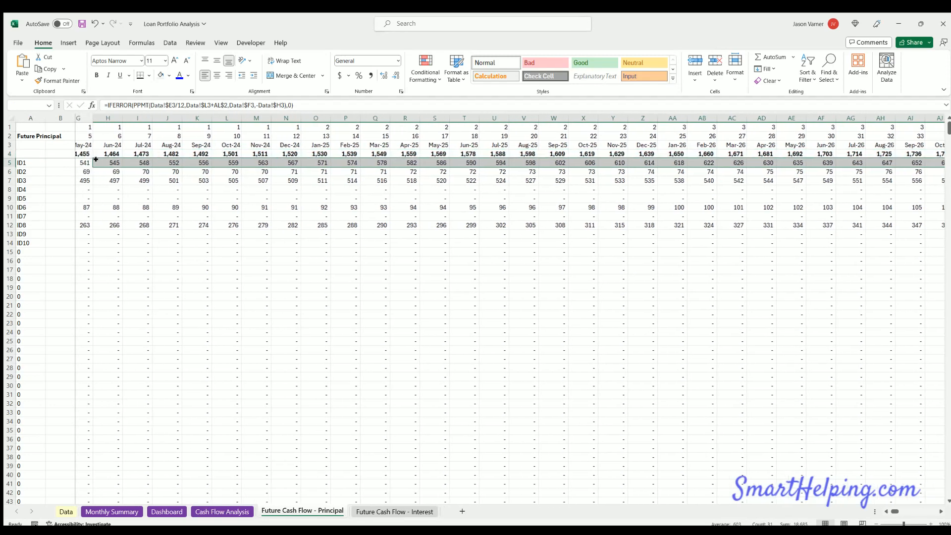
{"action": "scroll", "scroll_direction": "left", "scroll_amount": 3}
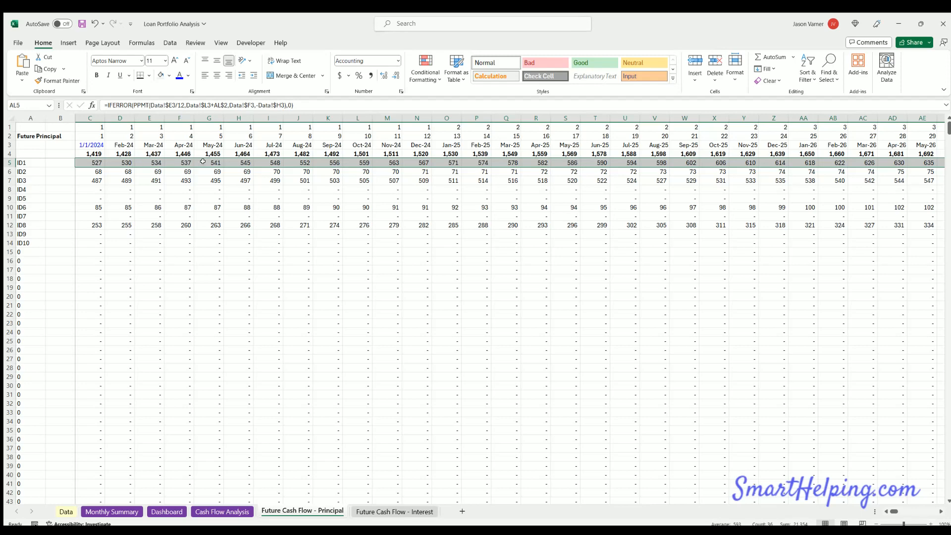
{"action": "left_click", "coordinate": [65, 512]}
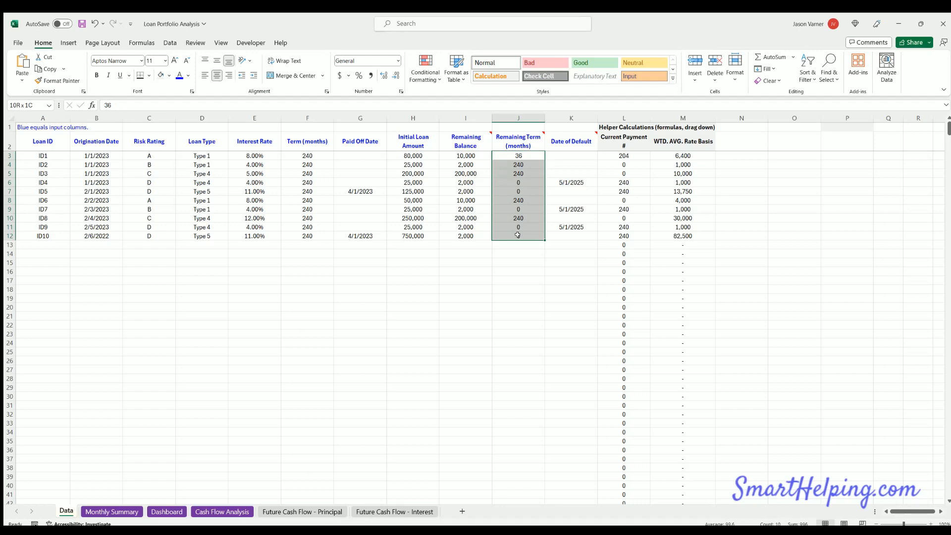
{"action": "left_click", "coordinate": [222, 511]}
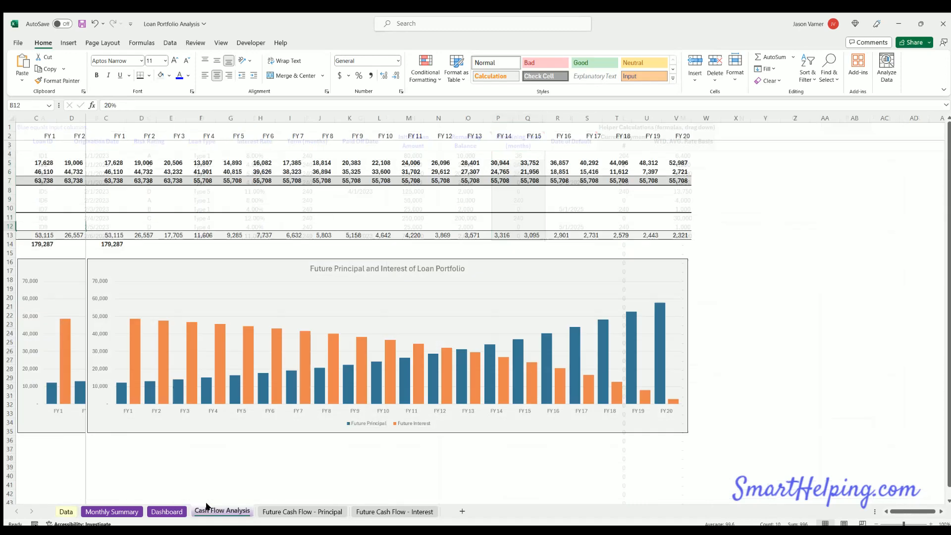
{"action": "left_click", "coordinate": [222, 511]}
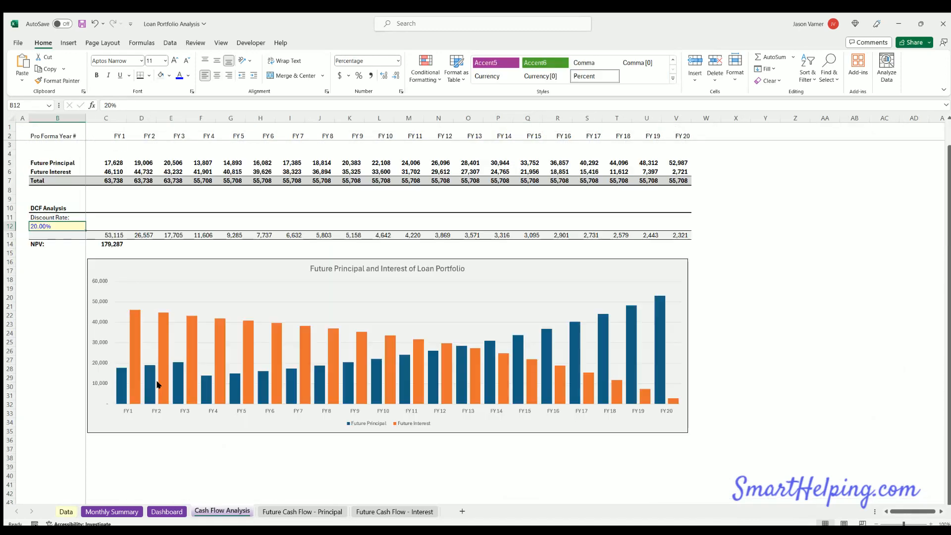
{"action": "left_click", "coordinate": [66, 511]}
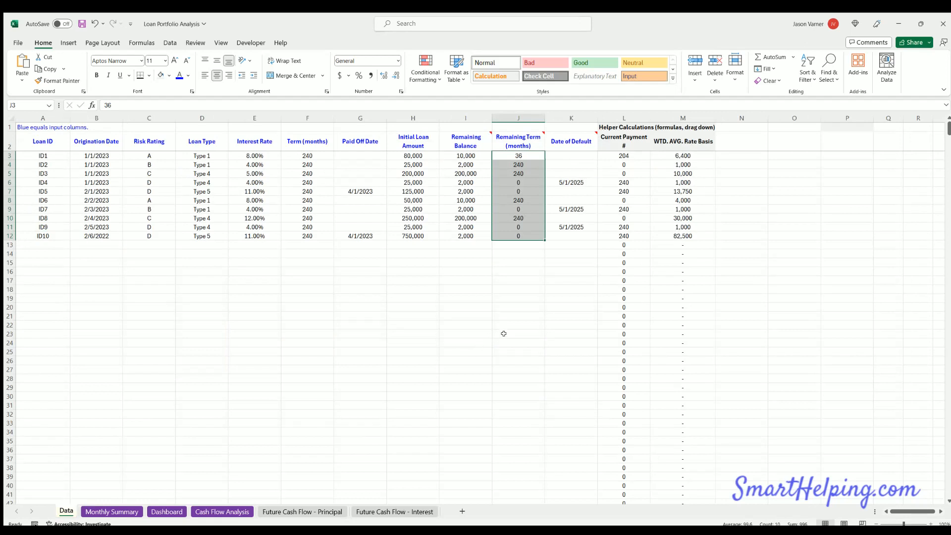
{"action": "left_click", "coordinate": [517, 141]}
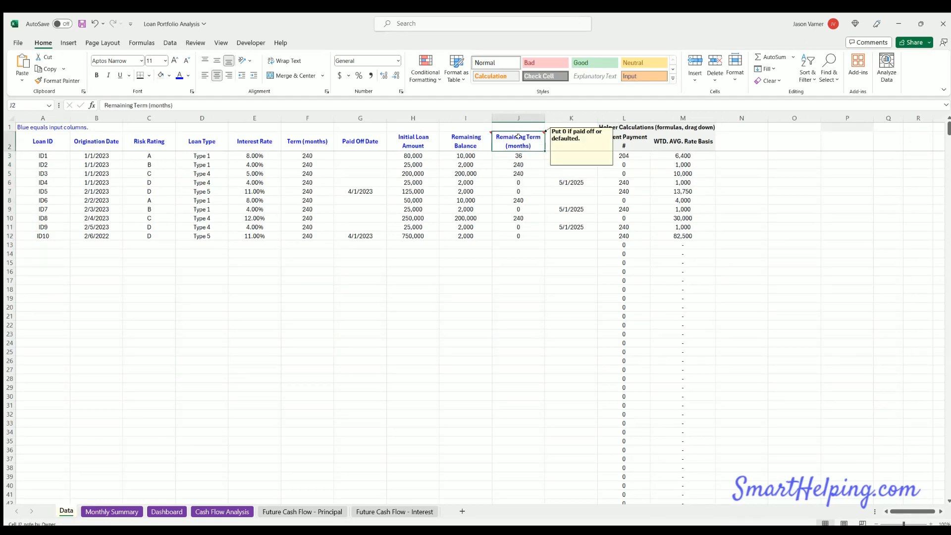
{"action": "left_click", "coordinate": [519, 183]}
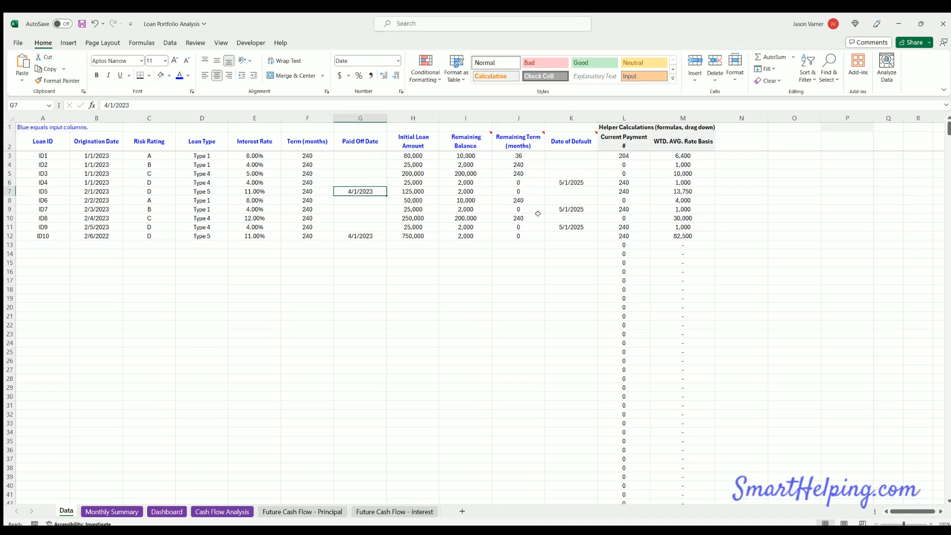
{"action": "left_click", "coordinate": [571, 182]}
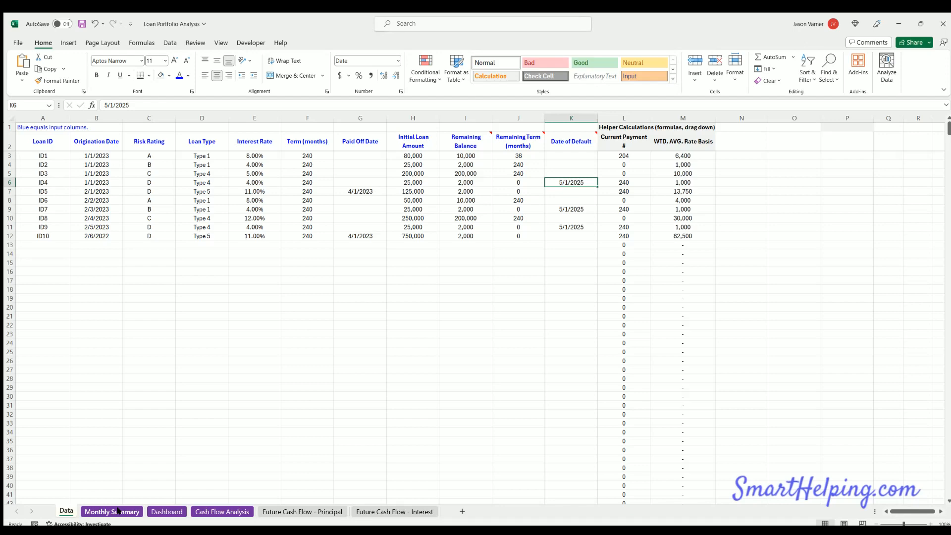
{"action": "left_click", "coordinate": [303, 511]}
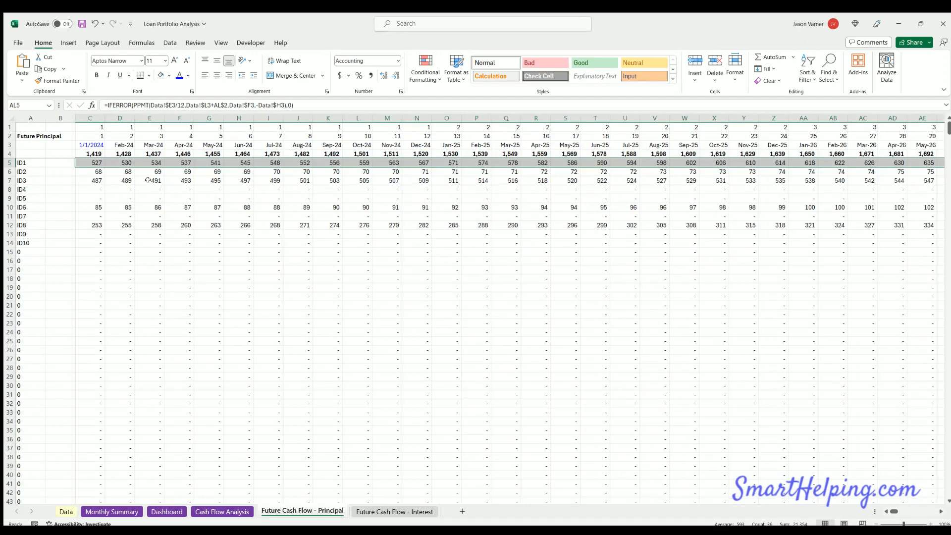
{"action": "left_click", "coordinate": [149, 216]}
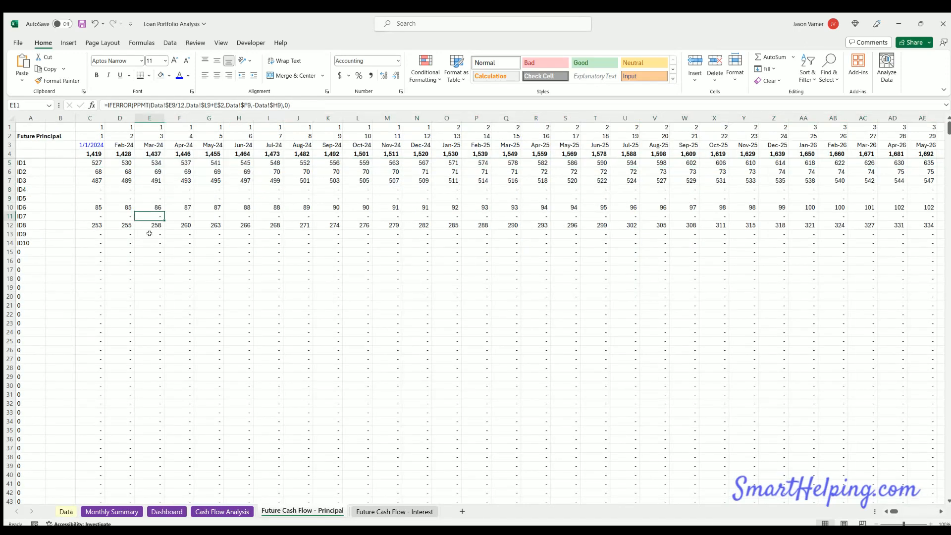
{"action": "left_click", "coordinate": [65, 511]}
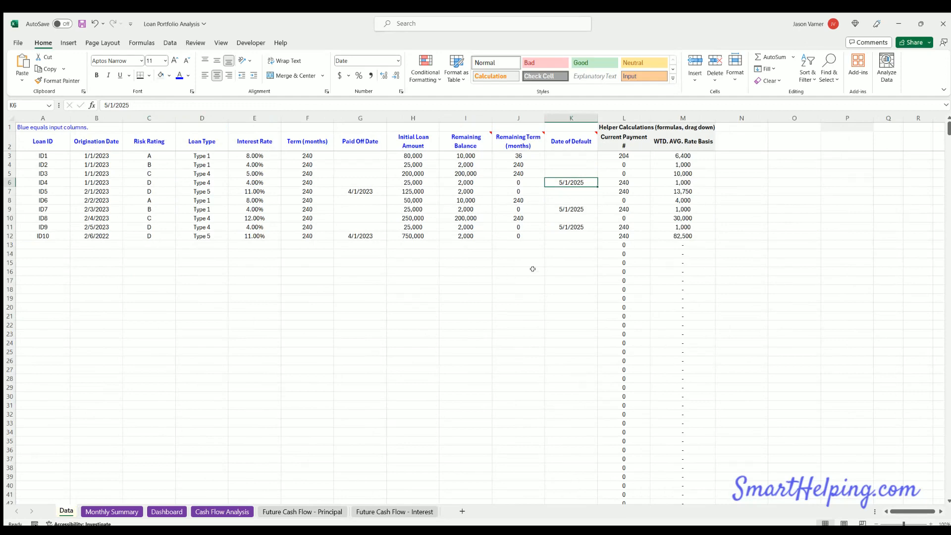
Step: Fill the L and M helper formulas from row 1059 down through row 1069
{"action": "left_click", "coordinate": [625, 156]}
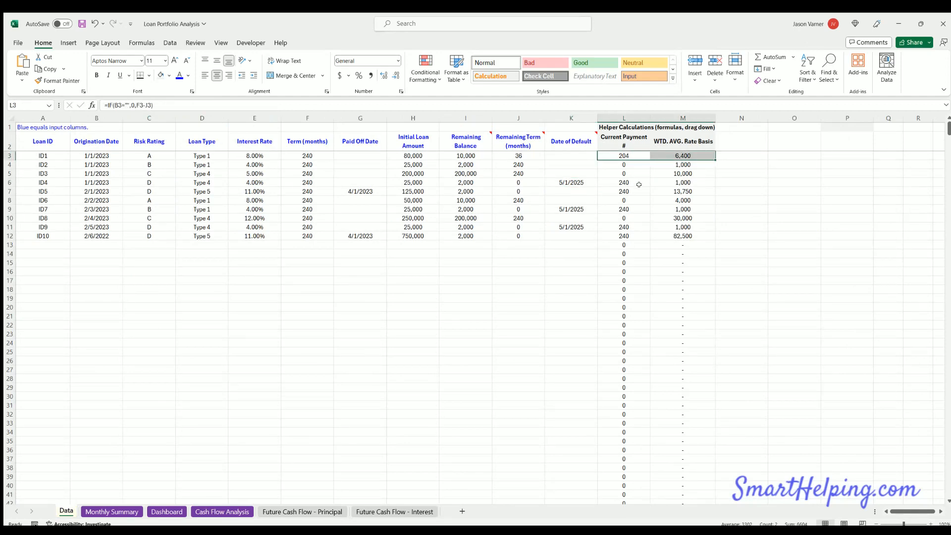
{"action": "scroll", "scroll_direction": "down", "scroll_amount": 3}
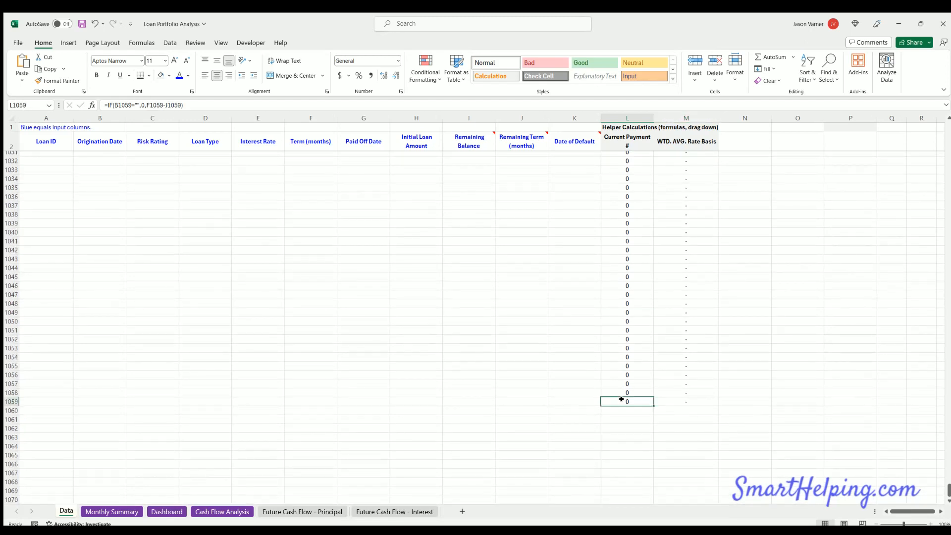
{"action": "left_click_drag", "start_coordinate": [628, 401], "coordinate": [685, 401]}
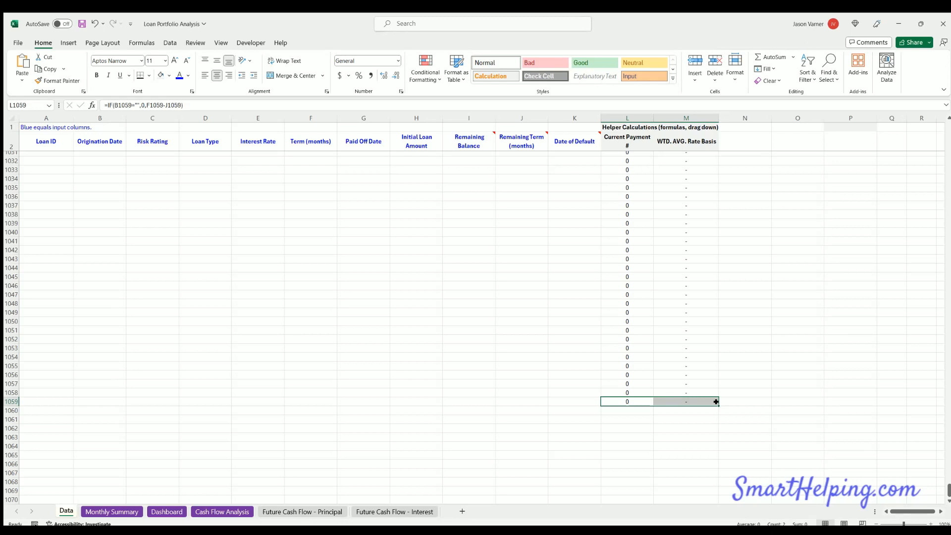
{"action": "left_click_drag", "start_coordinate": [715, 401], "coordinate": [715, 464]}
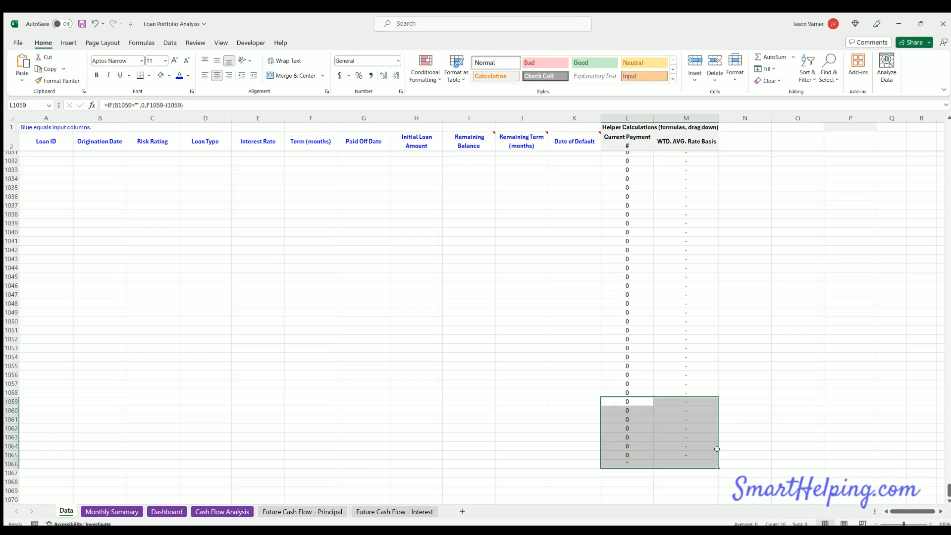
Step: Confirm the WTD. AVG. Rate Basis column is filled and clear the selection
{"action": "scroll", "scroll_direction": "down", "scroll_amount": 3}
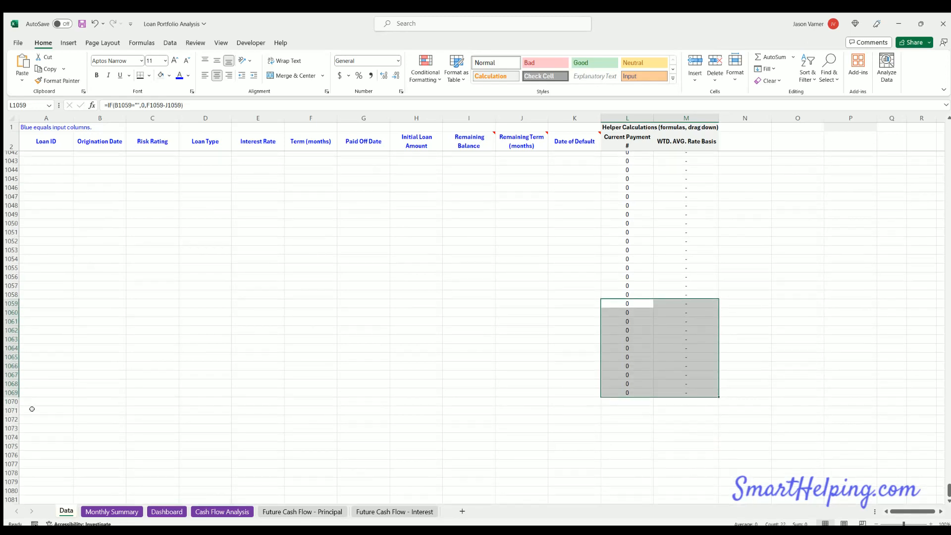
{"action": "mouse_move", "coordinate": [649, 393]}
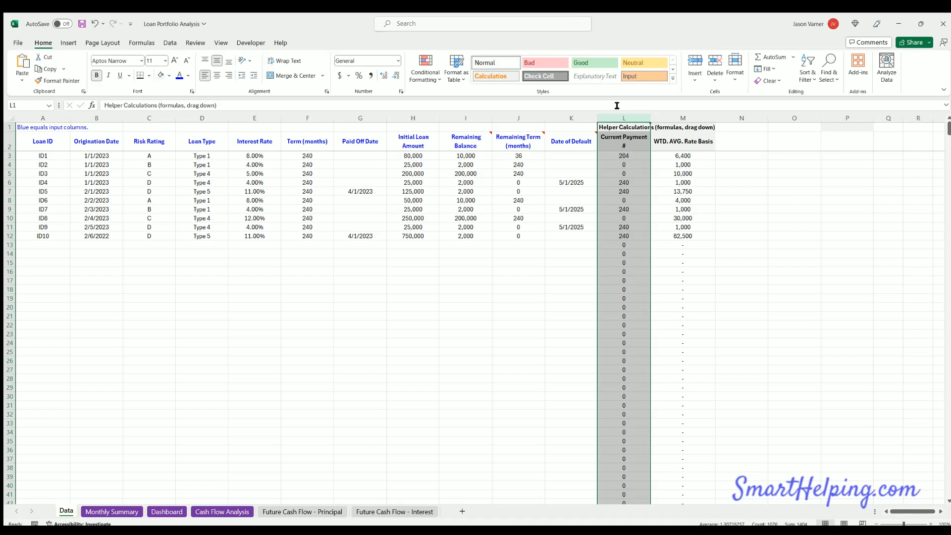
{"action": "left_click", "coordinate": [683, 118]}
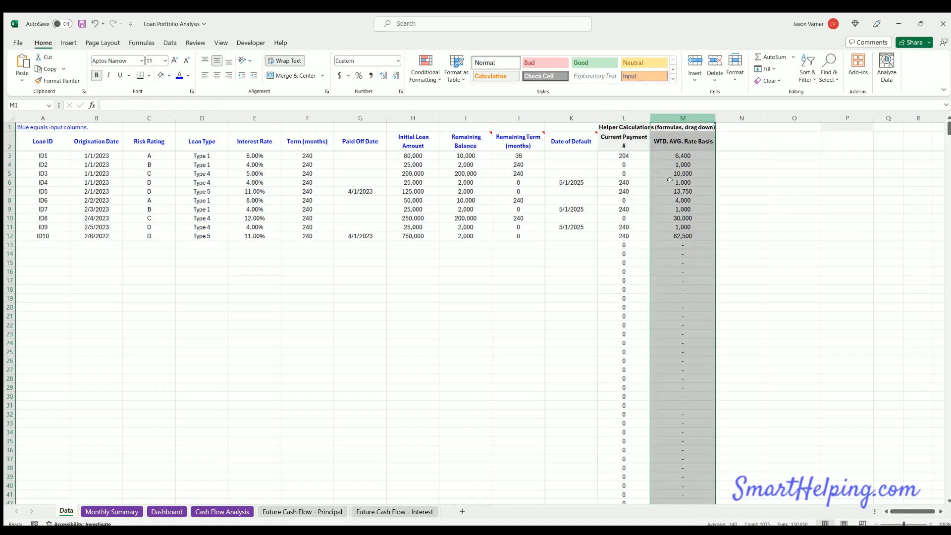
{"action": "left_click", "coordinate": [847, 245]}
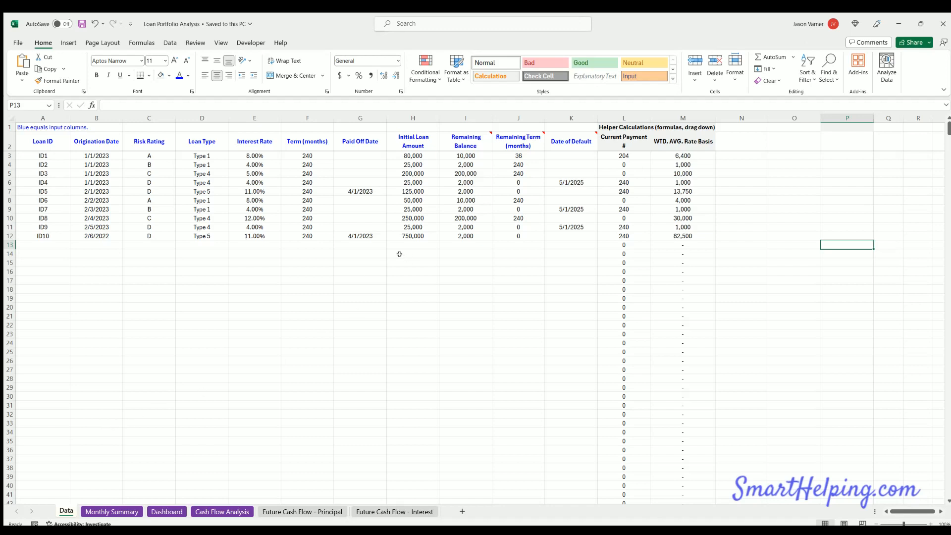
{"action": "mouse_move", "coordinate": [571, 141]}
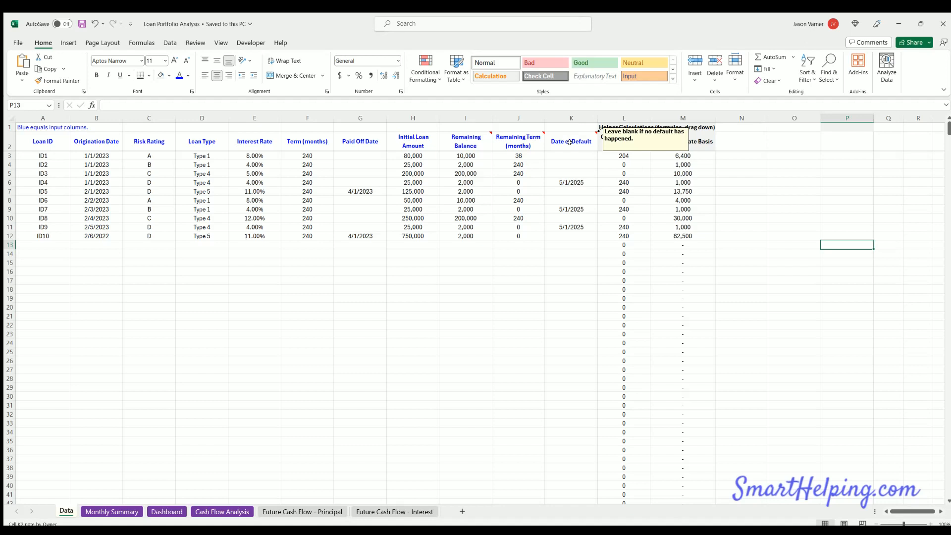
{"action": "mouse_move", "coordinate": [513, 140]}
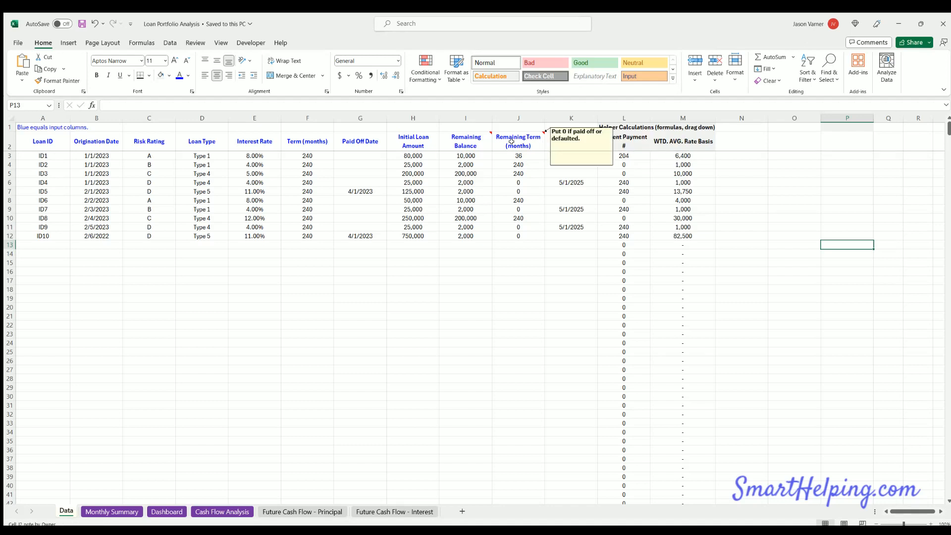
{"action": "mouse_move", "coordinate": [465, 141]}
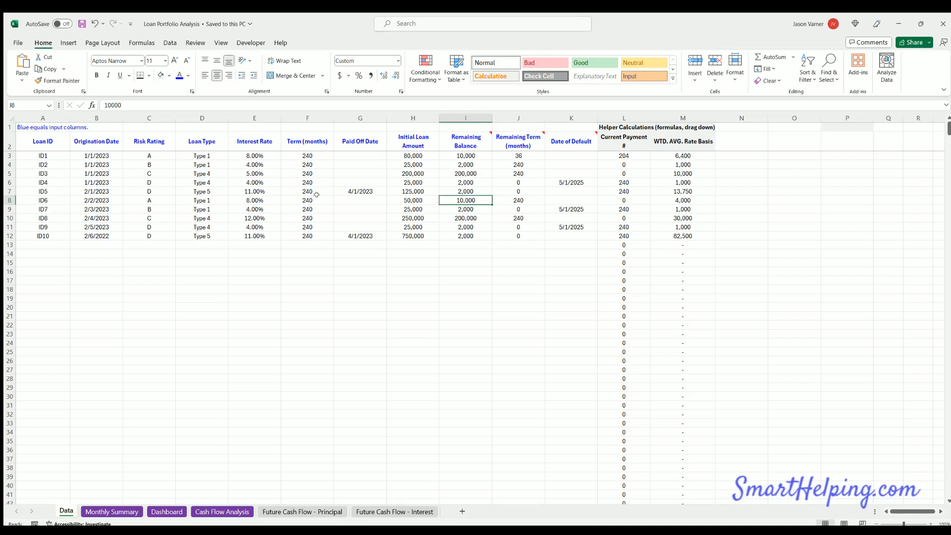
{"action": "mouse_move", "coordinate": [364, 158]}
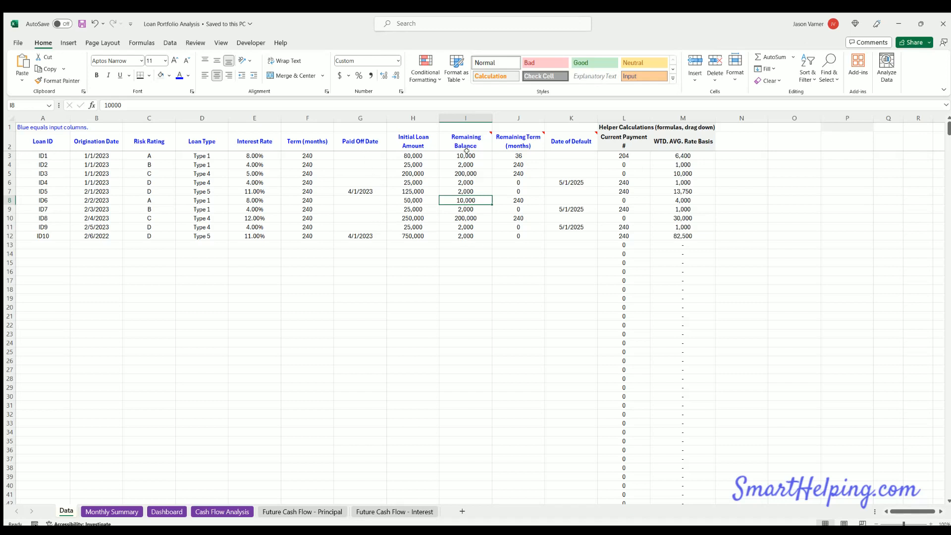
Step: Review ID1, ID4 and ID7 balance inputs, then switch to the Monthly Summary sheet
{"action": "left_click", "coordinate": [466, 155]}
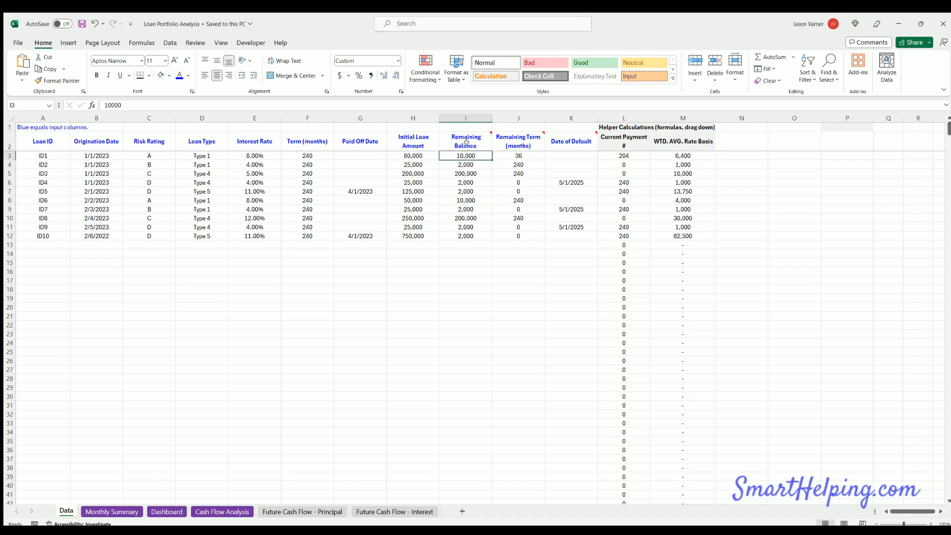
{"action": "left_click", "coordinate": [465, 182]}
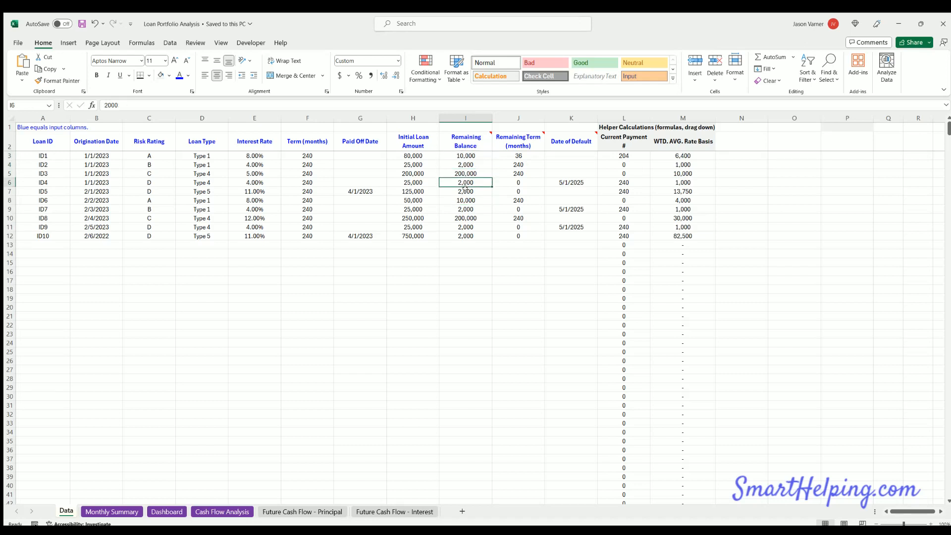
{"action": "left_click", "coordinate": [465, 218]}
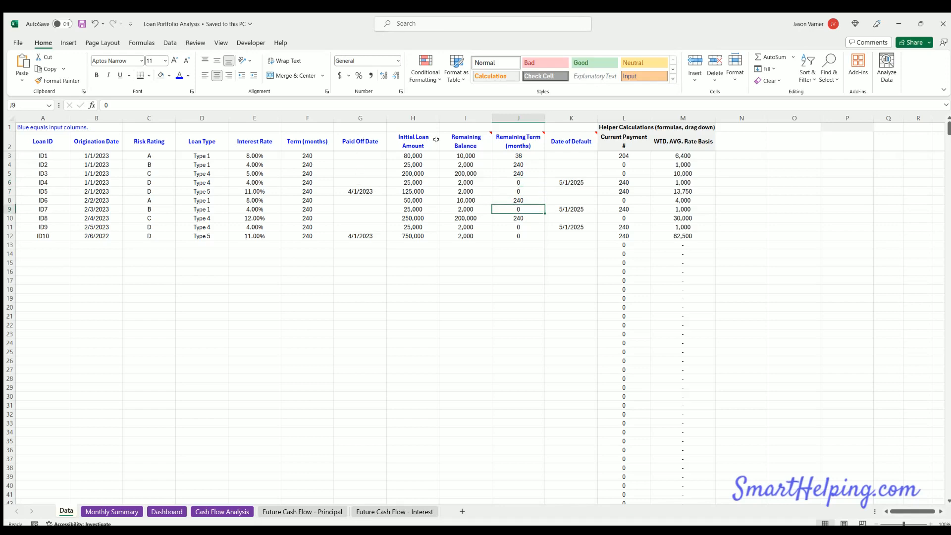
{"action": "left_click", "coordinate": [111, 512]}
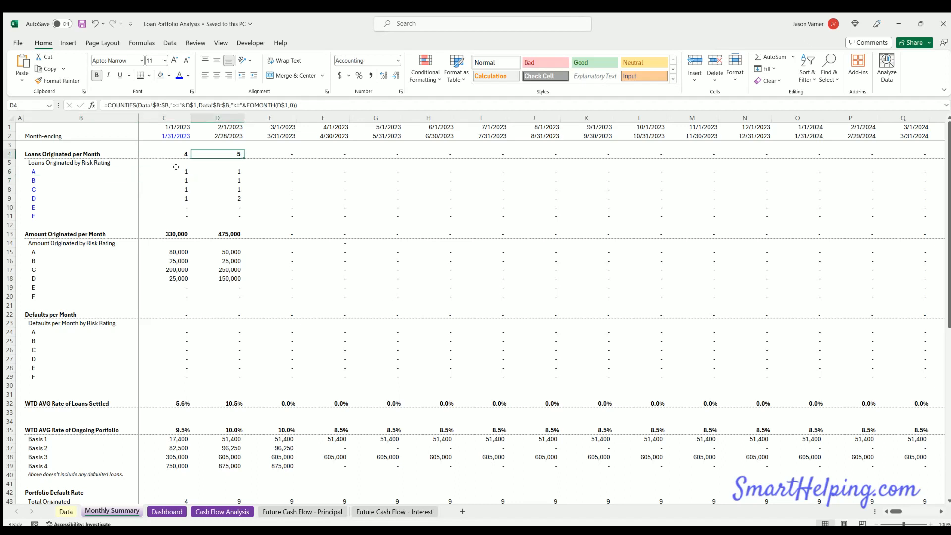
{"action": "left_click", "coordinate": [270, 154]}
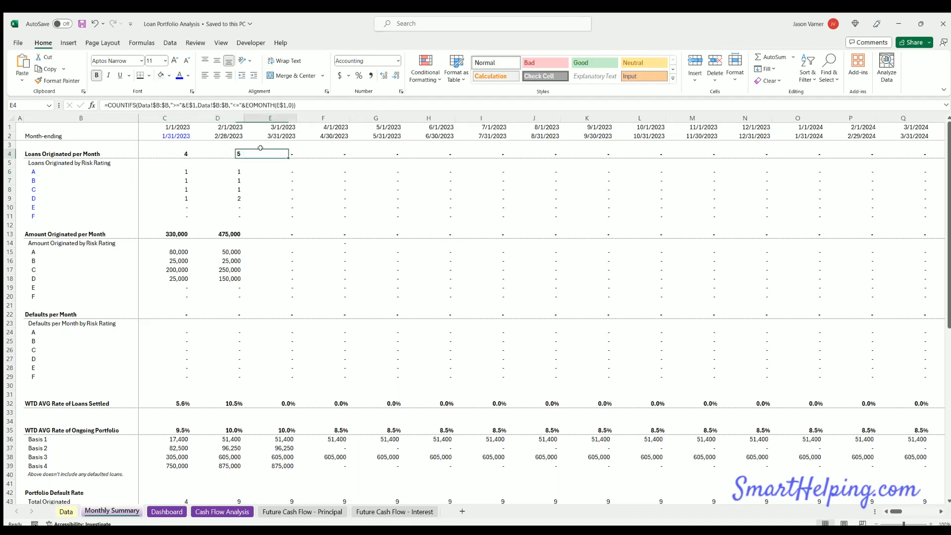
{"action": "scroll", "scroll_direction": "right", "scroll_amount": 3}
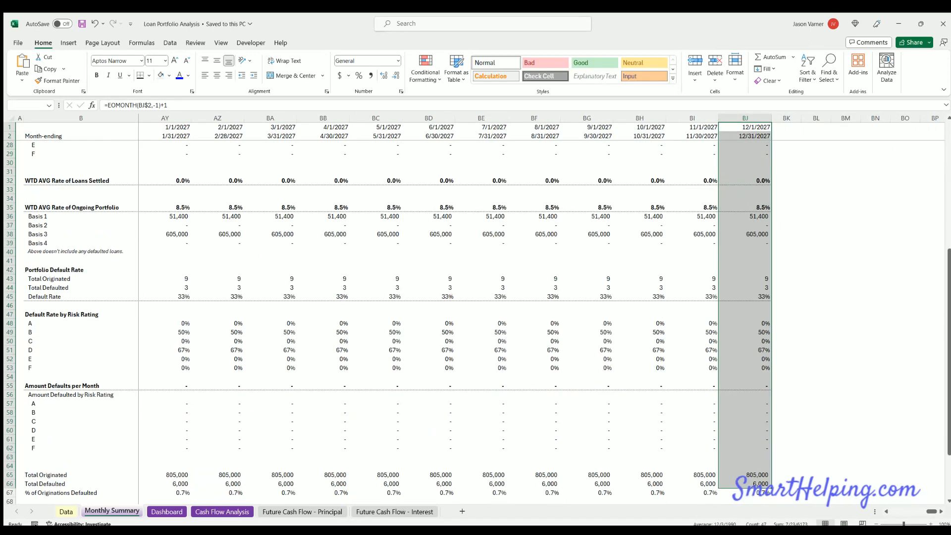
{"action": "scroll", "scroll_direction": "down", "scroll_amount": 3}
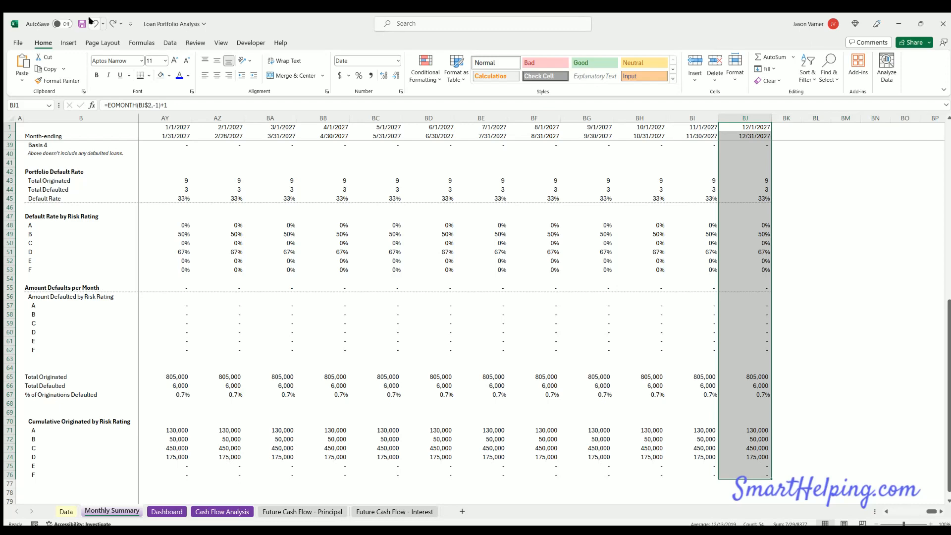
{"action": "scroll", "scroll_direction": "left", "scroll_amount": 3}
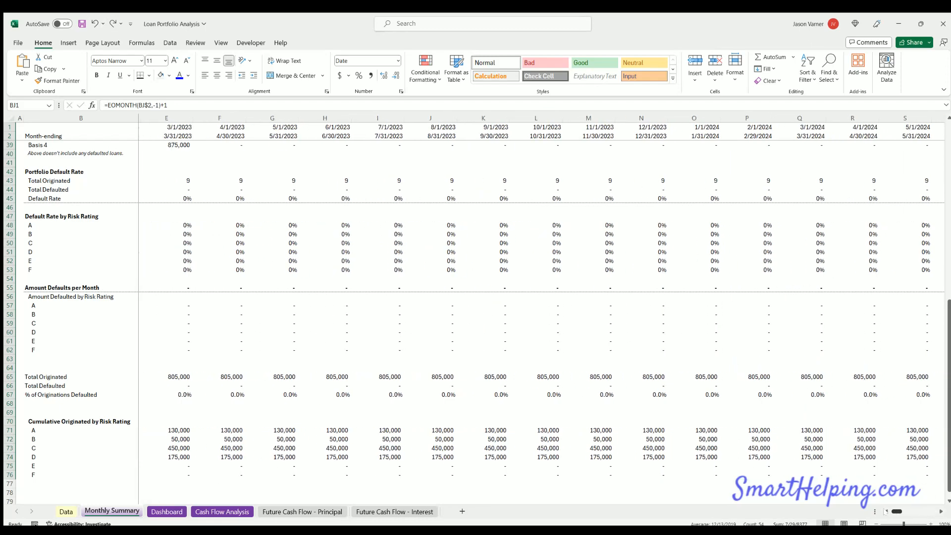
{"action": "scroll", "scroll_direction": "up", "scroll_amount": 3}
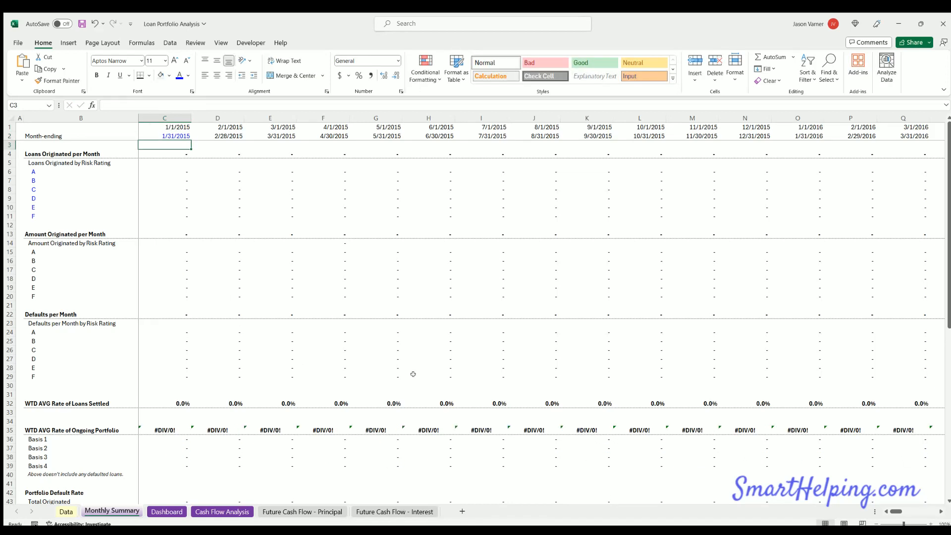
Step: Set the Monthly Summary start date in C1 to 1/1/2023 so the monthly columns refill
{"action": "scroll", "scroll_direction": "right", "scroll_amount": 3}
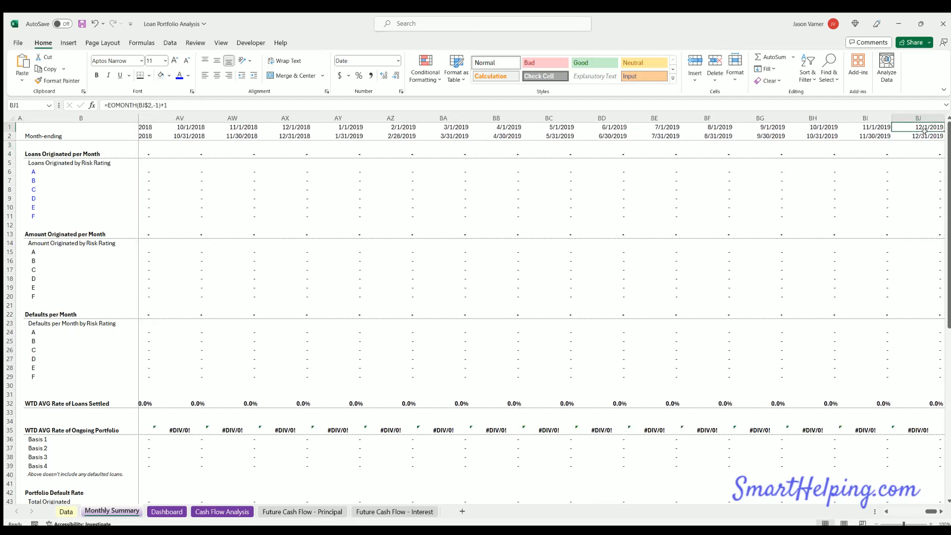
{"action": "left_click", "coordinate": [923, 136]}
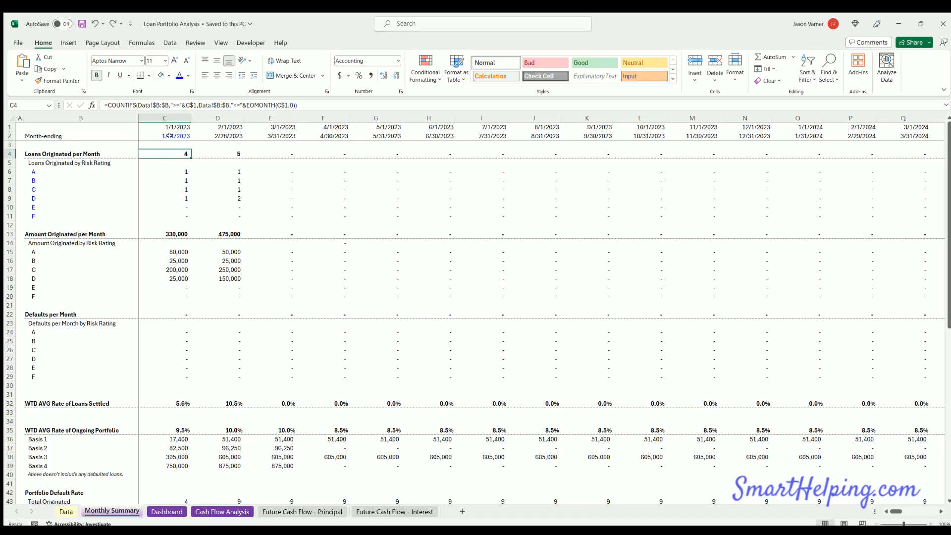
{"action": "left_click", "coordinate": [164, 136]}
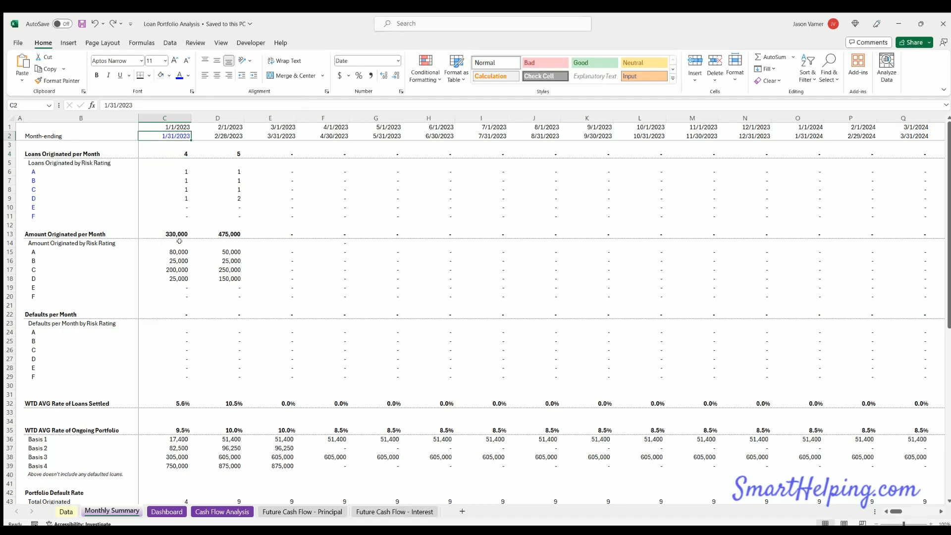
{"action": "left_click_drag", "start_coordinate": [185, 172], "coordinate": [291, 198]}
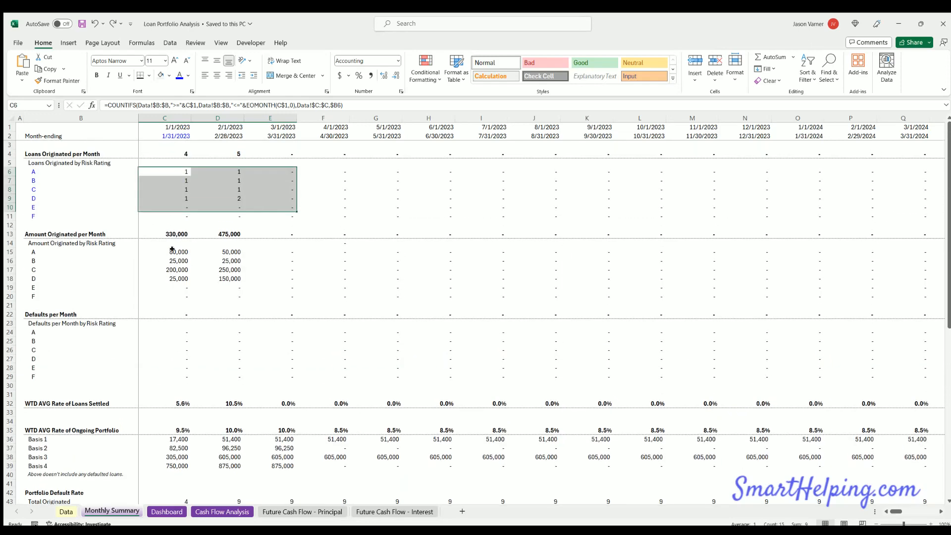
{"action": "left_click", "coordinate": [164, 234]}
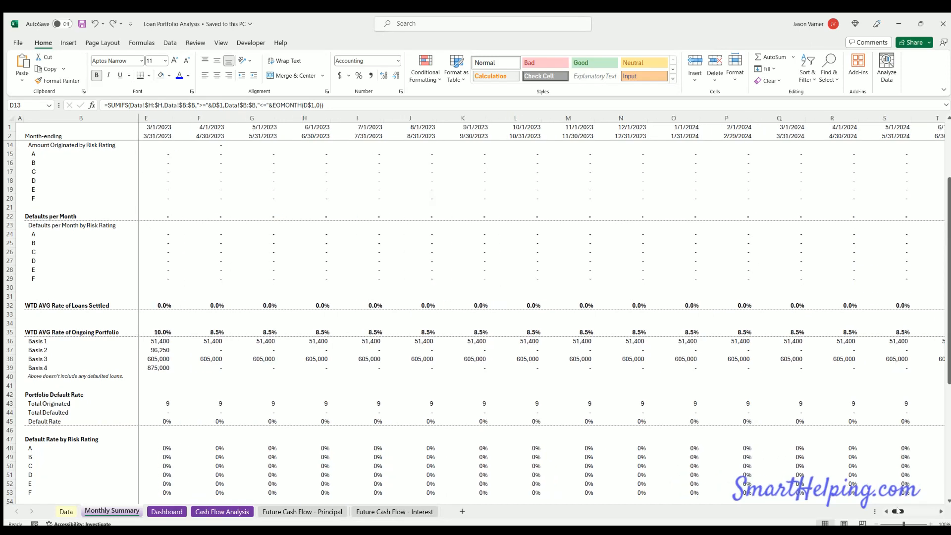
{"action": "scroll", "scroll_direction": "right", "scroll_amount": 3}
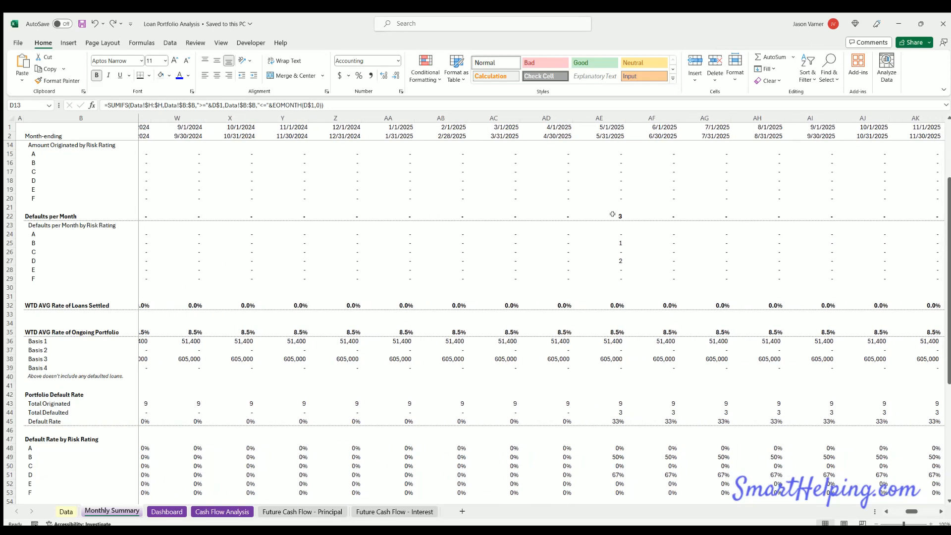
{"action": "left_click", "coordinate": [611, 262]}
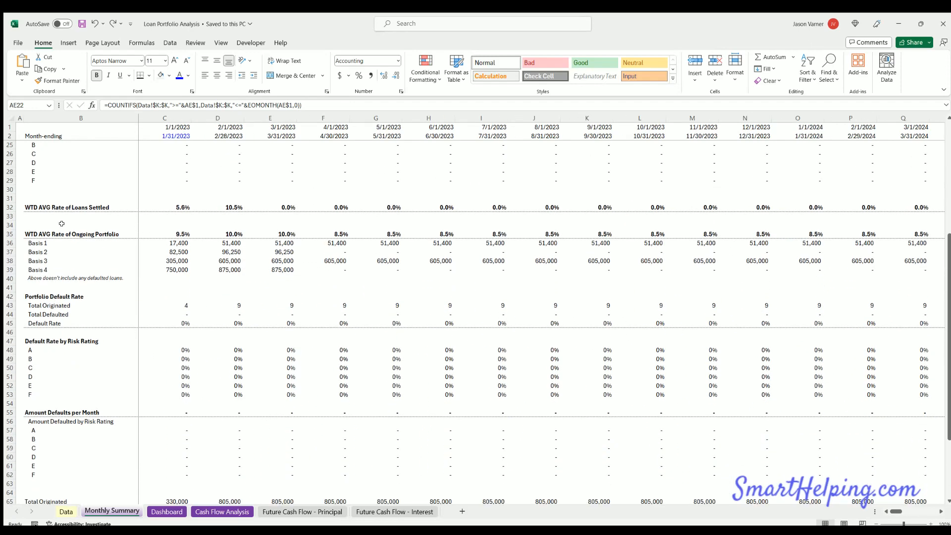
{"action": "mouse_move", "coordinate": [174, 214]}
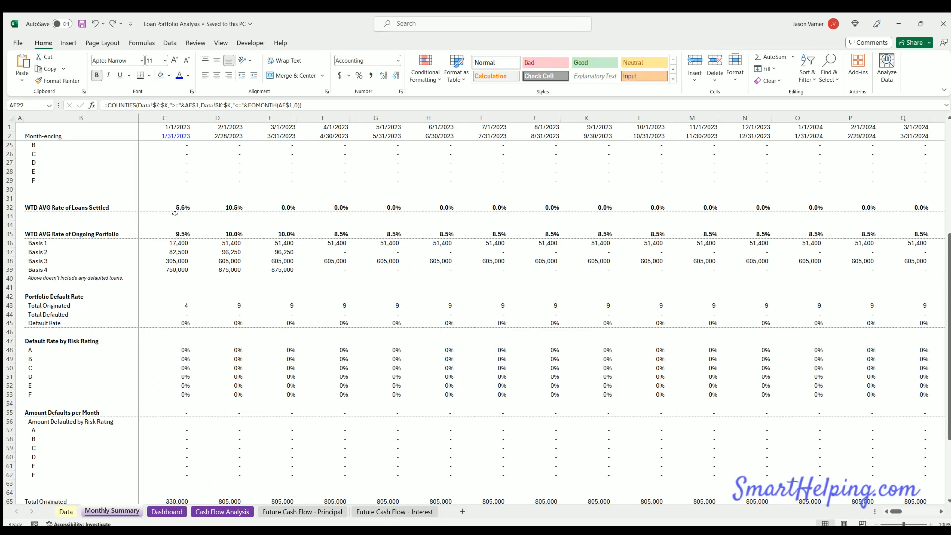
{"action": "mouse_move", "coordinate": [242, 200]}
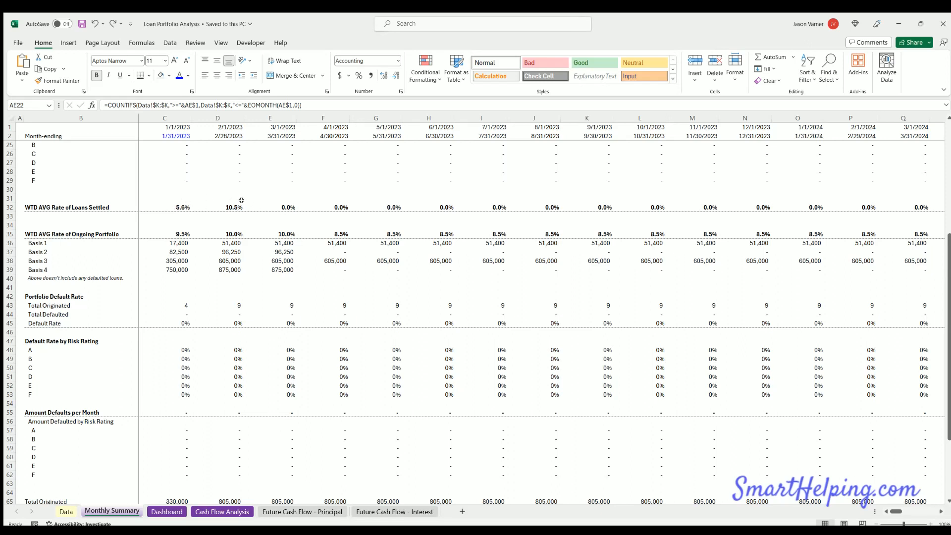
{"action": "mouse_move", "coordinate": [240, 203]}
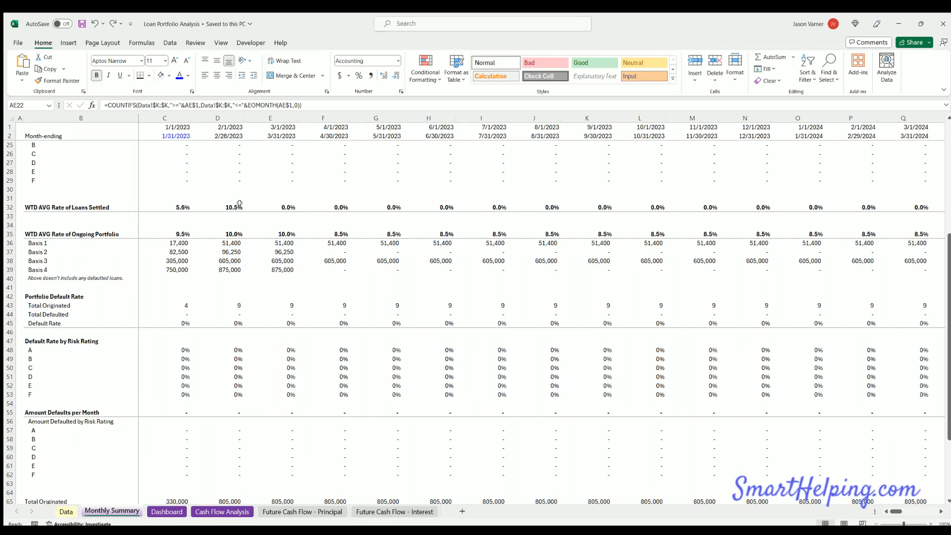
{"action": "left_click", "coordinate": [216, 196]}
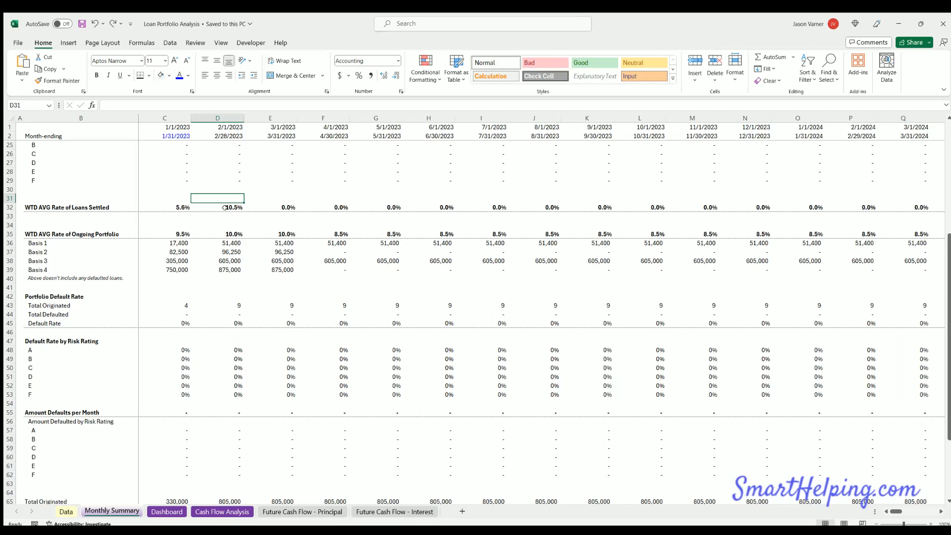
{"action": "mouse_move", "coordinate": [136, 214]}
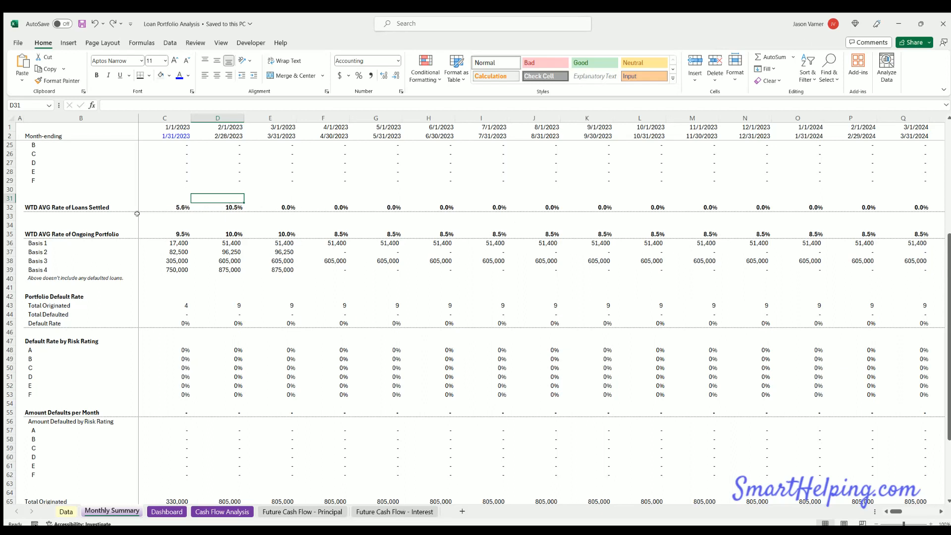
{"action": "left_click", "coordinate": [164, 225]}
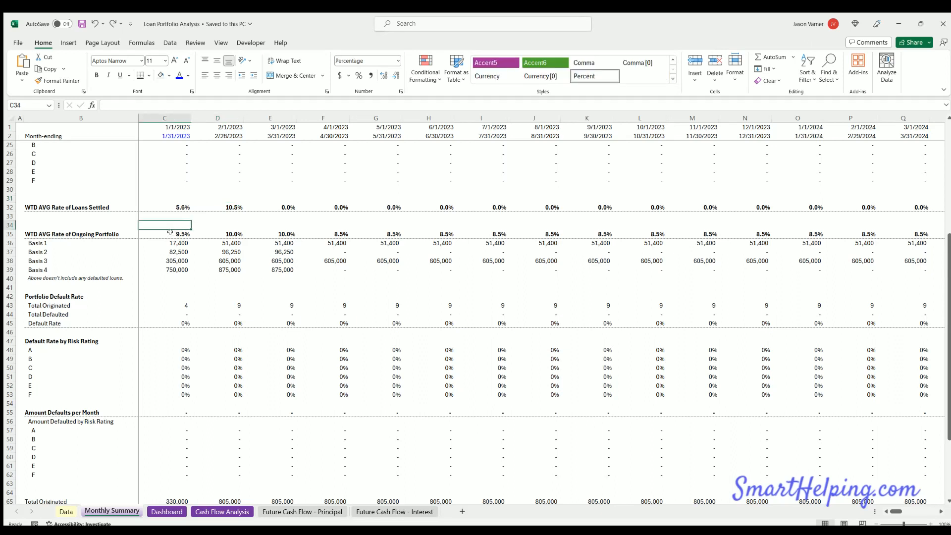
{"action": "mouse_move", "coordinate": [185, 214]}
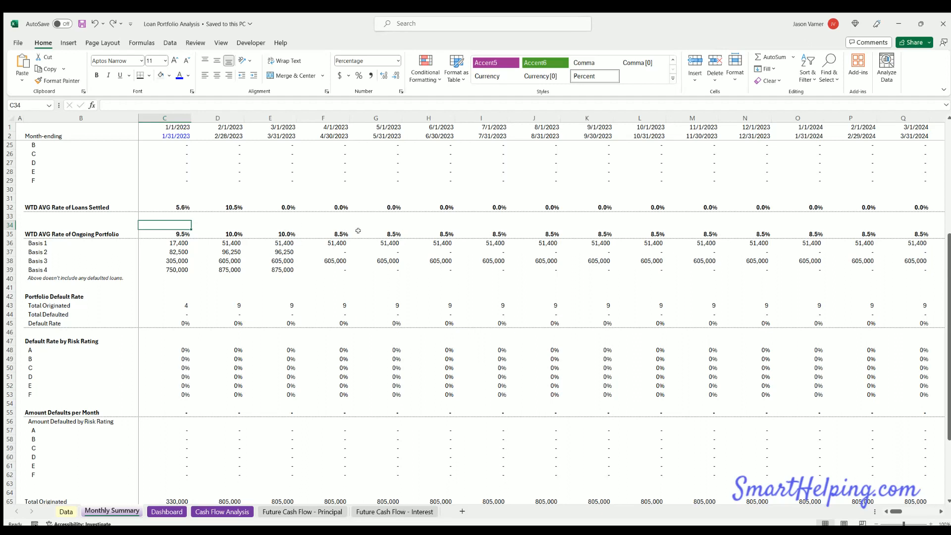
{"action": "mouse_move", "coordinate": [333, 242]}
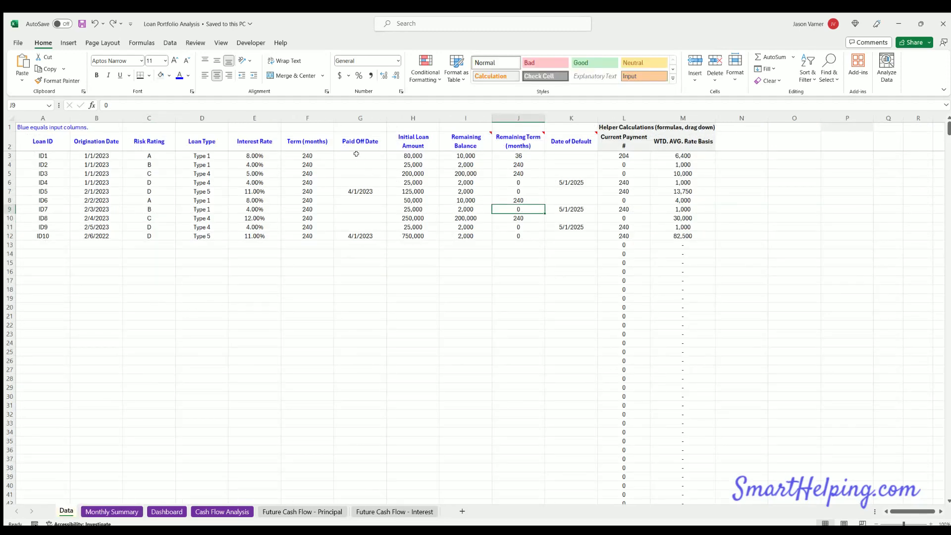
{"action": "mouse_move", "coordinate": [127, 206]}
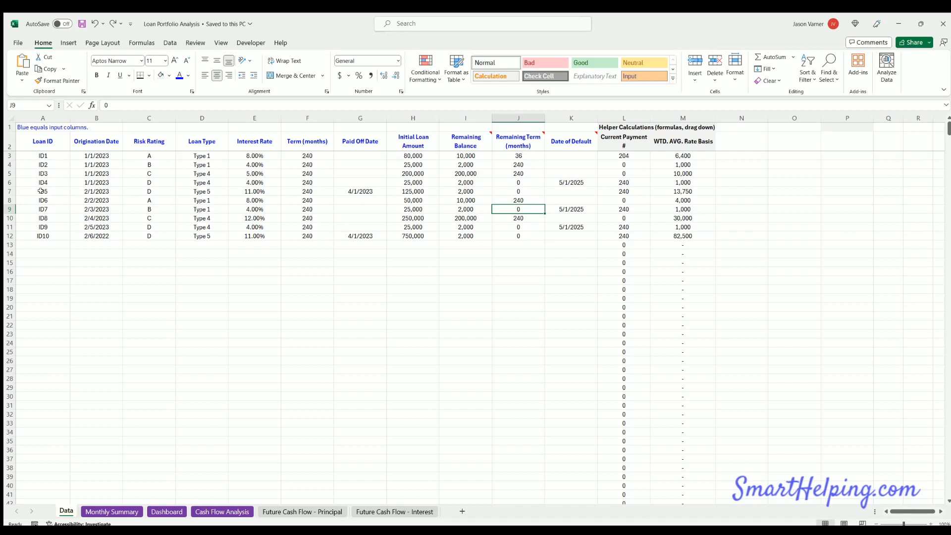
{"action": "mouse_move", "coordinate": [65, 189]}
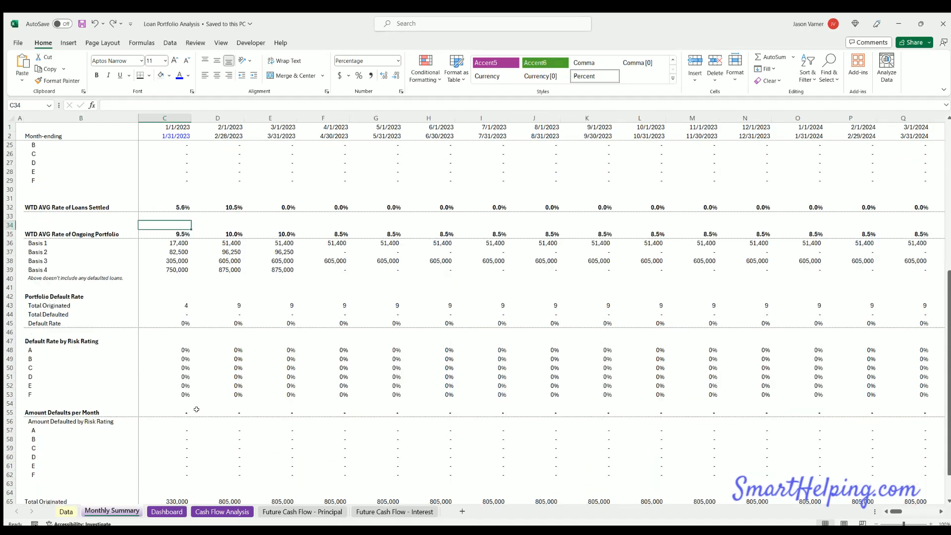
{"action": "mouse_move", "coordinate": [325, 250]}
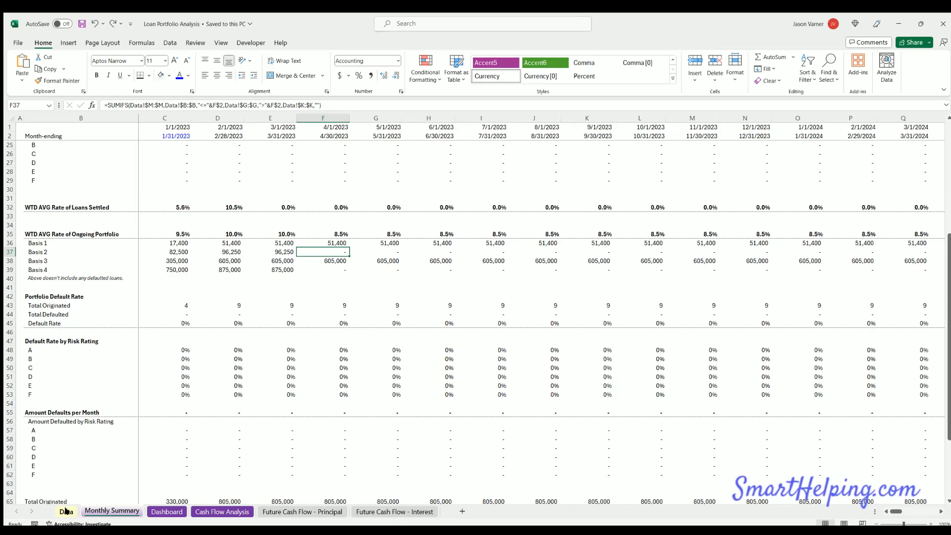
Step: Switch to the Data sheet listing each loan's details
{"action": "left_click", "coordinate": [66, 512]}
{"action": "type", "text": "=E3*H3"}
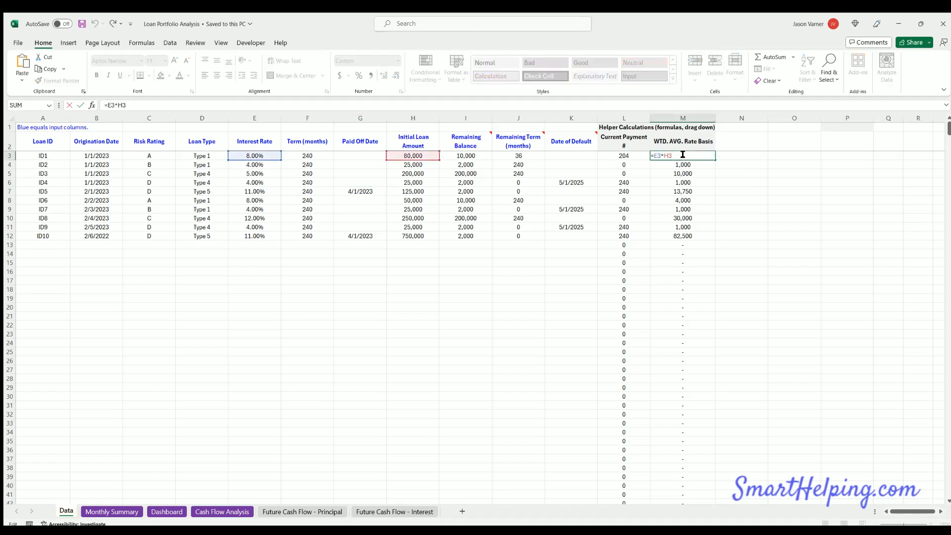
Step: Keep the M3 rate-basis formula =E3*H3 unchanged and return to Monthly Summary
{"action": "key", "text": "Enter"}
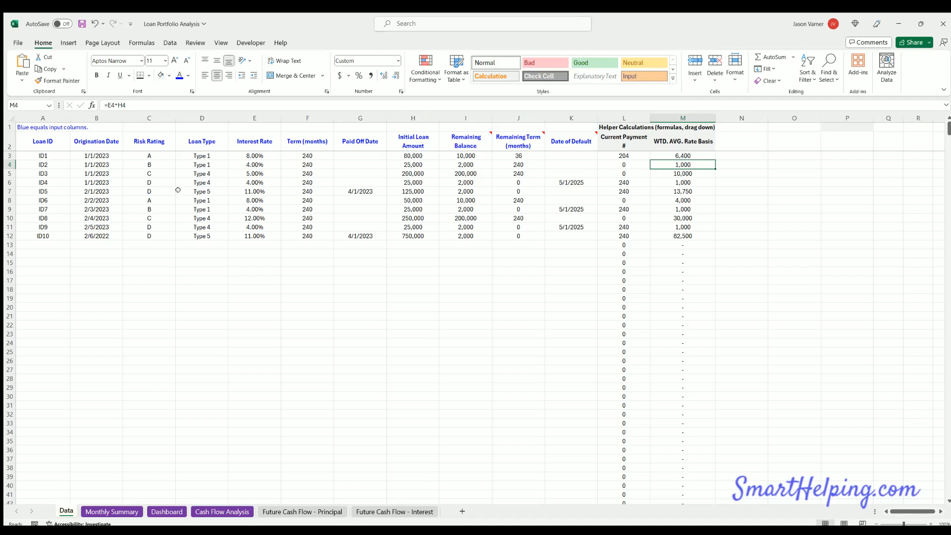
{"action": "mouse_move", "coordinate": [545, 195]}
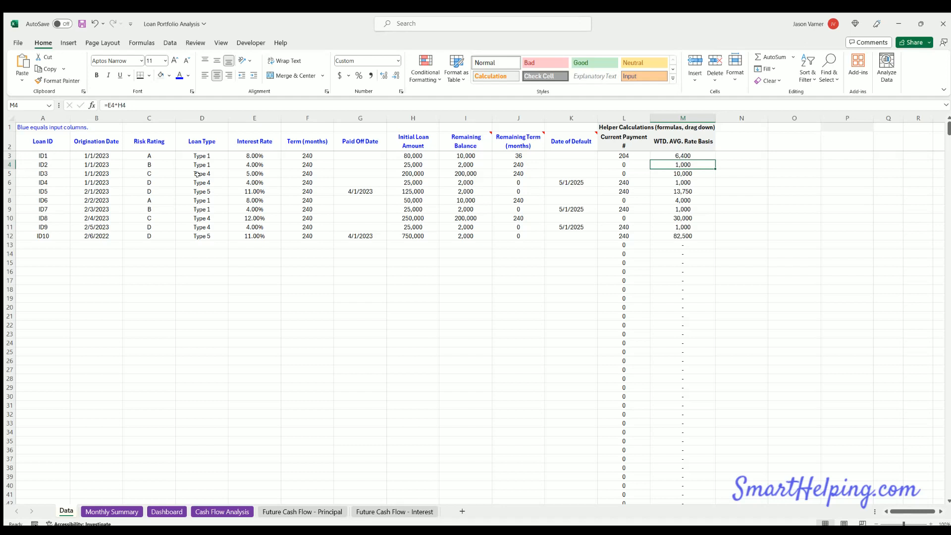
{"action": "mouse_move", "coordinate": [591, 190]}
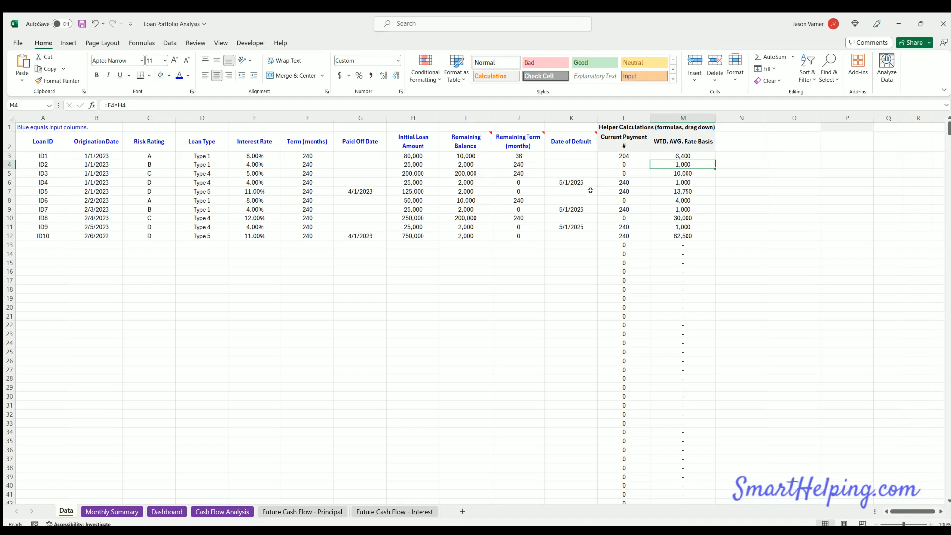
{"action": "mouse_move", "coordinate": [300, 247]}
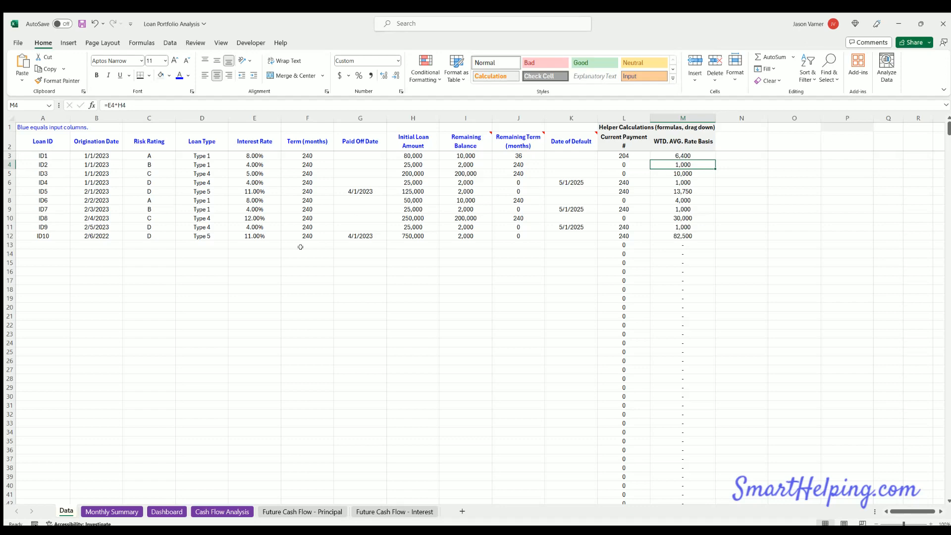
{"action": "left_click", "coordinate": [111, 512]}
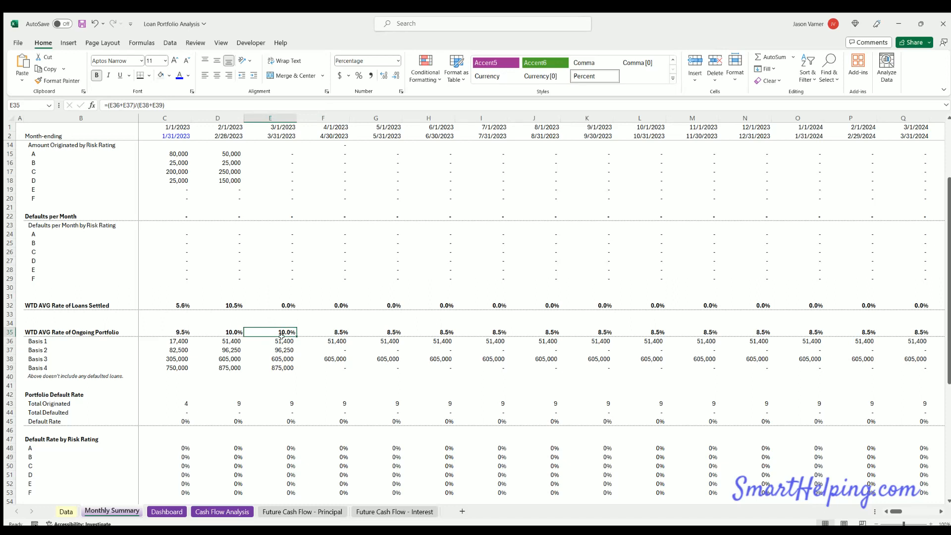
{"action": "left_click", "coordinate": [282, 350]}
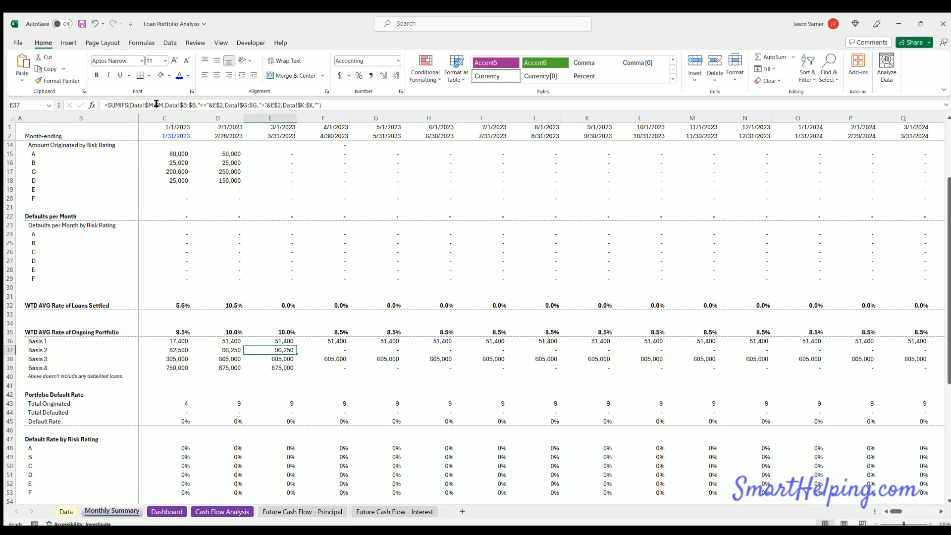
{"action": "left_click", "coordinate": [66, 511]}
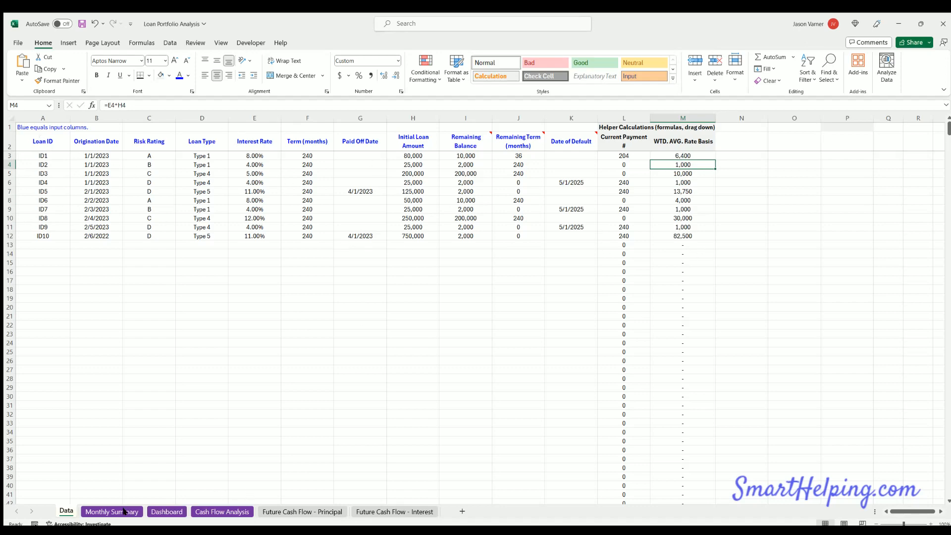
{"action": "left_click", "coordinate": [111, 511]}
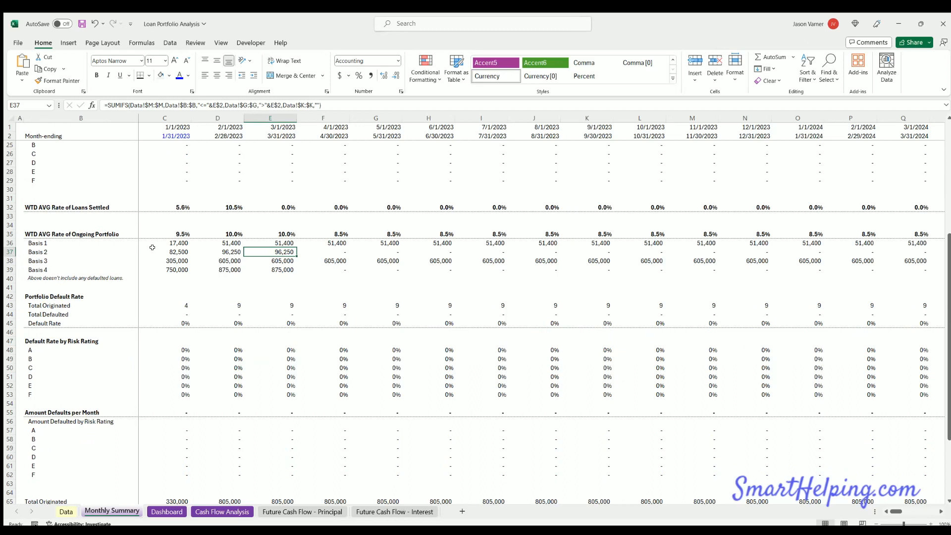
{"action": "mouse_move", "coordinate": [175, 307]}
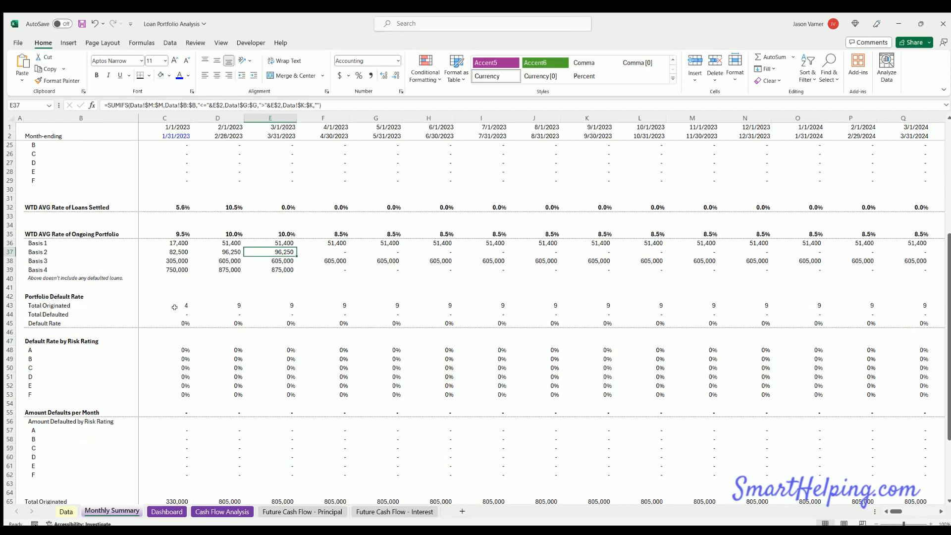
{"action": "left_click", "coordinate": [174, 305]}
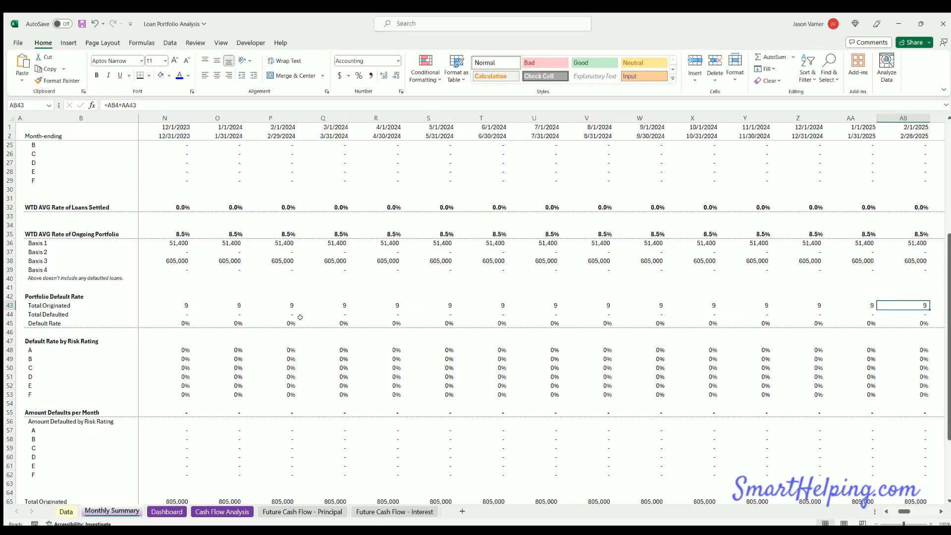
{"action": "scroll", "scroll_direction": "right", "scroll_amount": 3}
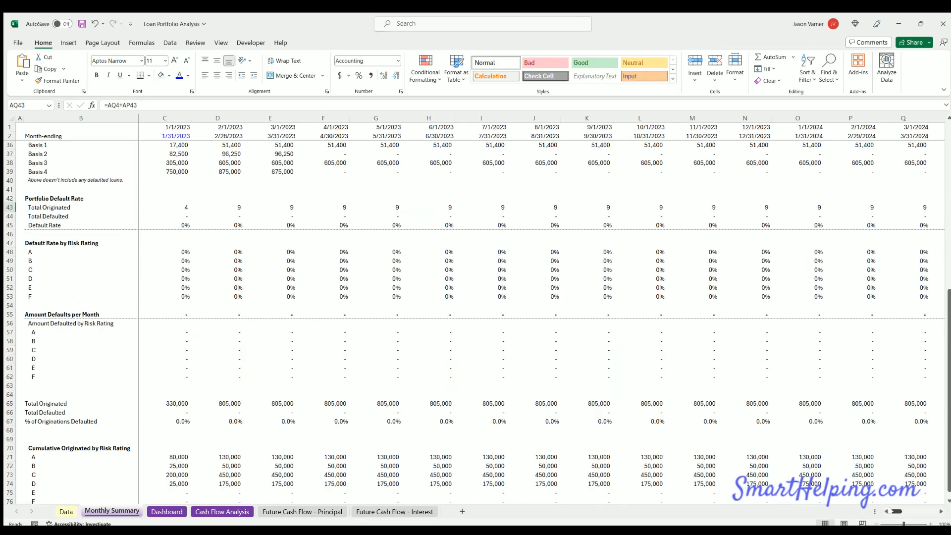
{"action": "scroll", "scroll_direction": "right", "scroll_amount": 3}
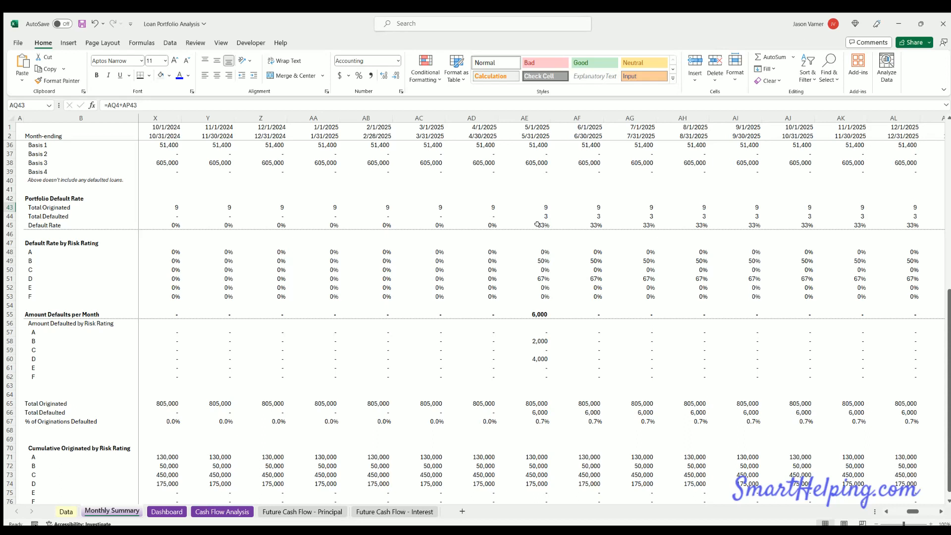
{"action": "mouse_move", "coordinate": [534, 238]}
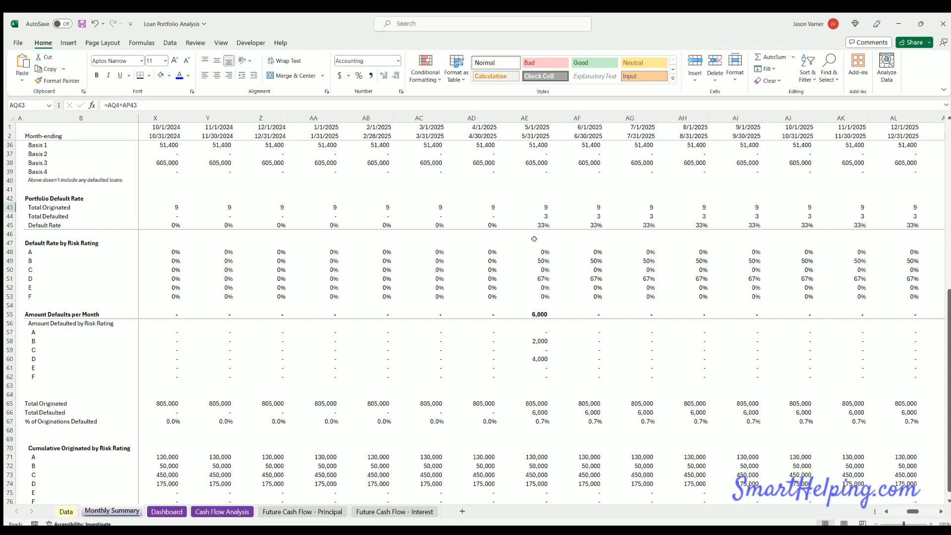
{"action": "mouse_move", "coordinate": [545, 260]}
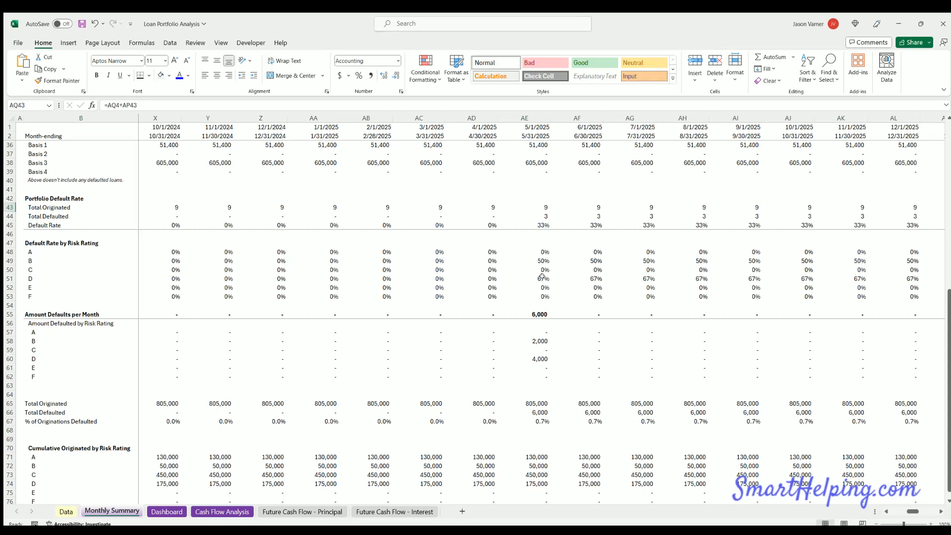
{"action": "mouse_move", "coordinate": [540, 298]}
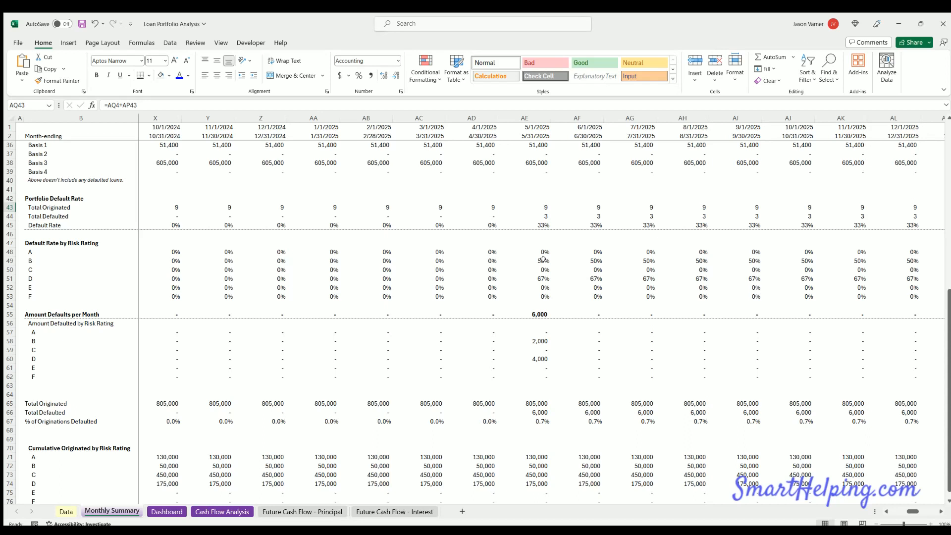
{"action": "mouse_move", "coordinate": [539, 277]}
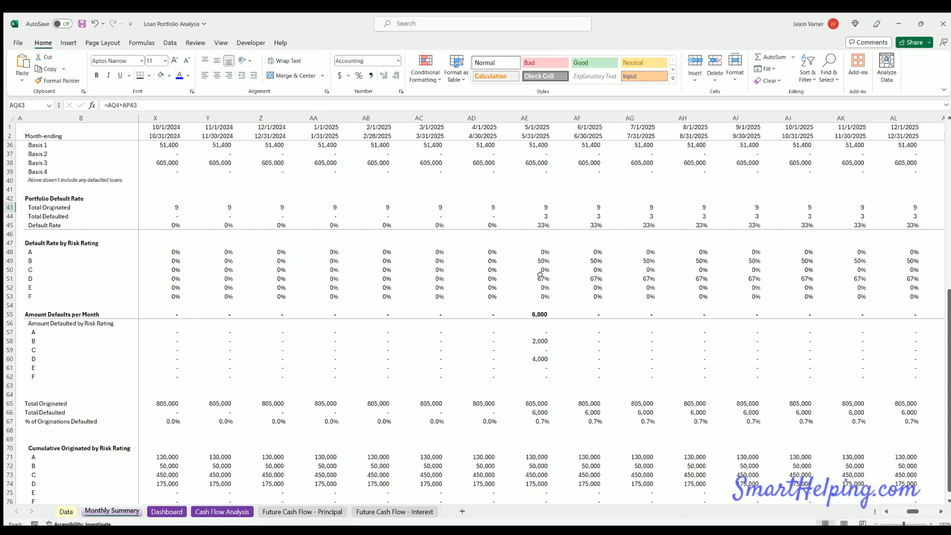
{"action": "mouse_move", "coordinate": [539, 260]}
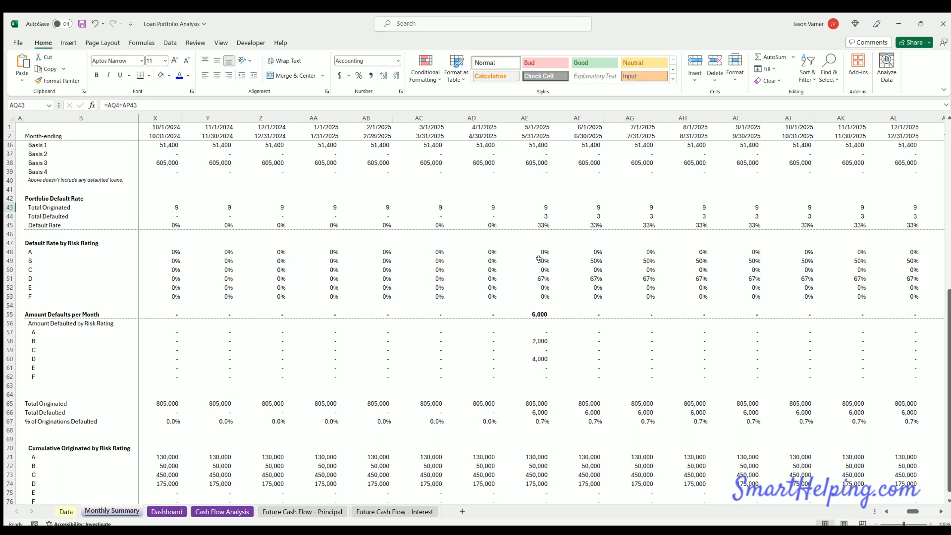
{"action": "mouse_move", "coordinate": [555, 260]}
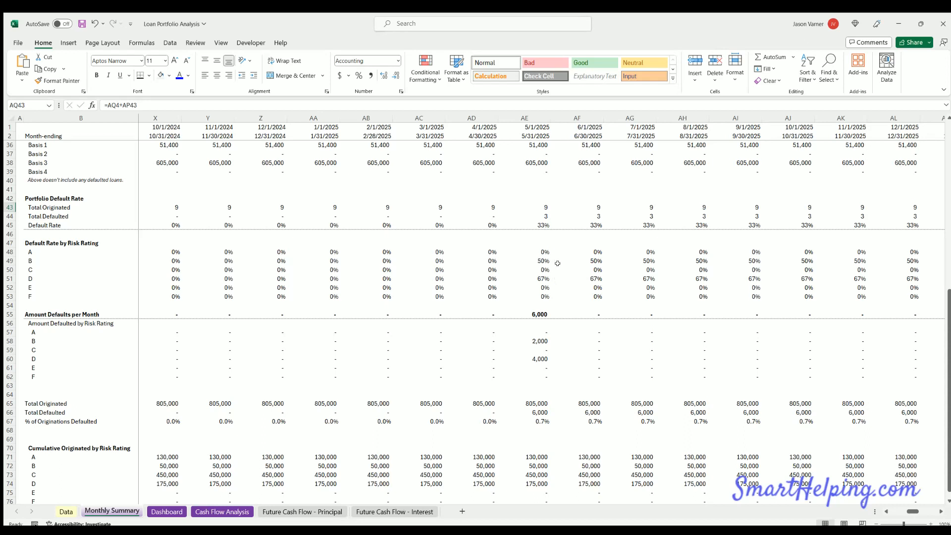
{"action": "mouse_move", "coordinate": [535, 216]}
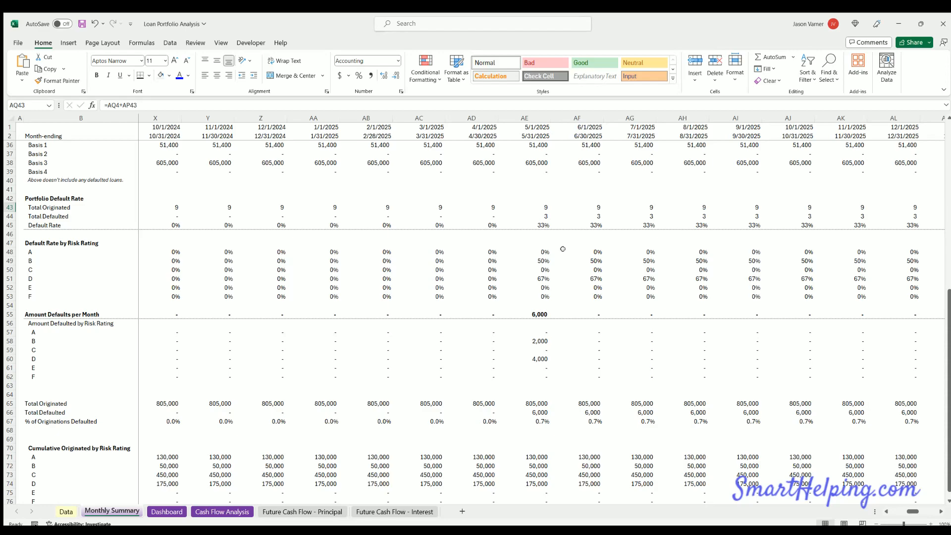
{"action": "scroll", "scroll_direction": "right", "scroll_amount": 3}
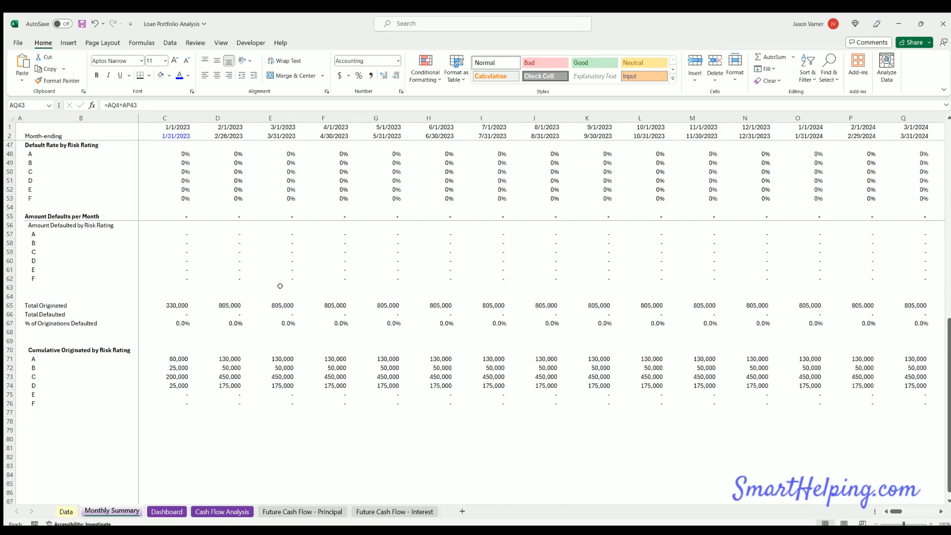
{"action": "mouse_move", "coordinate": [355, 294]}
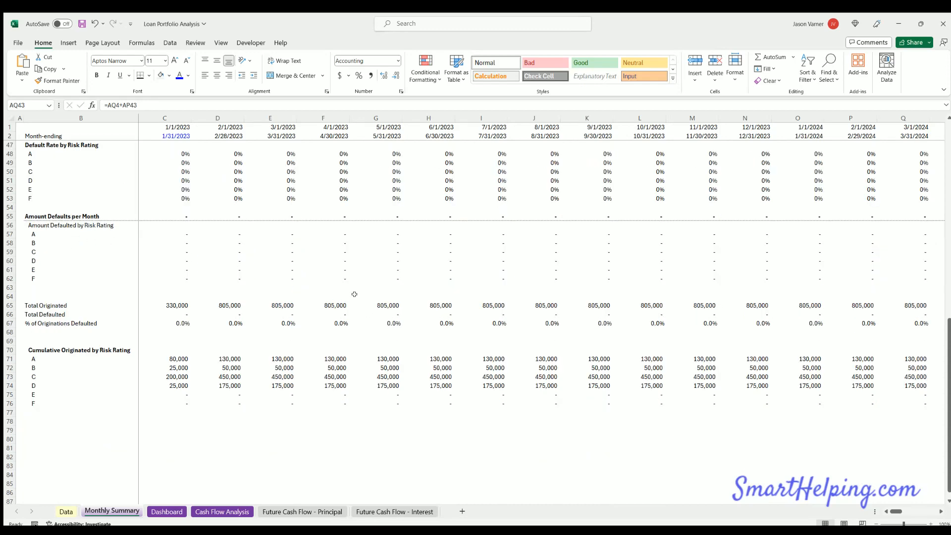
{"action": "scroll", "scroll_direction": "right", "scroll_amount": 3}
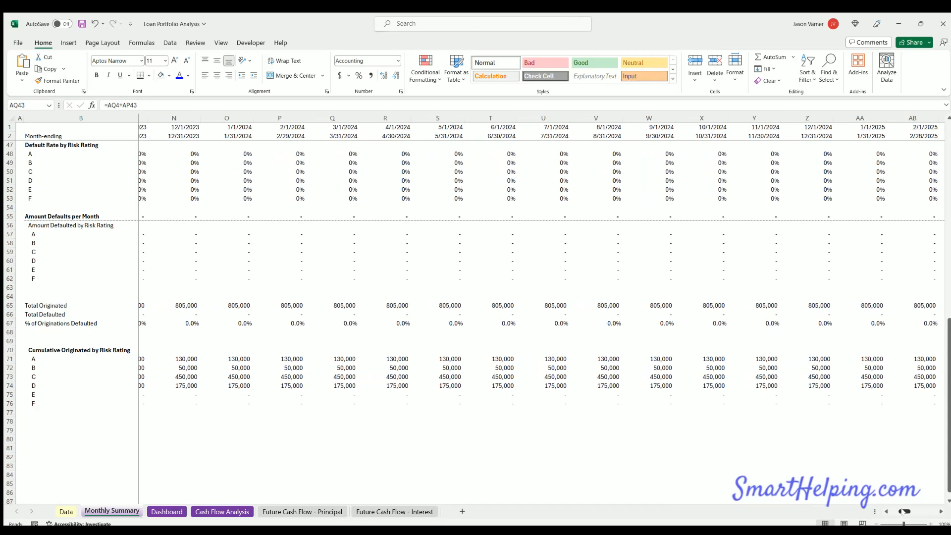
{"action": "scroll", "scroll_direction": "right", "scroll_amount": 3}
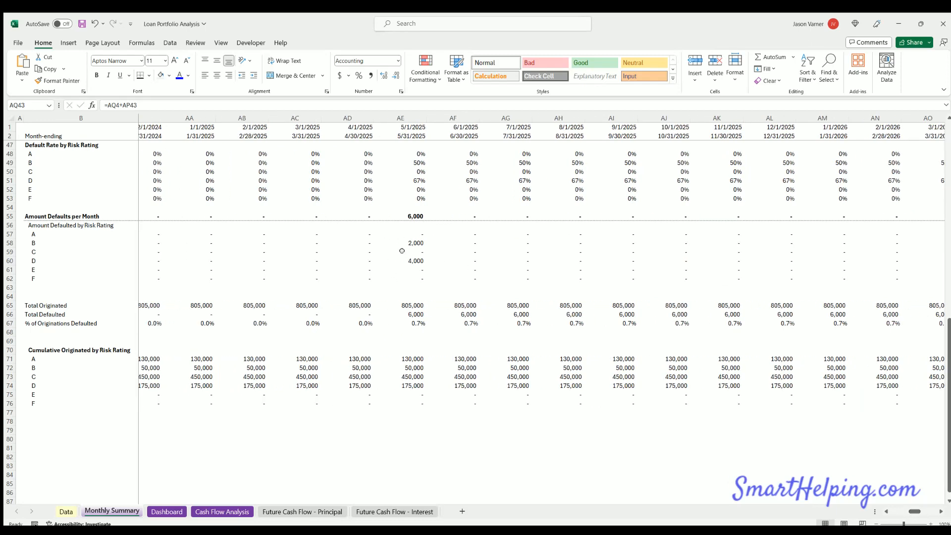
{"action": "mouse_move", "coordinate": [456, 293]}
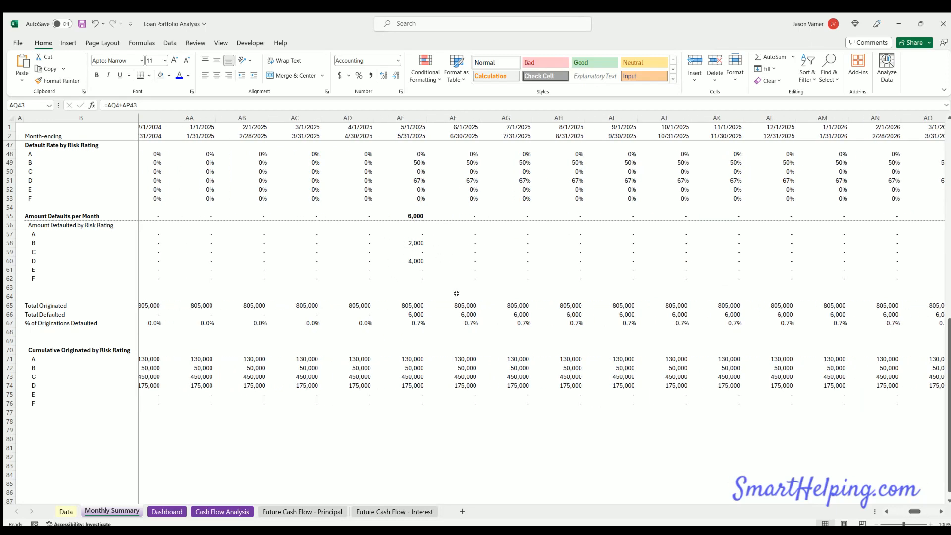
{"action": "scroll", "scroll_direction": "left", "scroll_amount": 3}
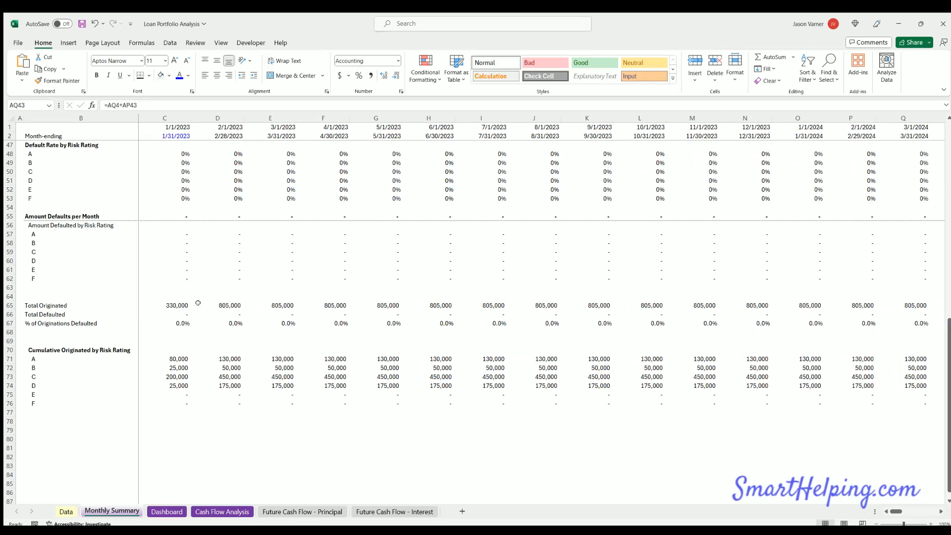
{"action": "left_click", "coordinate": [45, 305]}
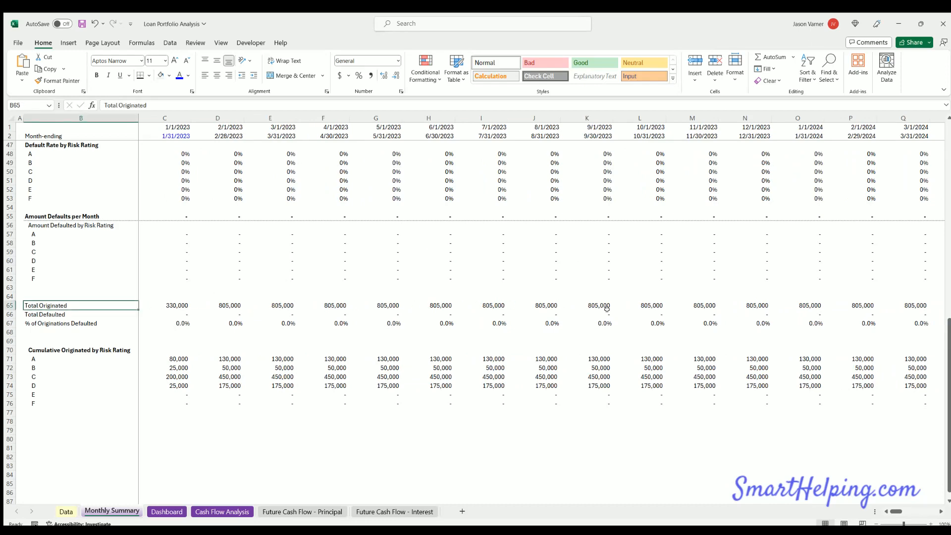
{"action": "scroll", "scroll_direction": "right", "scroll_amount": 3}
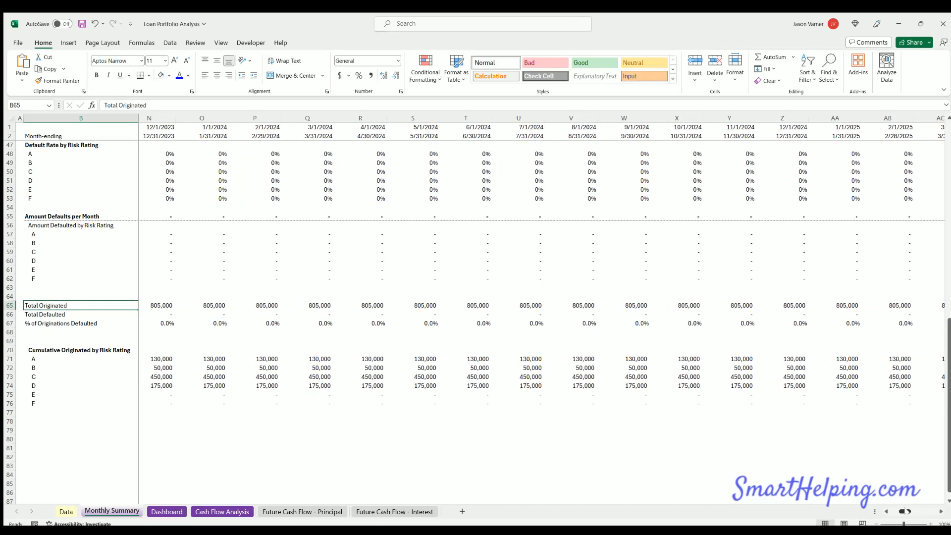
{"action": "scroll", "scroll_direction": "right", "scroll_amount": 3}
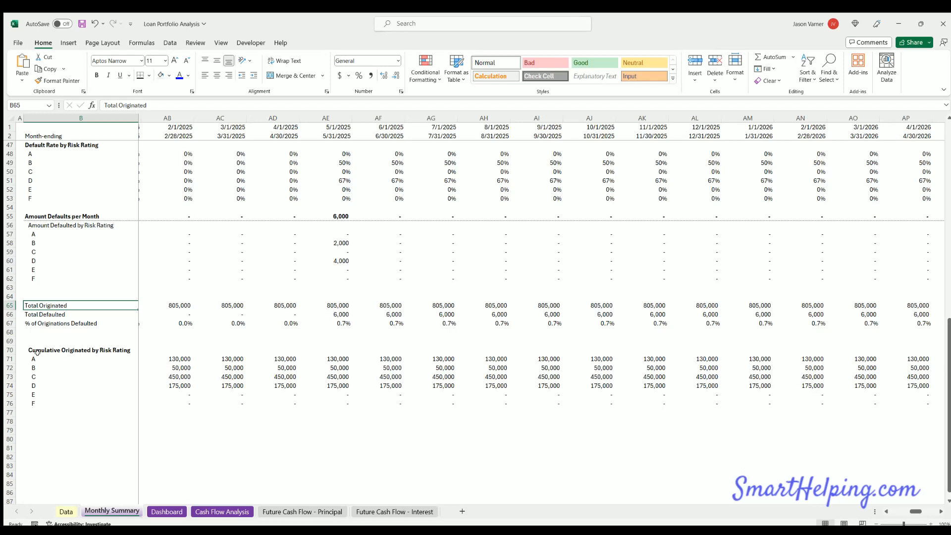
{"action": "mouse_move", "coordinate": [180, 367]}
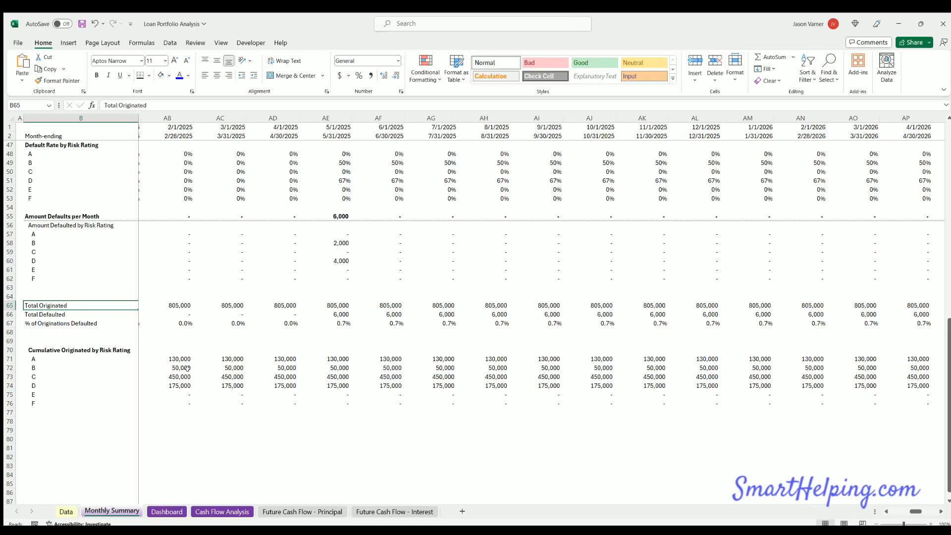
Step: Return to the Dashboard sheet and scroll from the status tables toward the Monthly Loans Settled by Risk Rating chart
{"action": "scroll", "scroll_direction": "left", "scroll_amount": 3}
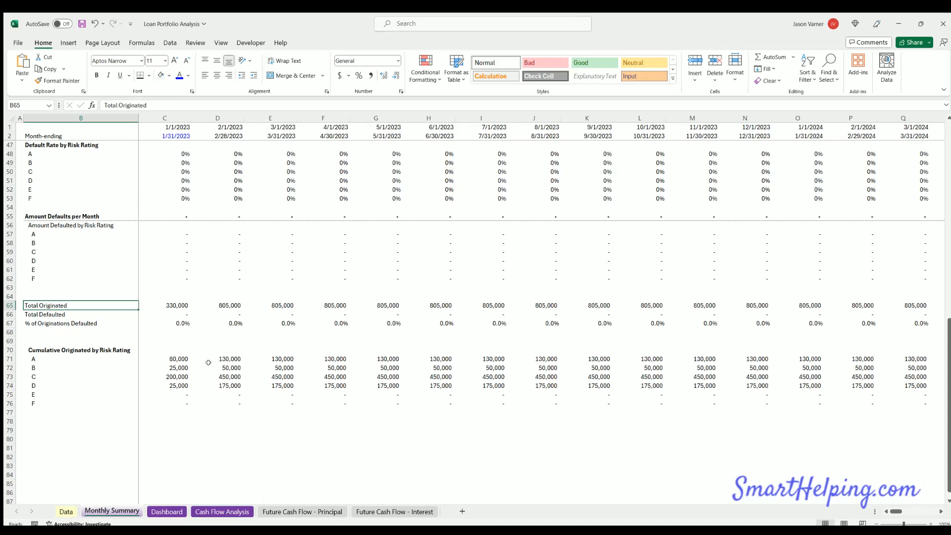
{"action": "mouse_move", "coordinate": [66, 360]}
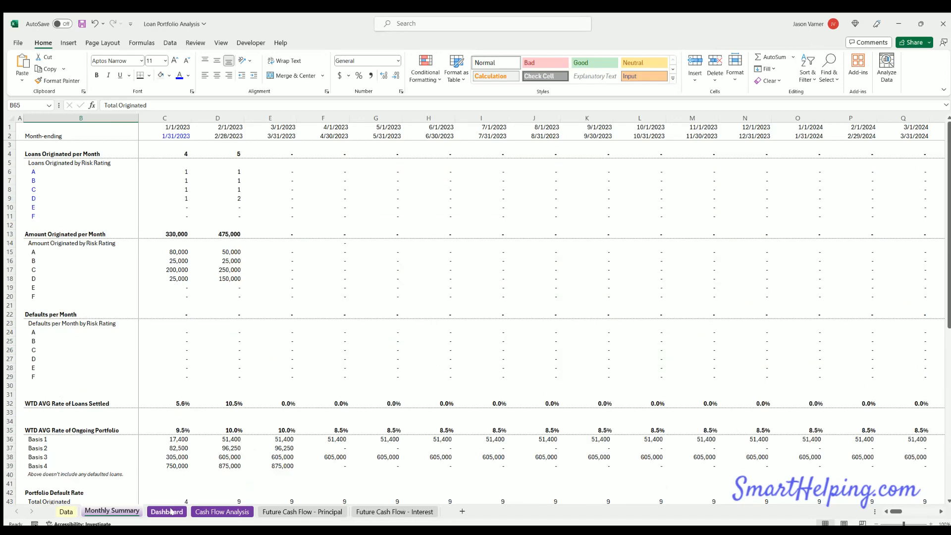
{"action": "left_click", "coordinate": [166, 512]}
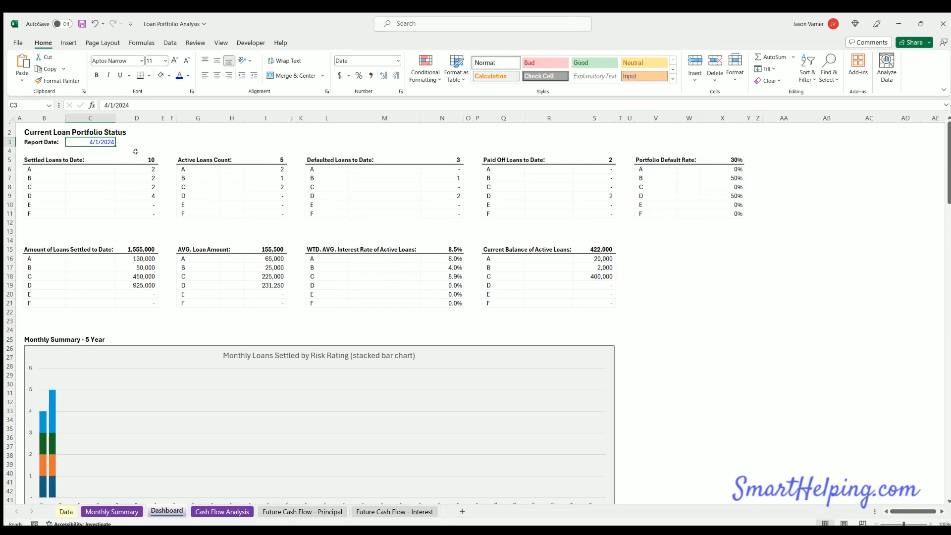
{"action": "mouse_move", "coordinate": [284, 179]}
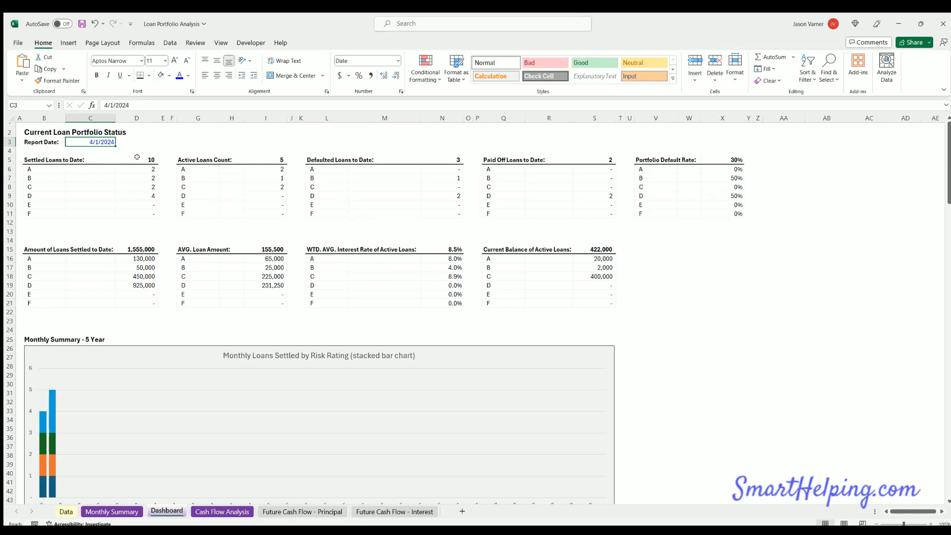
{"action": "mouse_move", "coordinate": [272, 161]}
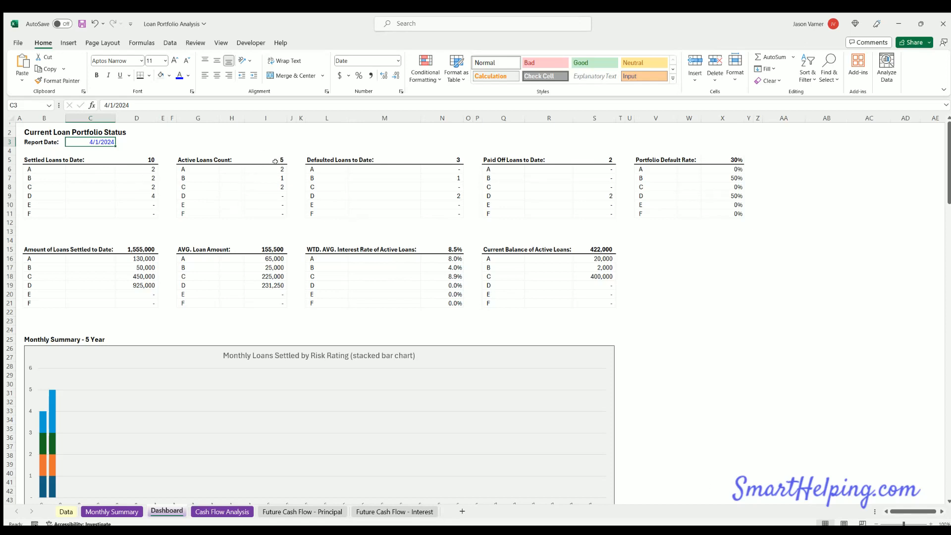
{"action": "mouse_move", "coordinate": [449, 156]}
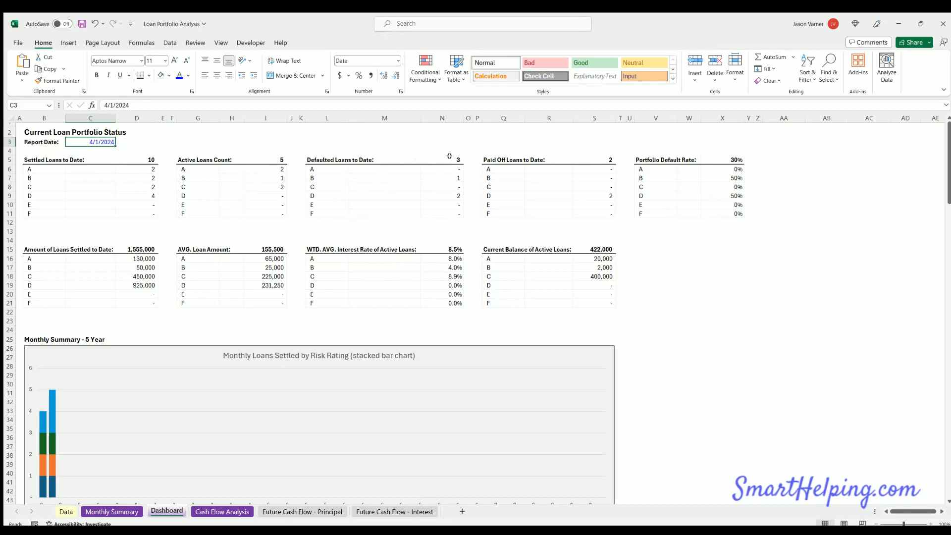
{"action": "mouse_move", "coordinate": [595, 158]}
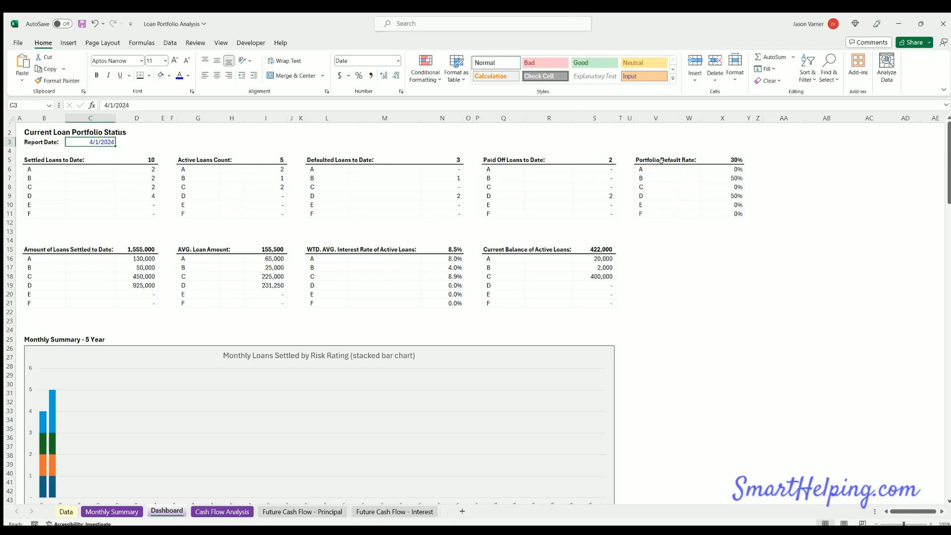
{"action": "mouse_move", "coordinate": [740, 157]}
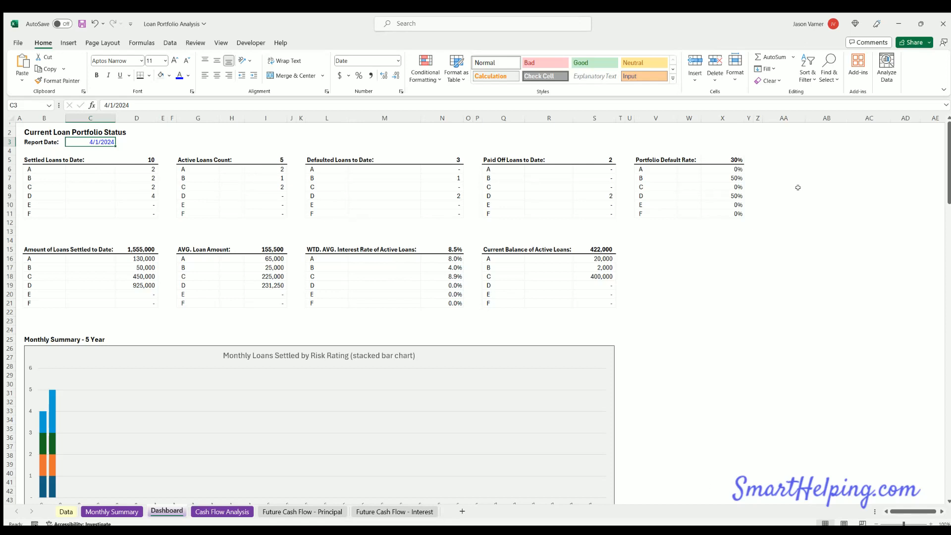
{"action": "mouse_move", "coordinate": [256, 269]}
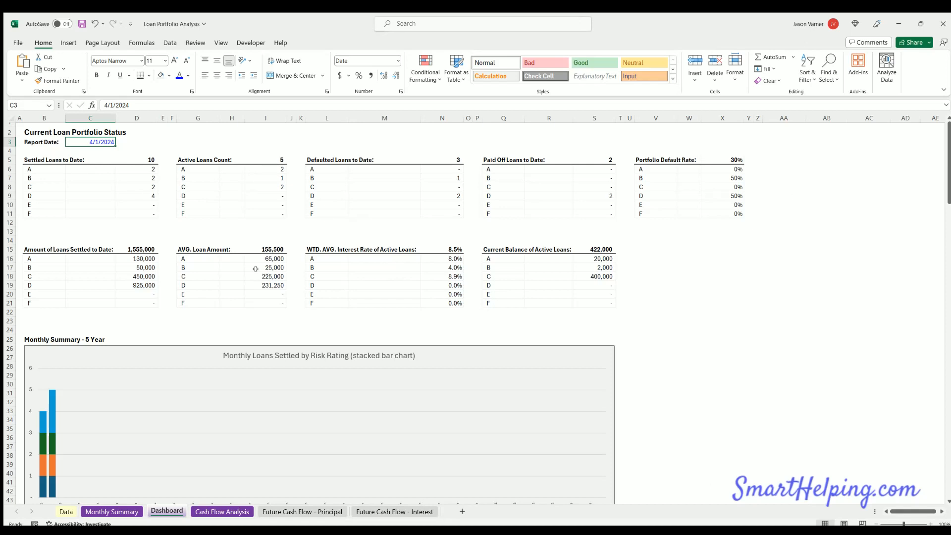
{"action": "mouse_move", "coordinate": [109, 263]}
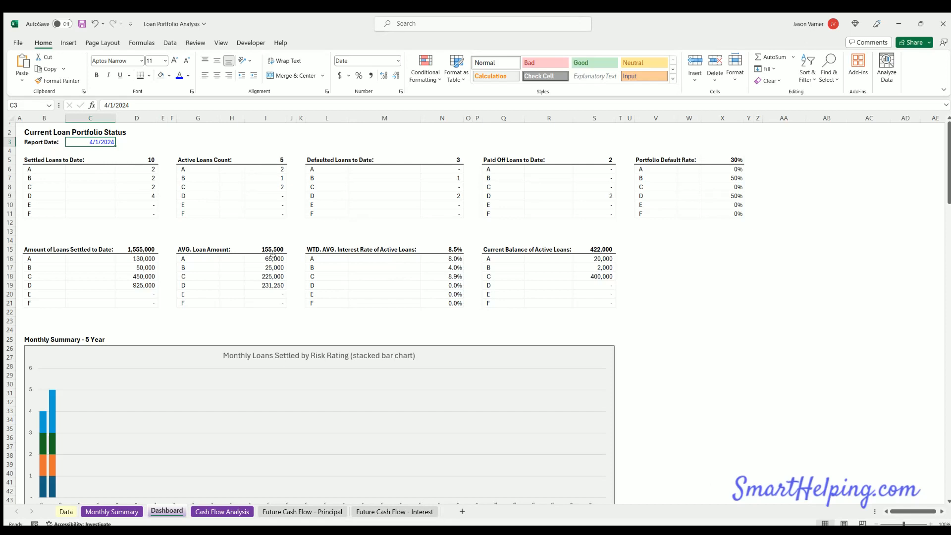
{"action": "mouse_move", "coordinate": [264, 298]}
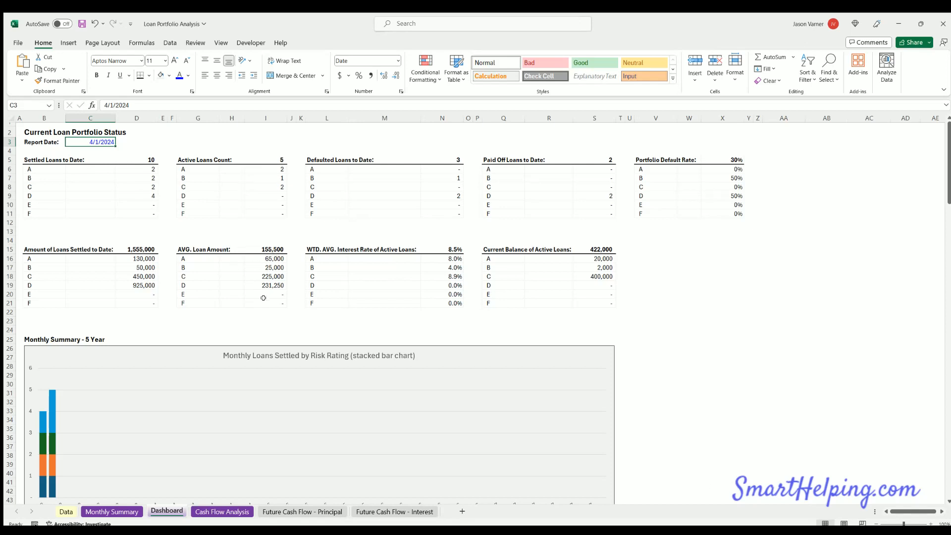
{"action": "mouse_move", "coordinate": [428, 257]}
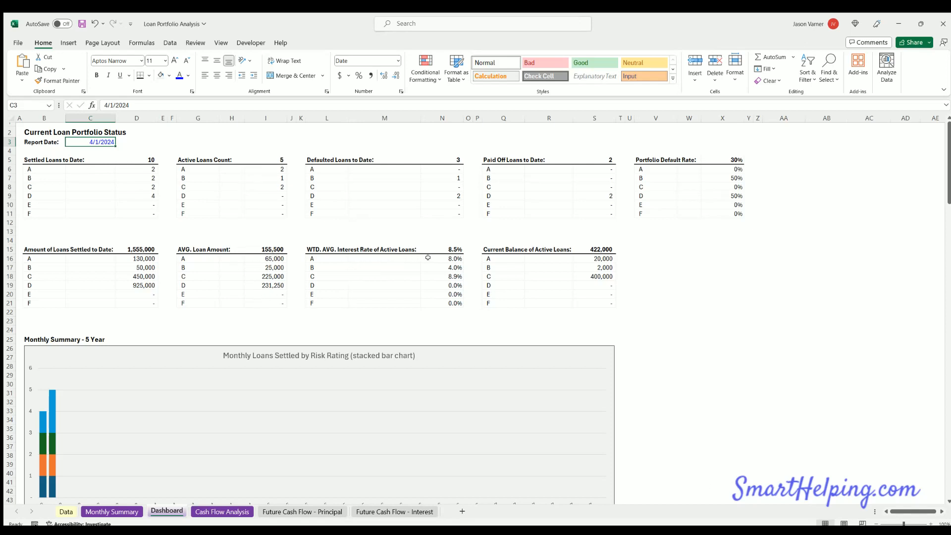
{"action": "mouse_move", "coordinate": [443, 230]}
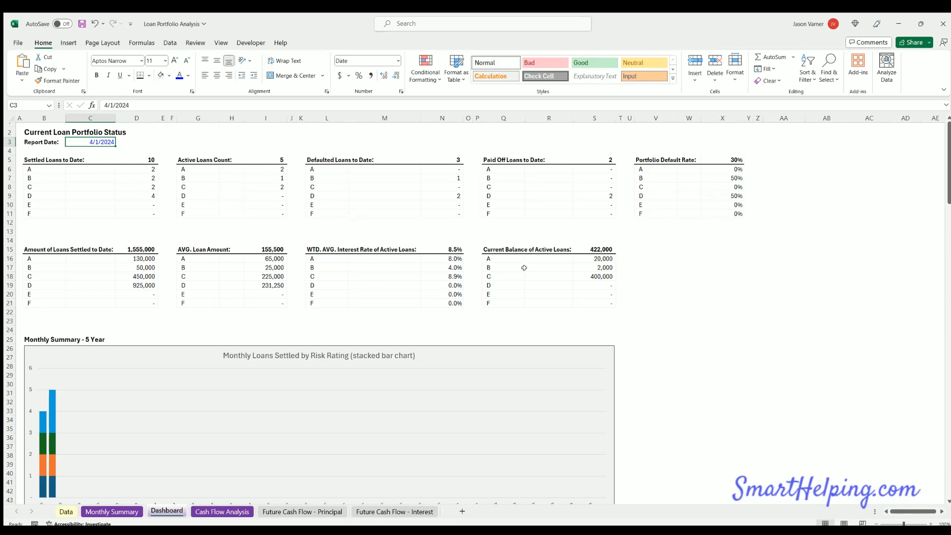
{"action": "scroll", "scroll_direction": "down", "scroll_amount": 3}
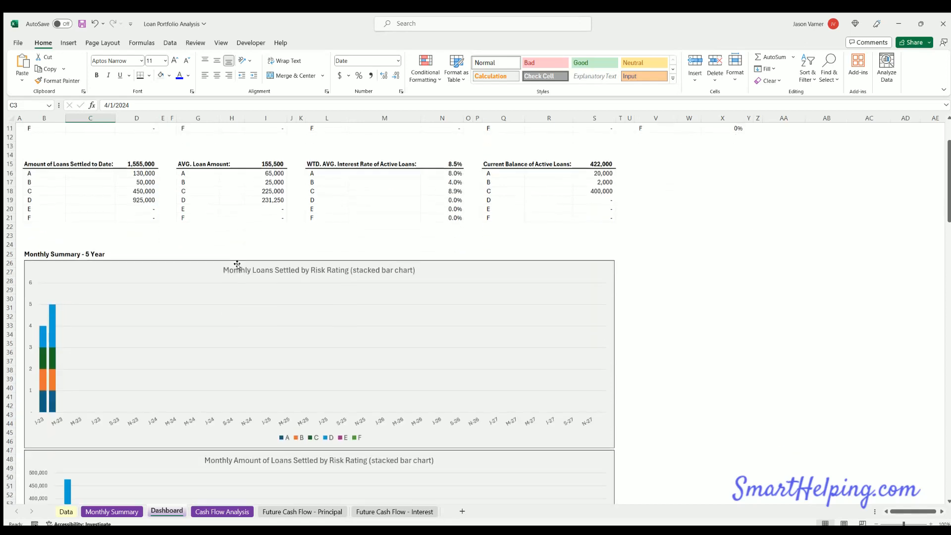
Step: Scroll past the settled-loan charts to the weighted average interest rate and default rate charts
{"action": "scroll", "scroll_direction": "down", "scroll_amount": 3}
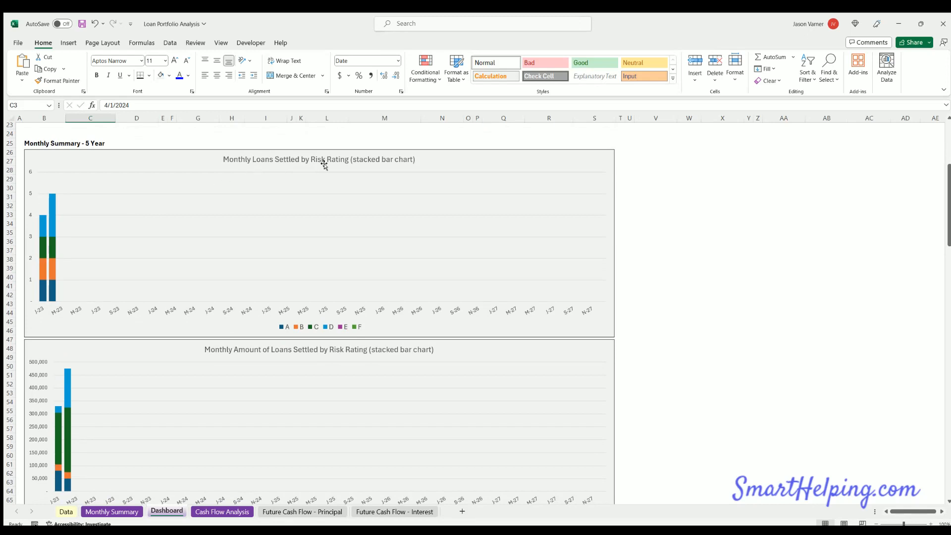
{"action": "scroll", "scroll_direction": "down", "scroll_amount": 3}
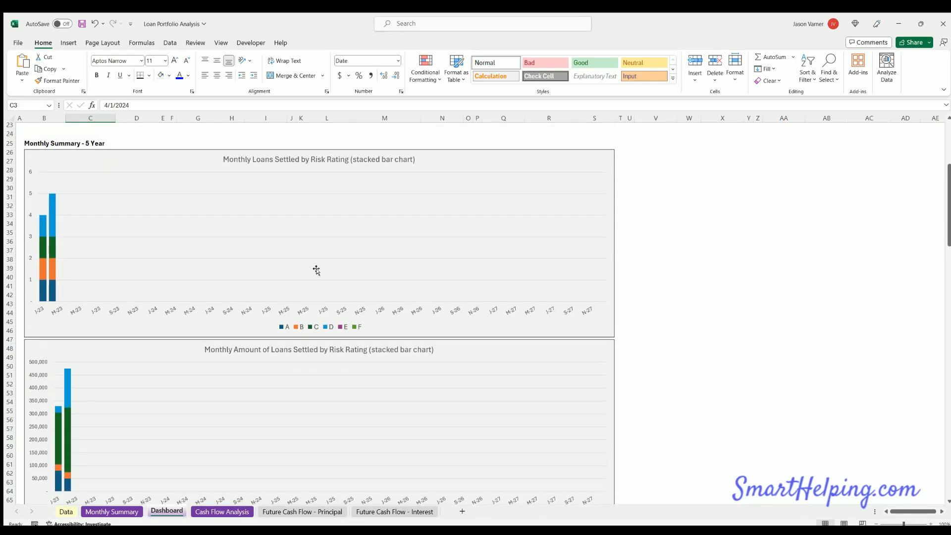
{"action": "scroll", "scroll_direction": "down", "scroll_amount": 3}
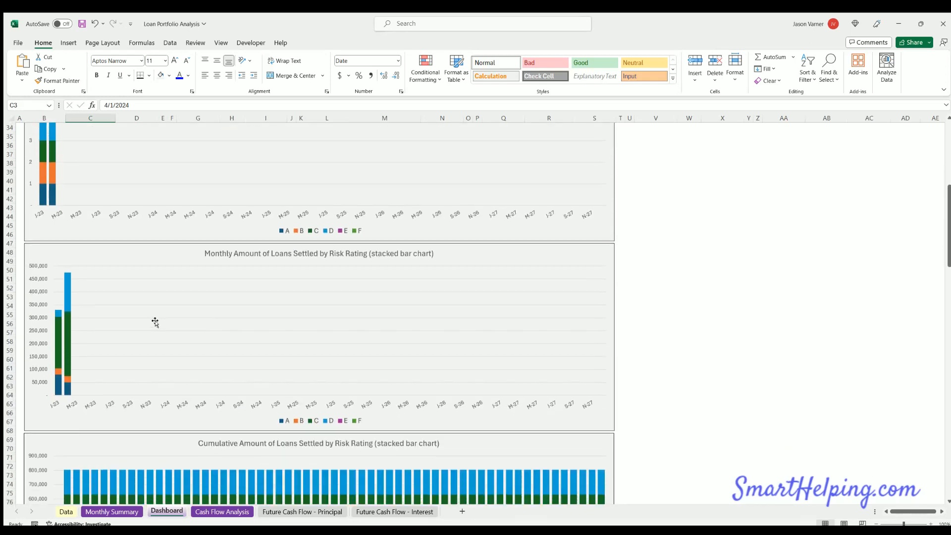
{"action": "scroll", "scroll_direction": "down", "scroll_amount": 3}
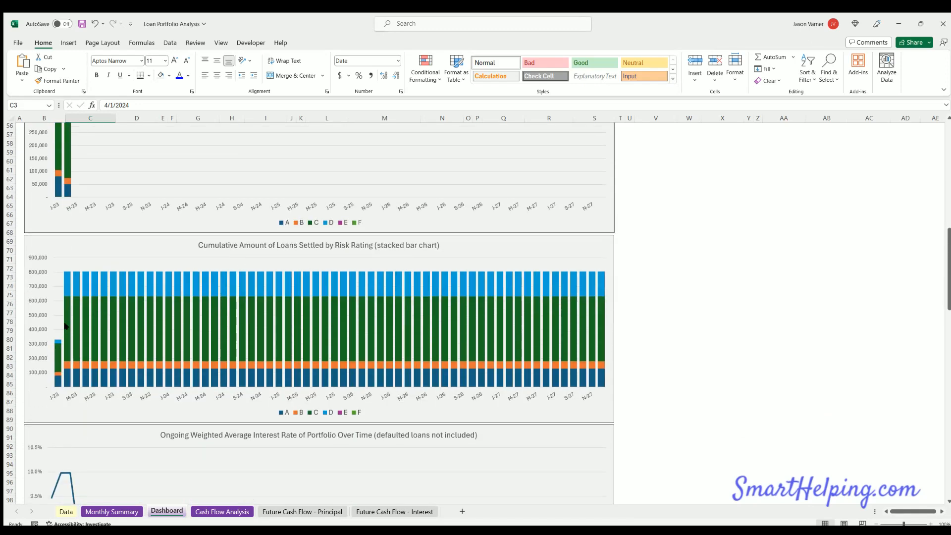
{"action": "mouse_move", "coordinate": [189, 301]}
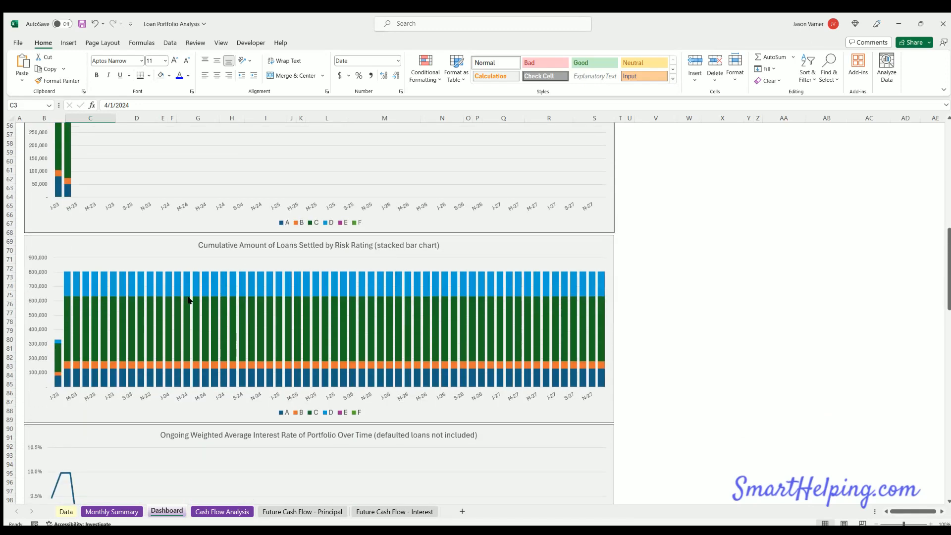
{"action": "scroll", "scroll_direction": "down", "scroll_amount": 3}
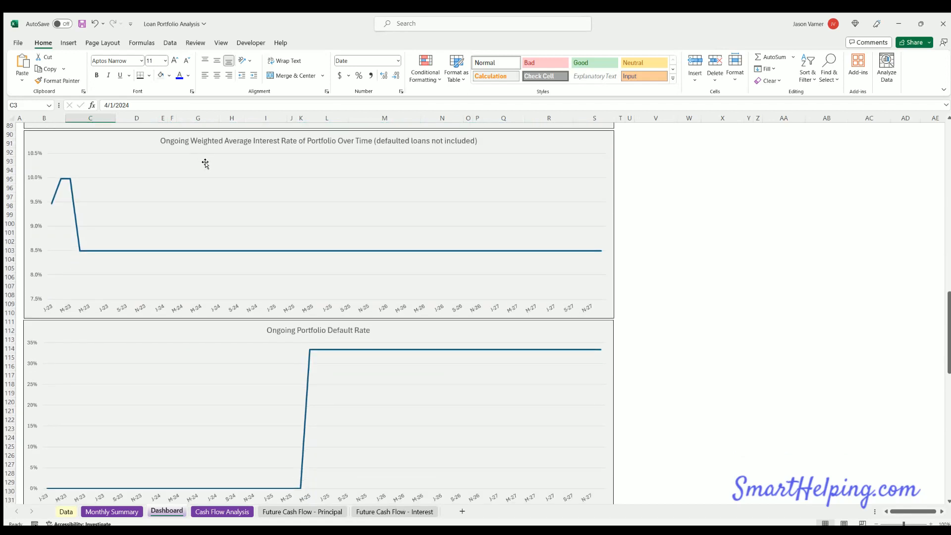
{"action": "mouse_move", "coordinate": [172, 180]}
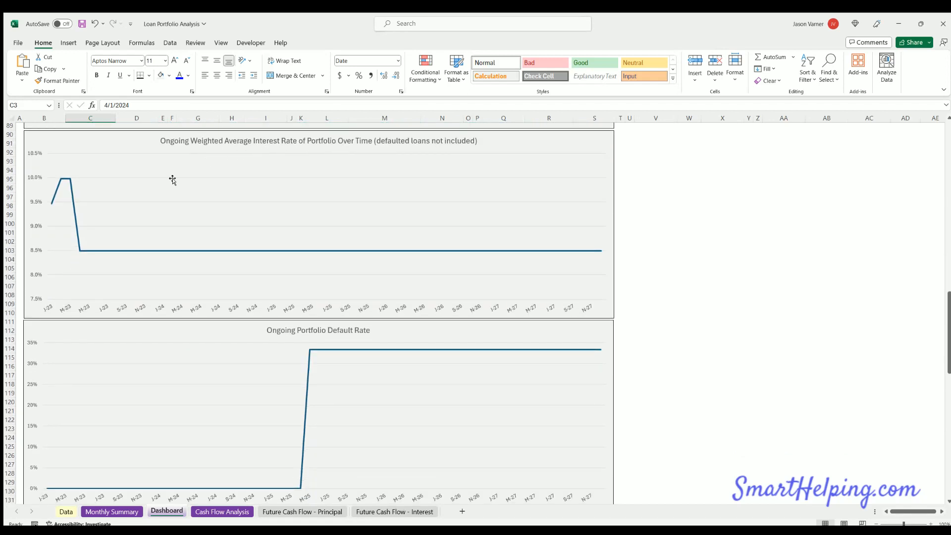
Step: Scroll past the Defaults by Risk Rating chart to the originated-versus-defaulted loans chart
{"action": "scroll", "scroll_direction": "down", "scroll_amount": 3}
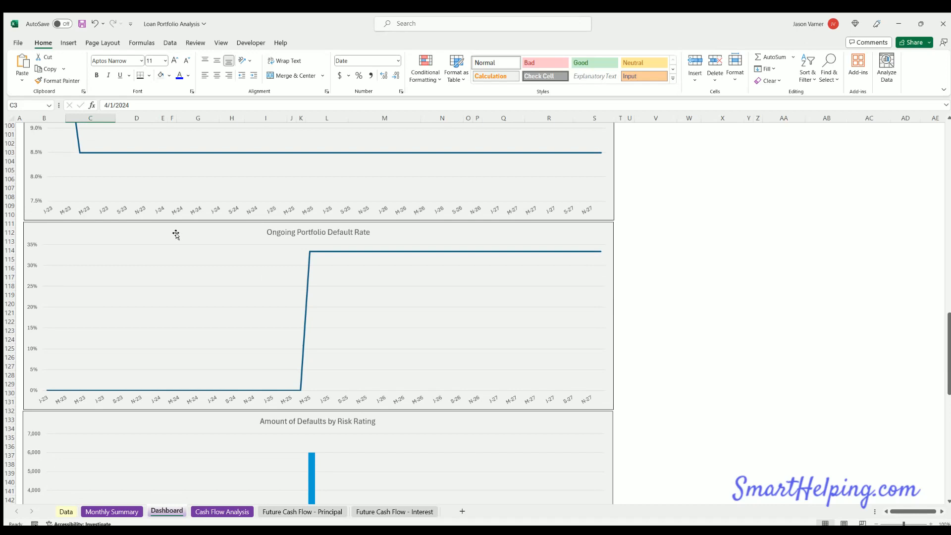
{"action": "scroll", "scroll_direction": "down", "scroll_amount": 3}
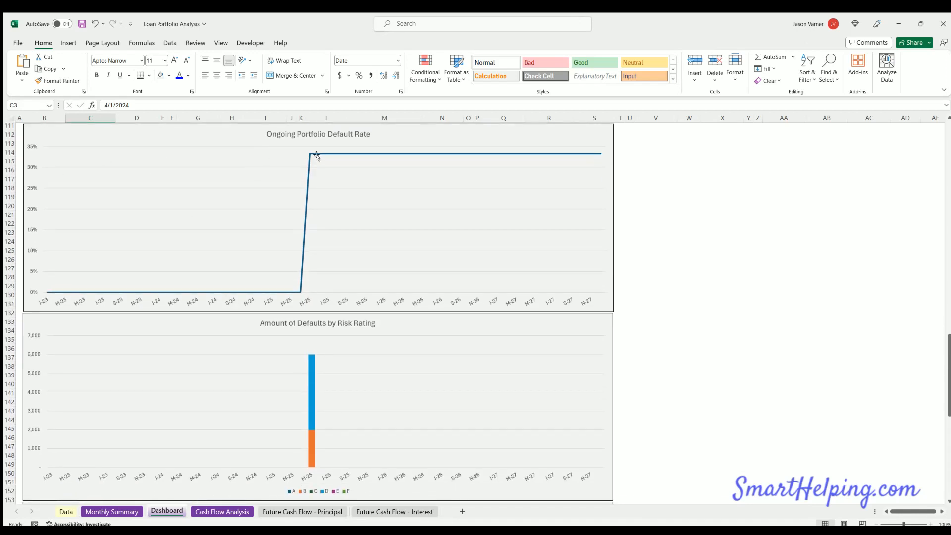
{"action": "scroll", "scroll_direction": "down", "scroll_amount": 3}
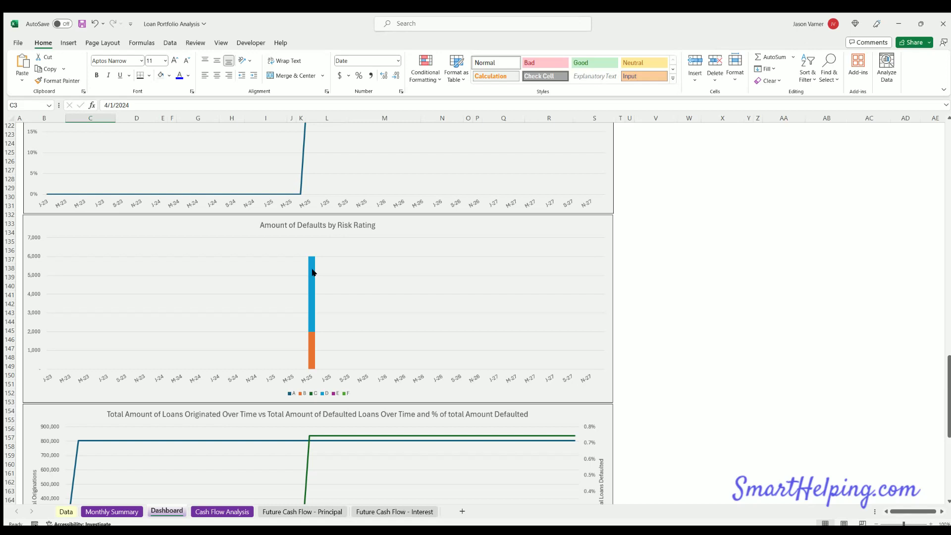
{"action": "mouse_move", "coordinate": [346, 268]}
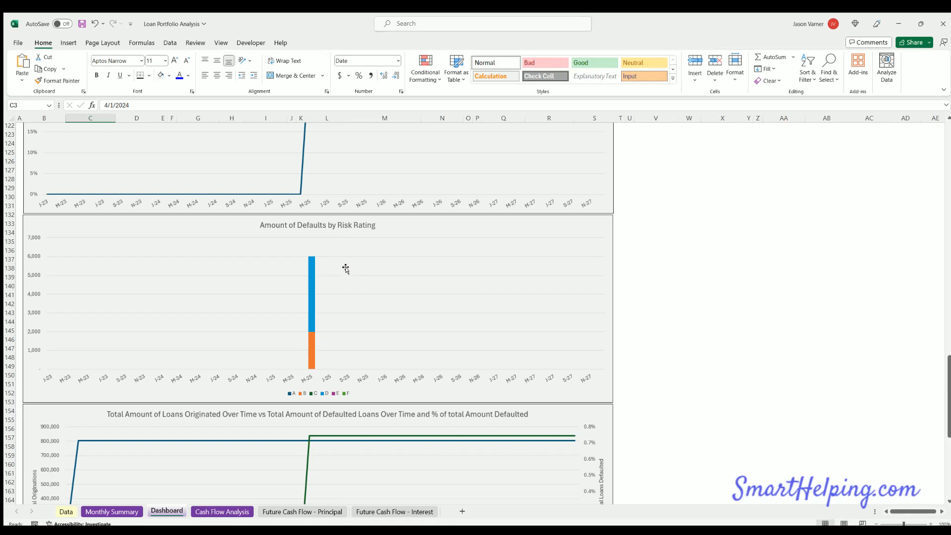
{"action": "scroll", "scroll_direction": "down", "scroll_amount": 3}
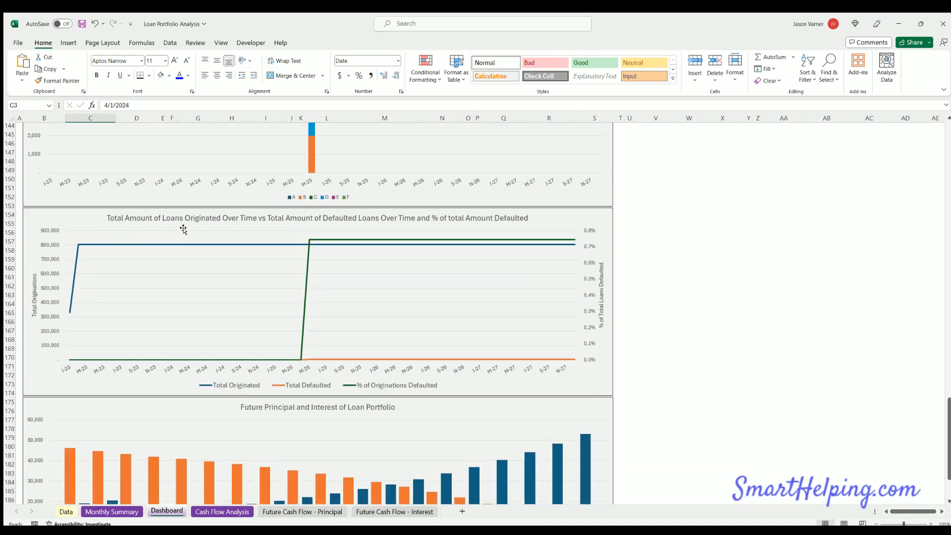
{"action": "mouse_move", "coordinate": [371, 229]}
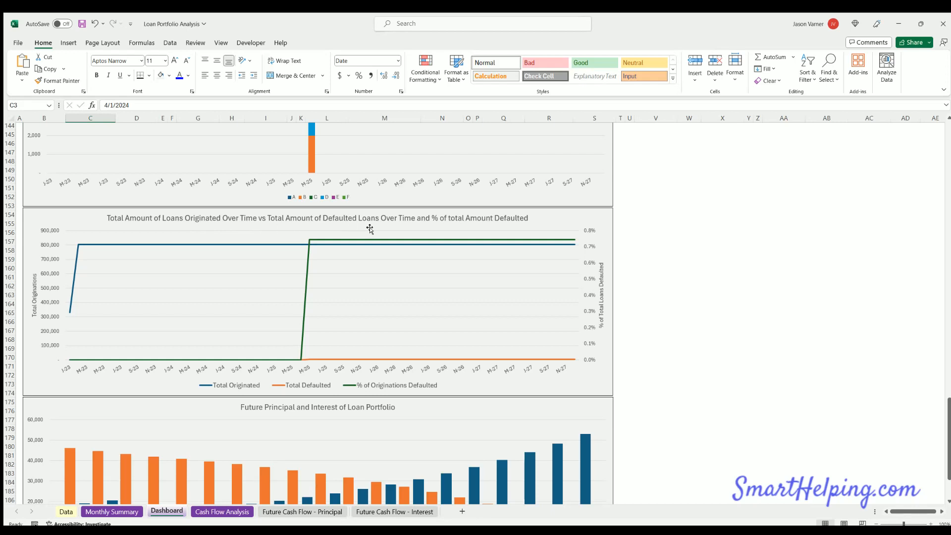
{"action": "mouse_move", "coordinate": [512, 225]}
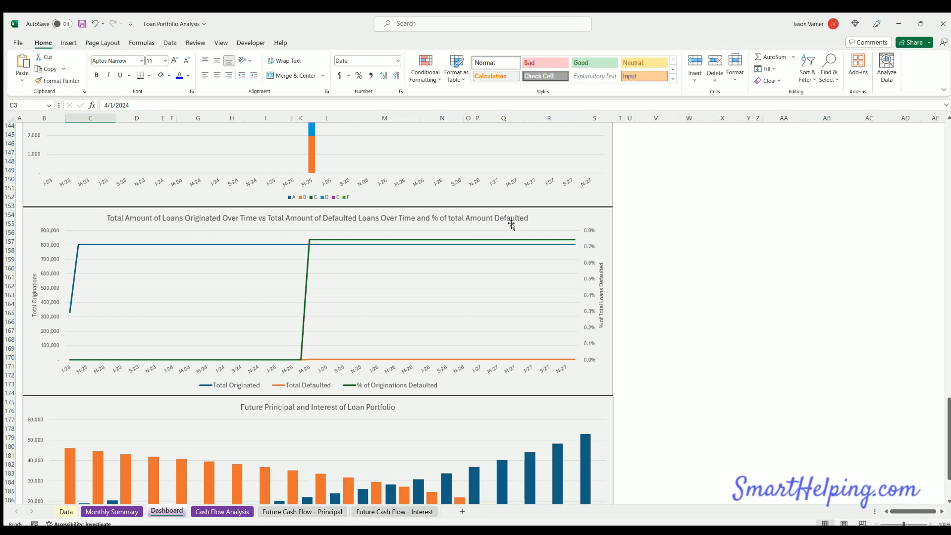
{"action": "mouse_move", "coordinate": [90, 260]}
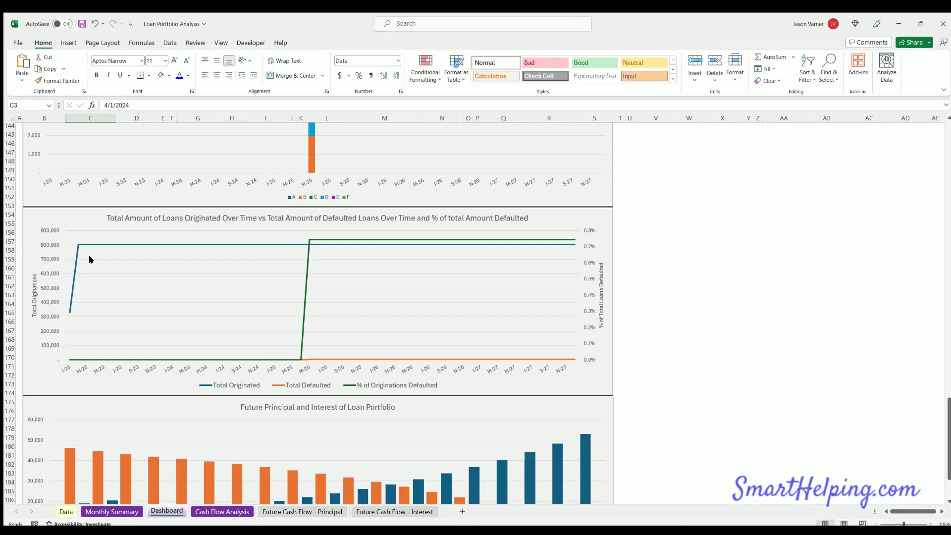
{"action": "mouse_move", "coordinate": [313, 362]}
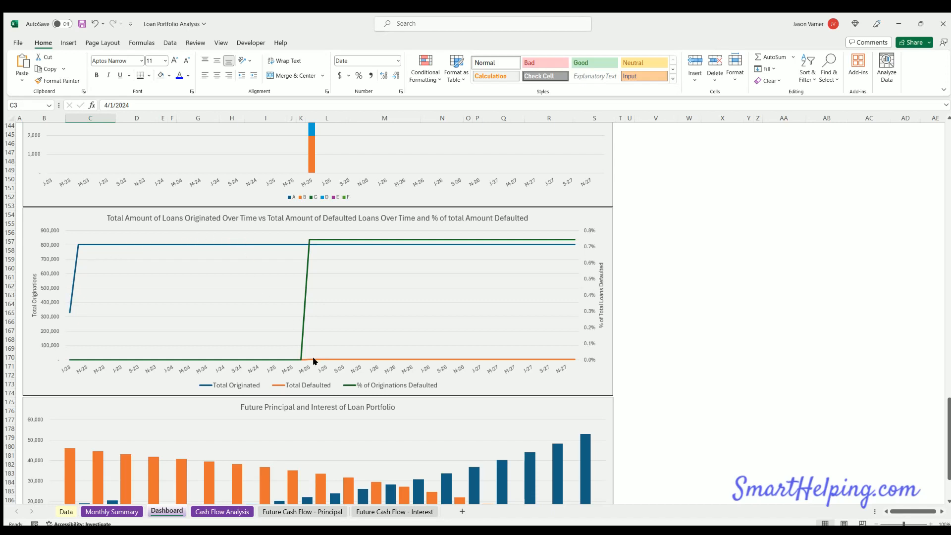
{"action": "mouse_move", "coordinate": [309, 358]}
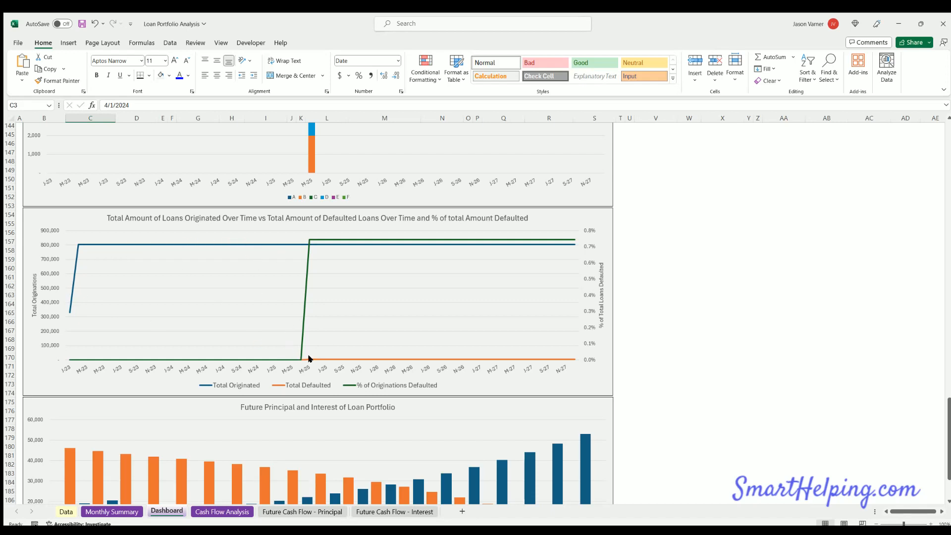
{"action": "mouse_move", "coordinate": [583, 254]}
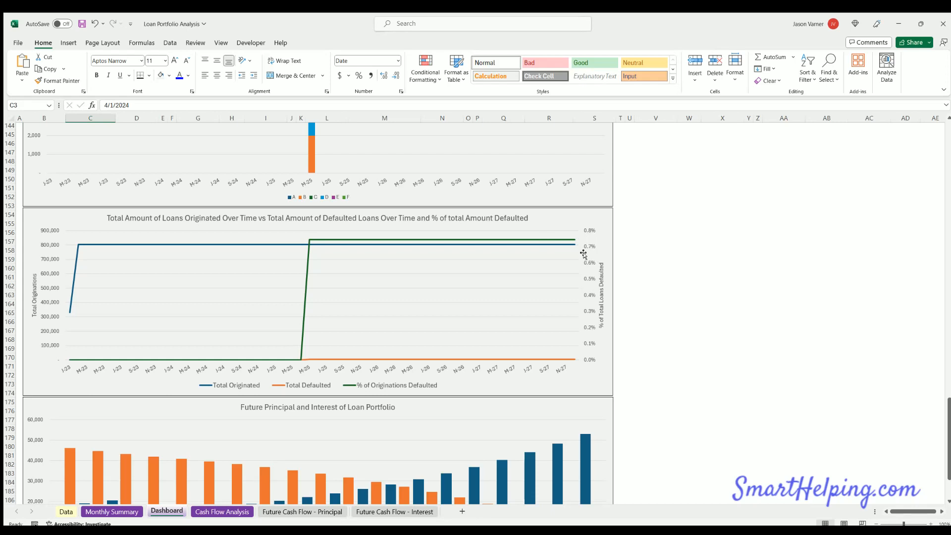
{"action": "mouse_move", "coordinate": [47, 288]}
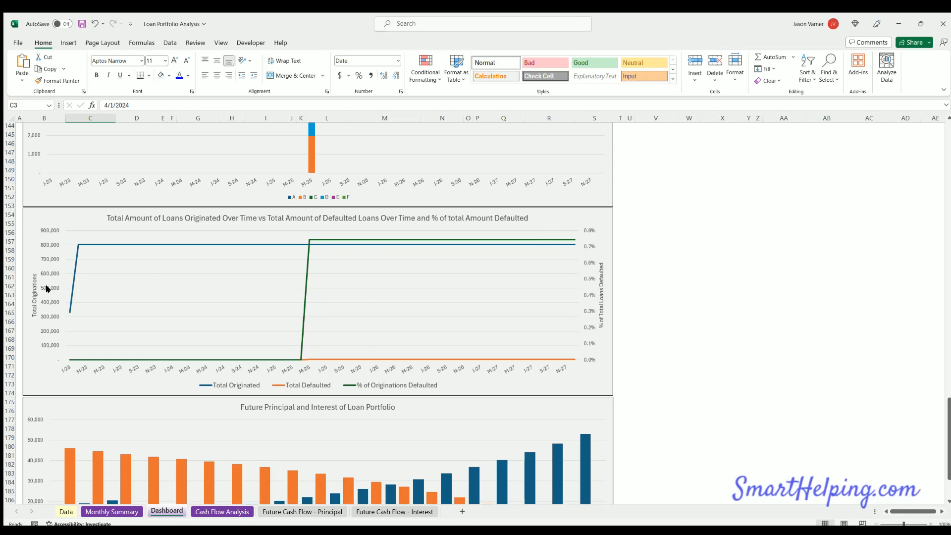
Step: Scroll to the Dashboard bottom showing the Future Principal and Interest of Loan Portfolio chart
{"action": "scroll", "scroll_direction": "down", "scroll_amount": 3}
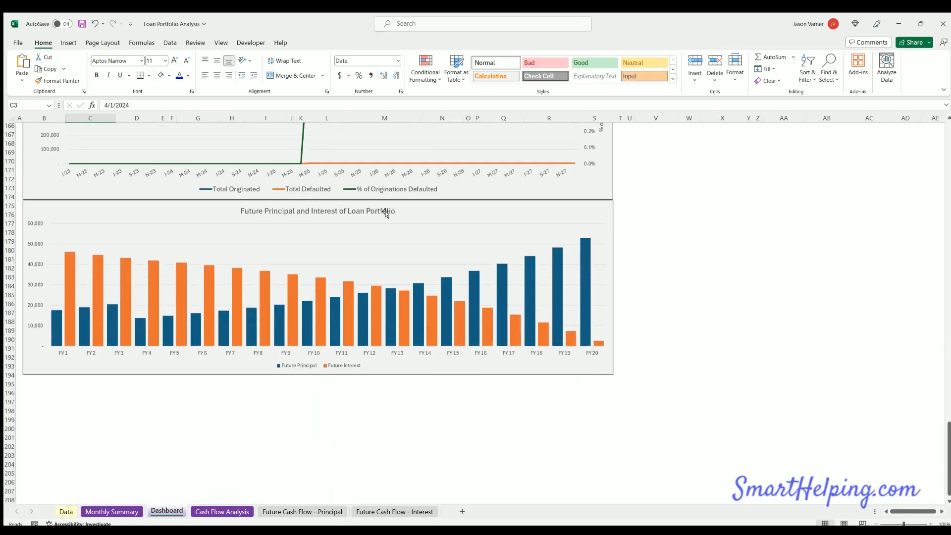
{"action": "mouse_move", "coordinate": [119, 264]}
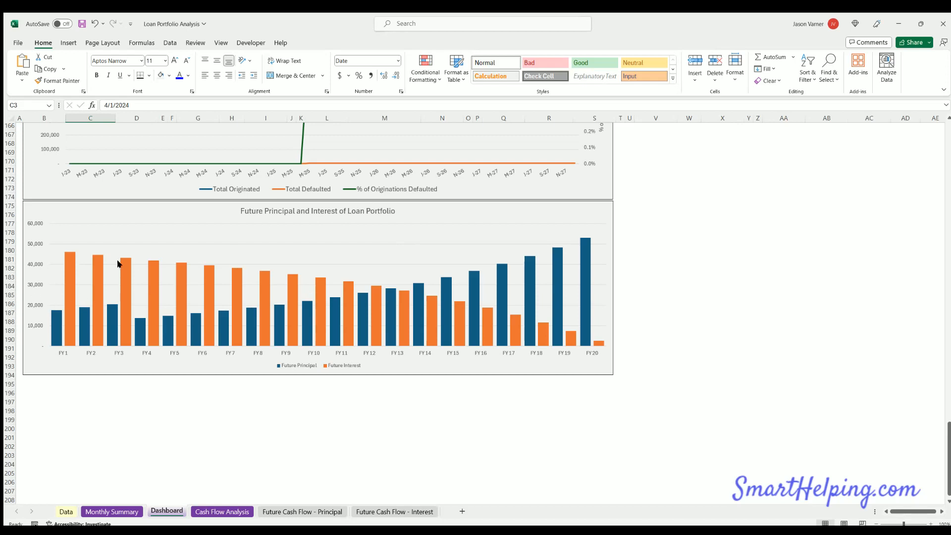
{"action": "mouse_move", "coordinate": [154, 311]}
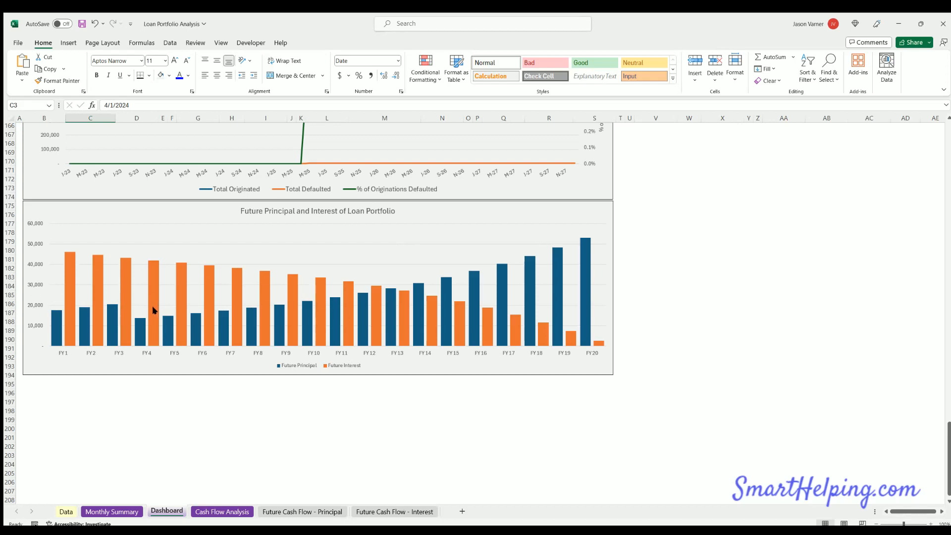
{"action": "mouse_move", "coordinate": [158, 311]}
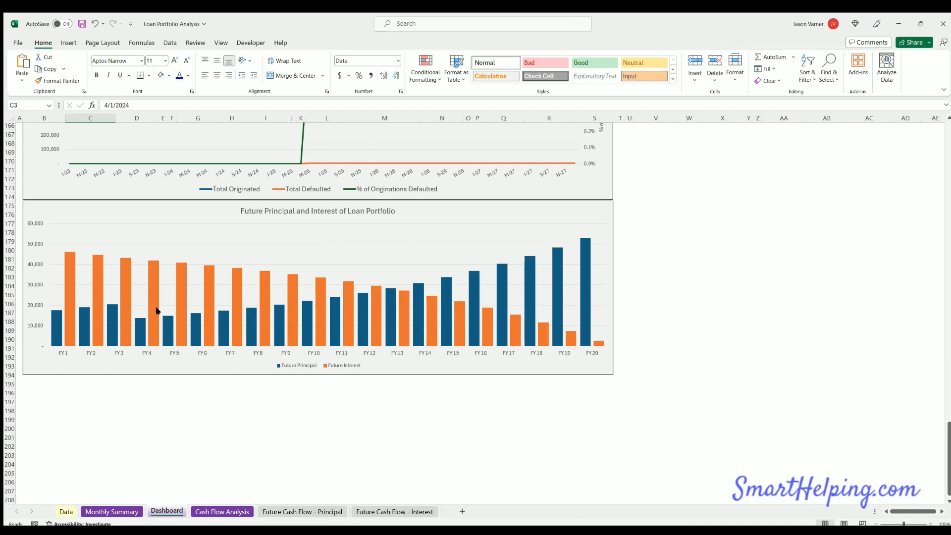
{"action": "mouse_move", "coordinate": [55, 255]}
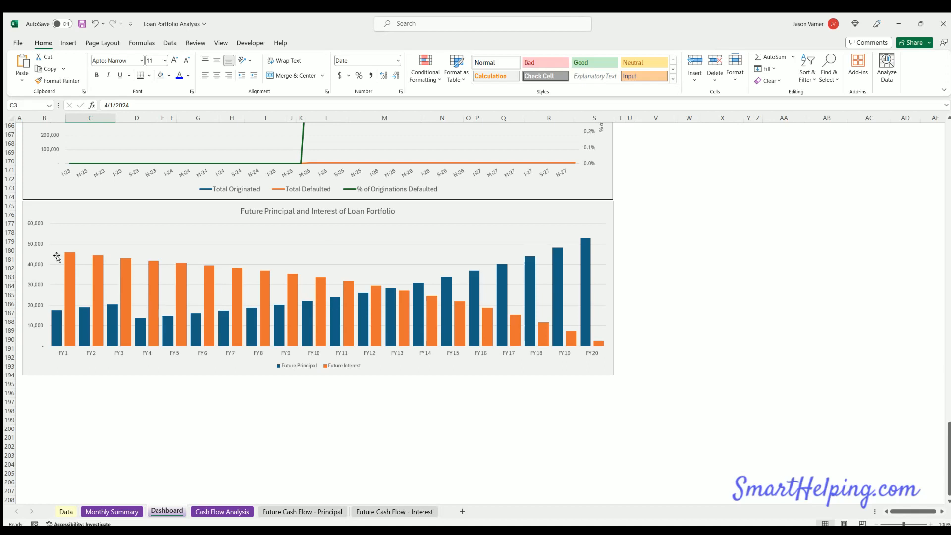
{"action": "mouse_move", "coordinate": [65, 324]}
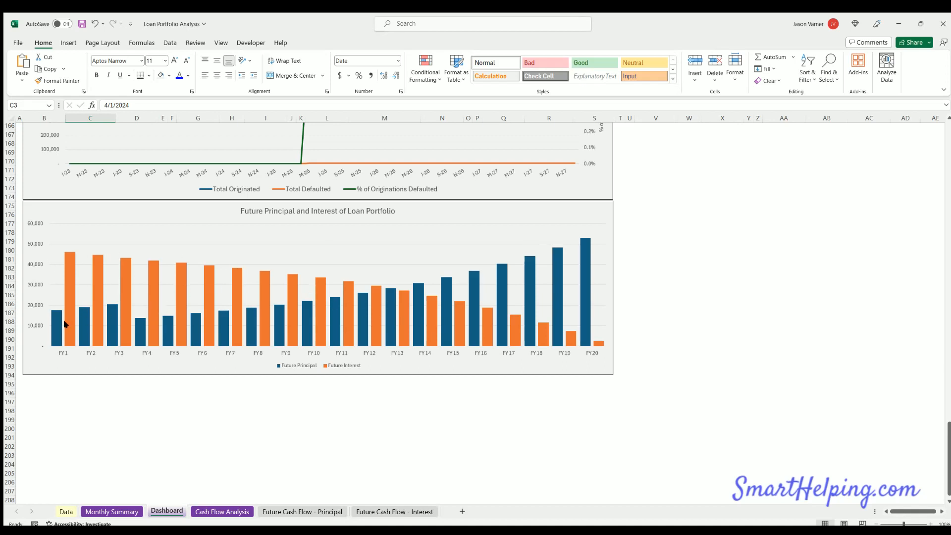
{"action": "mouse_move", "coordinate": [214, 329]}
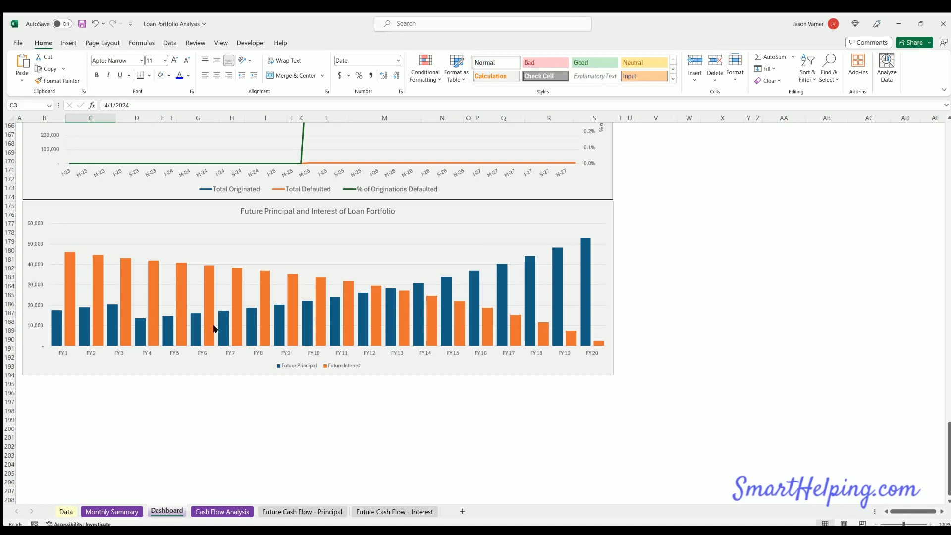
{"action": "mouse_move", "coordinate": [145, 327]}
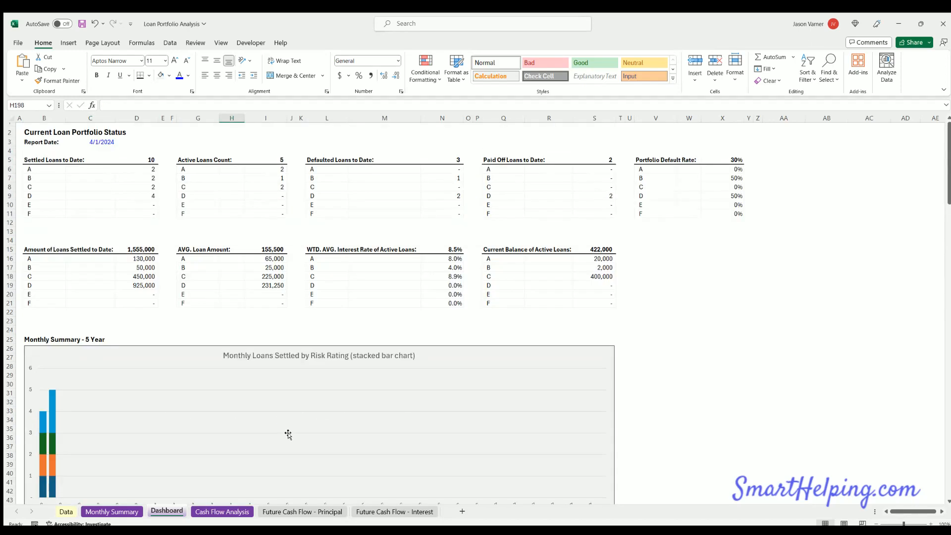
Step: Switch to the Future Cash Flow - Principal sheet showing monthly principal per loan
{"action": "left_click", "coordinate": [302, 512]}
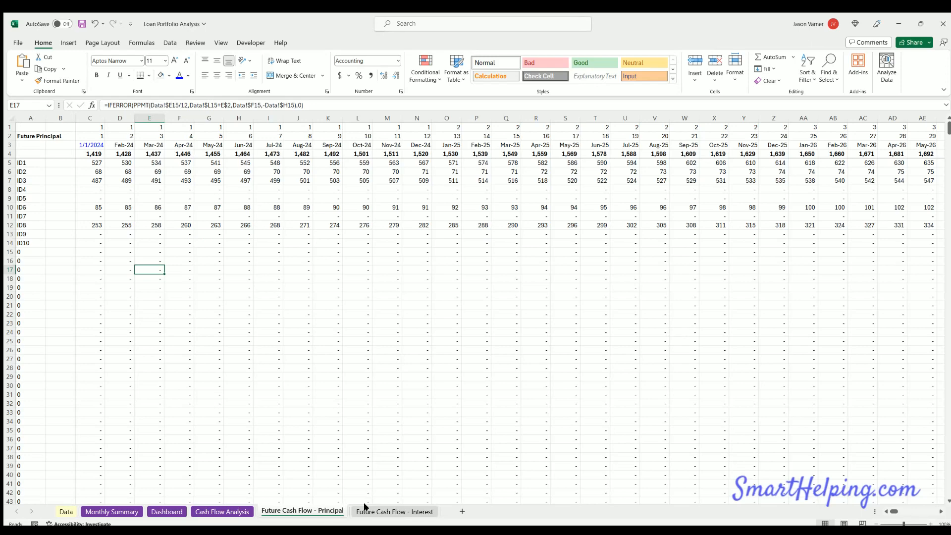
Step: Inspect remaining terms in J3 and J5 on the Data sheet, then the Dashboard default-rate formula, leaving all unchanged
{"action": "left_click", "coordinate": [64, 511]}
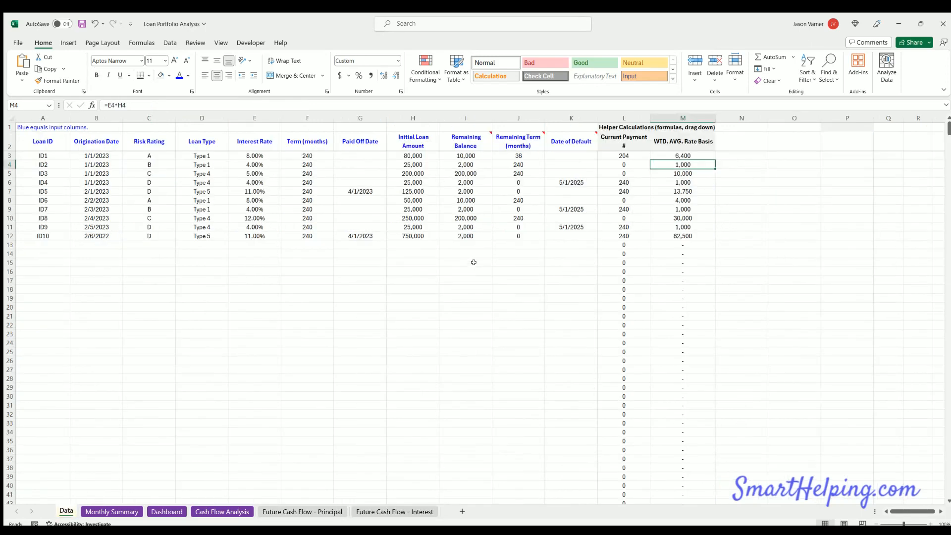
{"action": "left_click", "coordinate": [518, 156]}
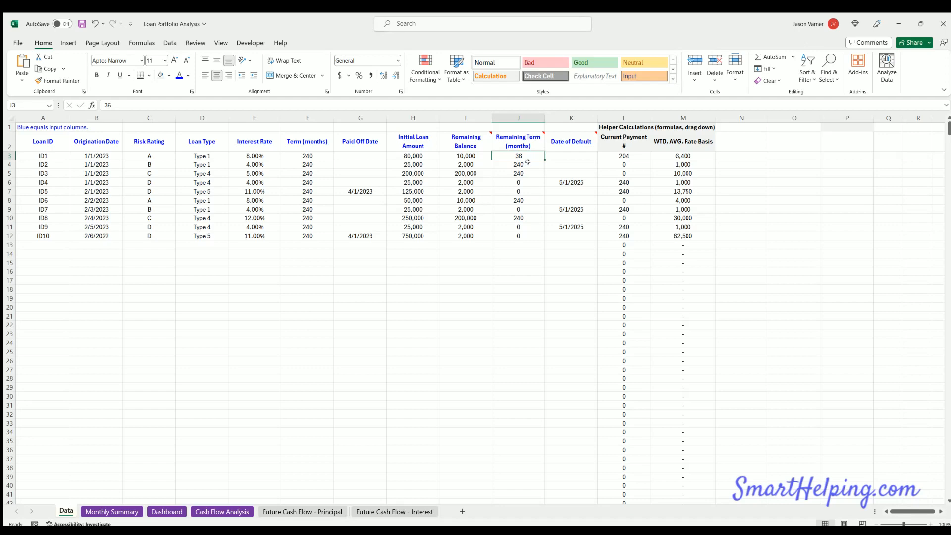
{"action": "left_click", "coordinate": [517, 173]}
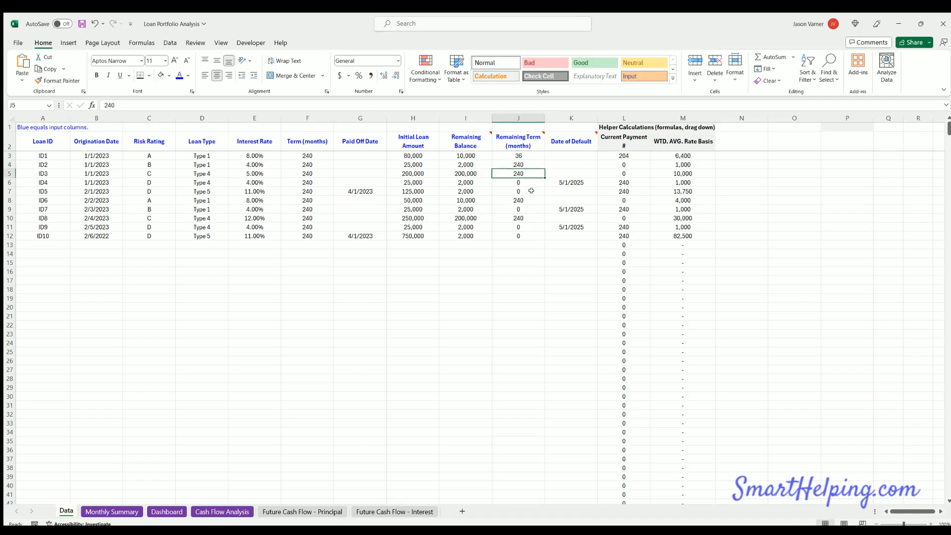
{"action": "mouse_move", "coordinate": [123, 491]}
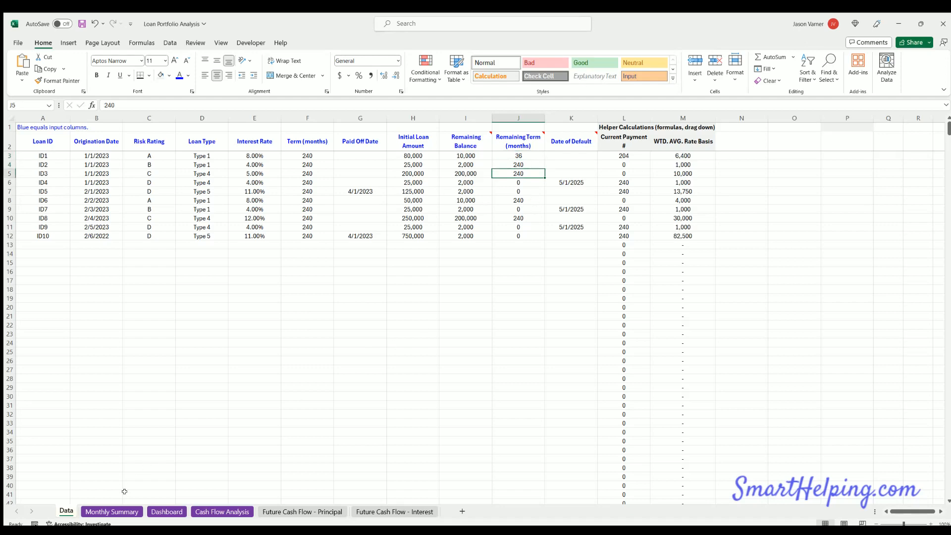
{"action": "left_click", "coordinate": [111, 511]}
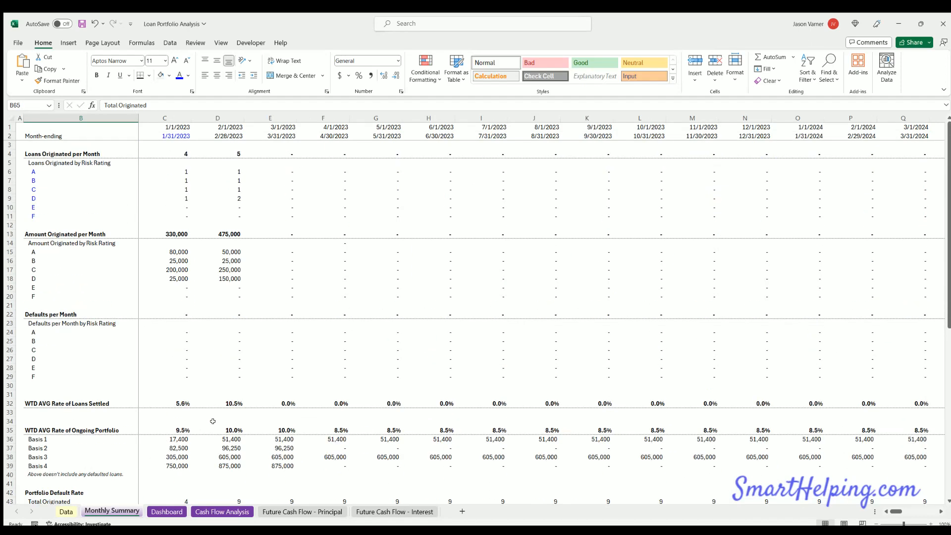
{"action": "left_click", "coordinate": [166, 511]}
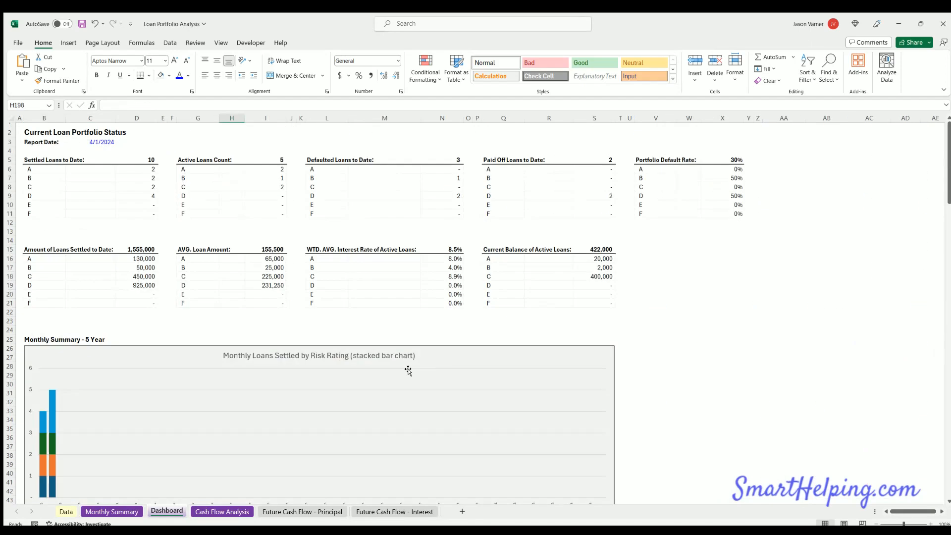
{"action": "mouse_move", "coordinate": [733, 155]}
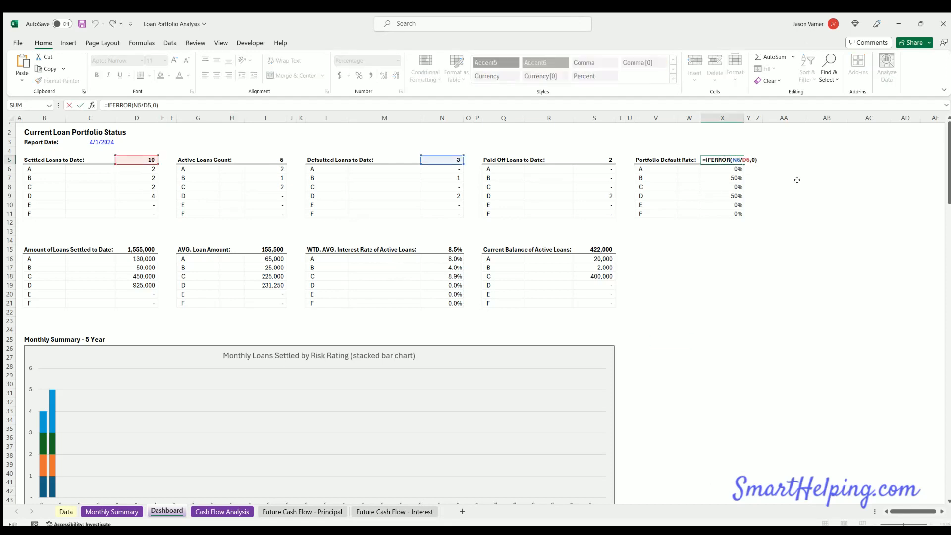
{"action": "key", "text": "Enter"}
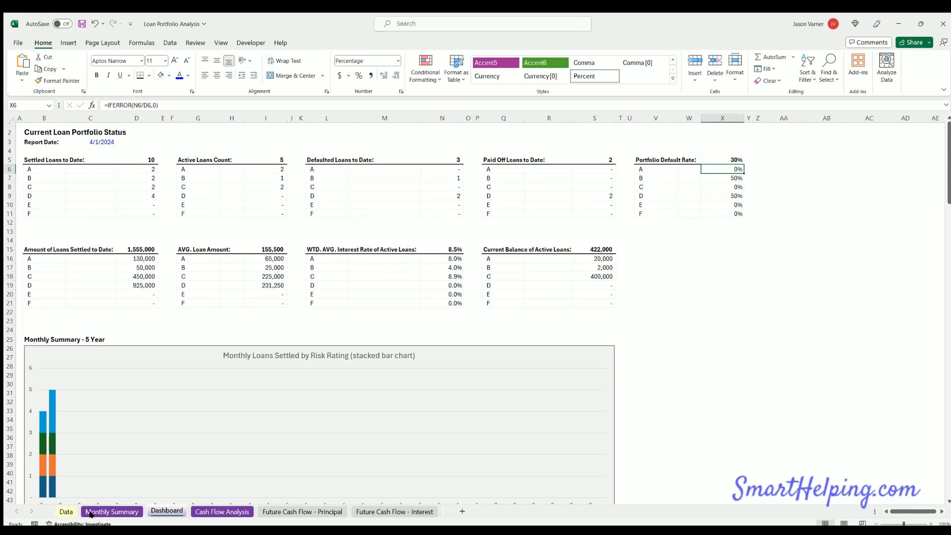
Step: On Monthly Summary, inspect the Total Originated formula in C43 without changing it
{"action": "left_click", "coordinate": [111, 511]}
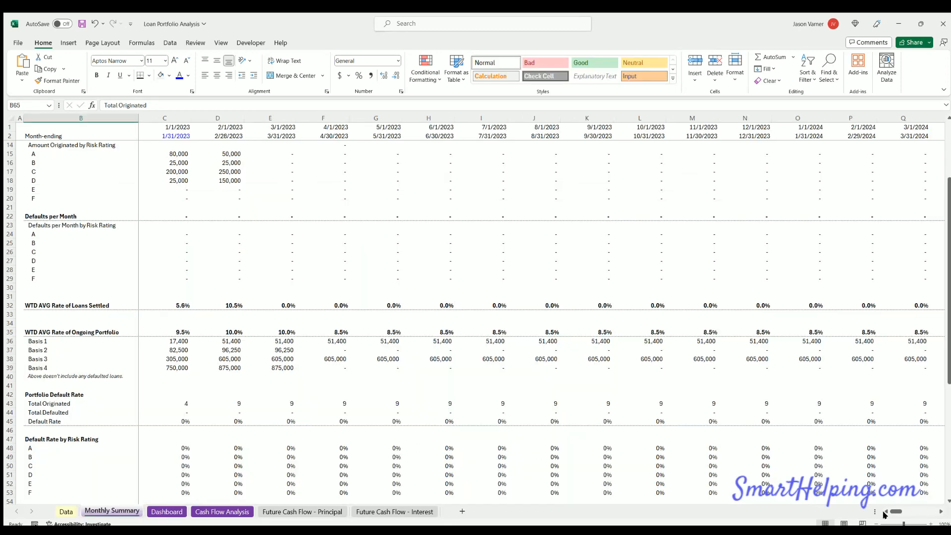
{"action": "scroll", "scroll_direction": "right", "scroll_amount": 3}
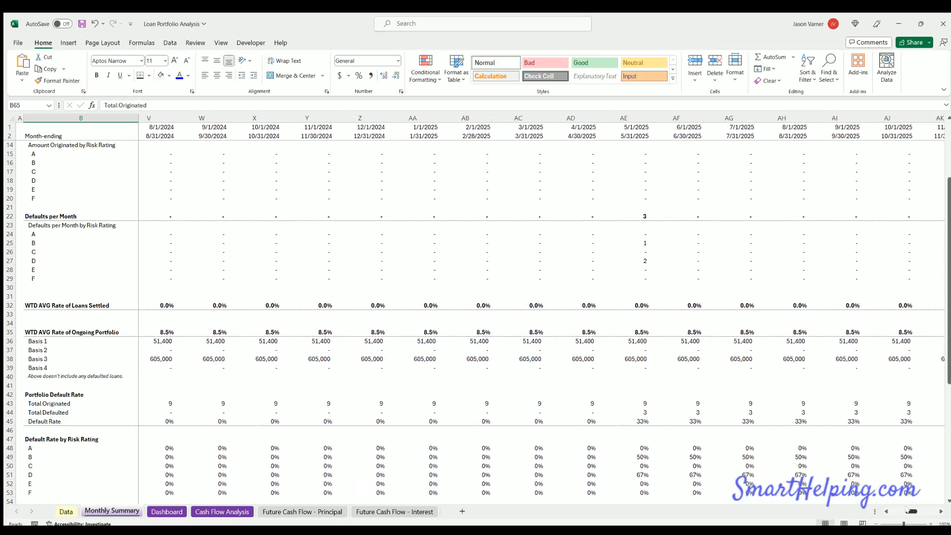
{"action": "scroll", "scroll_direction": "right", "scroll_amount": 3}
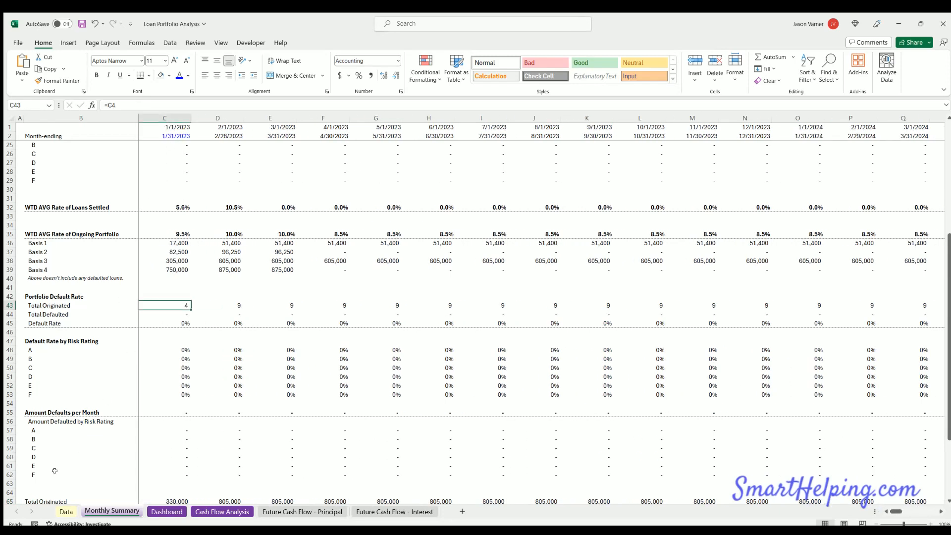
{"action": "double_click", "coordinate": [165, 305]}
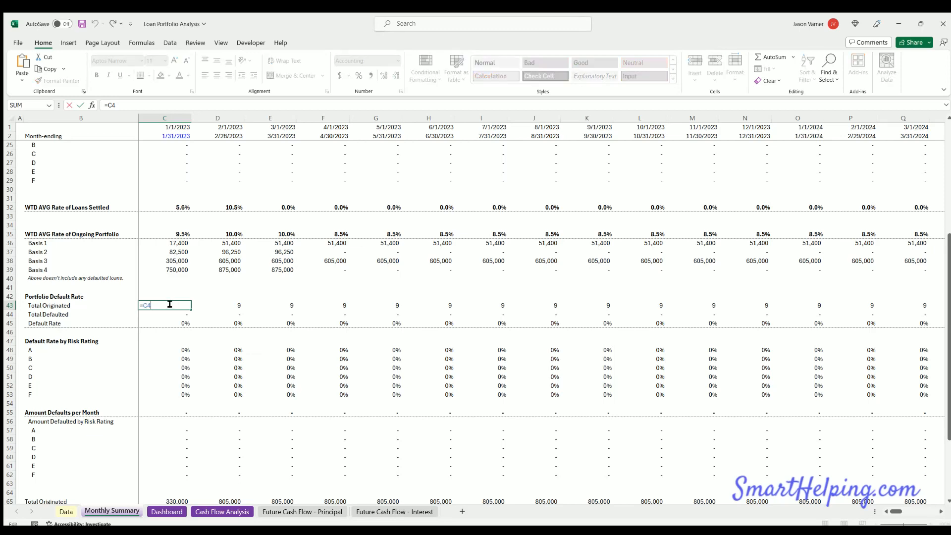
{"action": "key", "text": "Enter"}
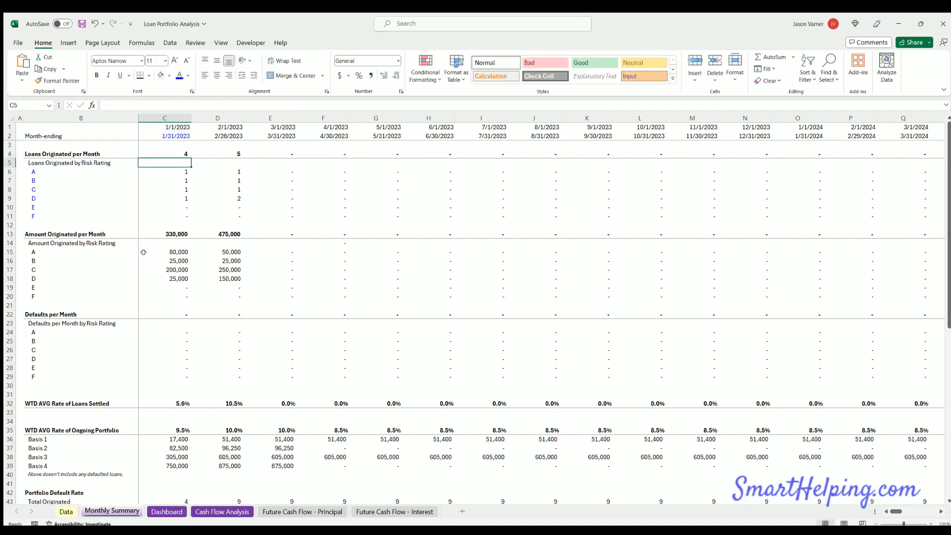
Step: On the Data sheet, correct loan ID10's origination date in B12 to 2/6/2023
{"action": "left_click", "coordinate": [66, 511]}
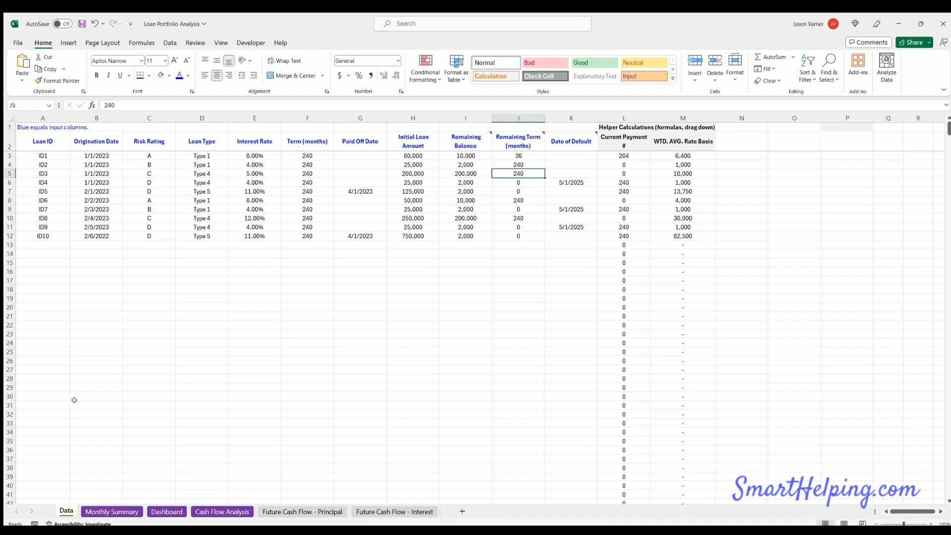
{"action": "mouse_move", "coordinate": [103, 247]}
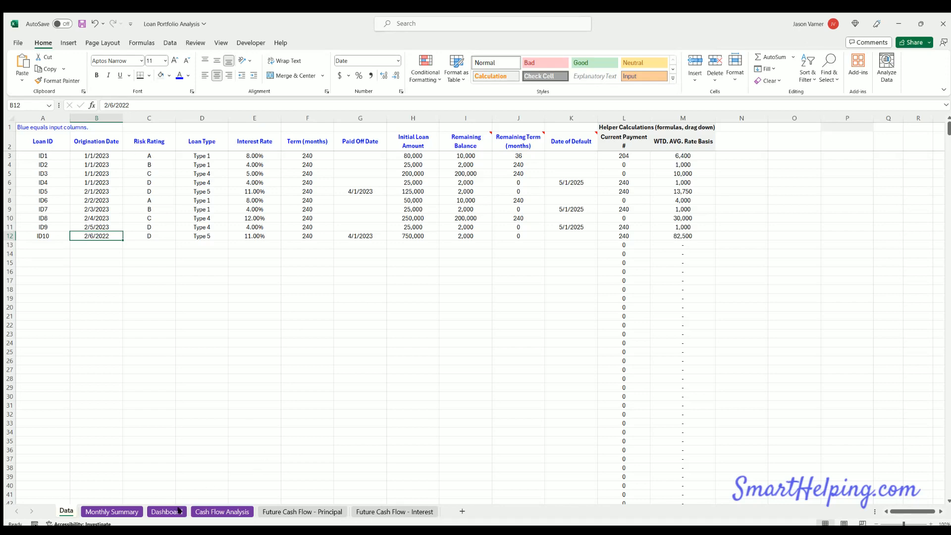
{"action": "left_click", "coordinate": [167, 511]}
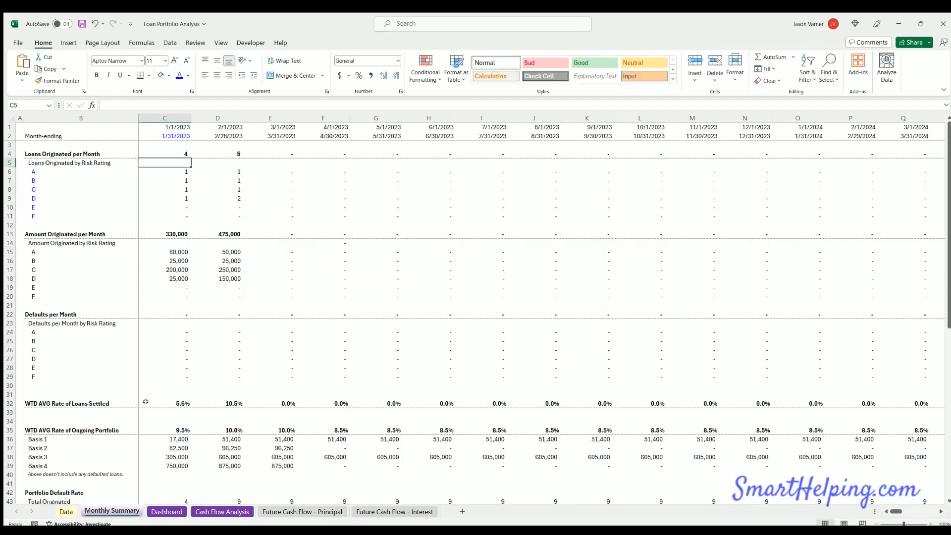
{"action": "mouse_move", "coordinate": [155, 132]}
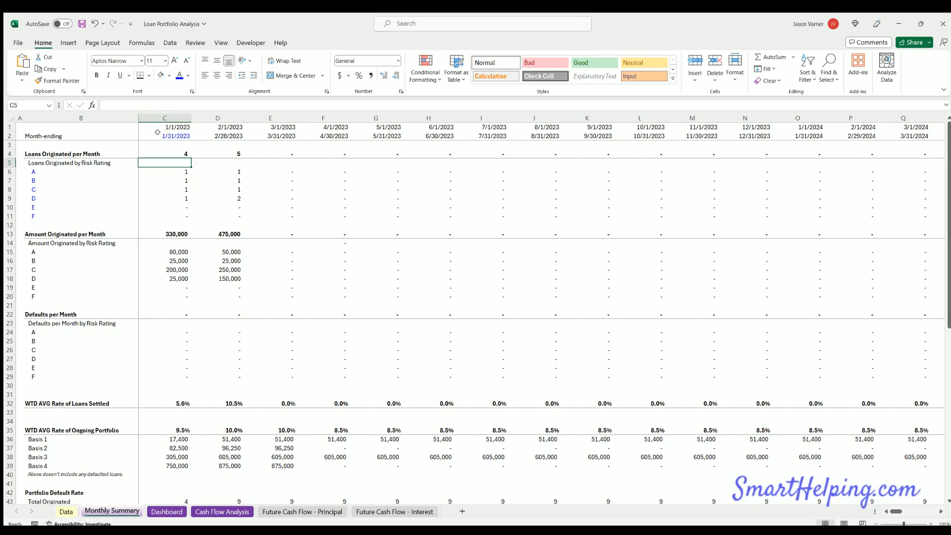
{"action": "left_click", "coordinate": [65, 512]}
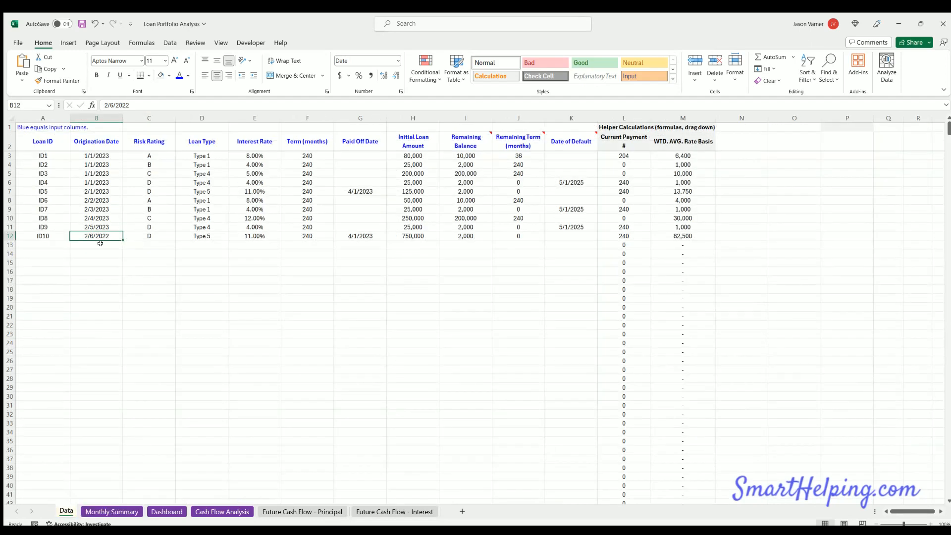
{"action": "double_click", "coordinate": [96, 236]}
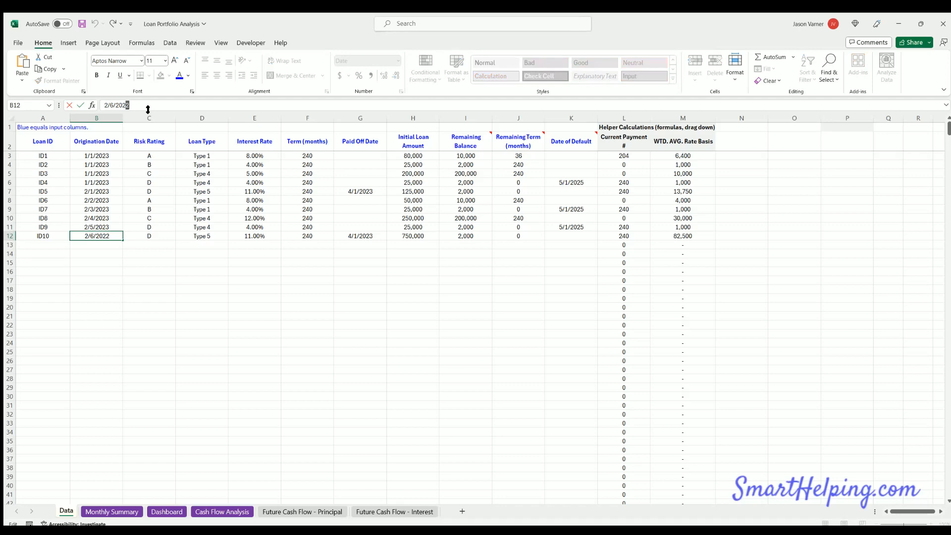
{"action": "key", "text": "Enter"}
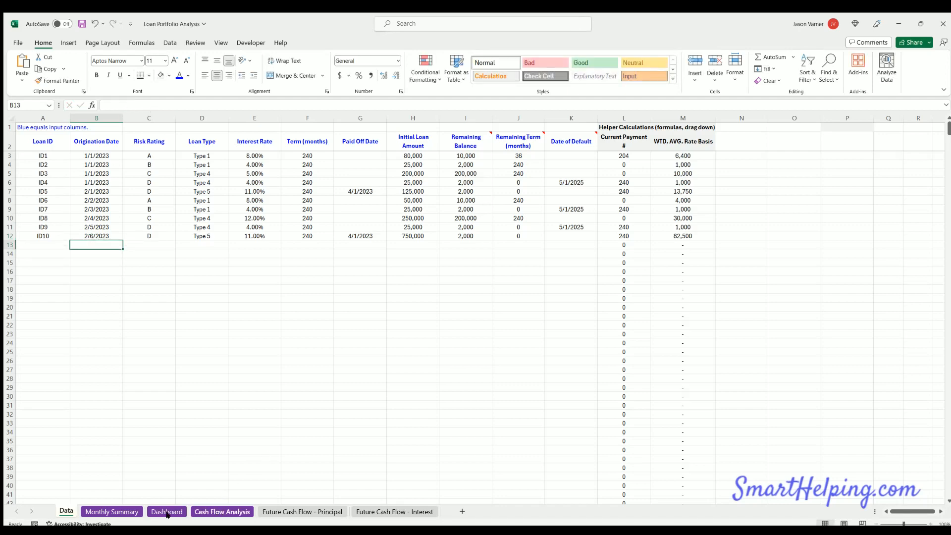
Step: Check the Dashboard and Monthly Summary now count six settled loans in February
{"action": "left_click", "coordinate": [166, 511]}
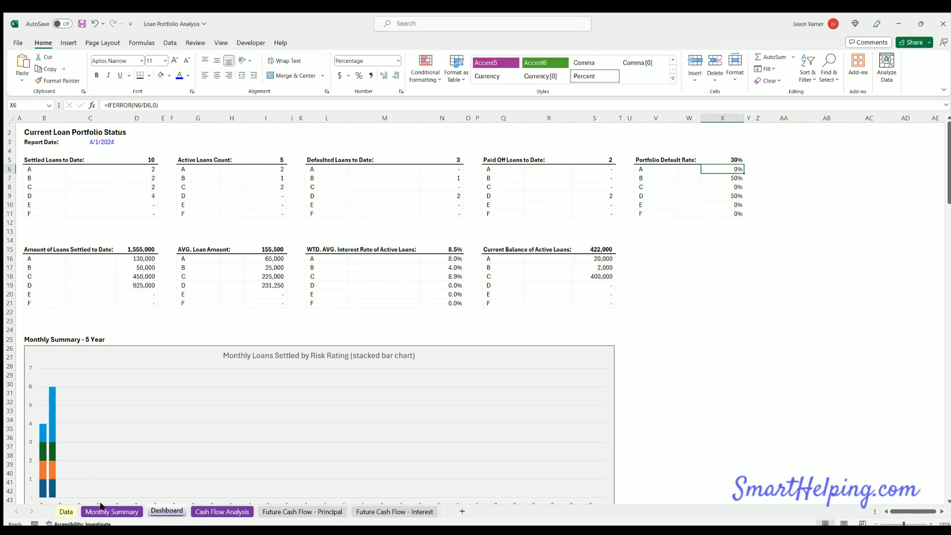
{"action": "left_click", "coordinate": [66, 512]}
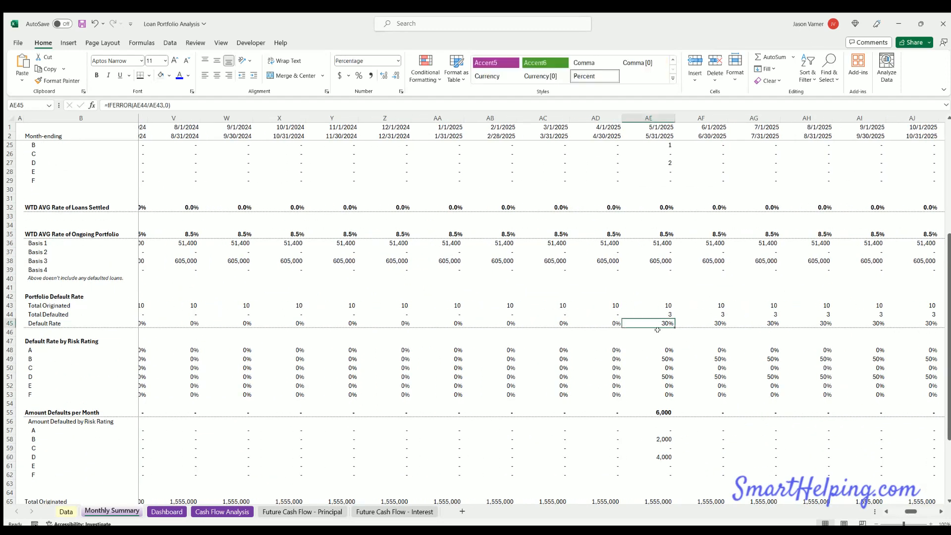
{"action": "scroll", "scroll_direction": "down", "scroll_amount": 3}
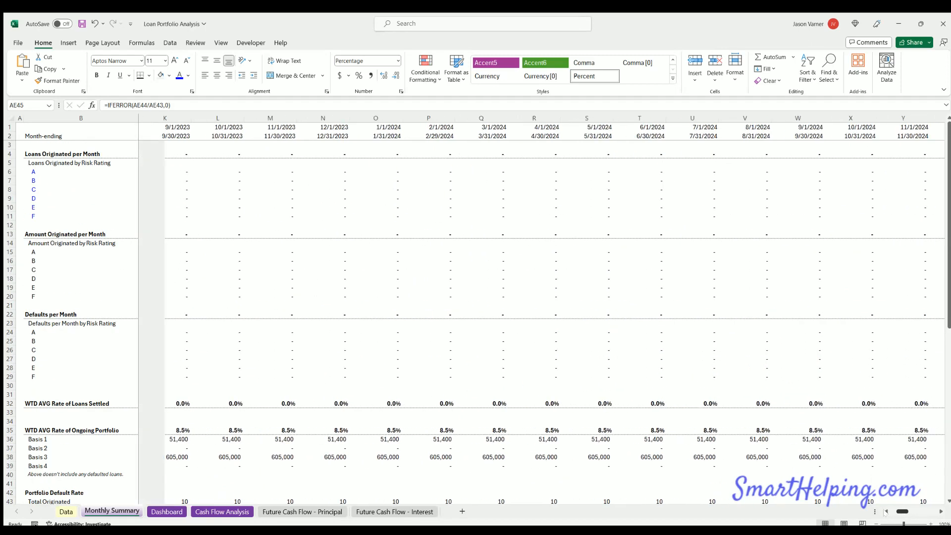
{"action": "left_click", "coordinate": [167, 511]}
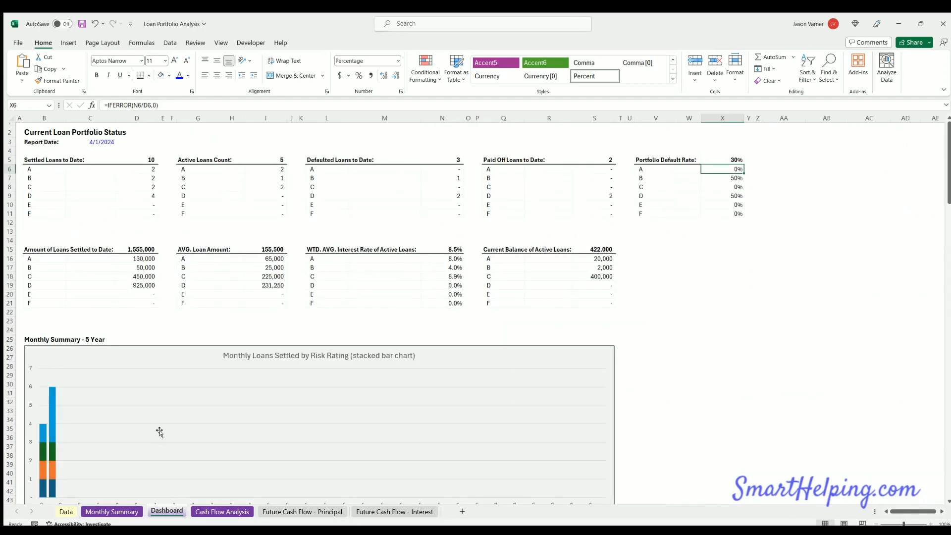
Step: Review the Cash Flow Analysis chart and NPV and the future cash flow sheets, then return to Data
{"action": "scroll", "scroll_direction": "down", "scroll_amount": 3}
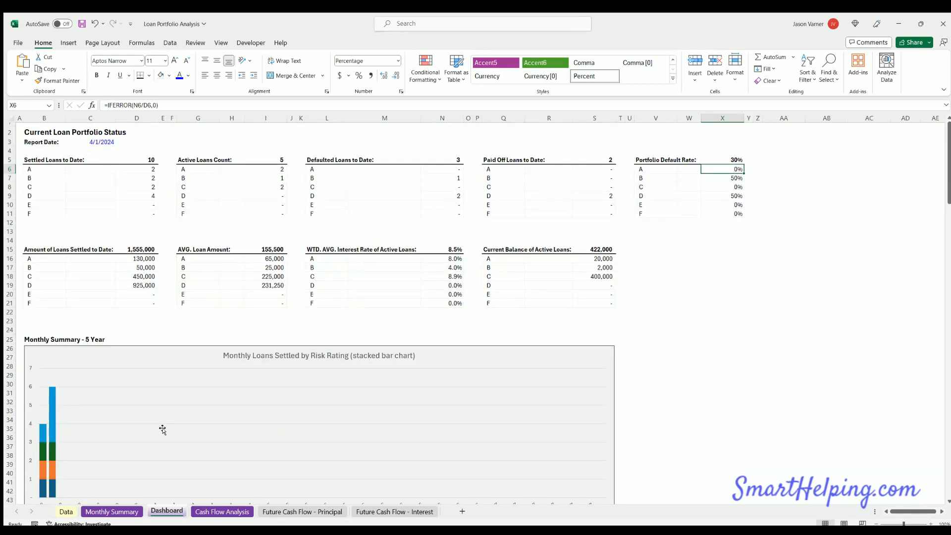
{"action": "mouse_move", "coordinate": [244, 470]}
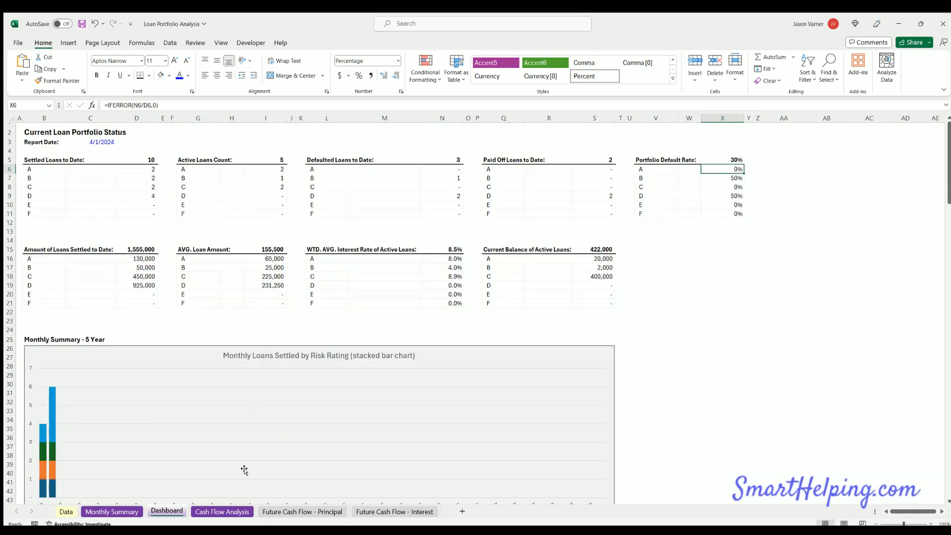
{"action": "left_click", "coordinate": [222, 512]}
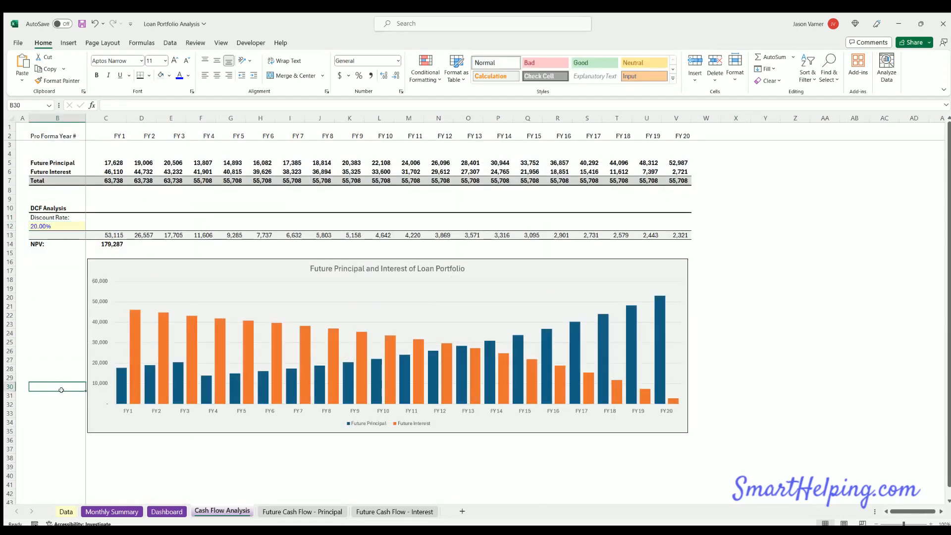
{"action": "left_click", "coordinate": [301, 512]}
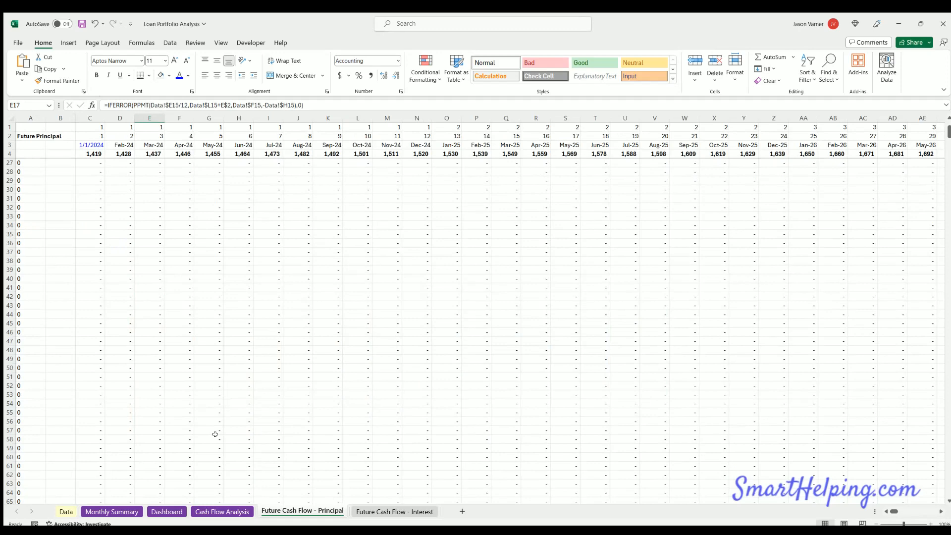
{"action": "left_click", "coordinate": [394, 512]}
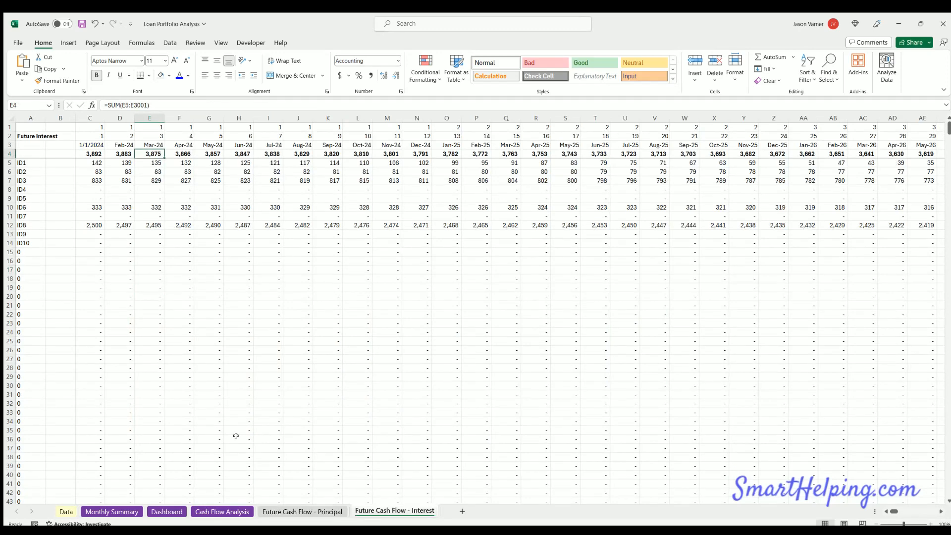
{"action": "left_click", "coordinate": [222, 512]}
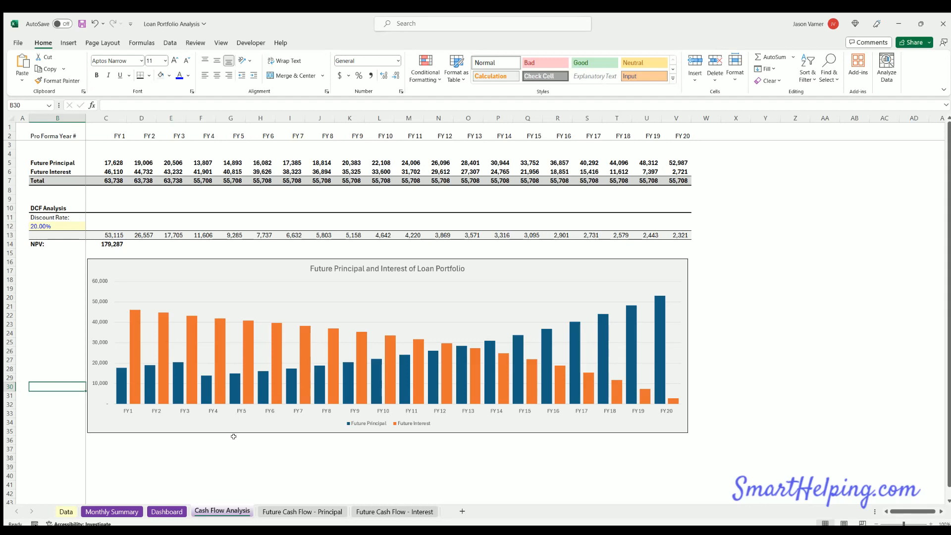
{"action": "mouse_move", "coordinate": [228, 442]}
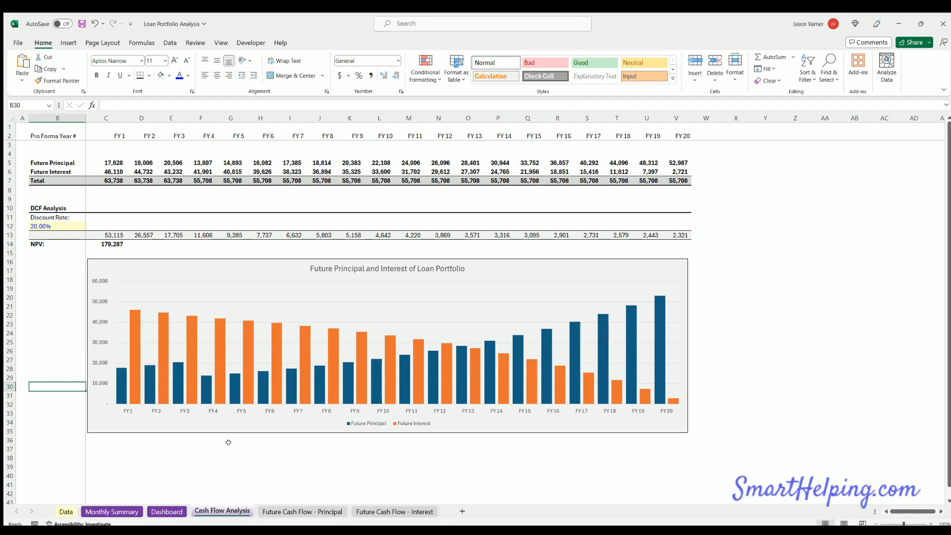
{"action": "mouse_move", "coordinate": [222, 442]}
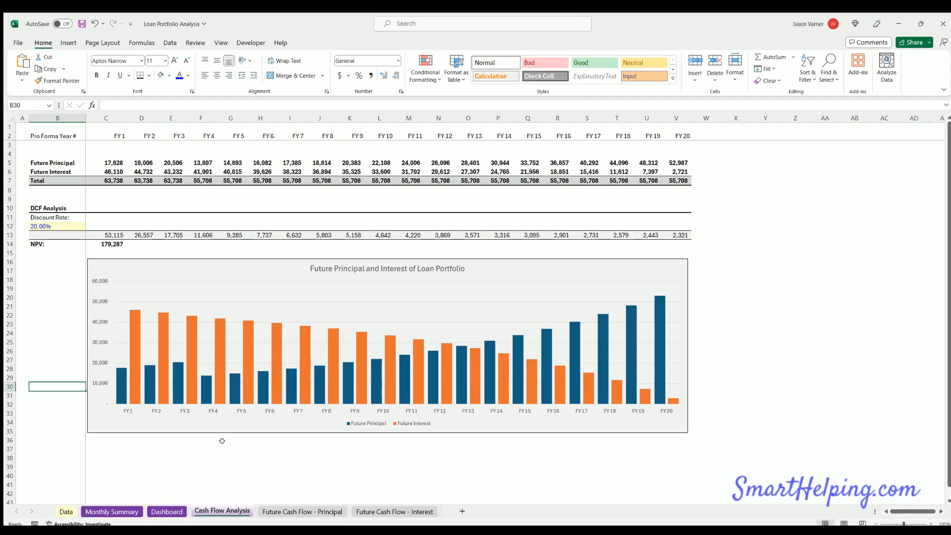
{"action": "mouse_move", "coordinate": [139, 382]}
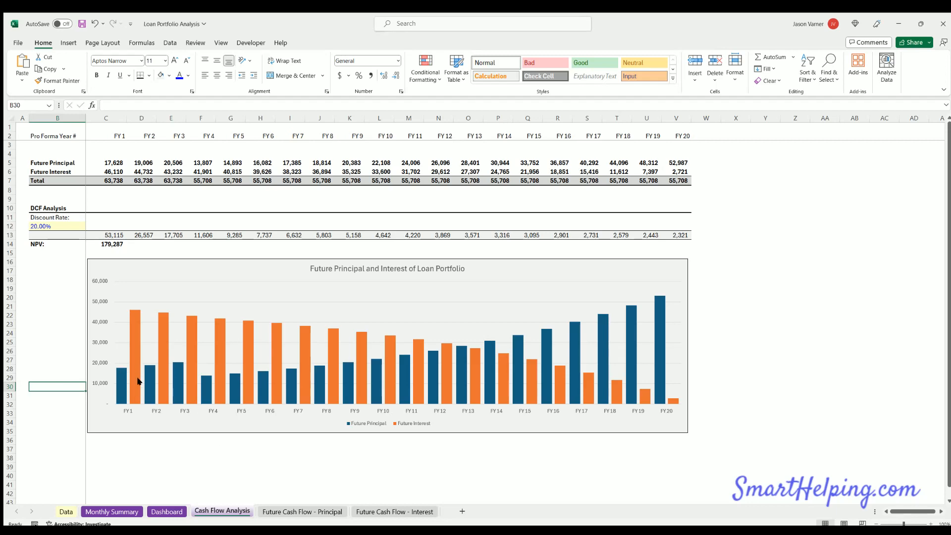
{"action": "left_click", "coordinate": [66, 511]}
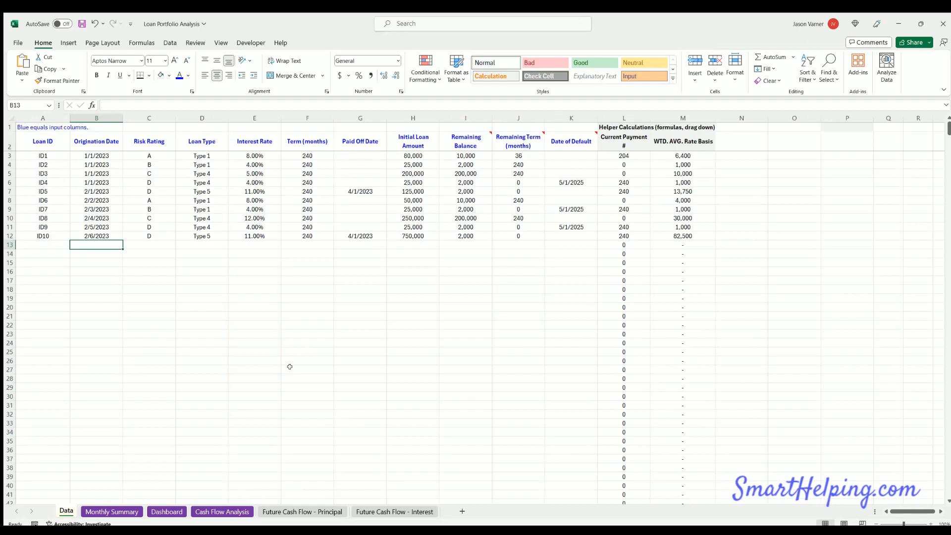
{"action": "mouse_move", "coordinate": [524, 154]}
{"action": "type", "text": "240"}
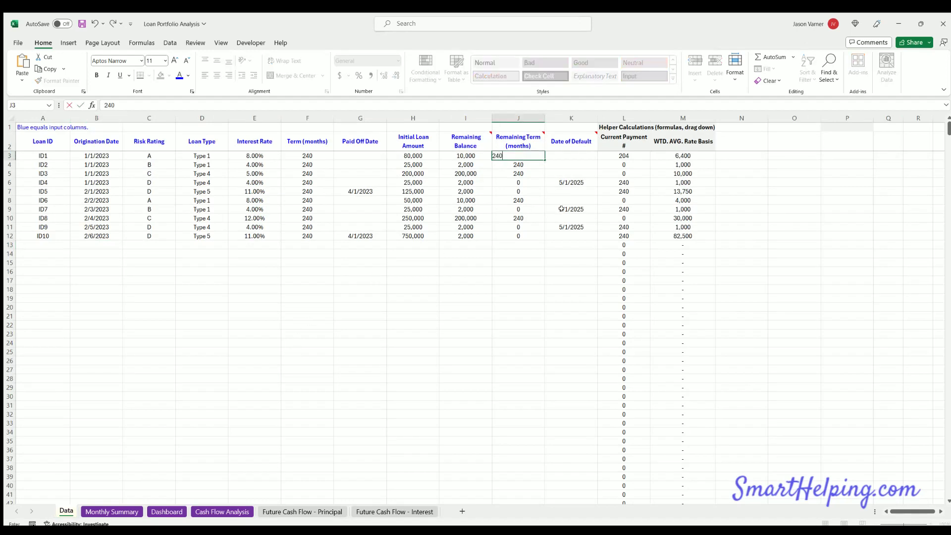
Step: Set loan ID1's remaining term to 240 months and check Cash Flow Analysis, Dashboard and Monthly Summary, ending on Data
{"action": "key", "text": "Enter"}
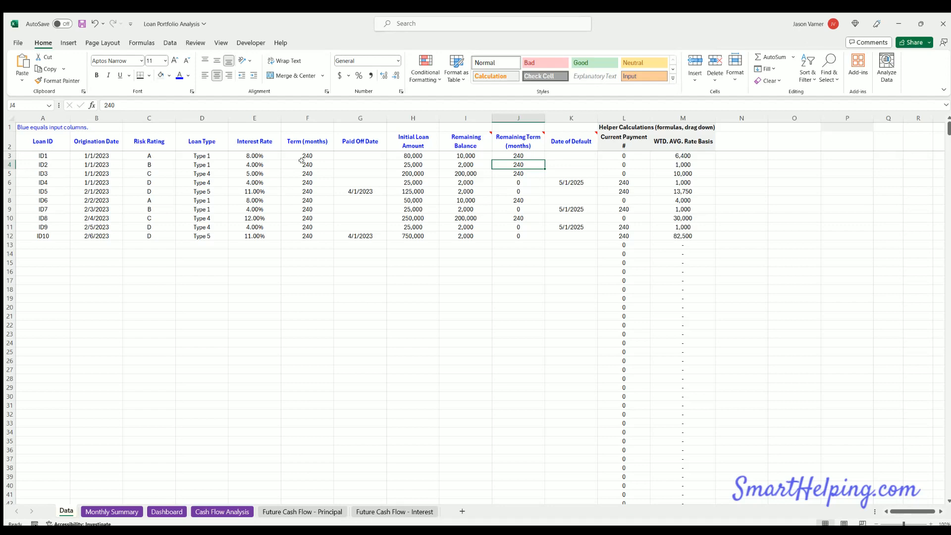
{"action": "left_click", "coordinate": [222, 511]}
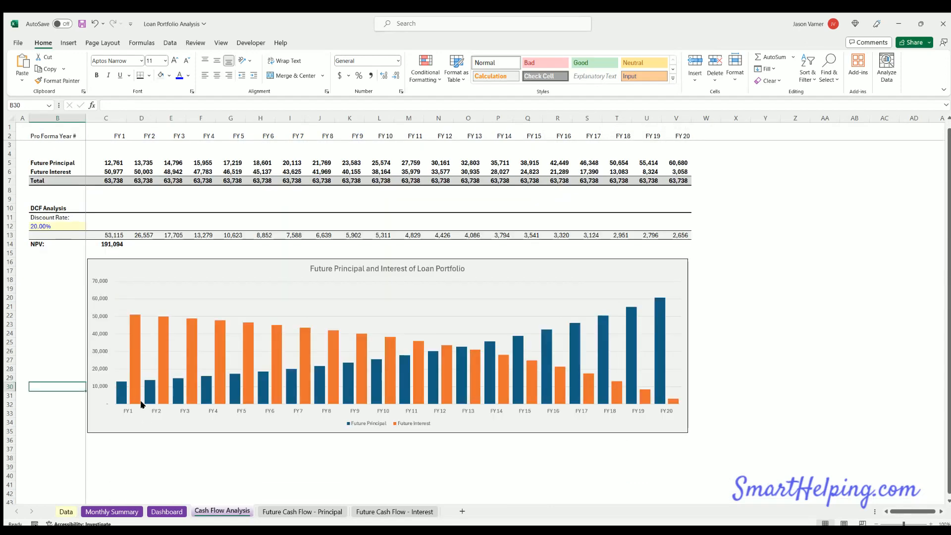
{"action": "mouse_move", "coordinate": [193, 349]}
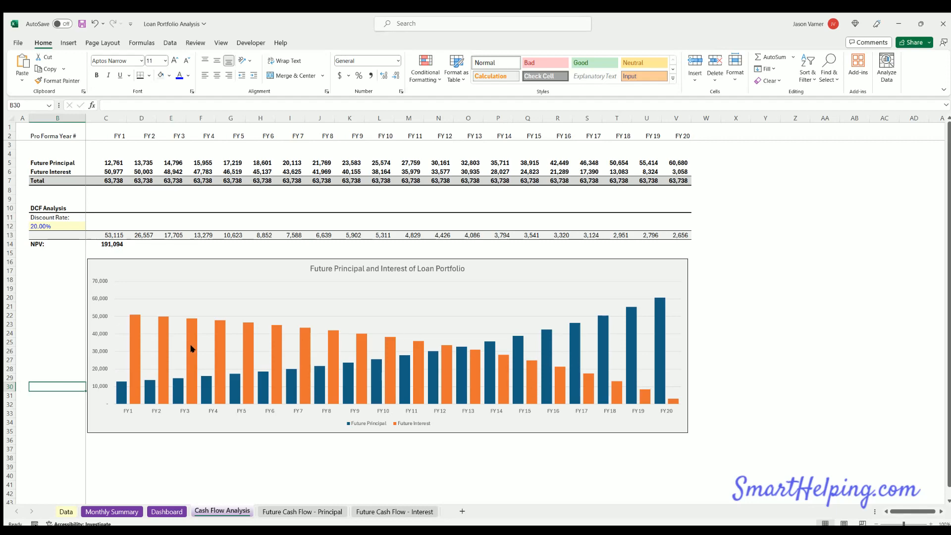
{"action": "left_click", "coordinate": [111, 511]}
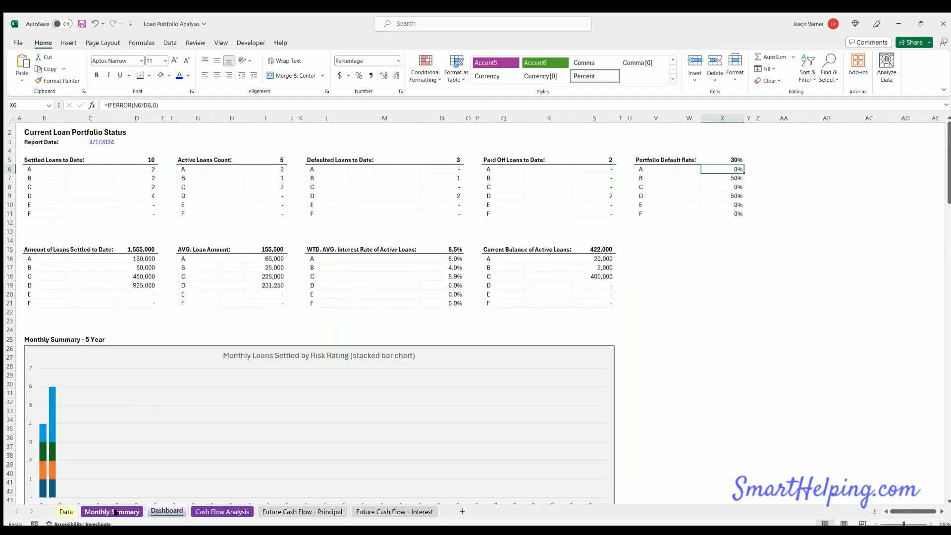
{"action": "left_click", "coordinate": [66, 511]}
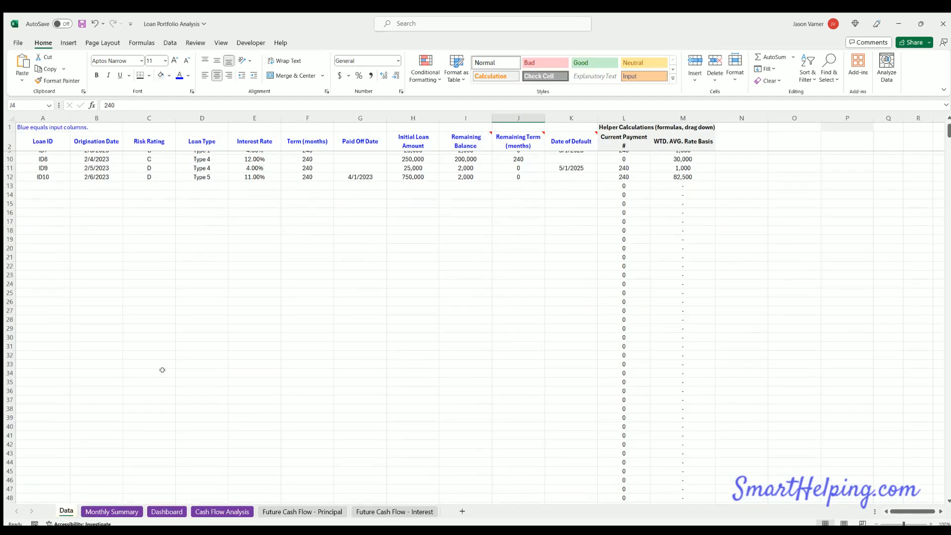
{"action": "left_click", "coordinate": [111, 511]}
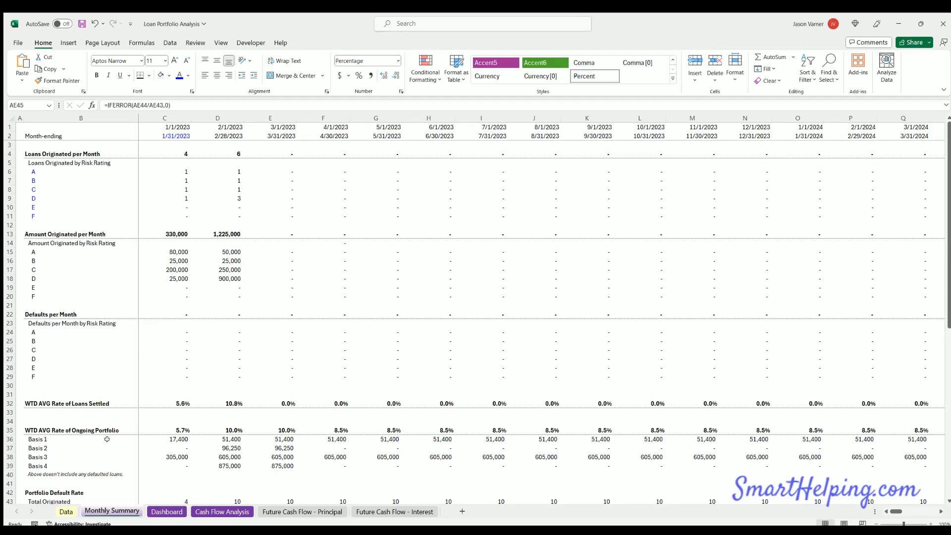
{"action": "left_click", "coordinate": [167, 511]}
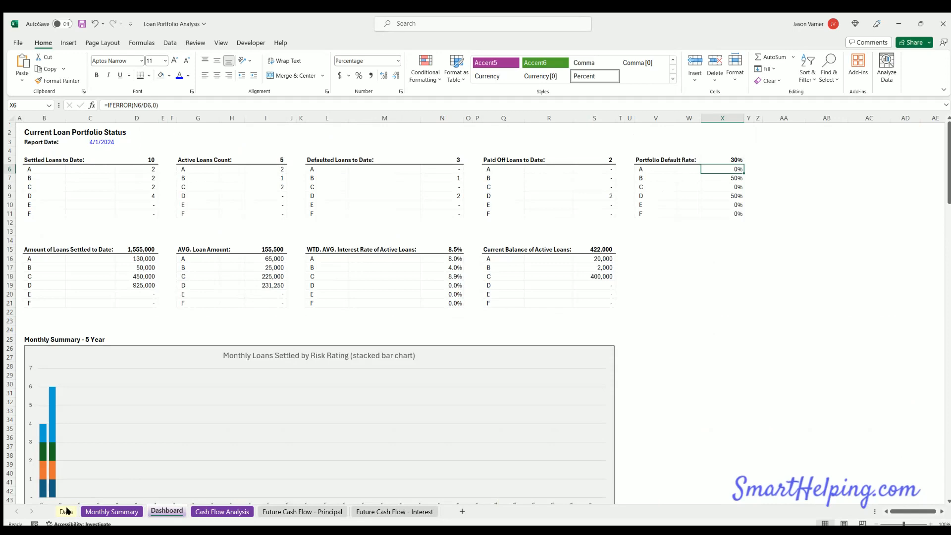
{"action": "left_click", "coordinate": [66, 511]}
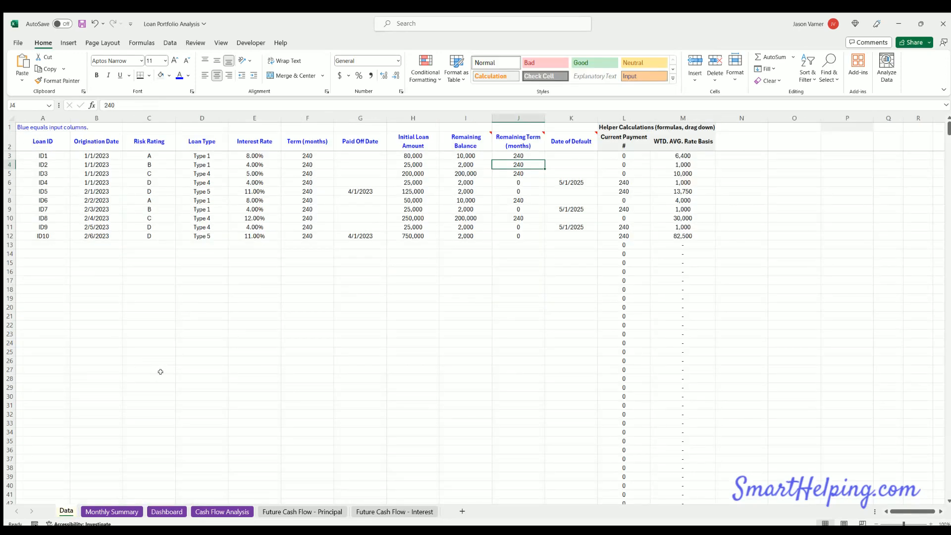
{"action": "mouse_move", "coordinate": [163, 365]}
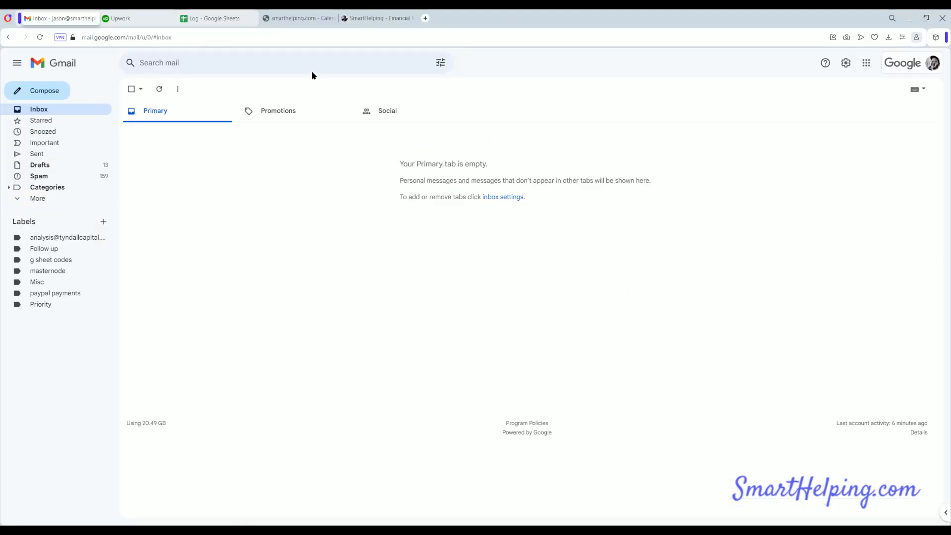
Step: On SmartHelping, open the Lending Business Financial Model 10 Year page and read its loan-type details
{"action": "left_click", "coordinate": [379, 18]}
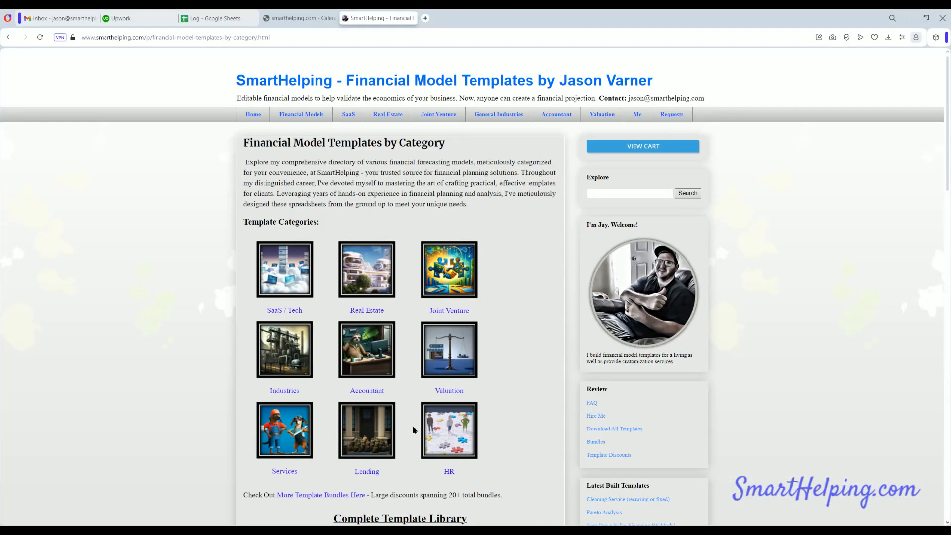
{"action": "left_click", "coordinate": [366, 430]}
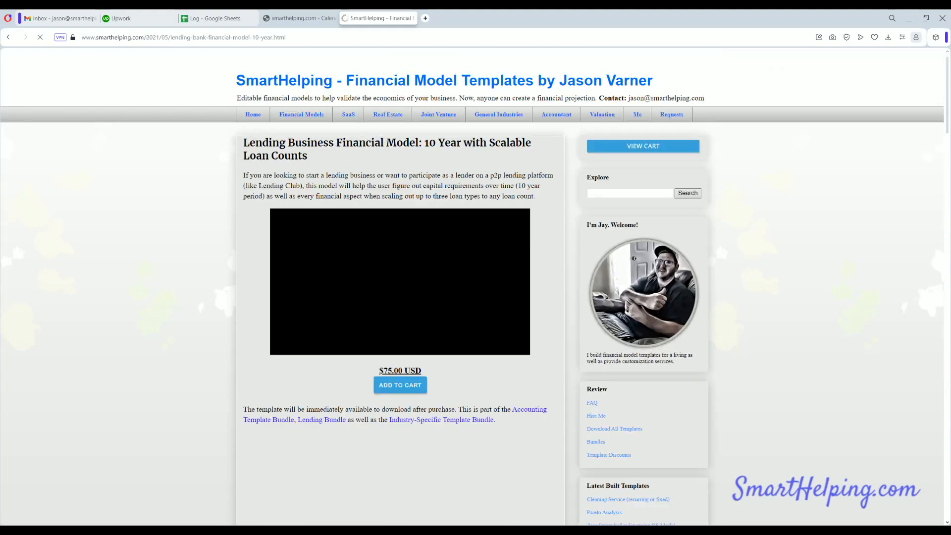
{"action": "scroll", "scroll_direction": "down", "scroll_amount": 3}
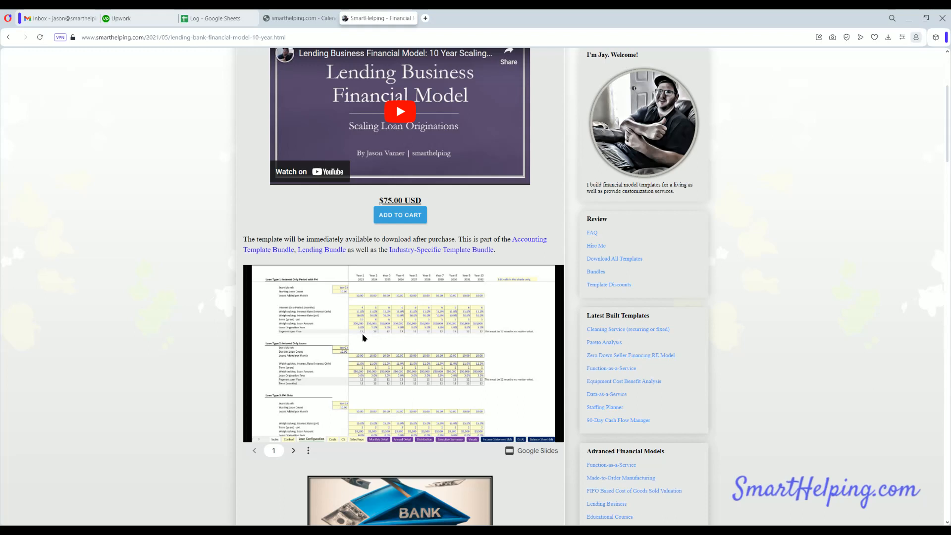
{"action": "mouse_move", "coordinate": [324, 333]}
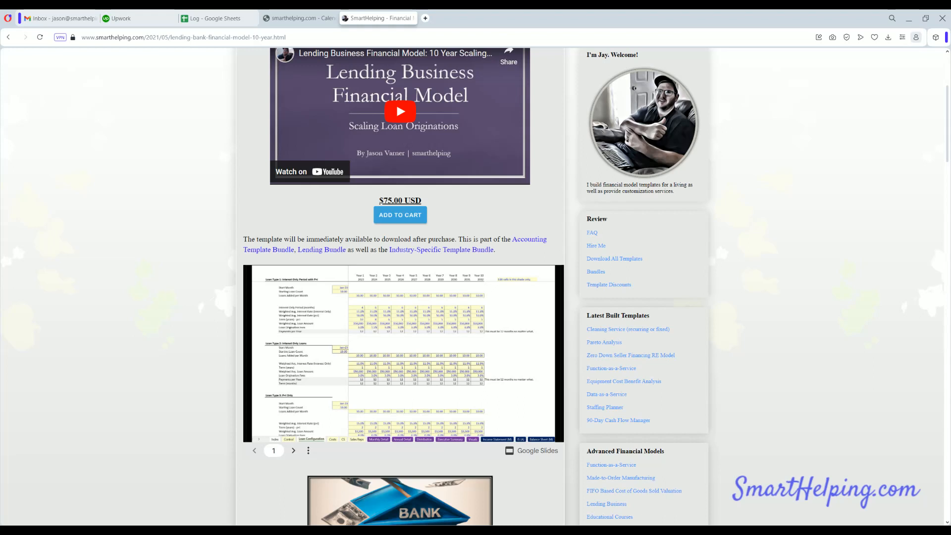
{"action": "mouse_move", "coordinate": [213, 411]}
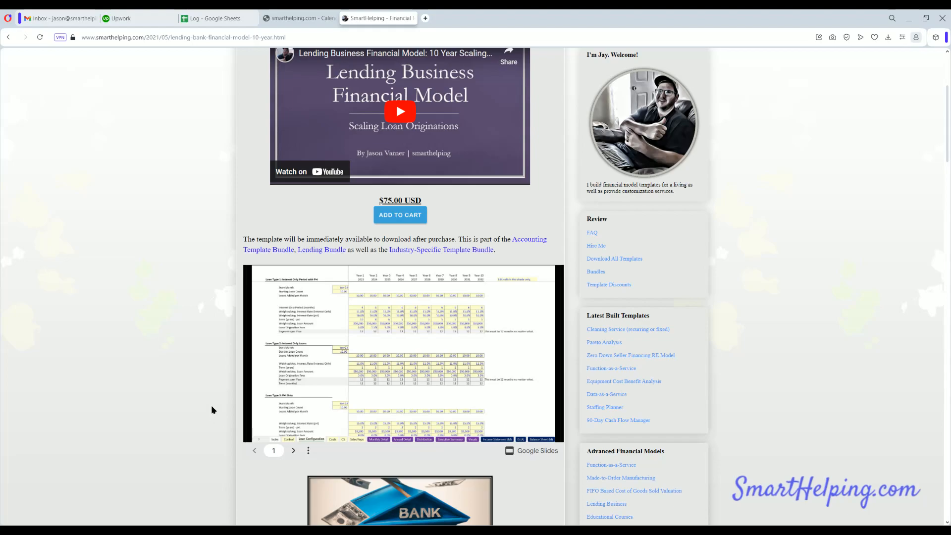
{"action": "scroll", "scroll_direction": "down", "scroll_amount": 3}
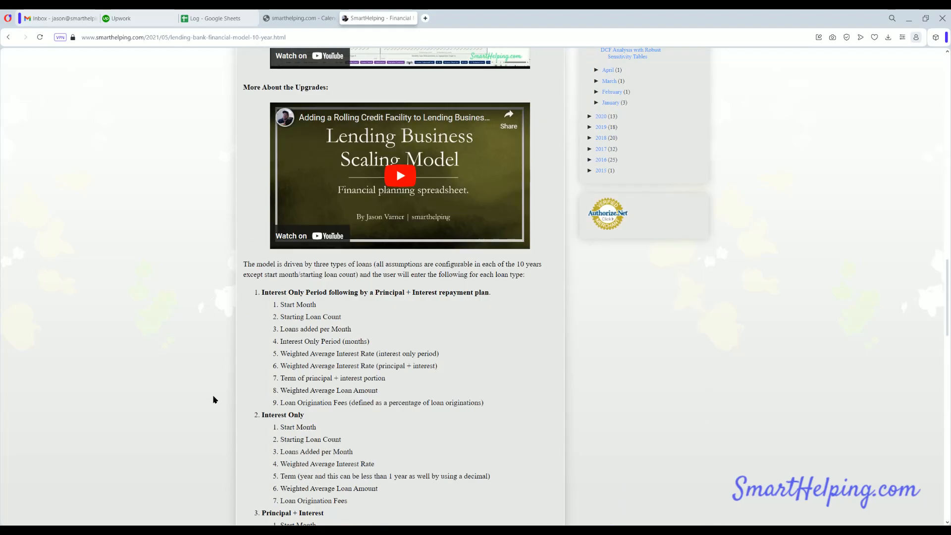
{"action": "scroll", "scroll_direction": "down", "scroll_amount": 3}
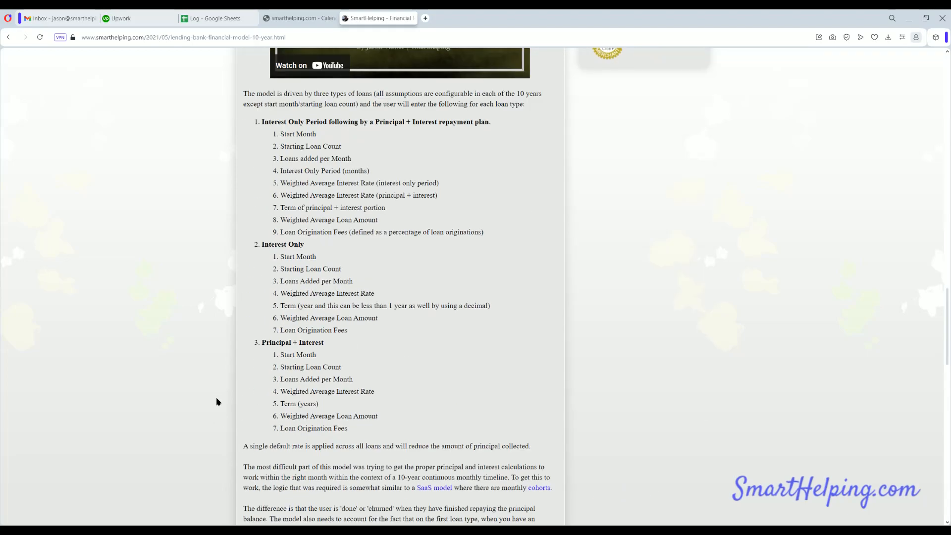
{"action": "scroll", "scroll_direction": "up", "scroll_amount": 3}
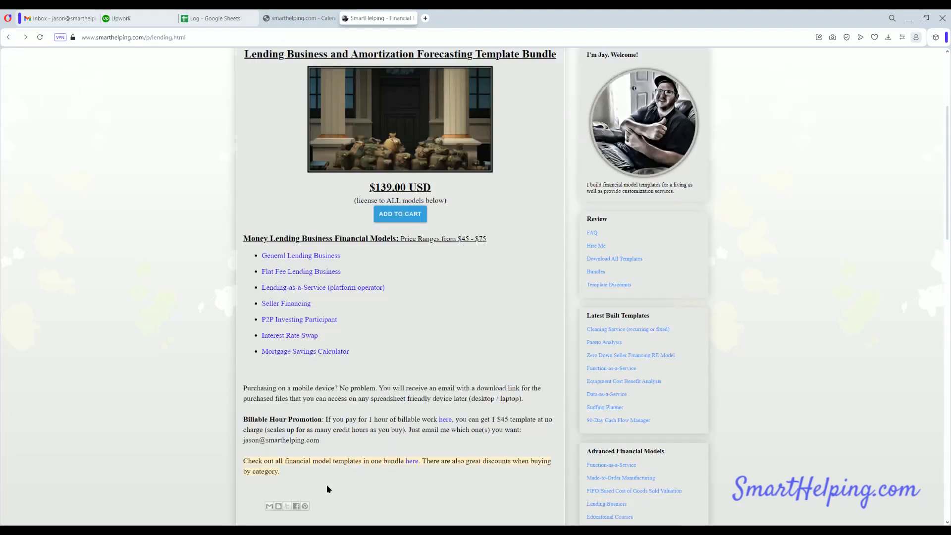
{"action": "mouse_move", "coordinate": [318, 410]}
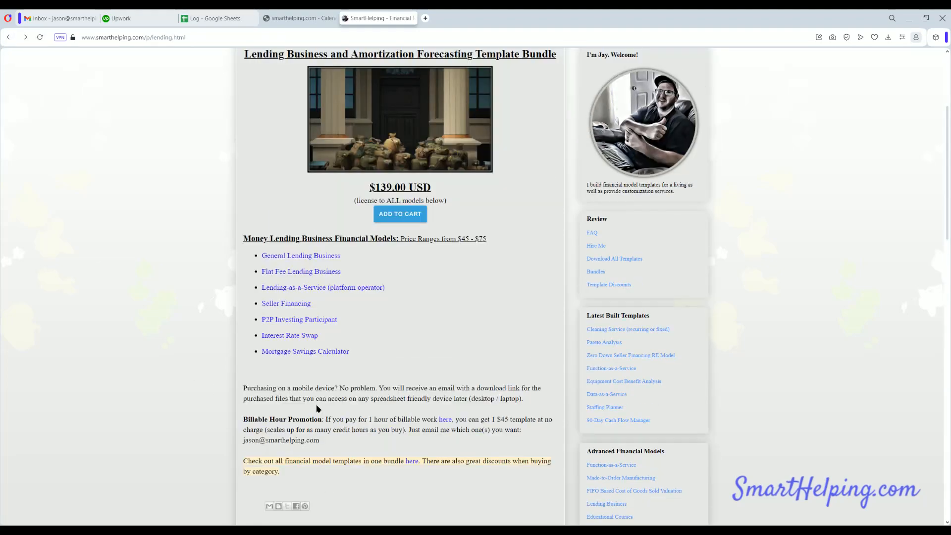
{"action": "mouse_move", "coordinate": [303, 372]}
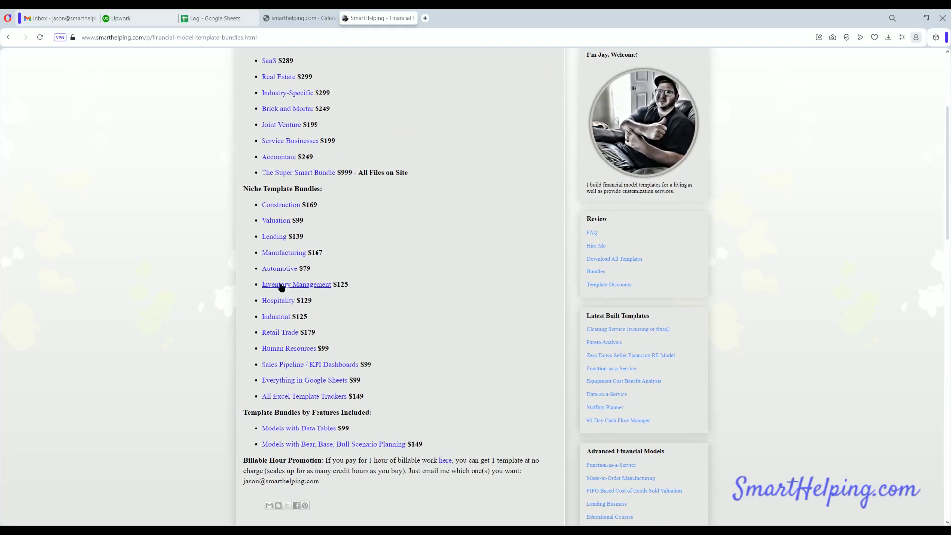
Step: Reach the $99 Sales Pipeline / KPI Dashboard bundle page and look over its contents
{"action": "left_click", "coordinate": [309, 365]}
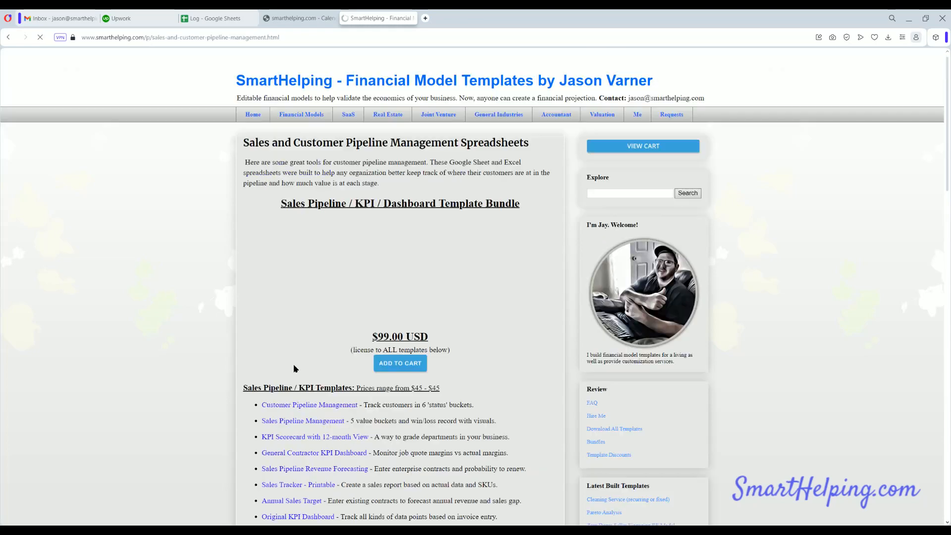
{"action": "scroll", "scroll_direction": "down", "scroll_amount": 3}
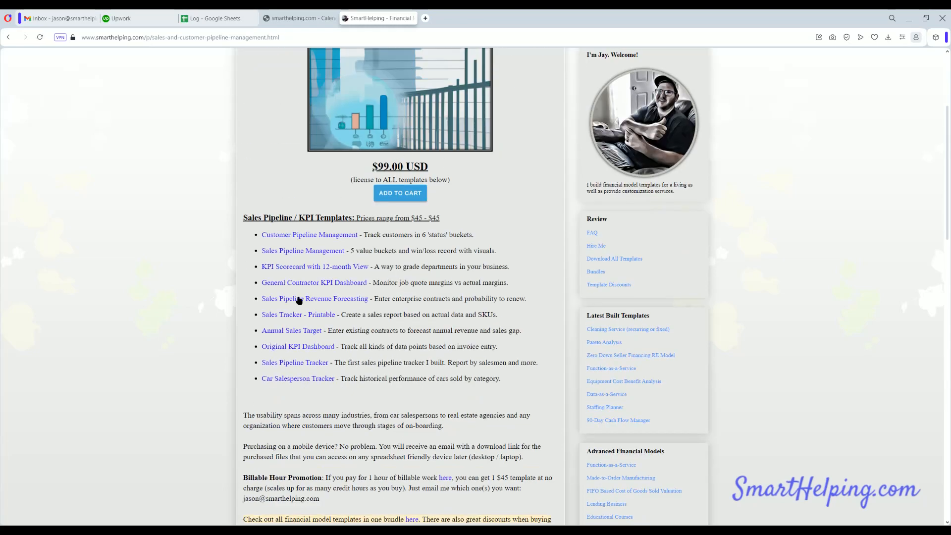
{"action": "mouse_move", "coordinate": [322, 288]}
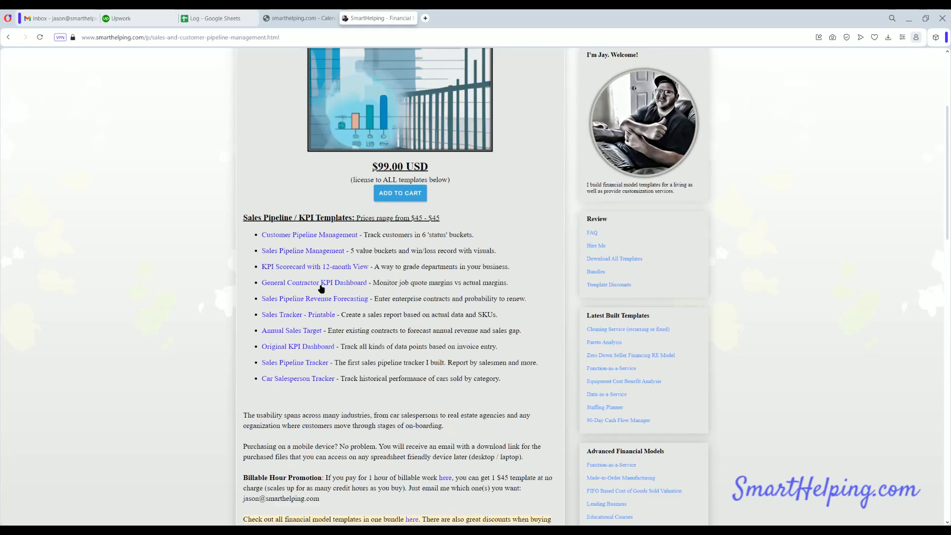
{"action": "scroll", "scroll_direction": "up", "scroll_amount": 3}
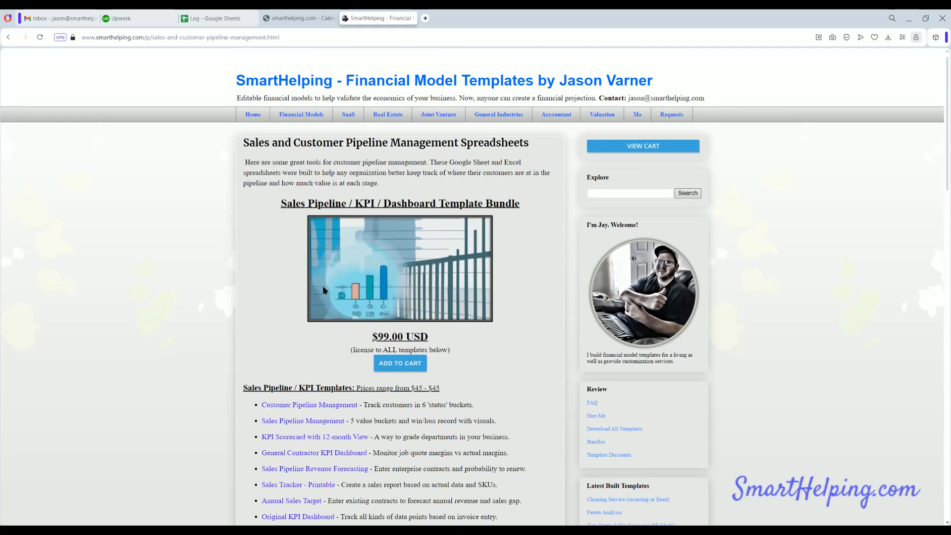
{"action": "mouse_move", "coordinate": [325, 299]}
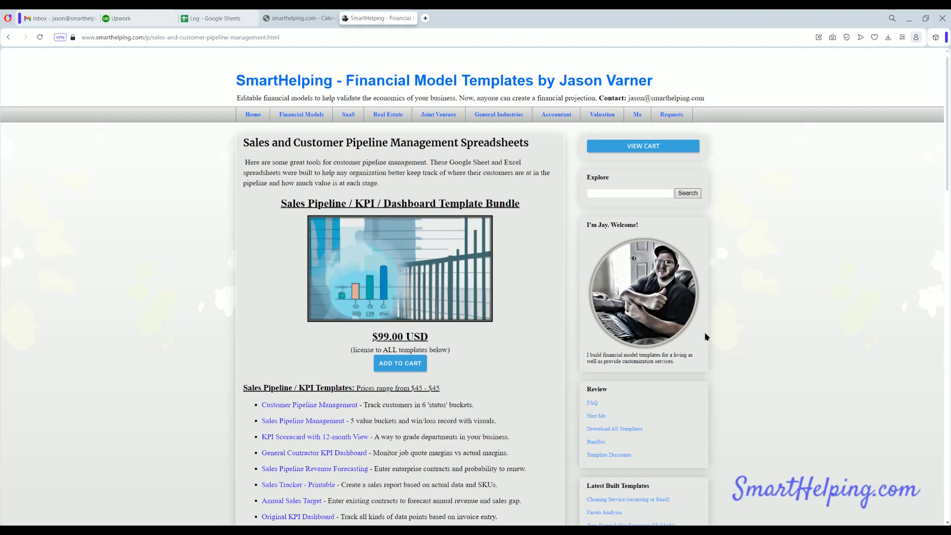
{"action": "mouse_move", "coordinate": [454, 260]}
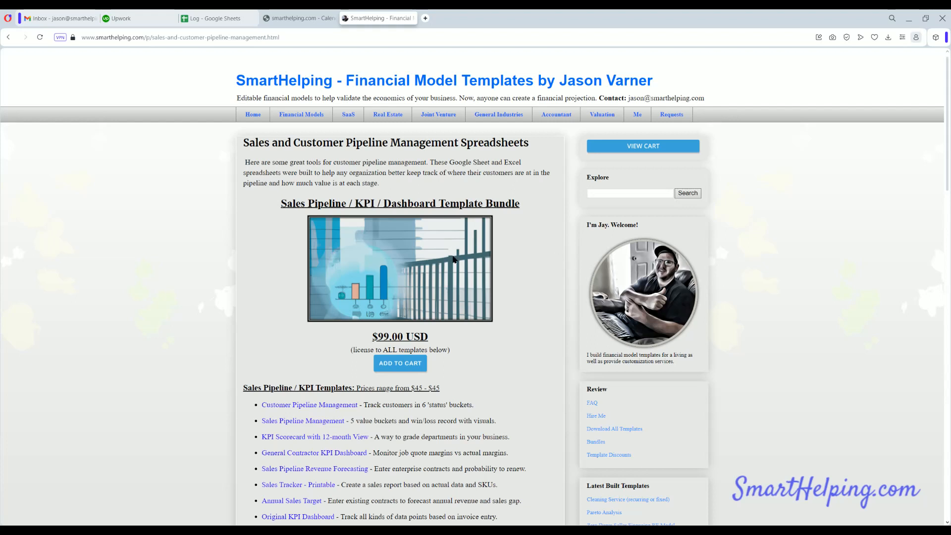
Step: Browse the templates-by-category directory toward the $999 Super Smart Bundle
{"action": "left_click", "coordinate": [253, 115]}
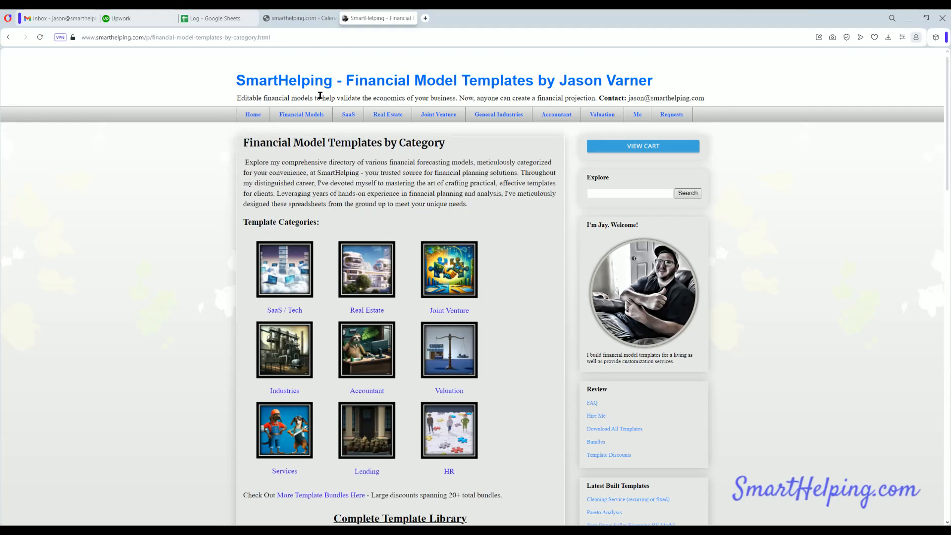
{"action": "scroll", "scroll_direction": "down", "scroll_amount": 3}
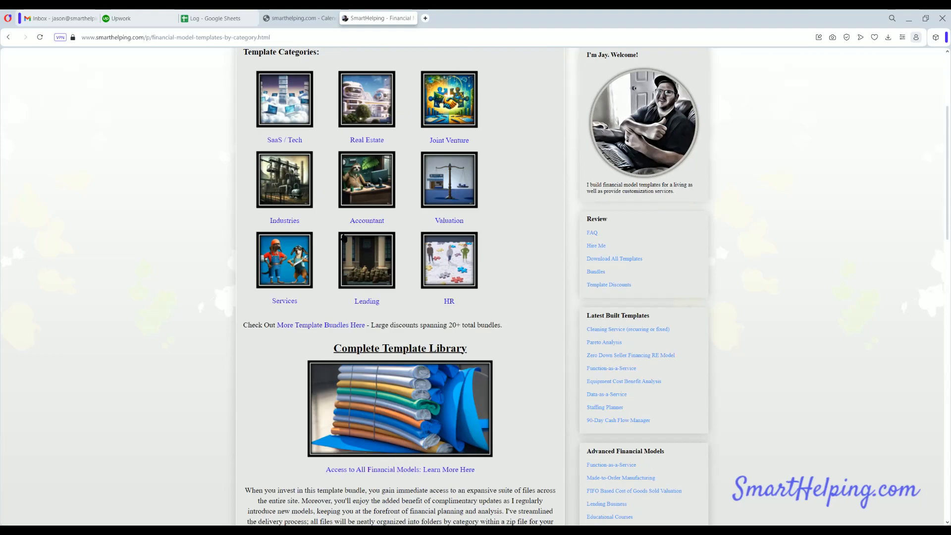
{"action": "mouse_move", "coordinate": [351, 373]}
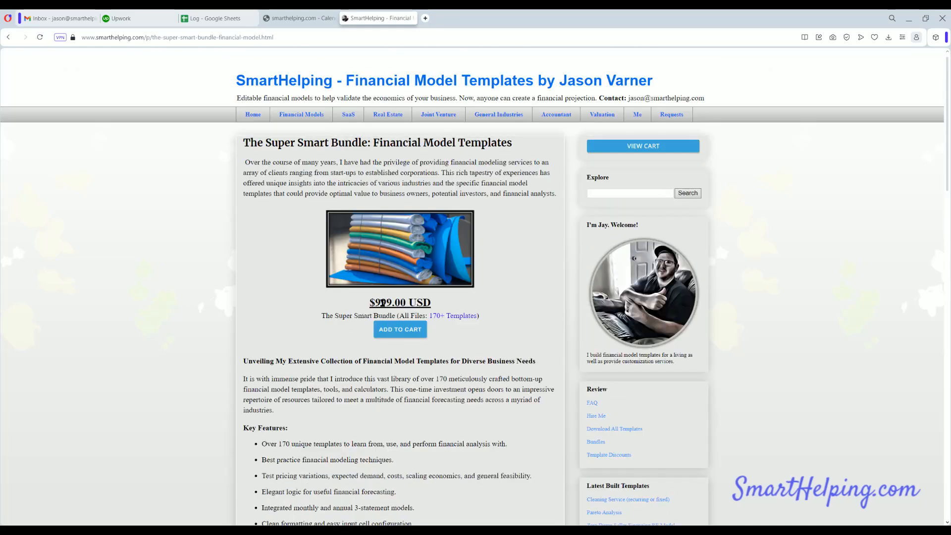
{"action": "mouse_move", "coordinate": [438, 321]}
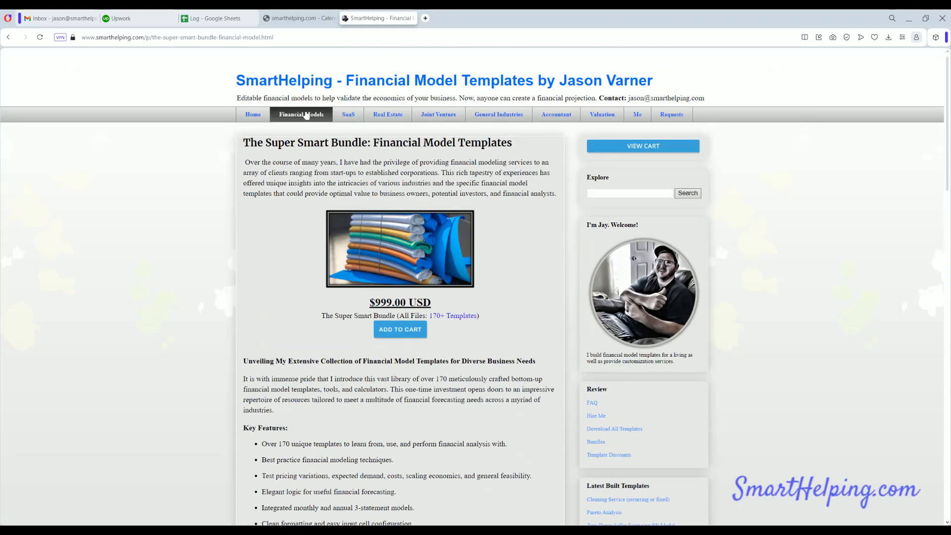
Step: Review the SaaS recurring revenue templates page, continuing toward the $199 JV Cash Flow Waterfall bundle
{"action": "left_click", "coordinate": [348, 115]}
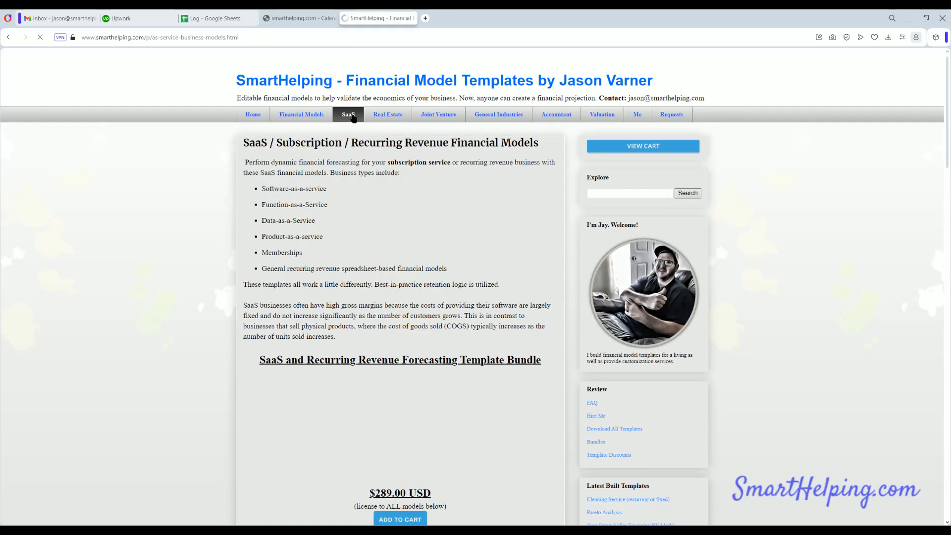
{"action": "scroll", "scroll_direction": "down", "scroll_amount": 3}
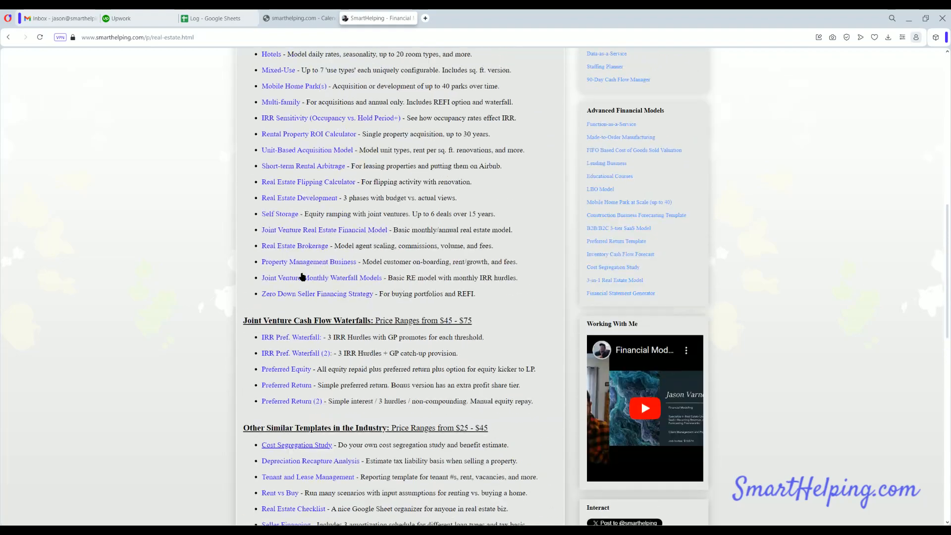
{"action": "scroll", "scroll_direction": "up", "scroll_amount": 3}
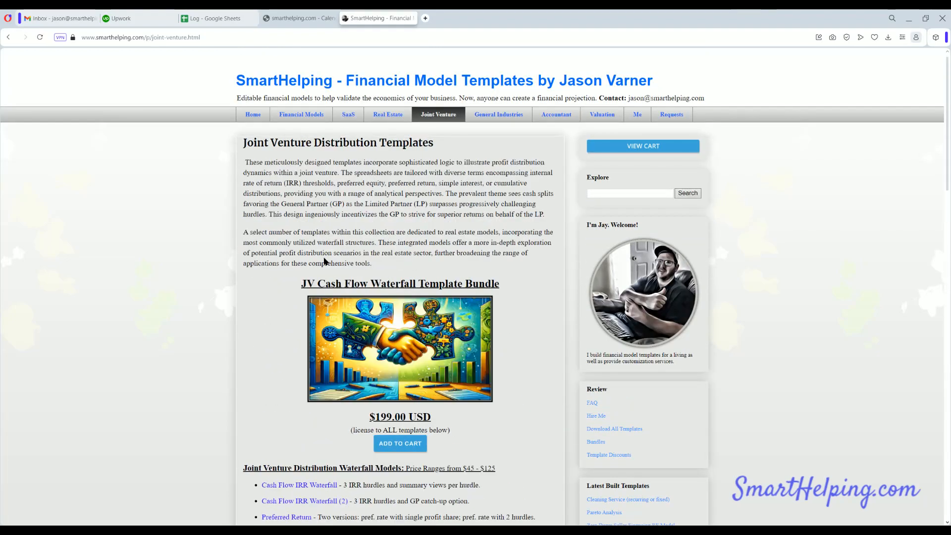
{"action": "scroll", "scroll_direction": "down", "scroll_amount": 3}
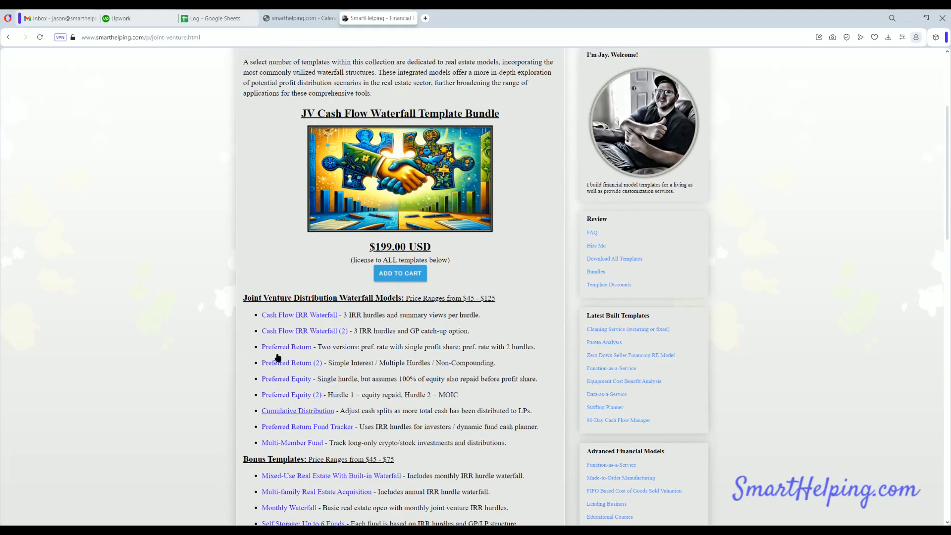
Step: Review the $299 industry-specific forecasting templates bundle page
{"action": "left_click", "coordinate": [498, 114]}
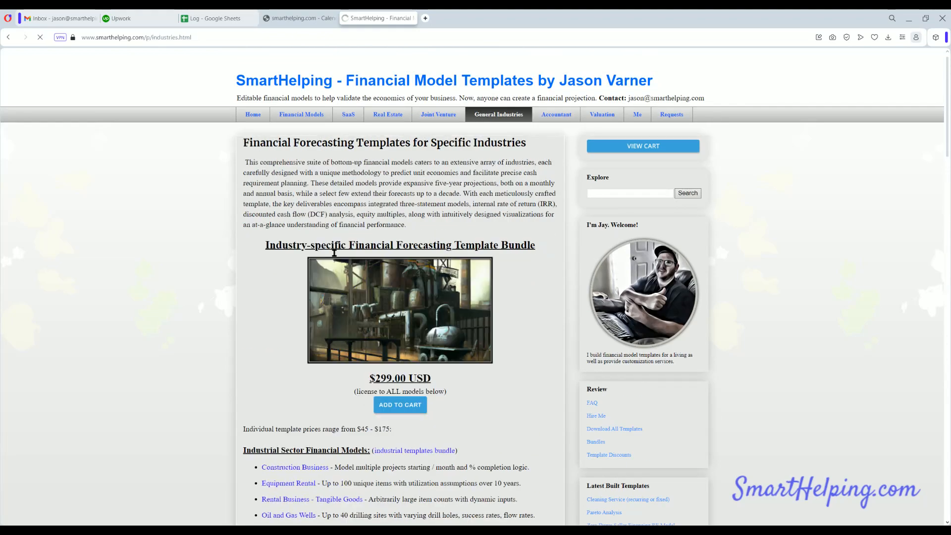
{"action": "scroll", "scroll_direction": "down", "scroll_amount": 3}
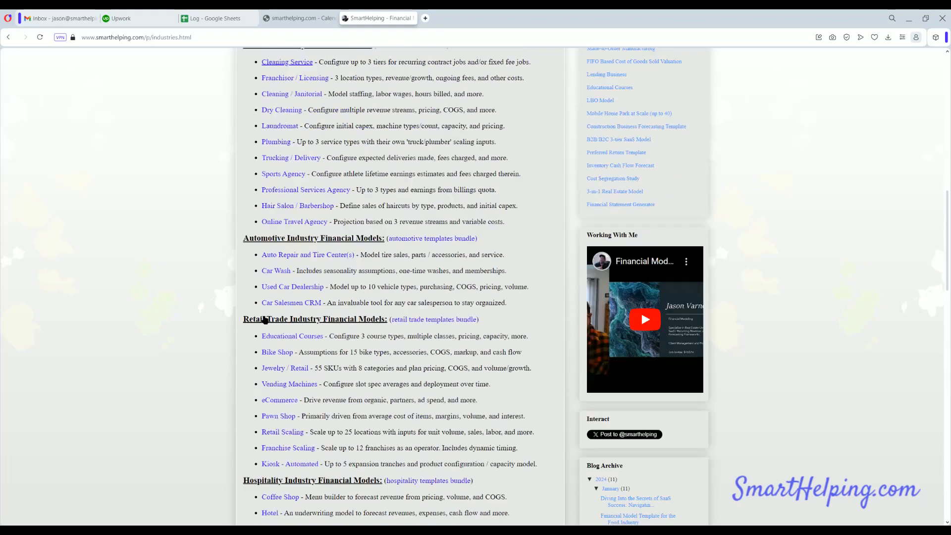
{"action": "scroll", "scroll_direction": "up", "scroll_amount": 3}
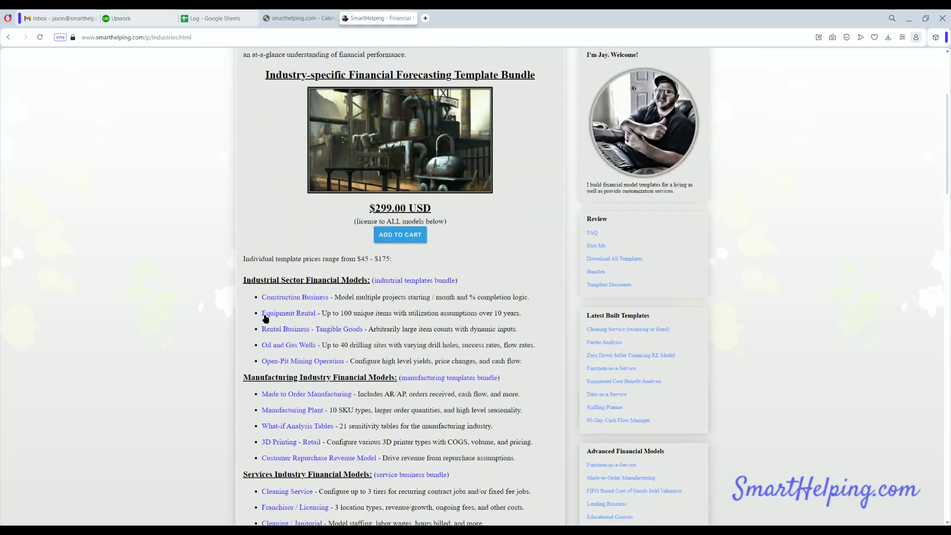
{"action": "mouse_move", "coordinate": [269, 317]}
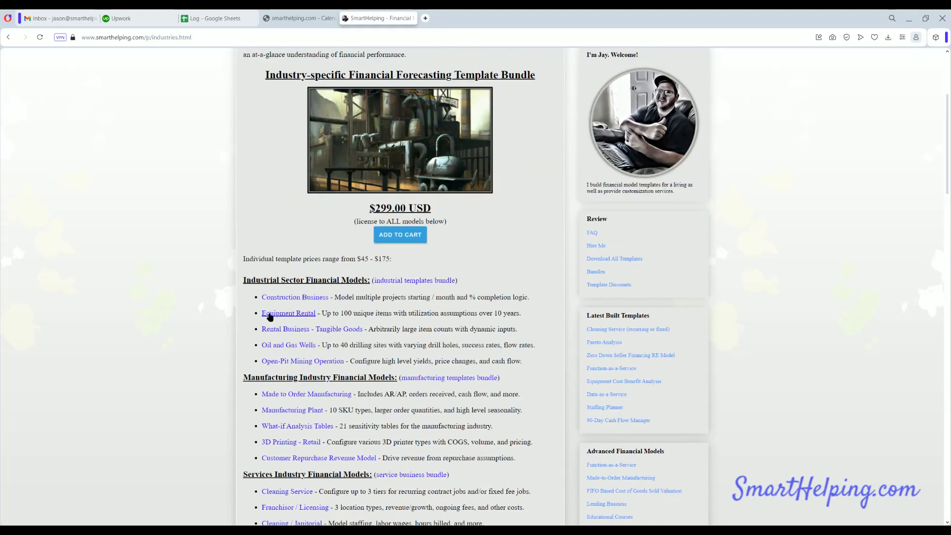
{"action": "mouse_move", "coordinate": [338, 322]}
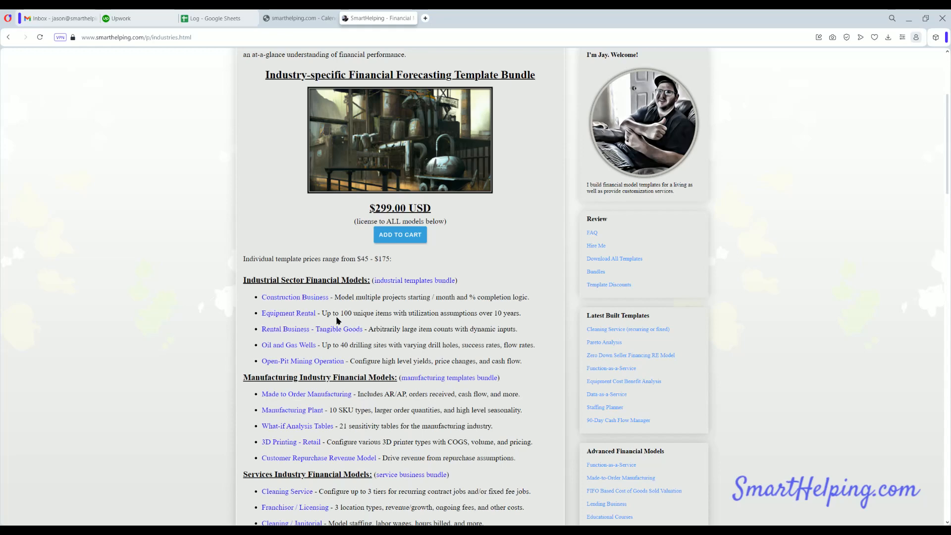
{"action": "scroll", "scroll_direction": "up", "scroll_amount": 3}
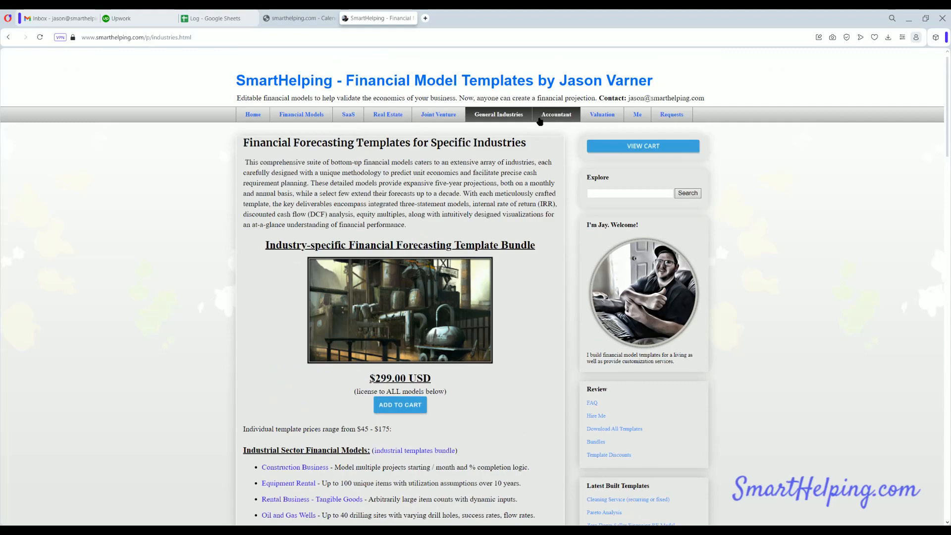
Step: Review the accountants and $99 valuation template pages, then return to the templates-by-category directory
{"action": "left_click", "coordinate": [556, 115]}
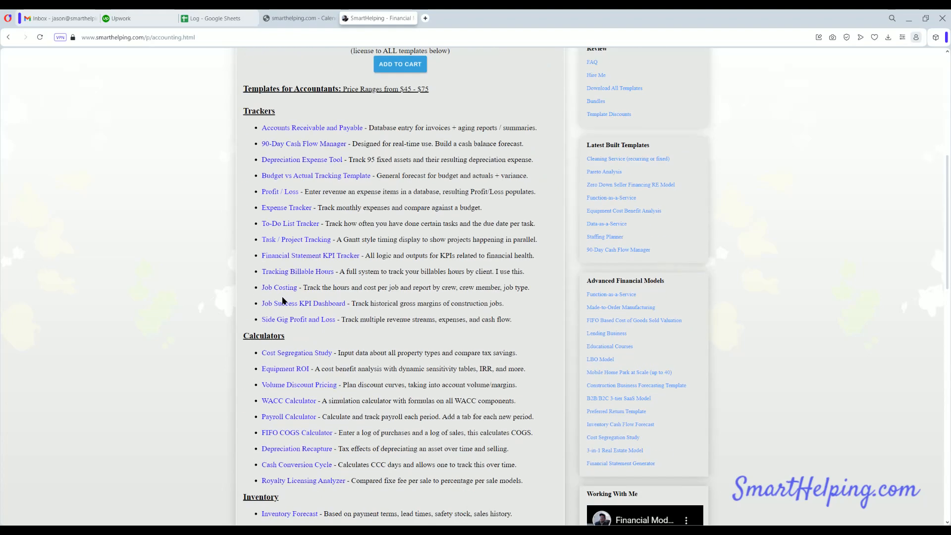
{"action": "mouse_move", "coordinate": [283, 317]}
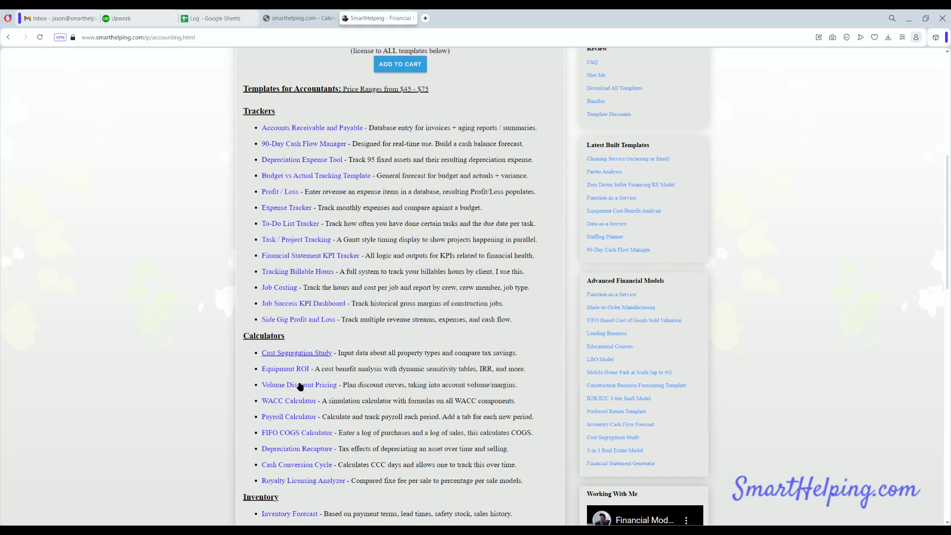
{"action": "scroll", "scroll_direction": "down", "scroll_amount": 3}
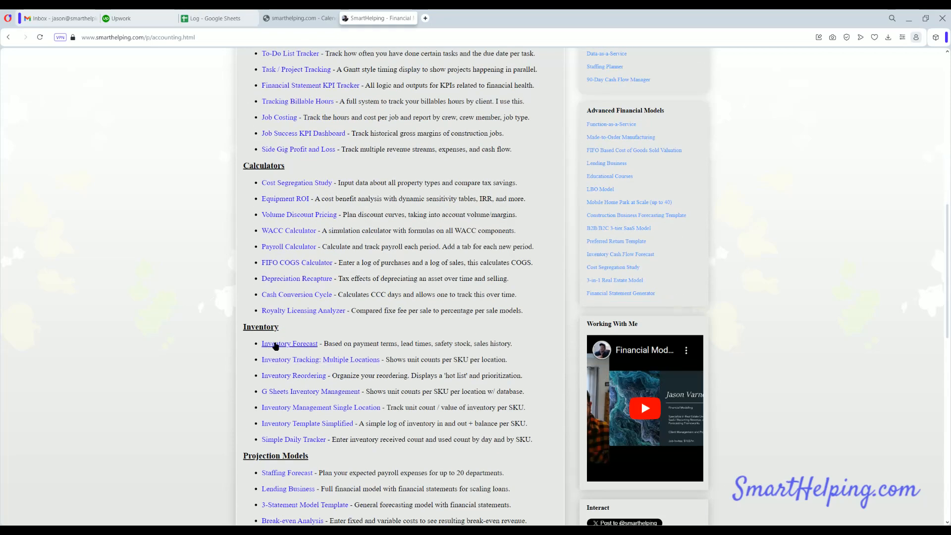
{"action": "scroll", "scroll_direction": "down", "scroll_amount": 3}
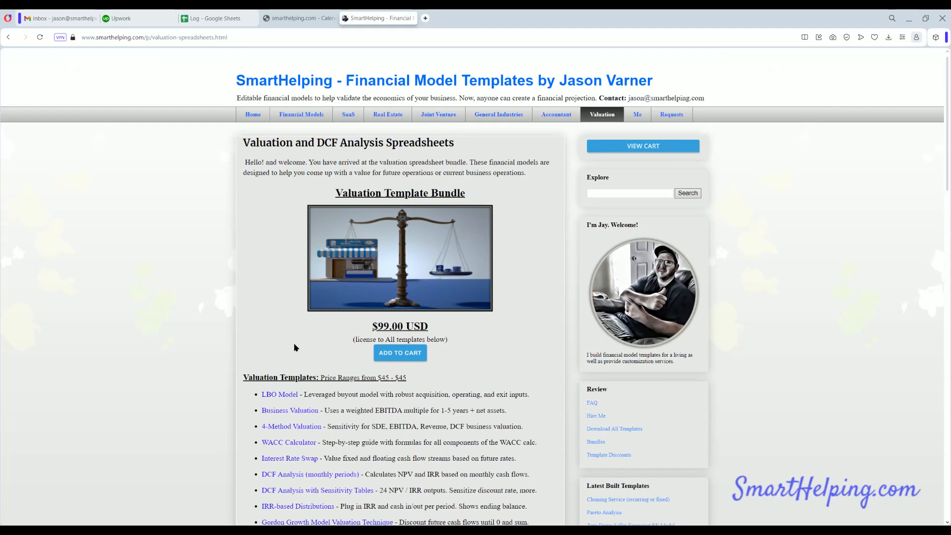
{"action": "mouse_move", "coordinate": [388, 242]}
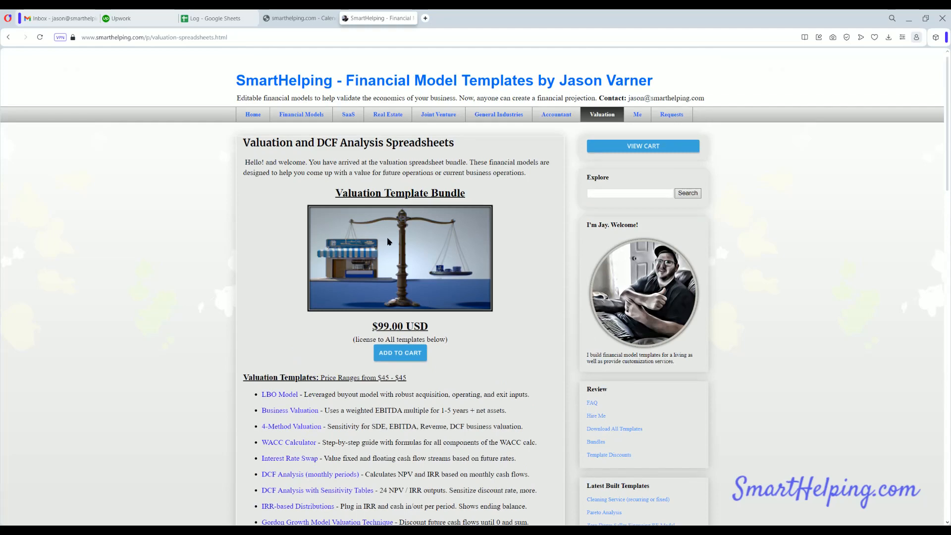
{"action": "left_click", "coordinate": [300, 115]}
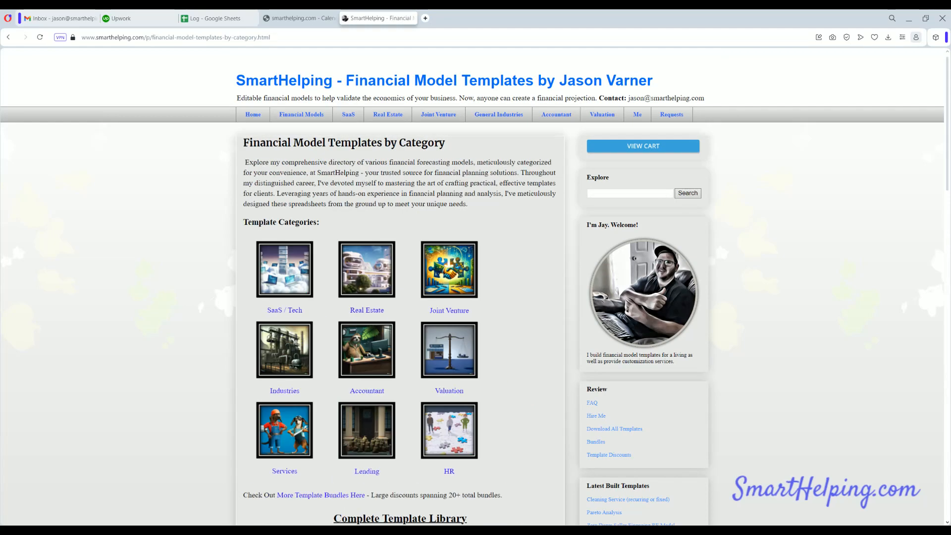
{"action": "mouse_move", "coordinate": [118, 145]}
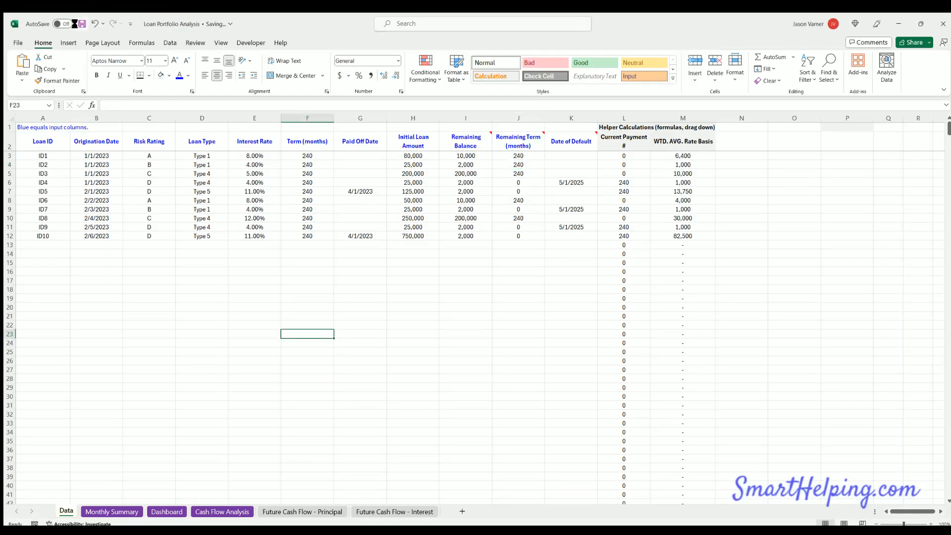
Step: Save the Loan Portfolio Analysis workbook from its Data sheet to this PC
{"action": "left_click", "coordinate": [78, 23]}
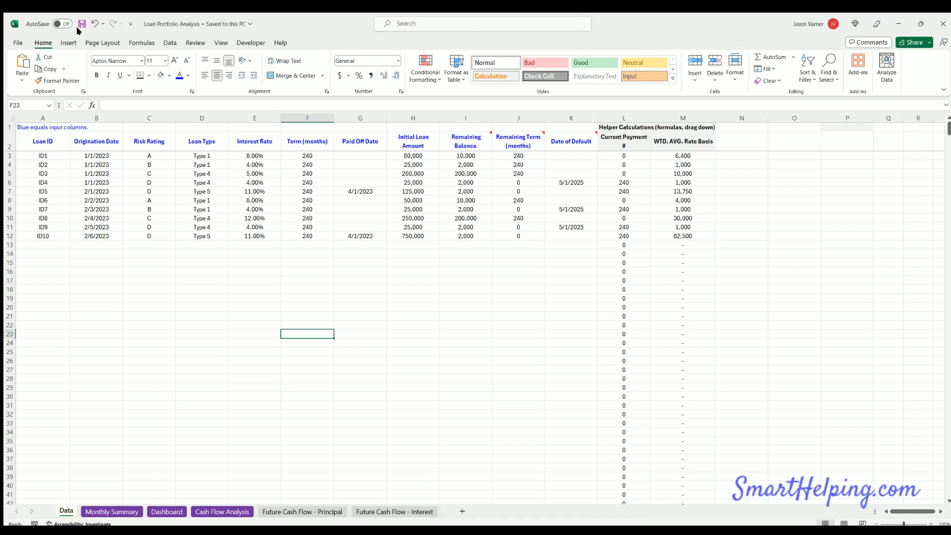
{"action": "mouse_move", "coordinate": [72, 8]}
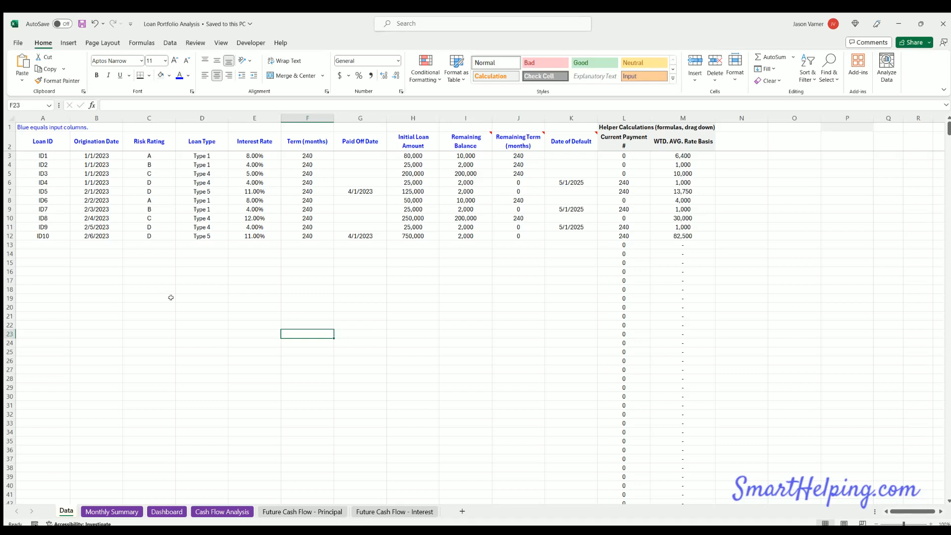
{"action": "mouse_move", "coordinate": [168, 305]}
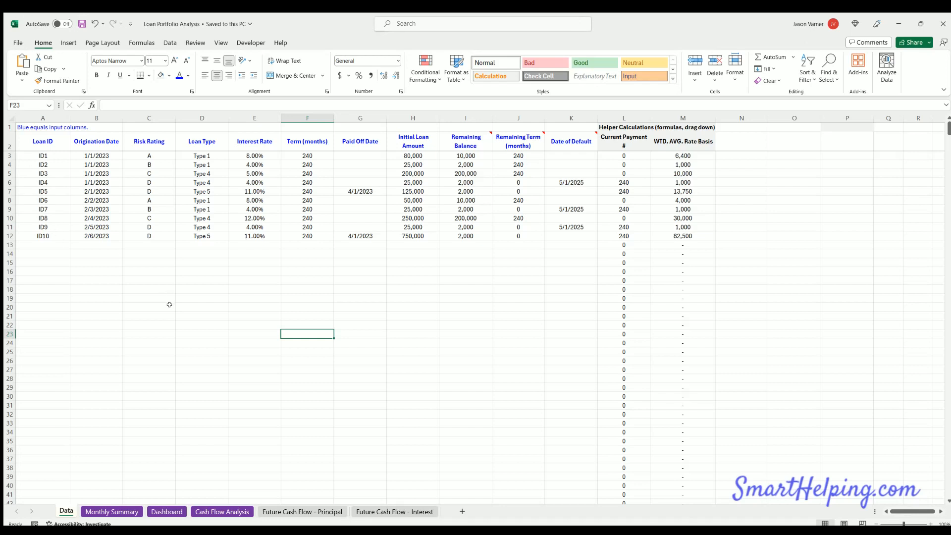
{"action": "mouse_move", "coordinate": [379, 521]}
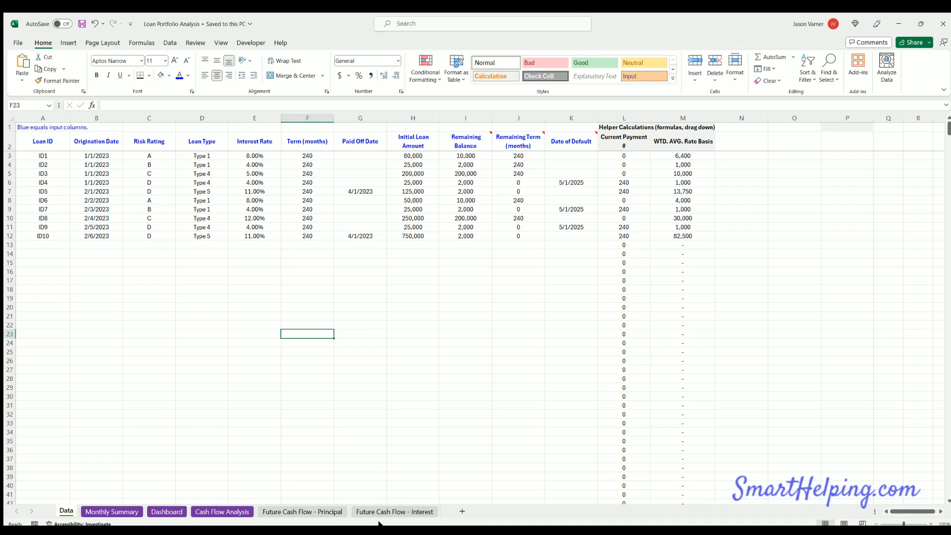